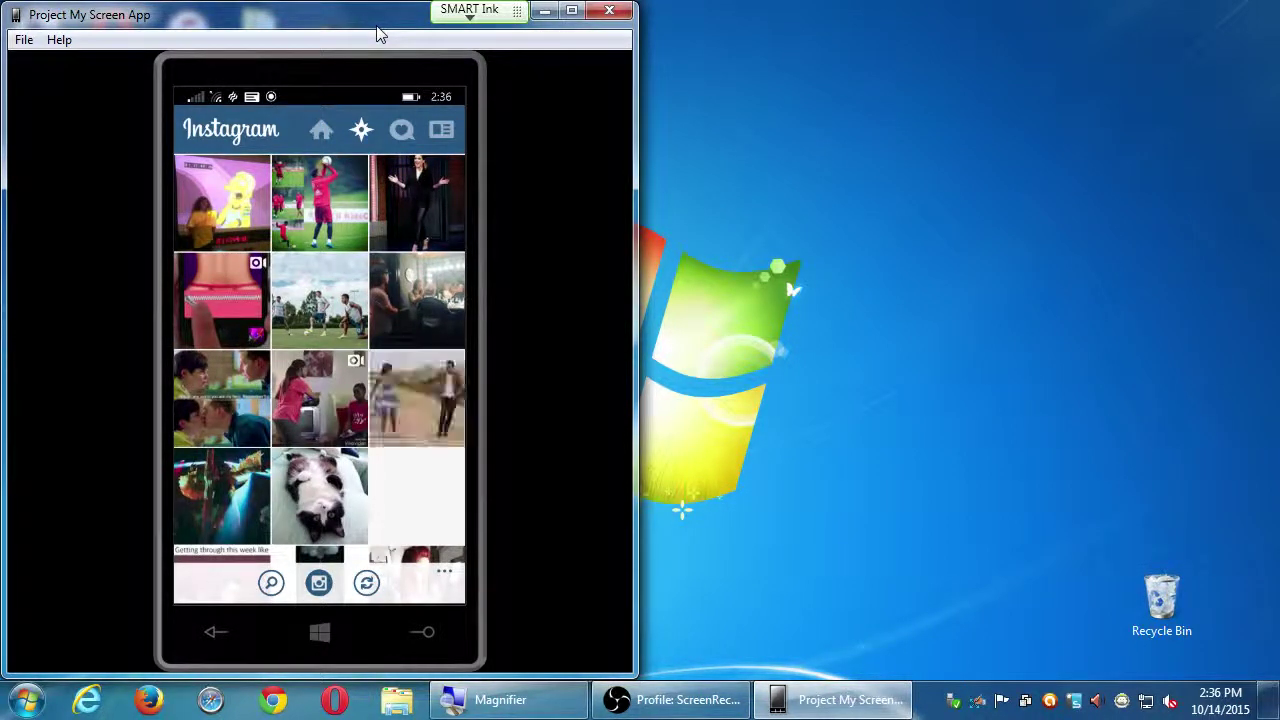
# Bring up the Project My Screen App preview to restore the mirrored phone window.
pyautogui.scroll(-3)
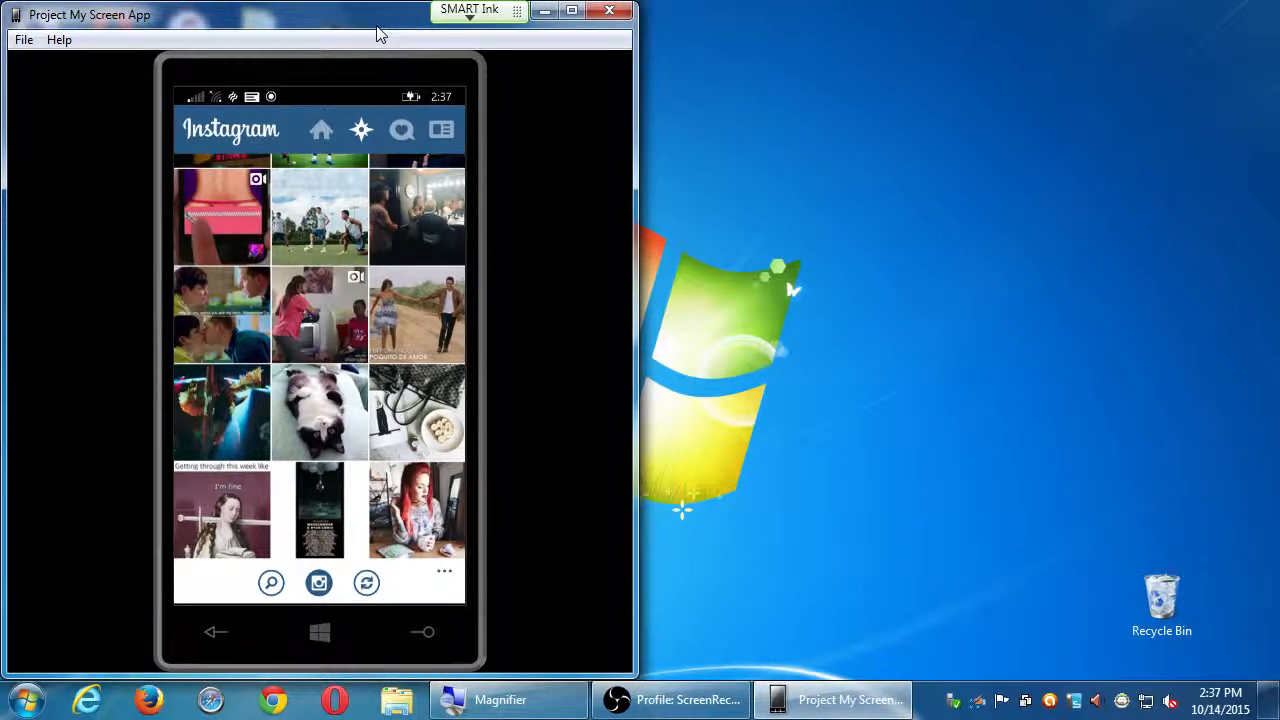
pyautogui.scroll(-3)
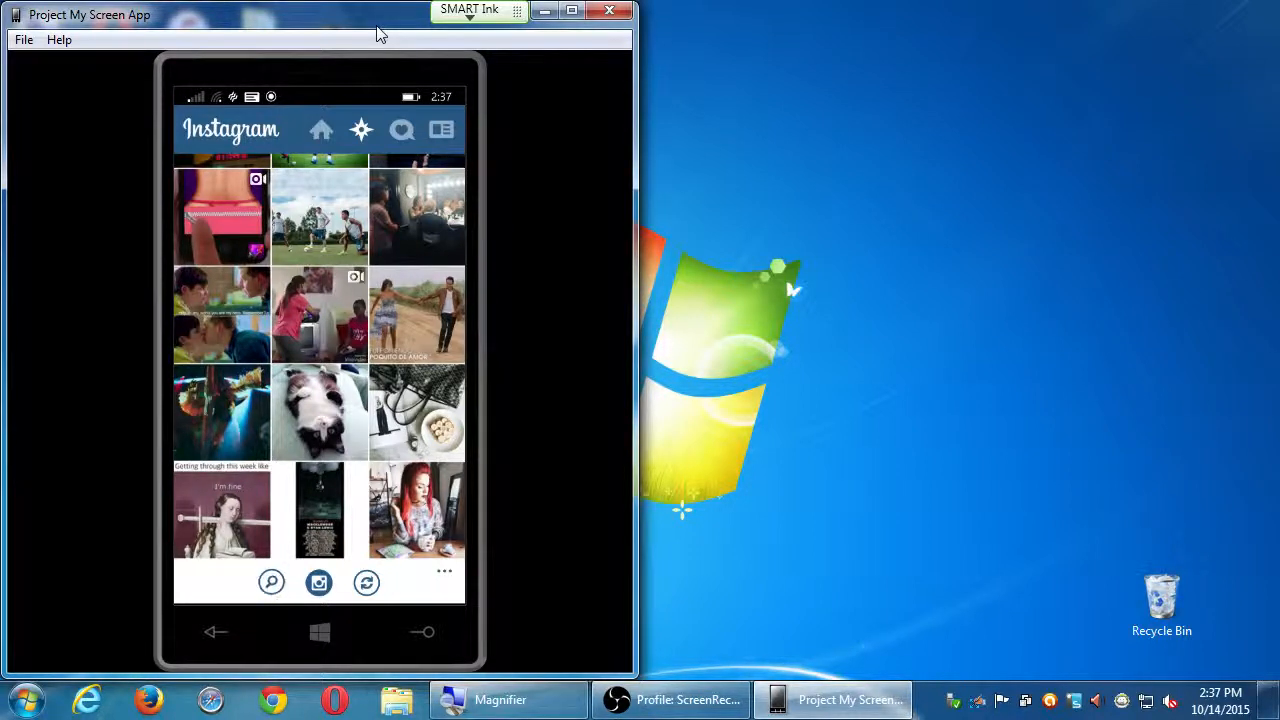
pyautogui.click(401, 130)
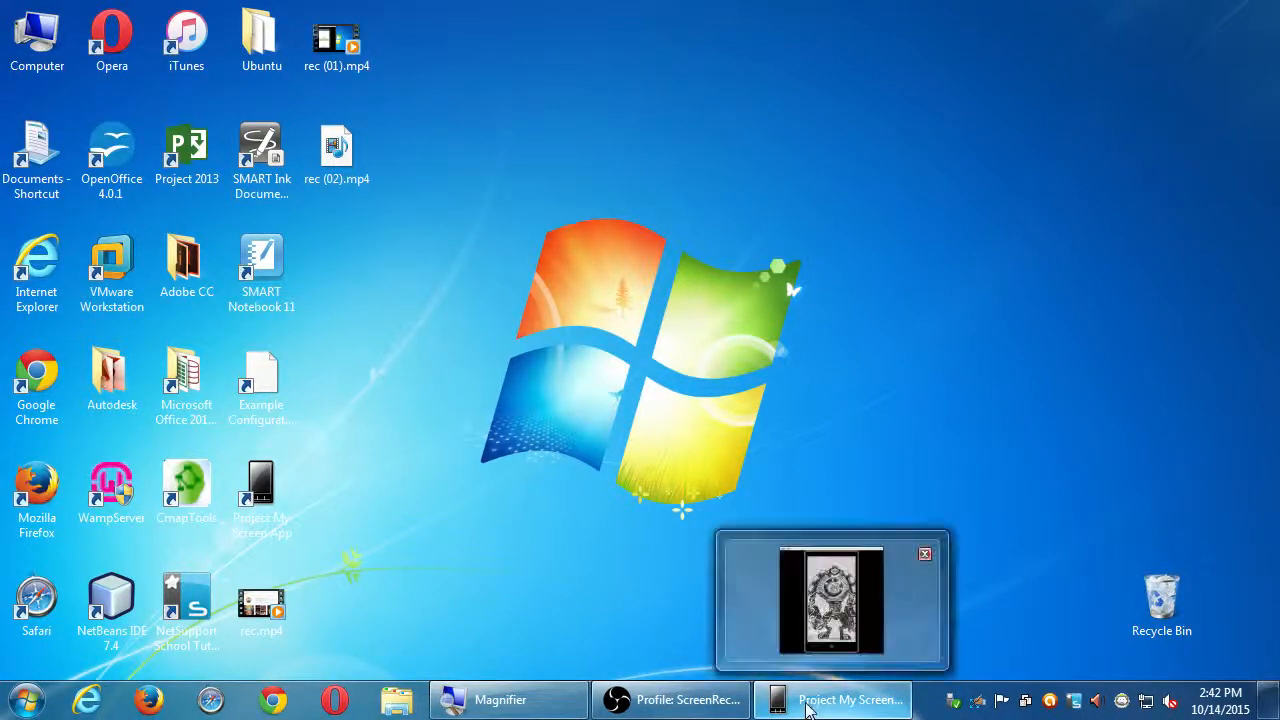
# Restore the mirrored phone window with Instagram's user and hashtag search open.
pyautogui.click(810, 699)
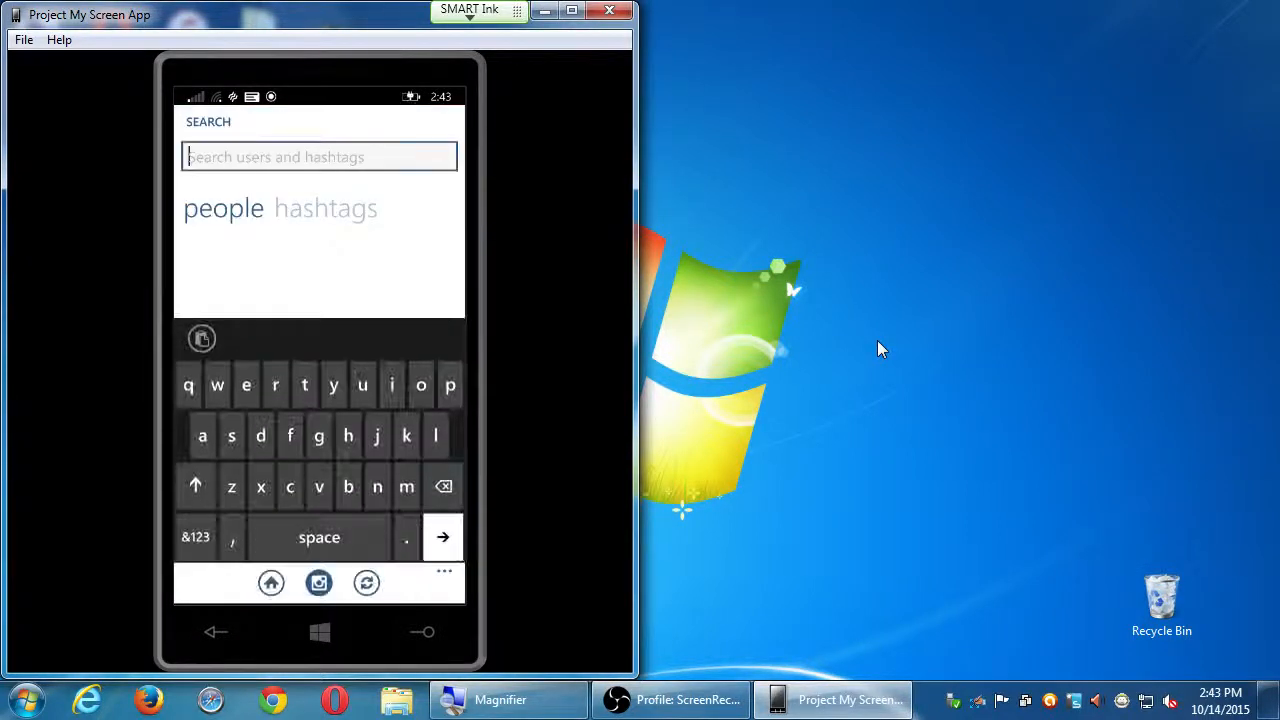
# Search Instagram for 'cakes' to list accounts like cakes, ig.cakes and cakeguide.
pyautogui.write('cakes')
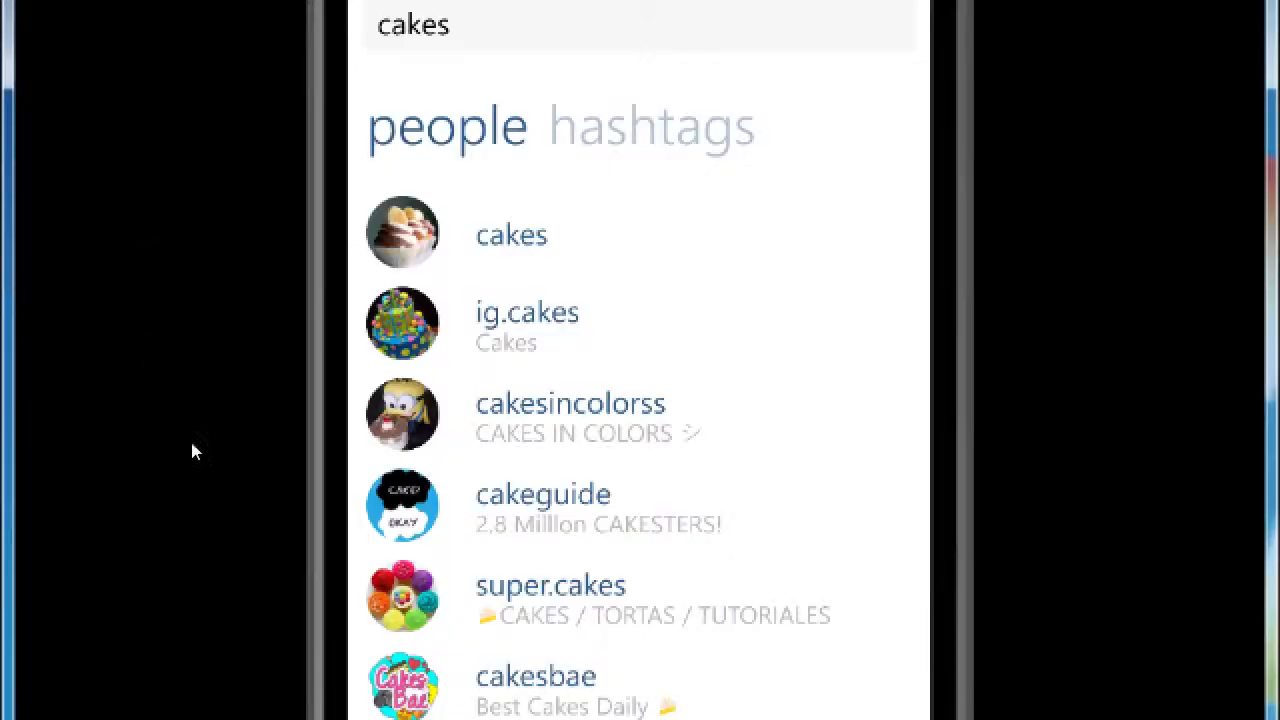
pyautogui.scroll(-3)
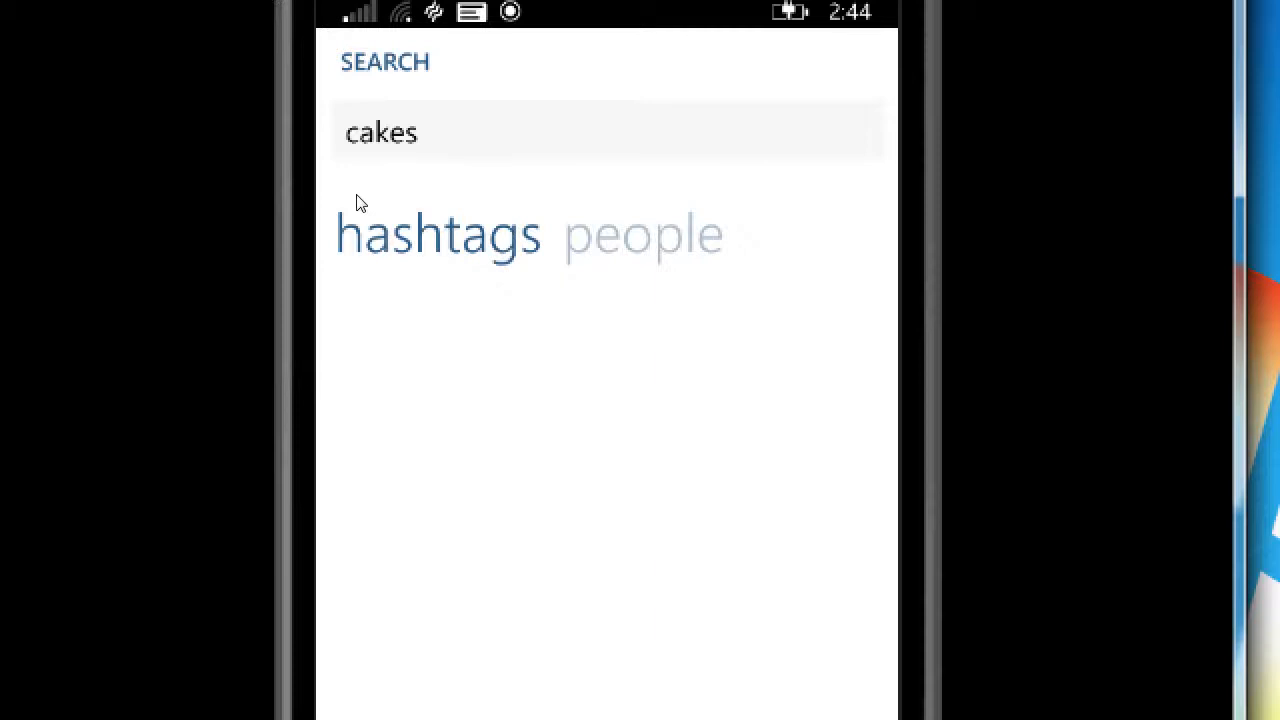
pyautogui.click(417, 132)
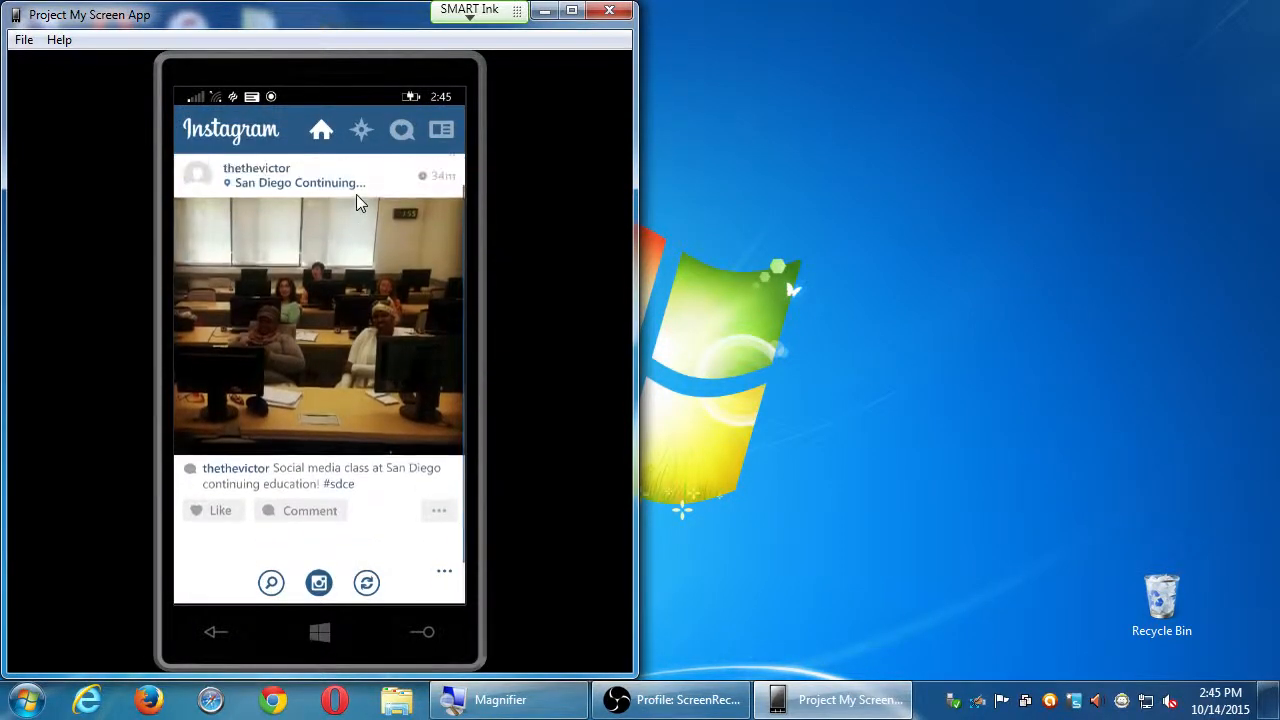
pyautogui.click(256, 167)
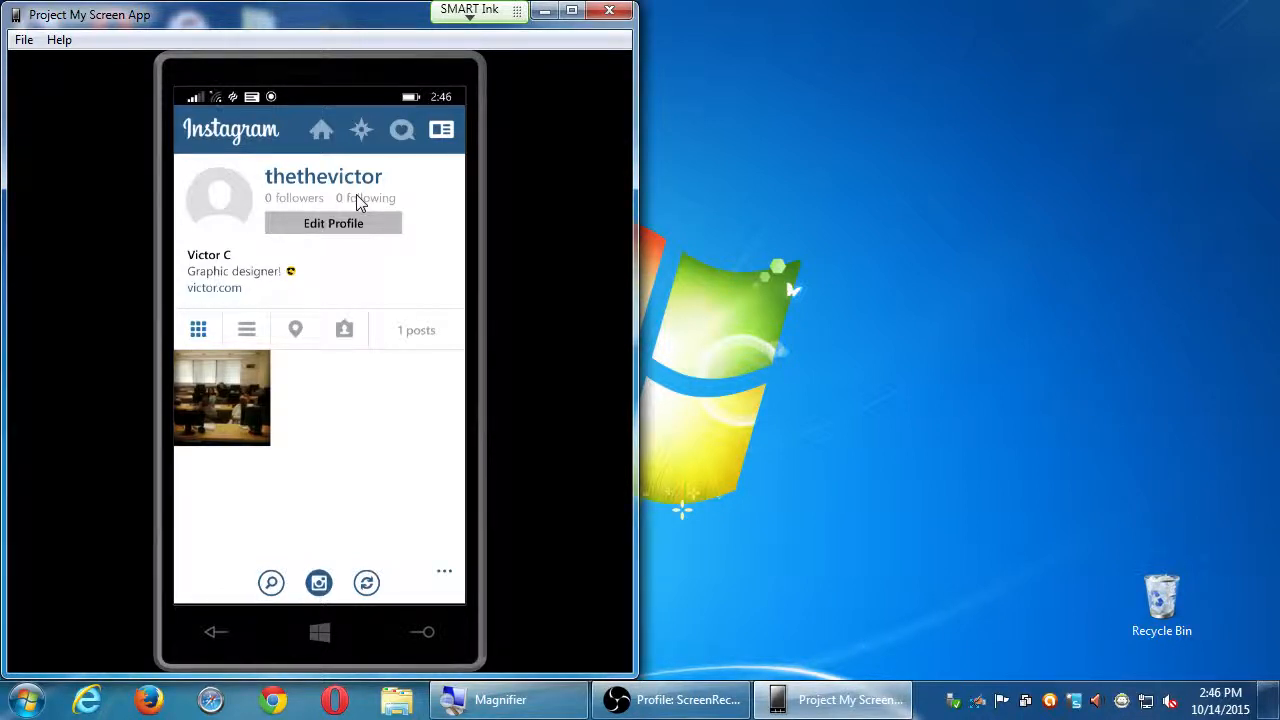
pyautogui.moveTo(417, 200)
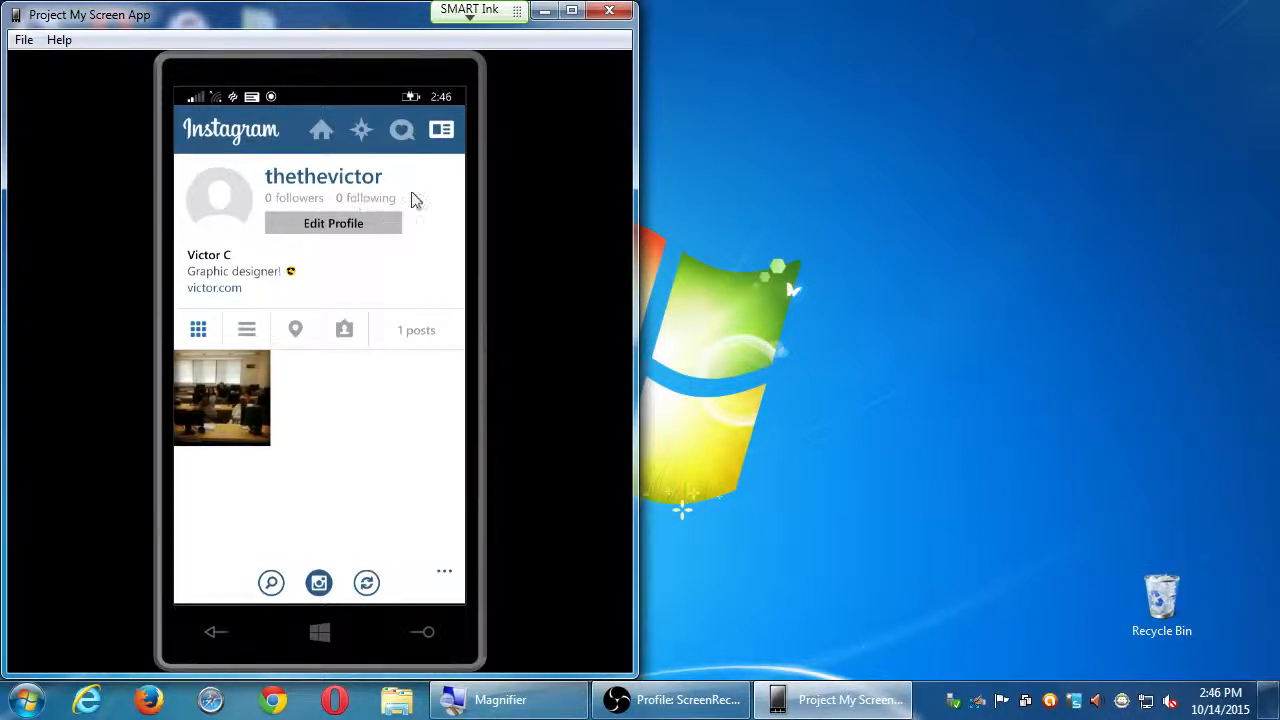
pyautogui.moveTo(523, 184)
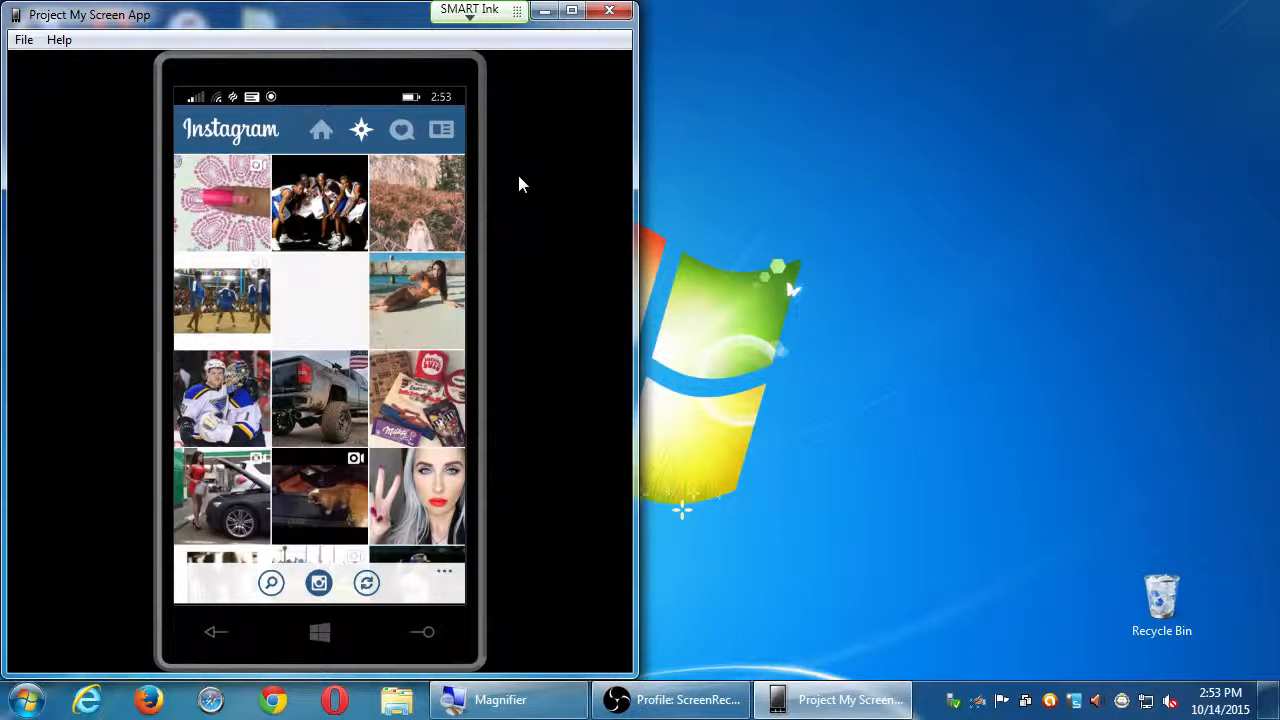
pyautogui.scroll(-3)
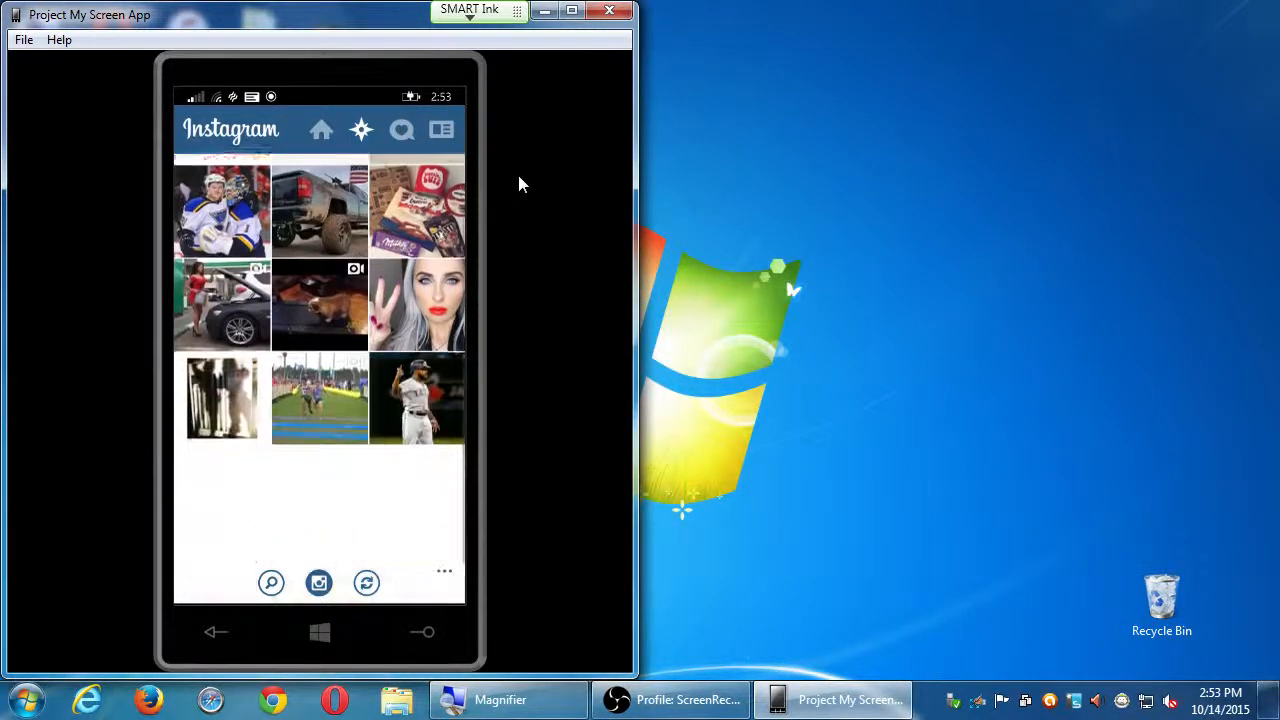
pyautogui.scroll(-3)
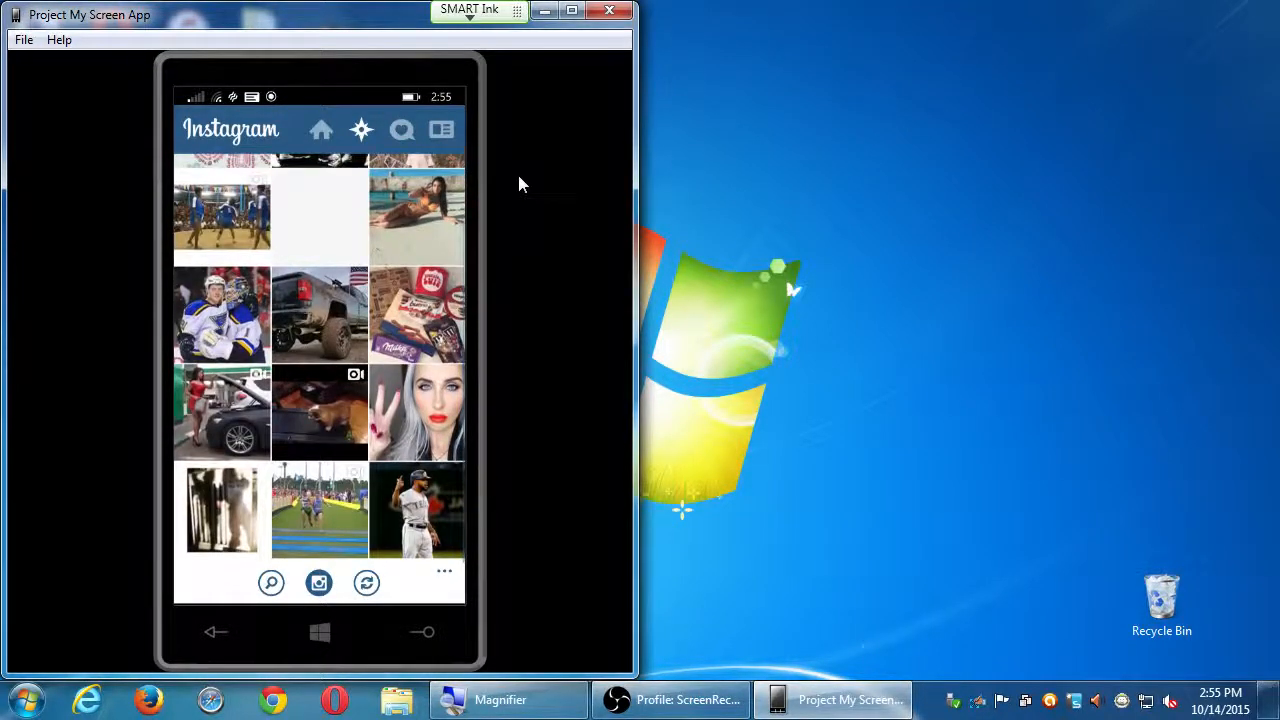
pyautogui.scroll(-3)
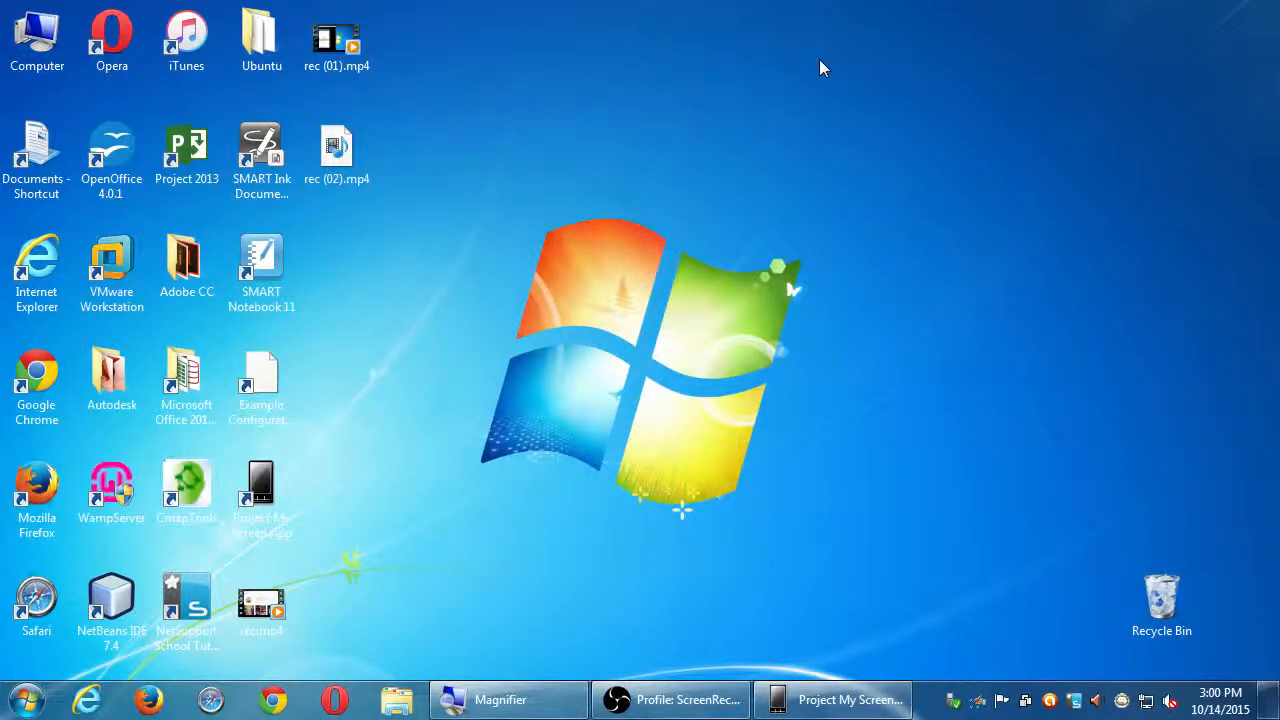
pyautogui.moveTo(779, 36)
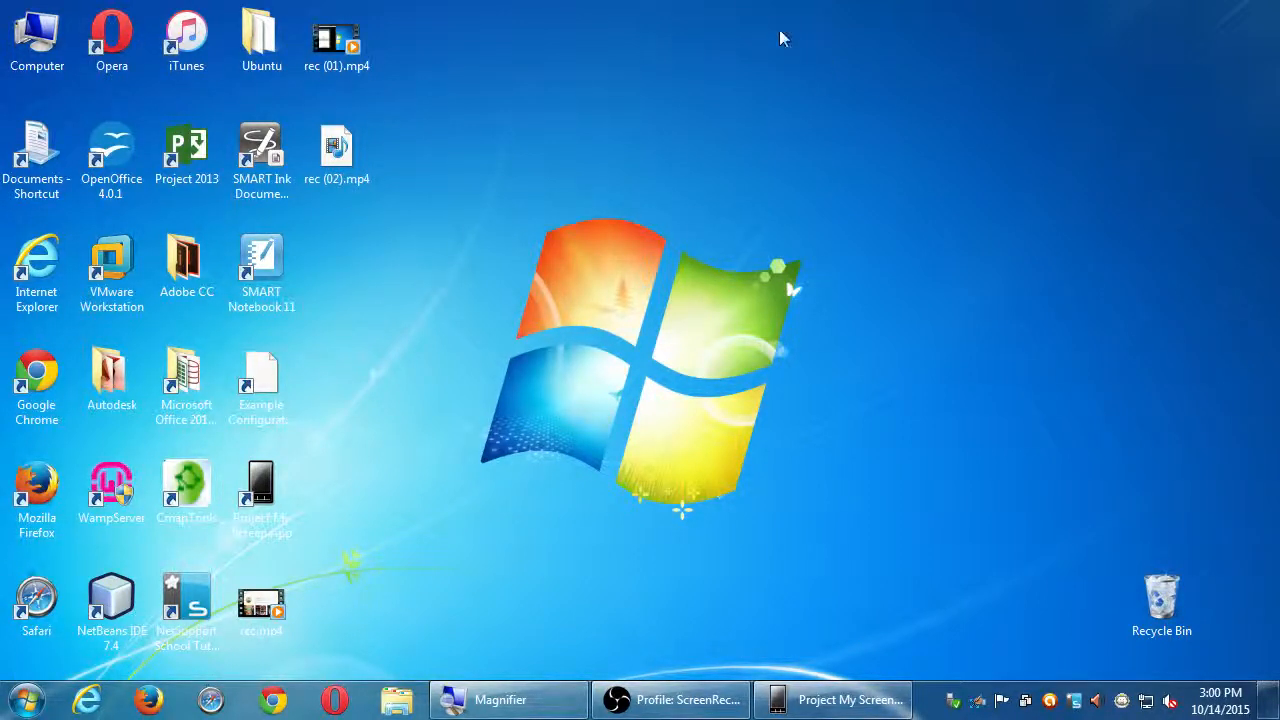
# Restore the mirrored phone window, then scroll and refresh Instagram's explore photo grid.
pyautogui.click(848, 699)
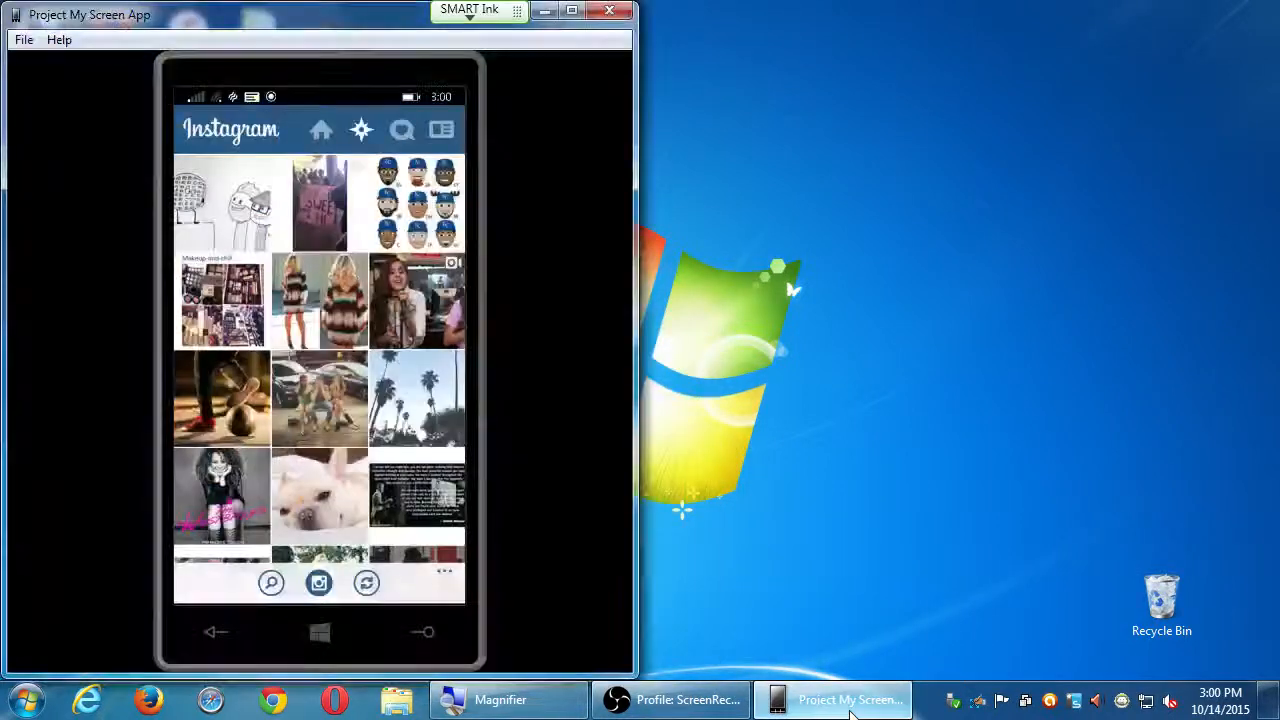
pyautogui.moveTo(819, 402)
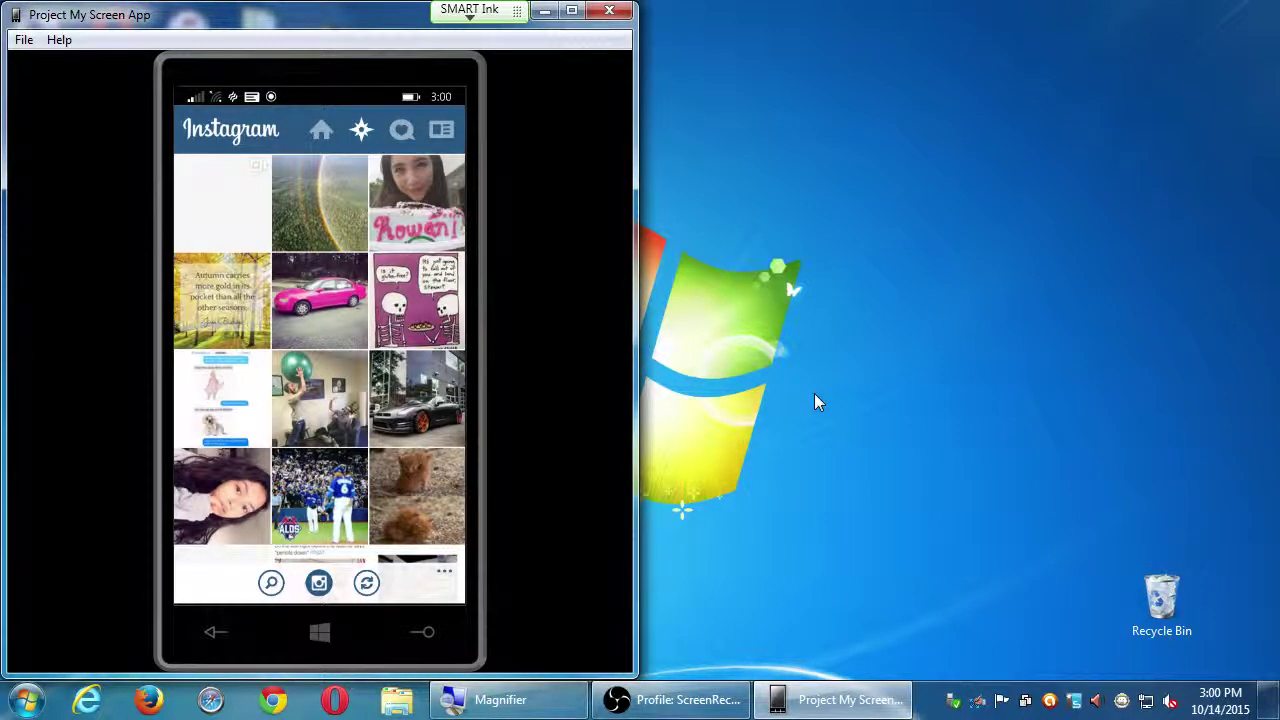
pyautogui.scroll(-3)
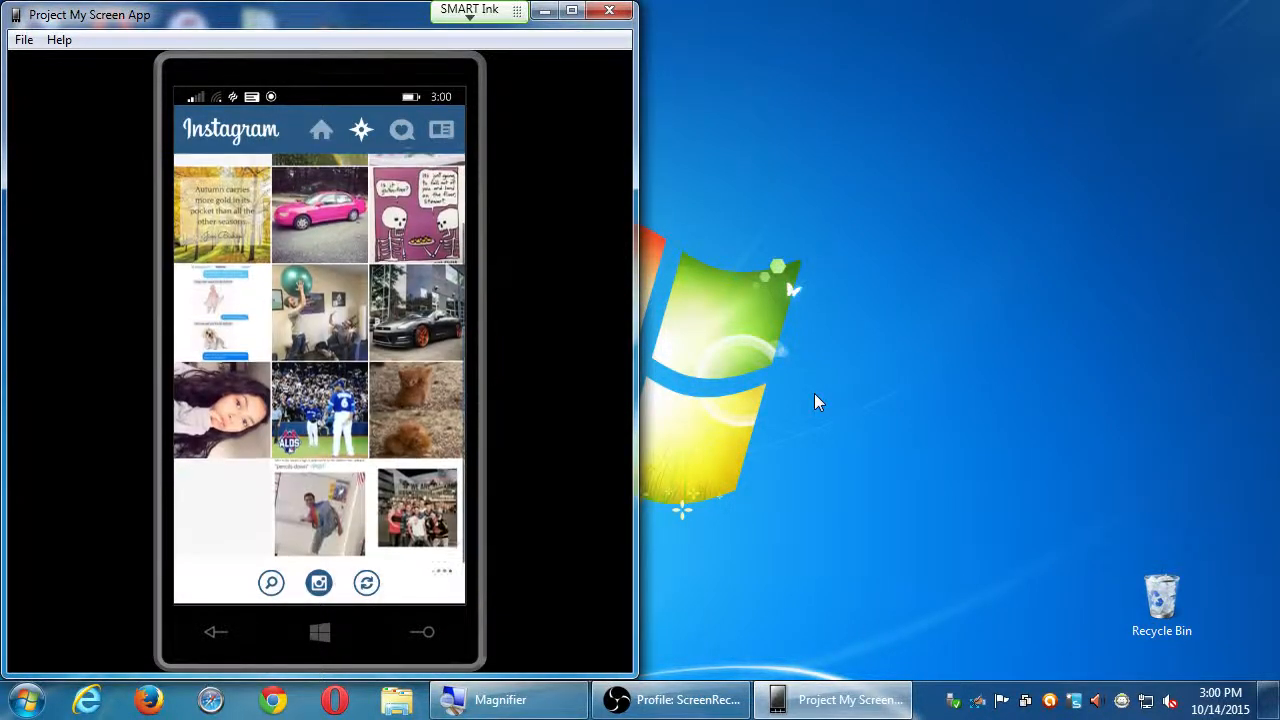
pyautogui.scroll(-3)
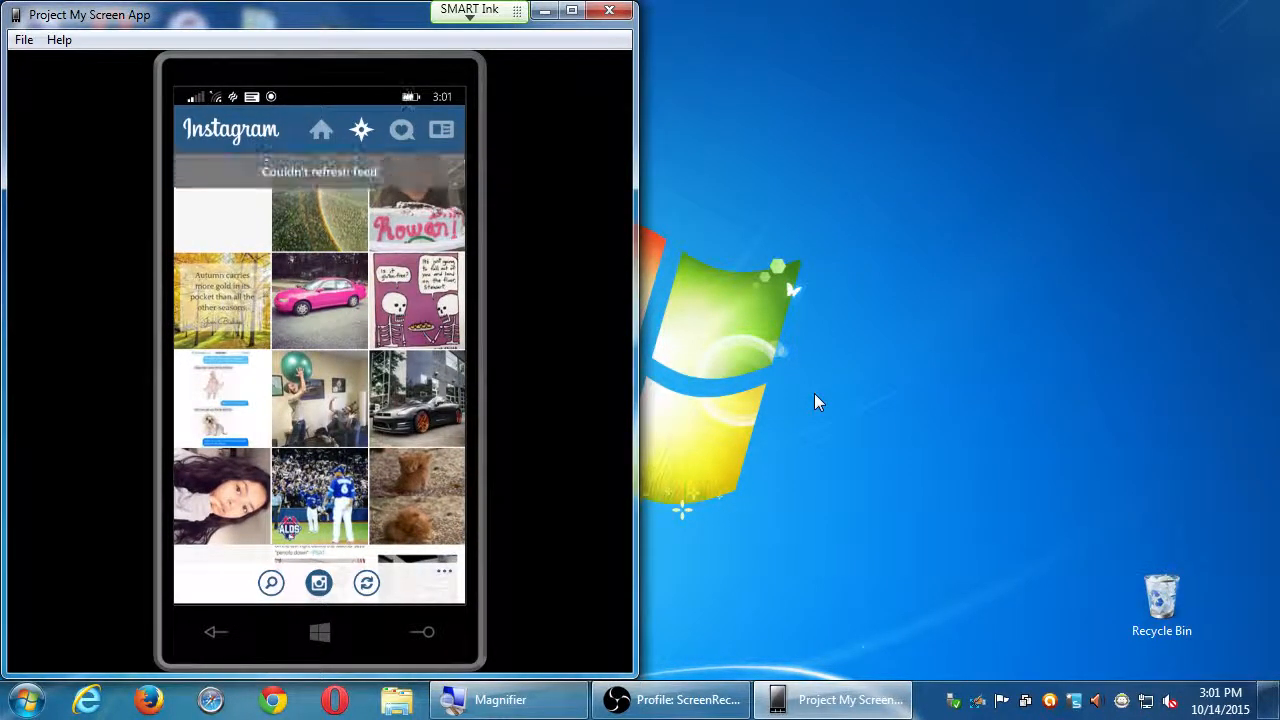
pyautogui.moveTo(612, 491)
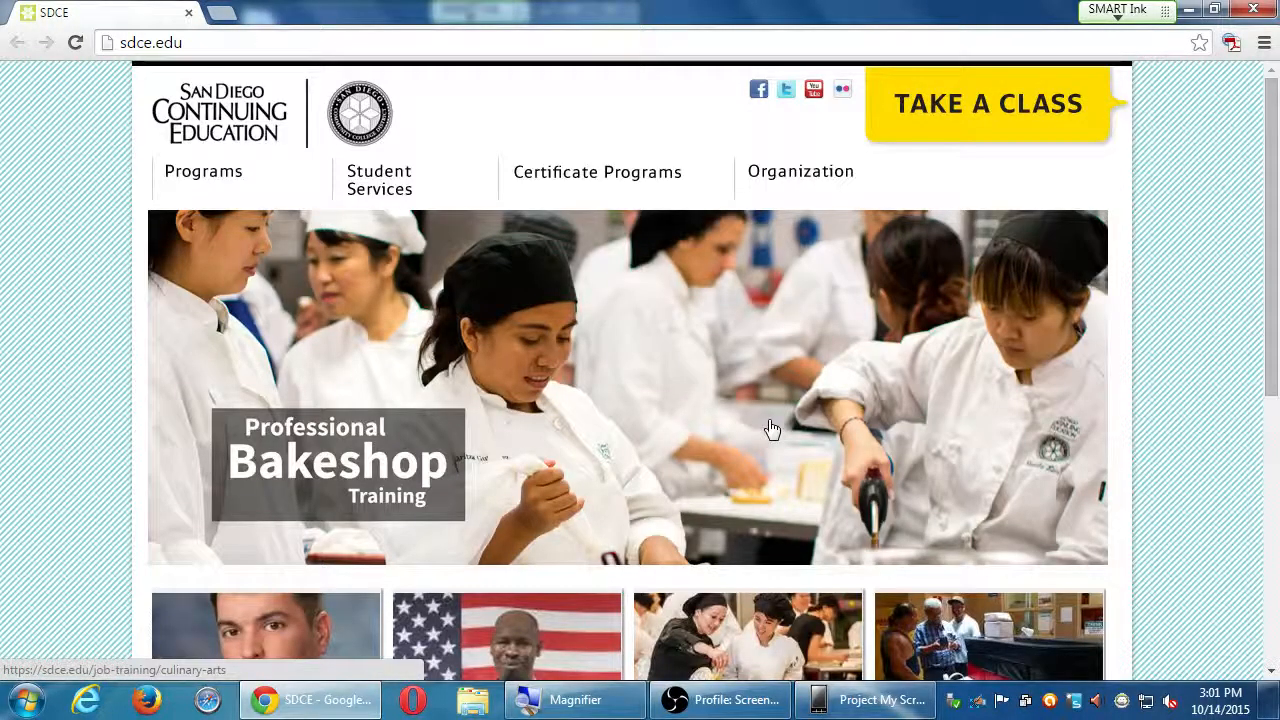
pyautogui.moveTo(38, 125)
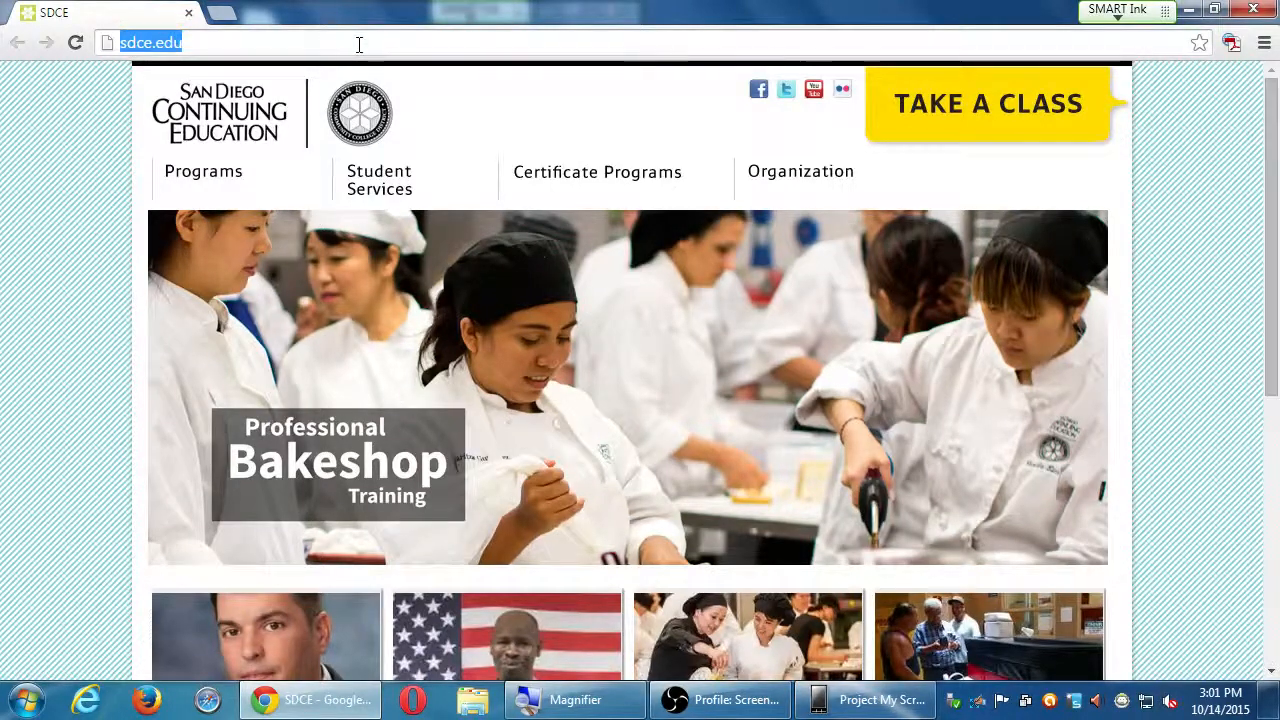
# Load socialmediaexaminer.com in Chrome.
pyautogui.write('socialmediaexaminer.com')
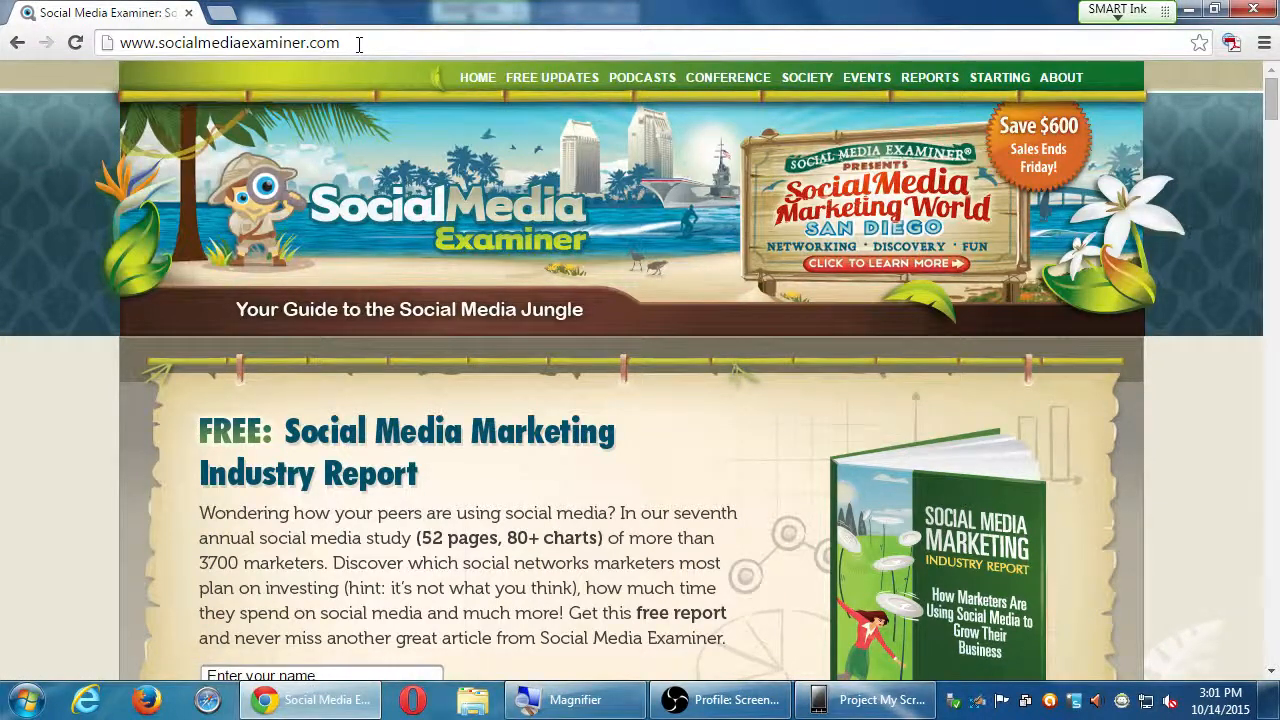
pyautogui.moveTo(810, 196)
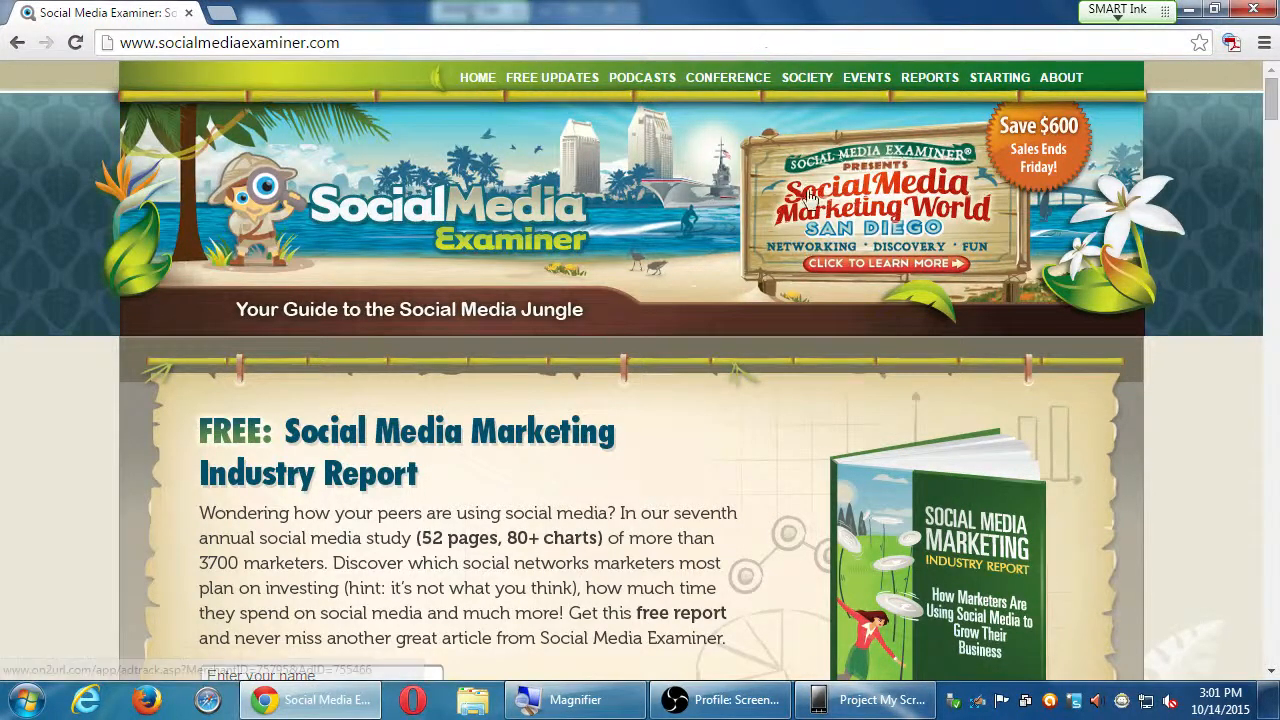
# Close the free report popup and type 'ins' into the Browse Categories search.
pyautogui.scroll(-3)
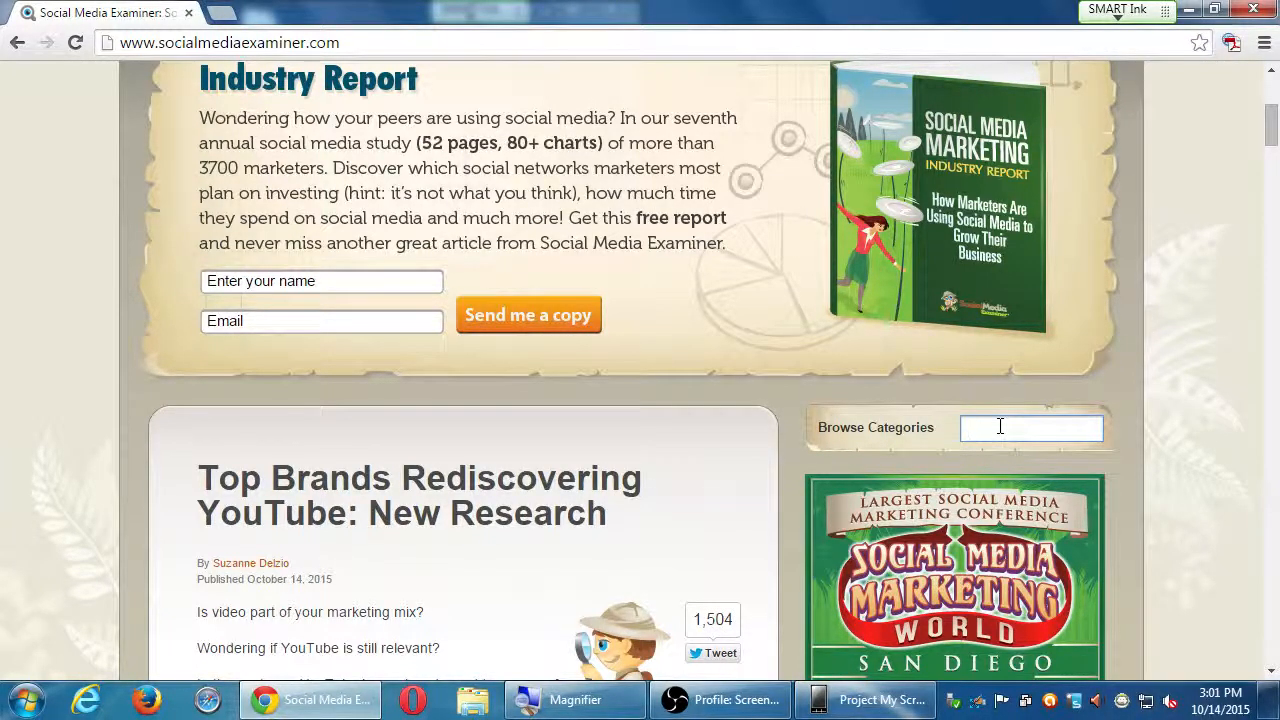
pyautogui.click(1031, 427)
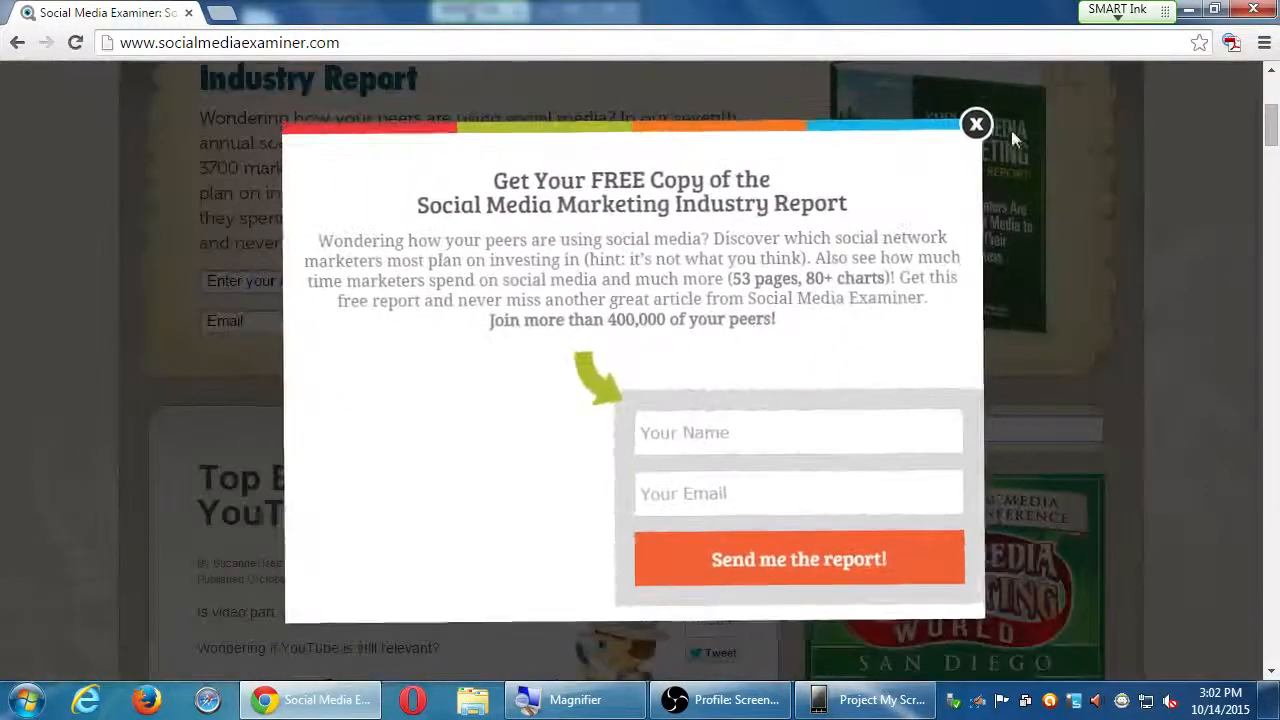
pyautogui.click(976, 124)
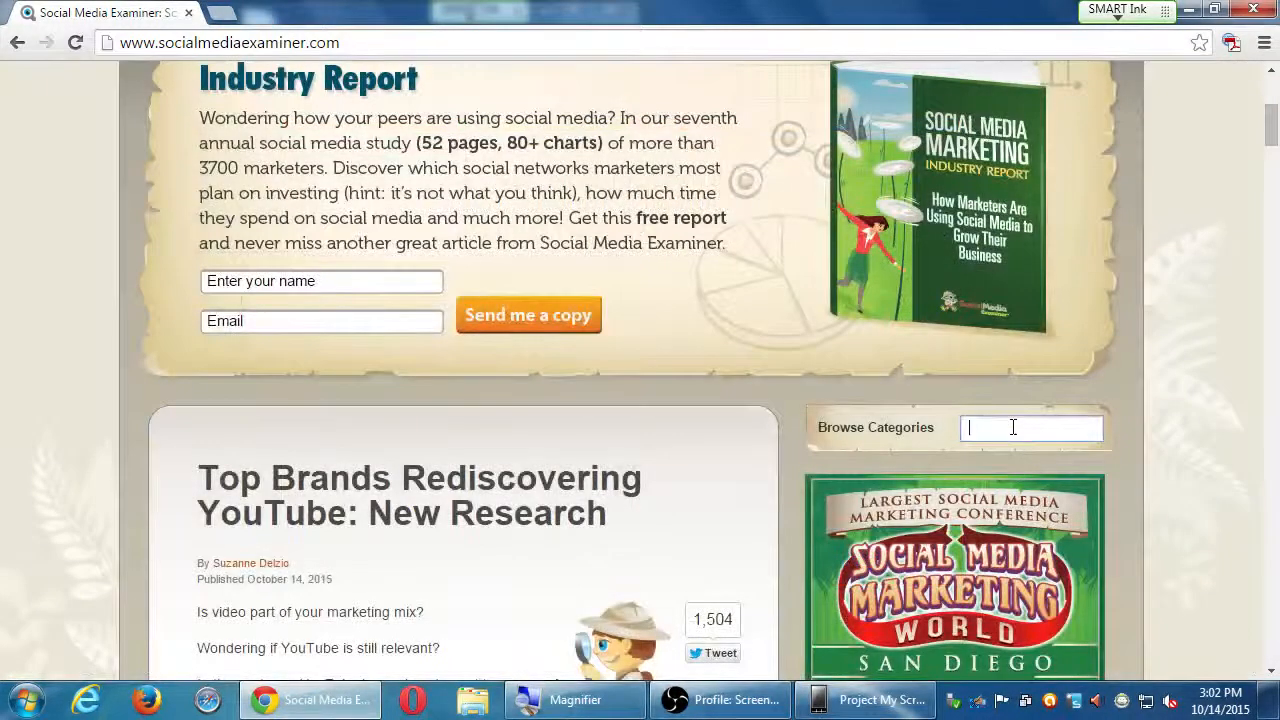
pyautogui.write('in')
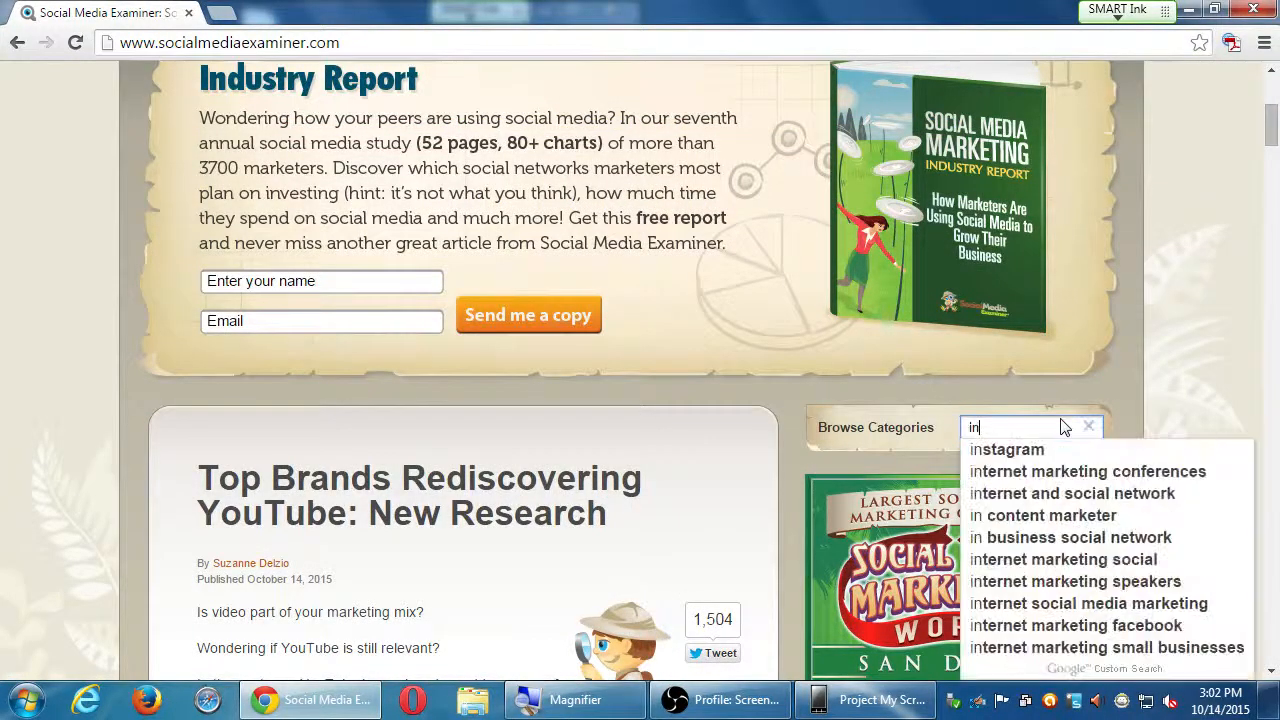
pyautogui.write('sta')
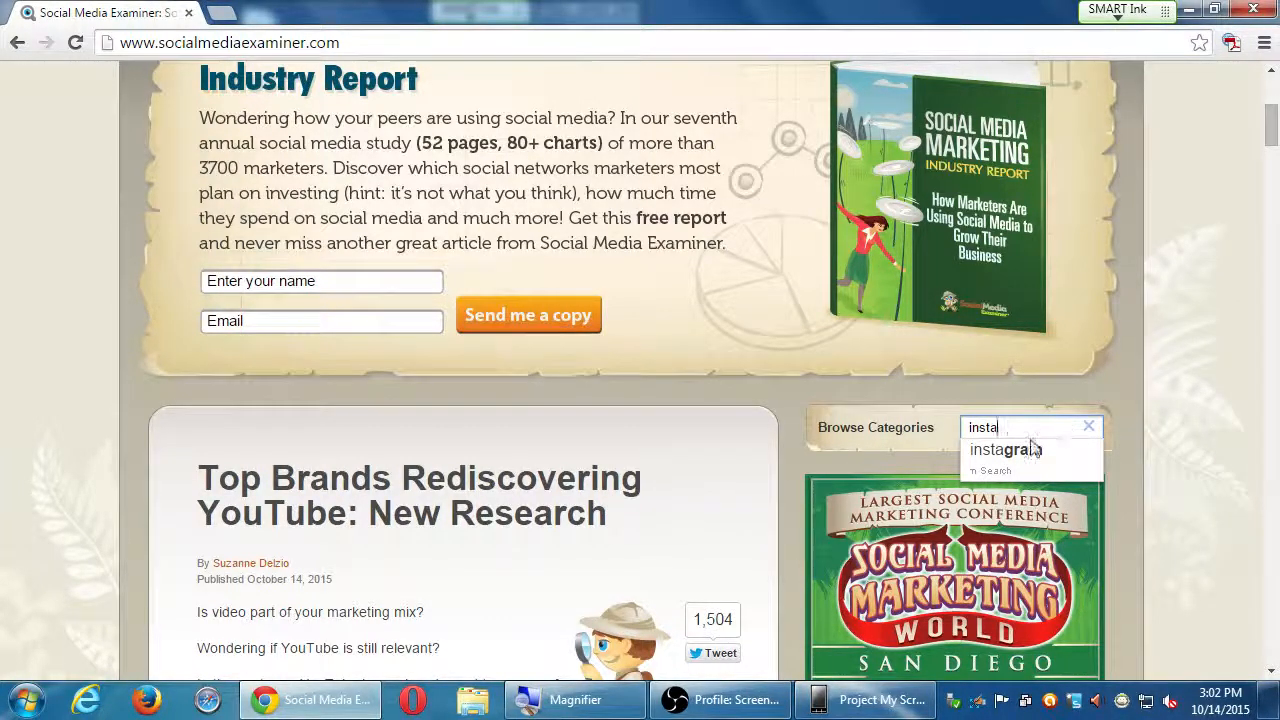
pyautogui.moveTo(1024, 455)
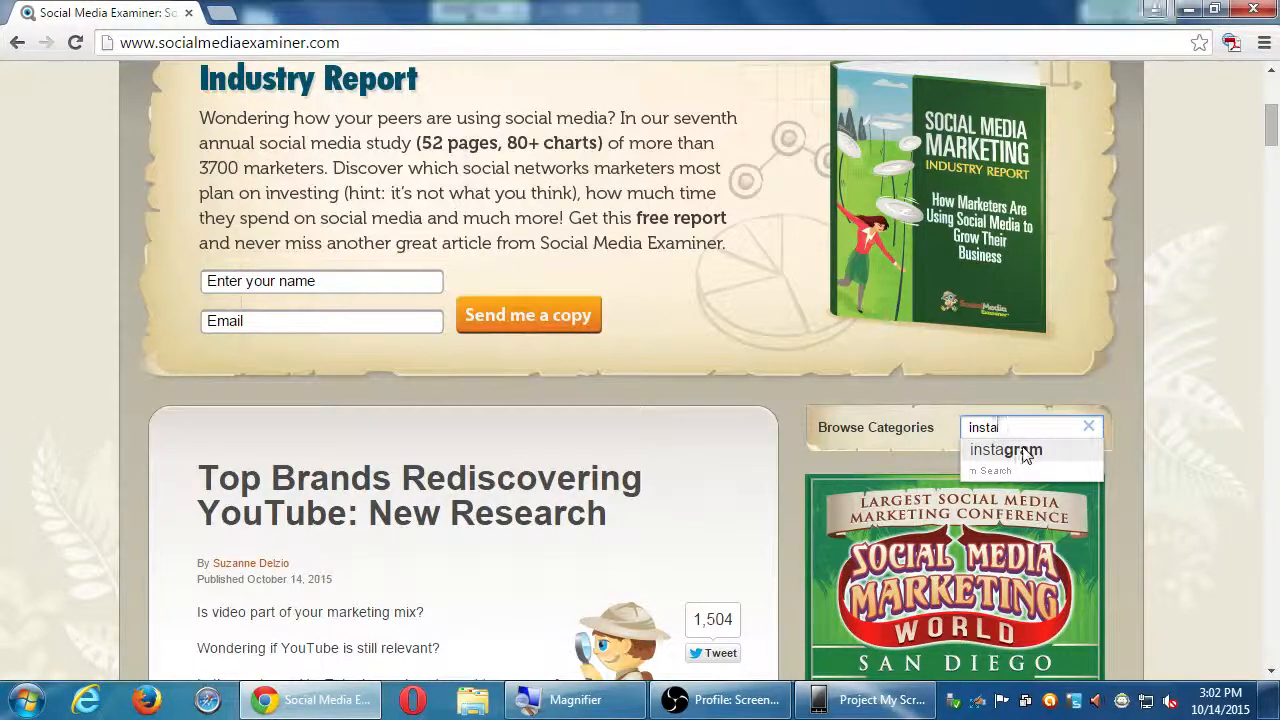
pyautogui.click(1006, 450)
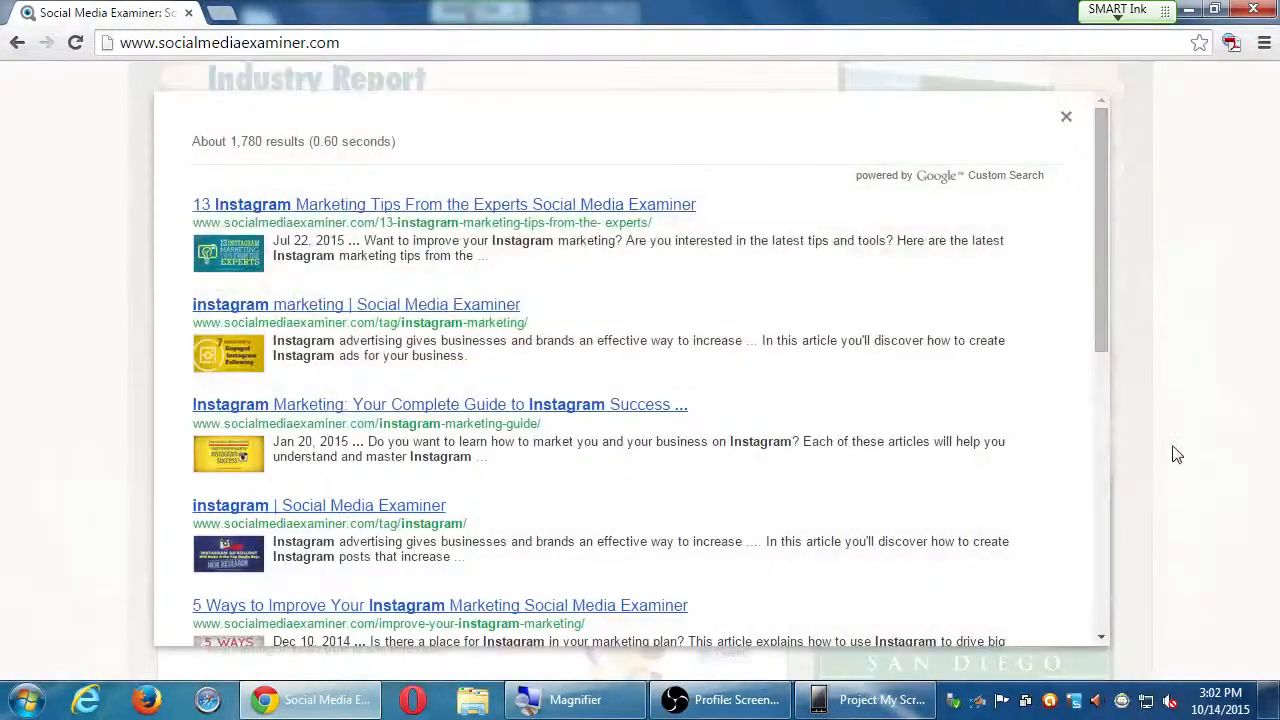
pyautogui.moveTo(1208, 442)
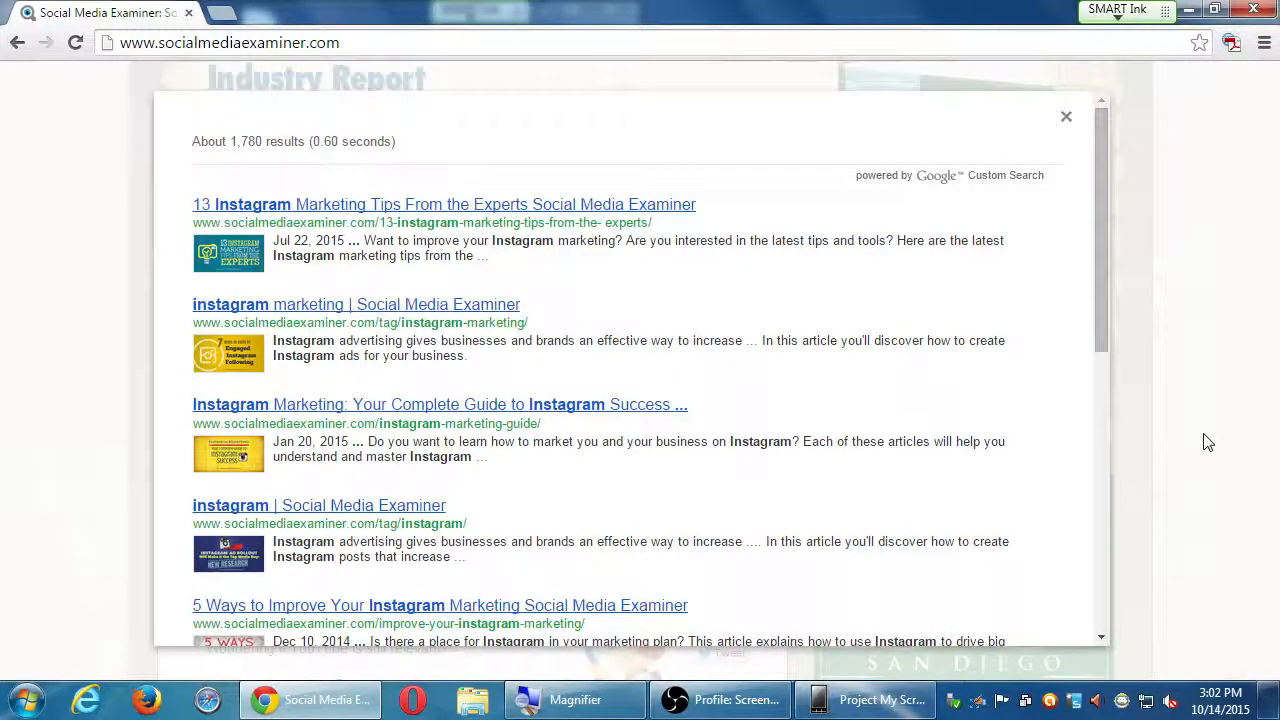
pyautogui.scroll(-3)
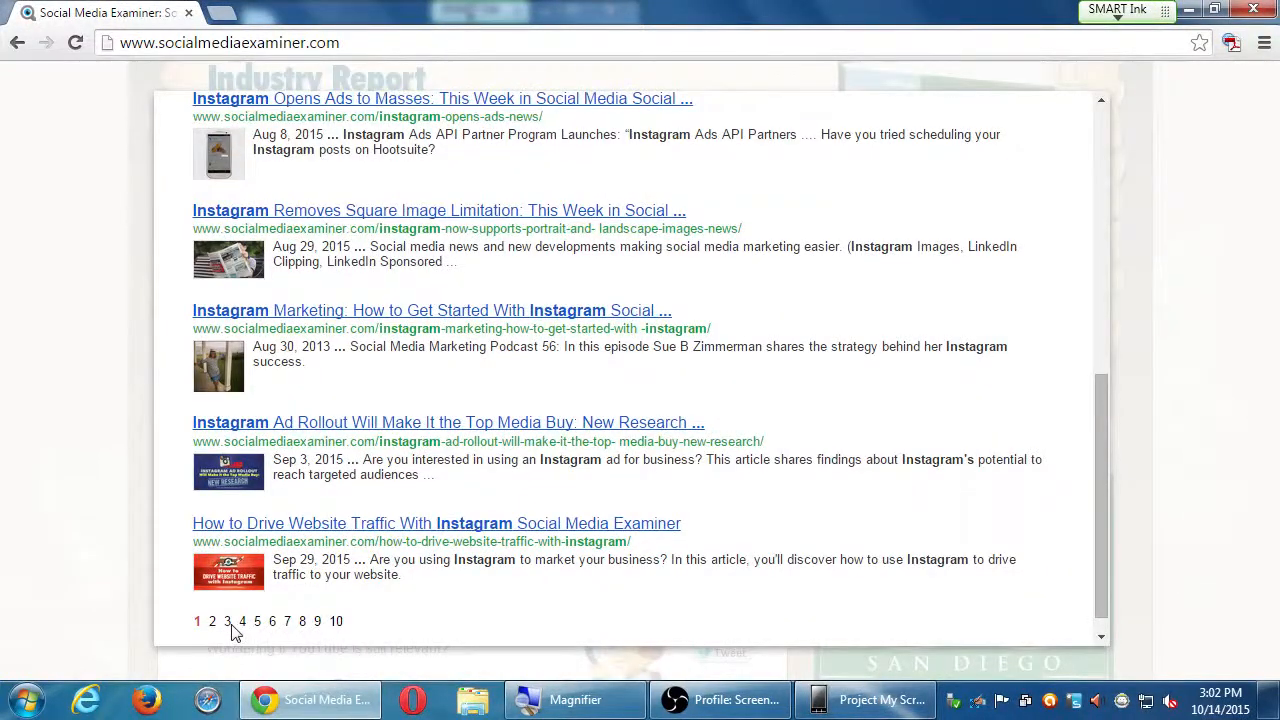
pyautogui.click(212, 621)
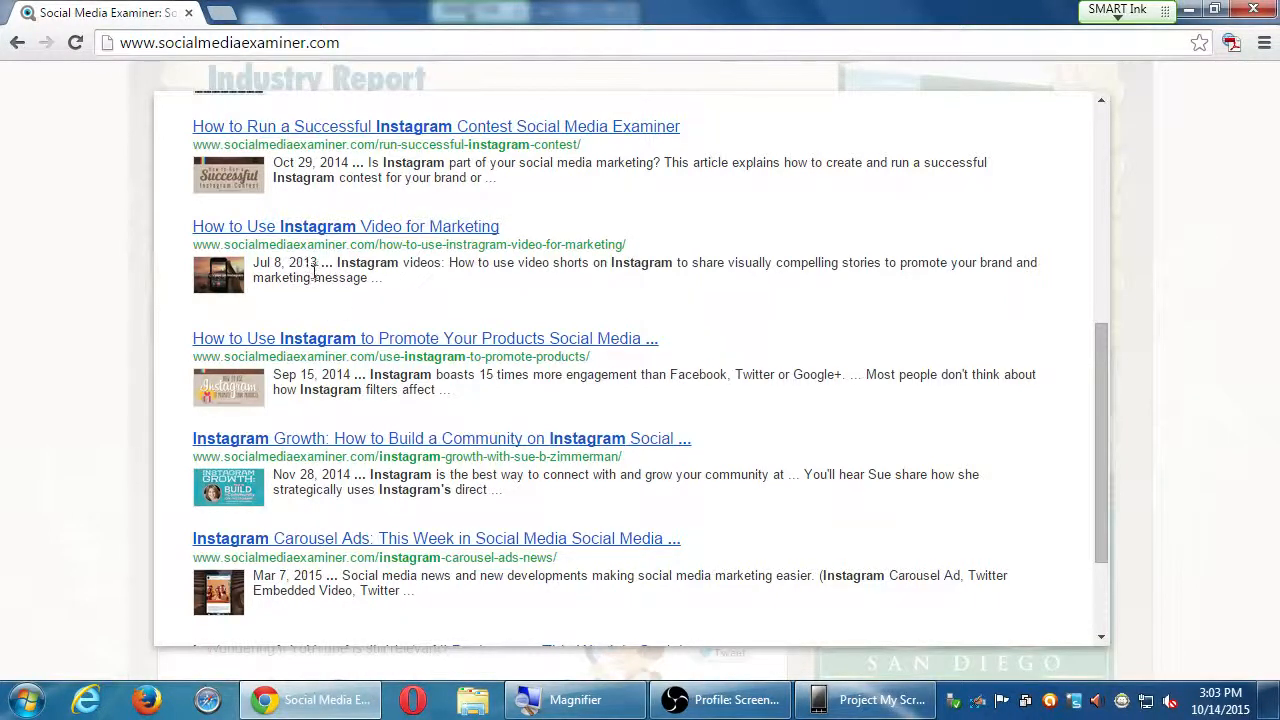
pyautogui.moveTo(325, 265)
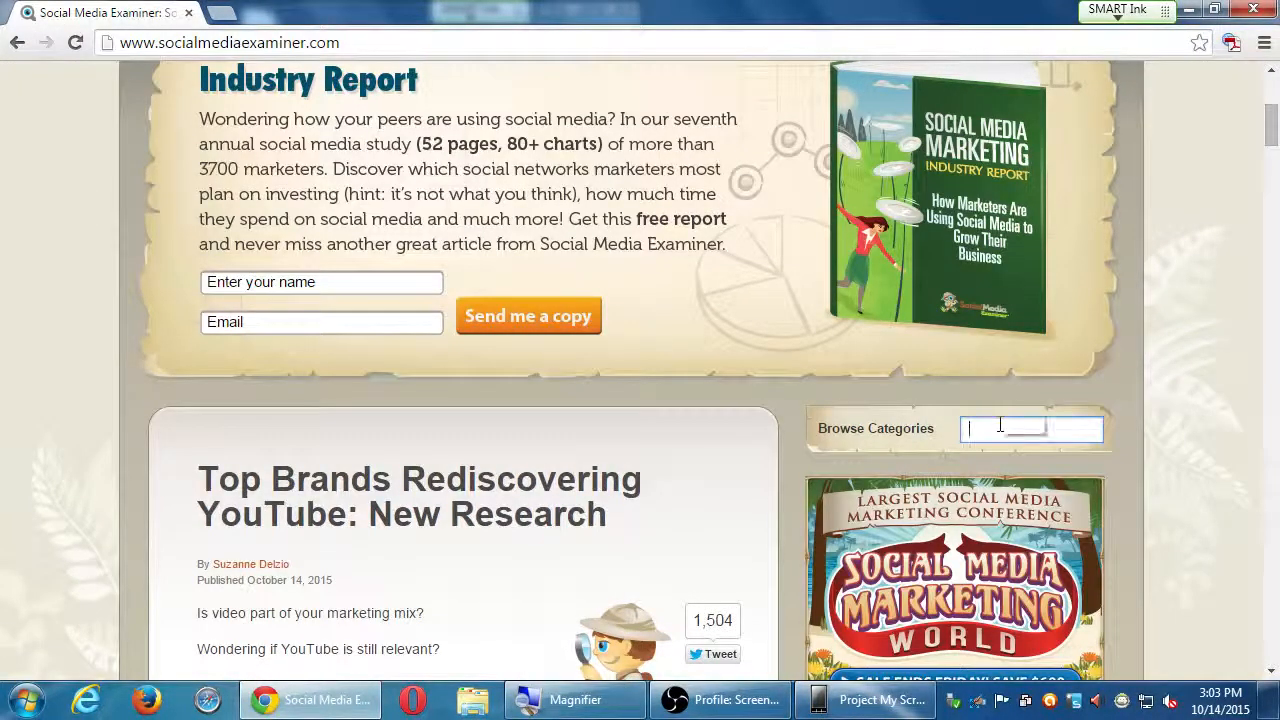
# Search 'insta' and open '13 Instagram Marketing Tips From the Experts'.
pyautogui.write('insta')
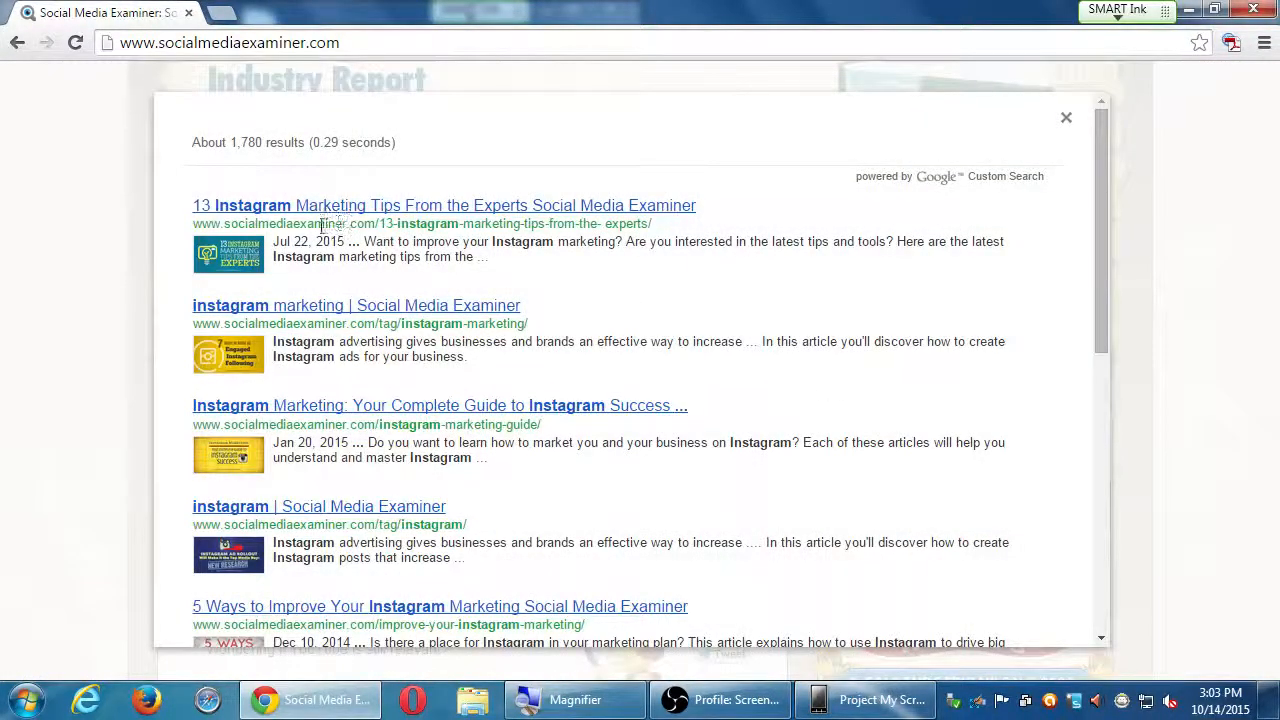
pyautogui.moveTo(378, 278)
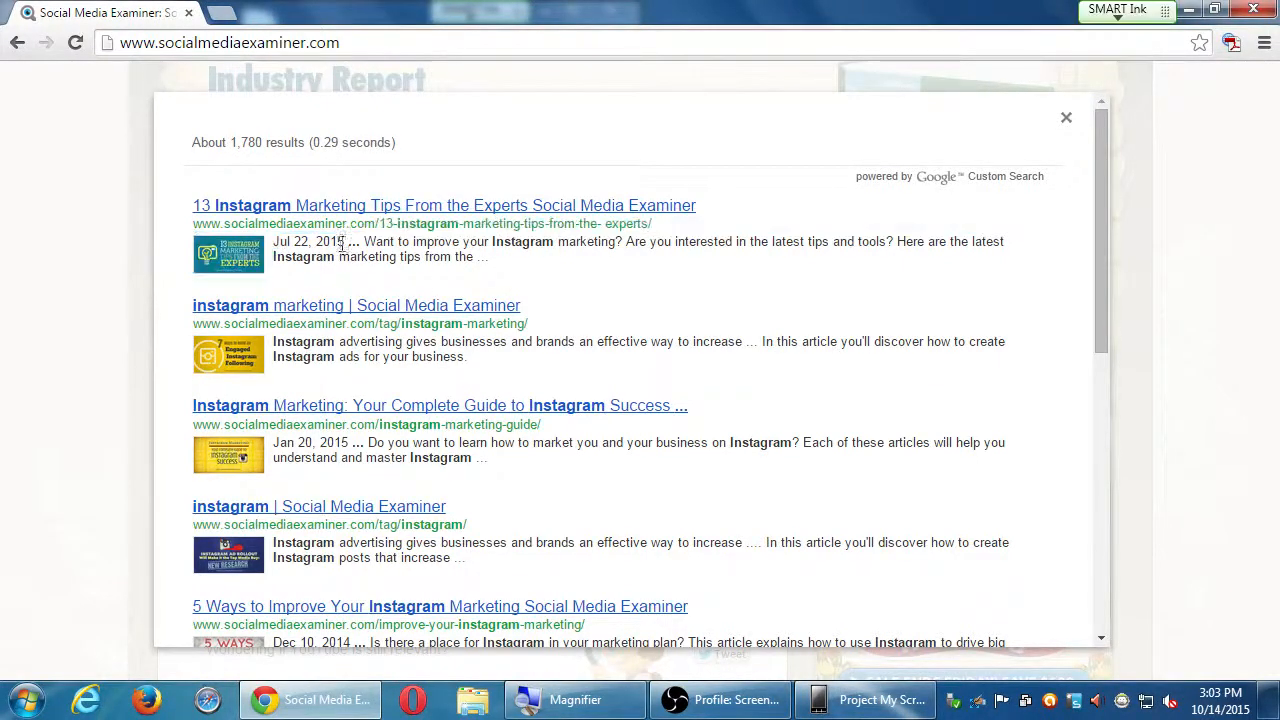
pyautogui.click(444, 205)
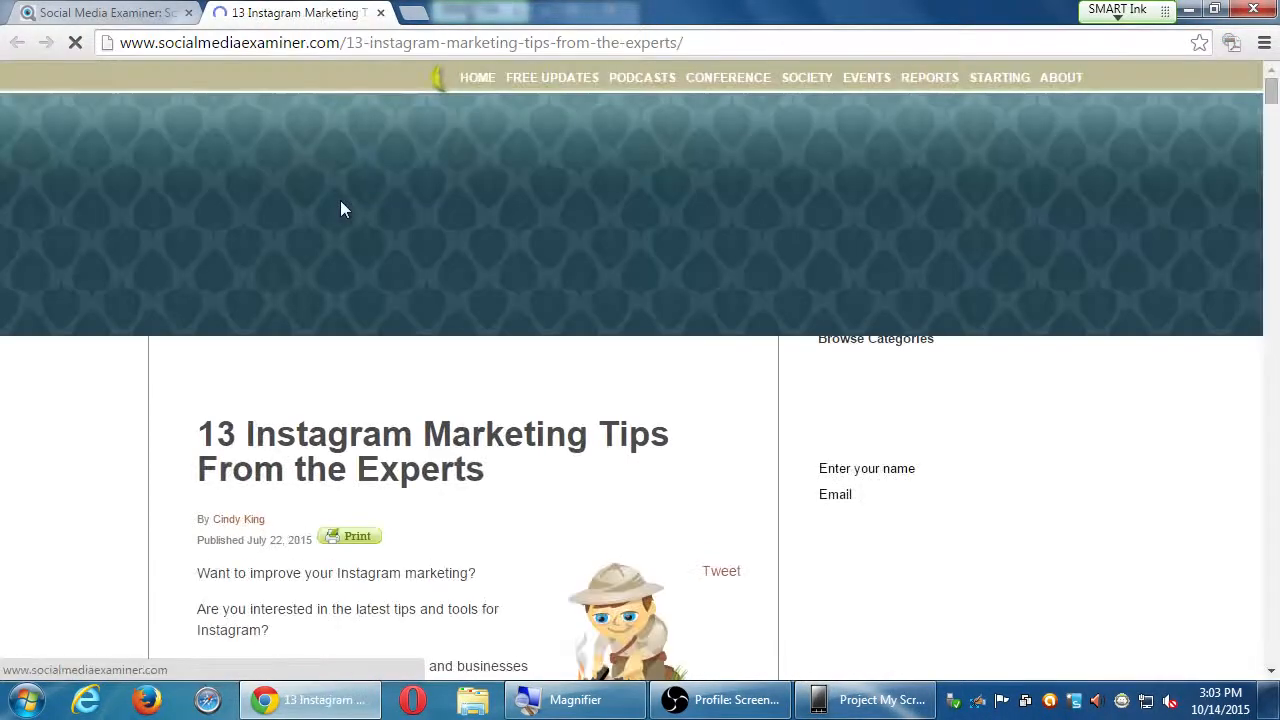
# Dismiss the report popup and read tips #1 Shoot Square and #2 Customized Link Shortener.
pyautogui.scroll(-3)
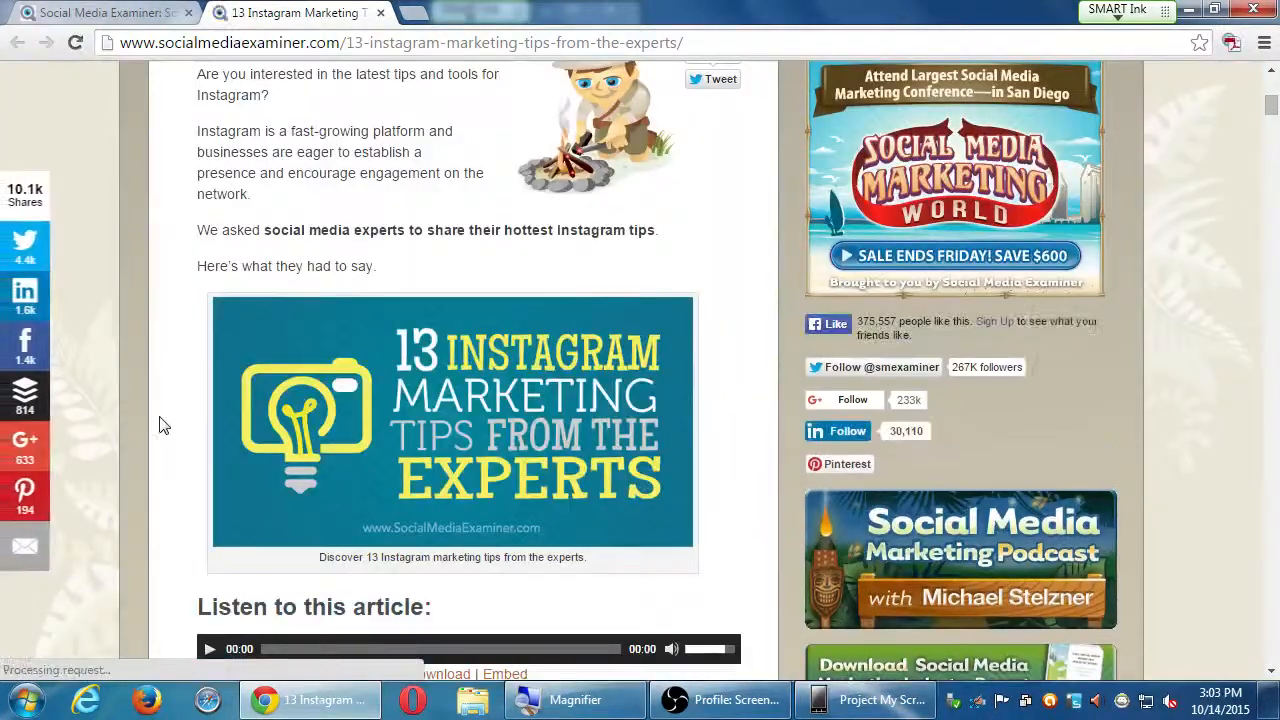
pyautogui.scroll(-3)
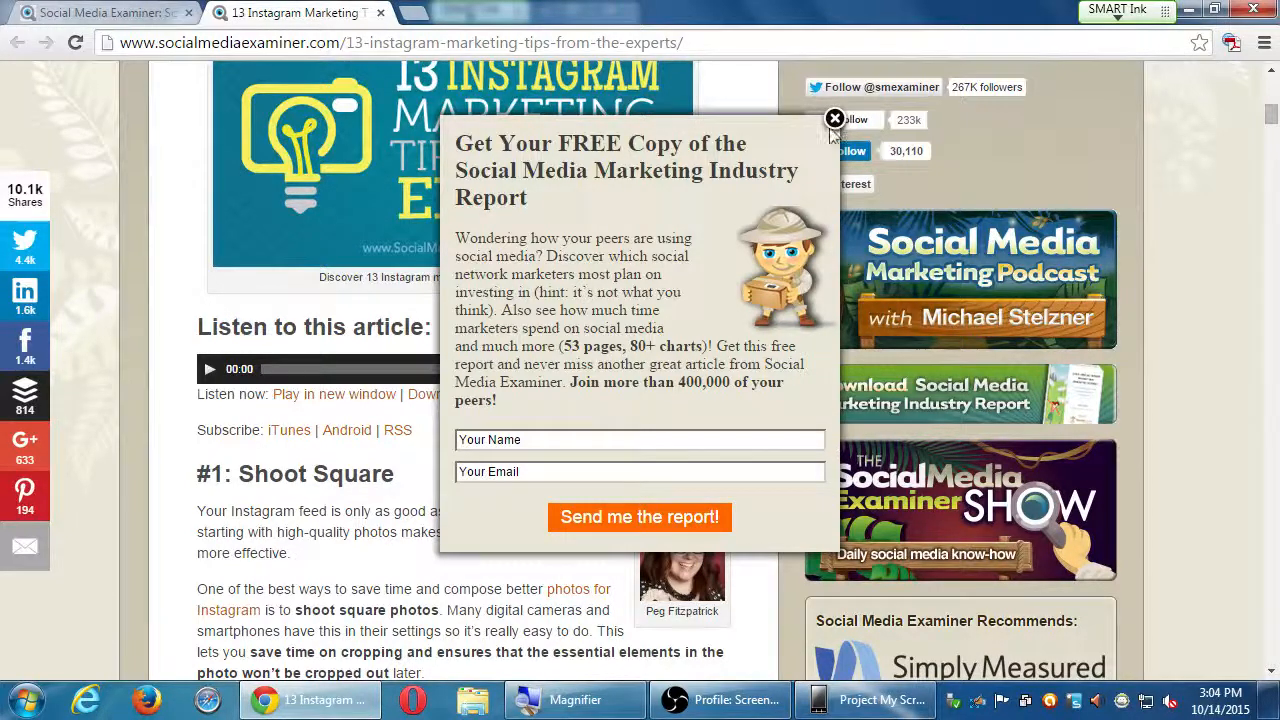
pyautogui.click(834, 118)
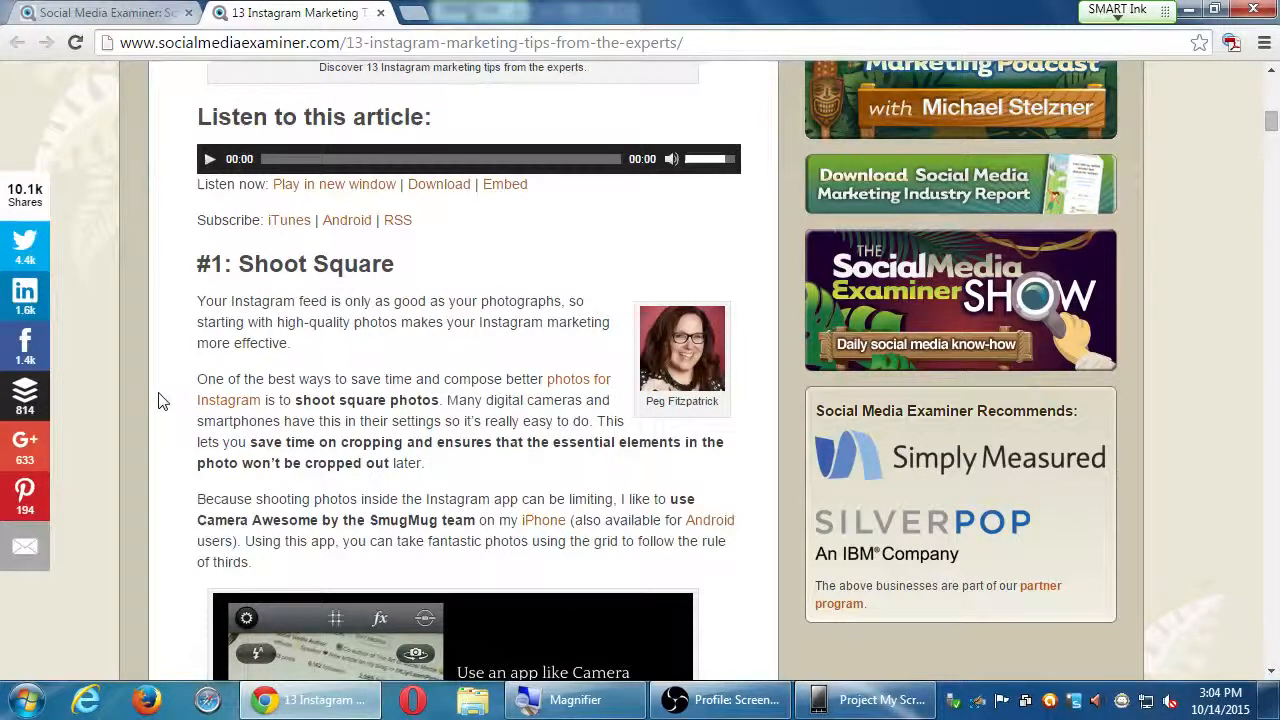
pyautogui.scroll(-3)
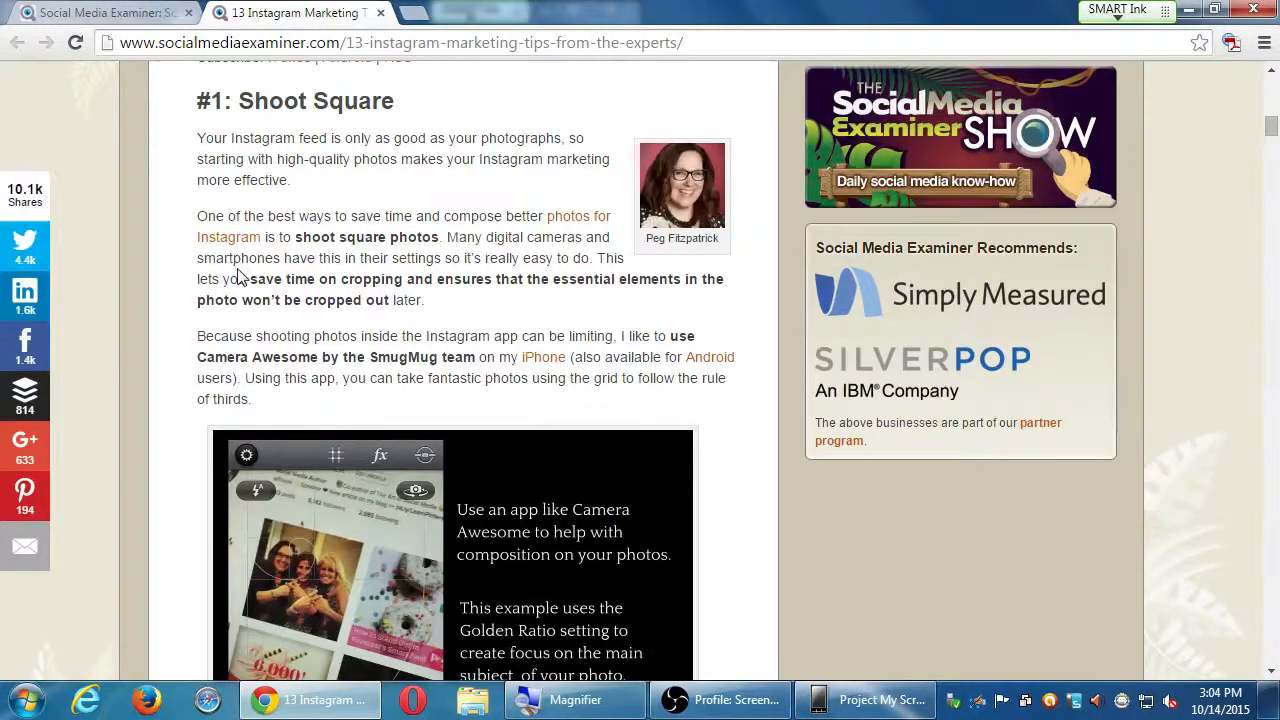
pyautogui.moveTo(192, 214)
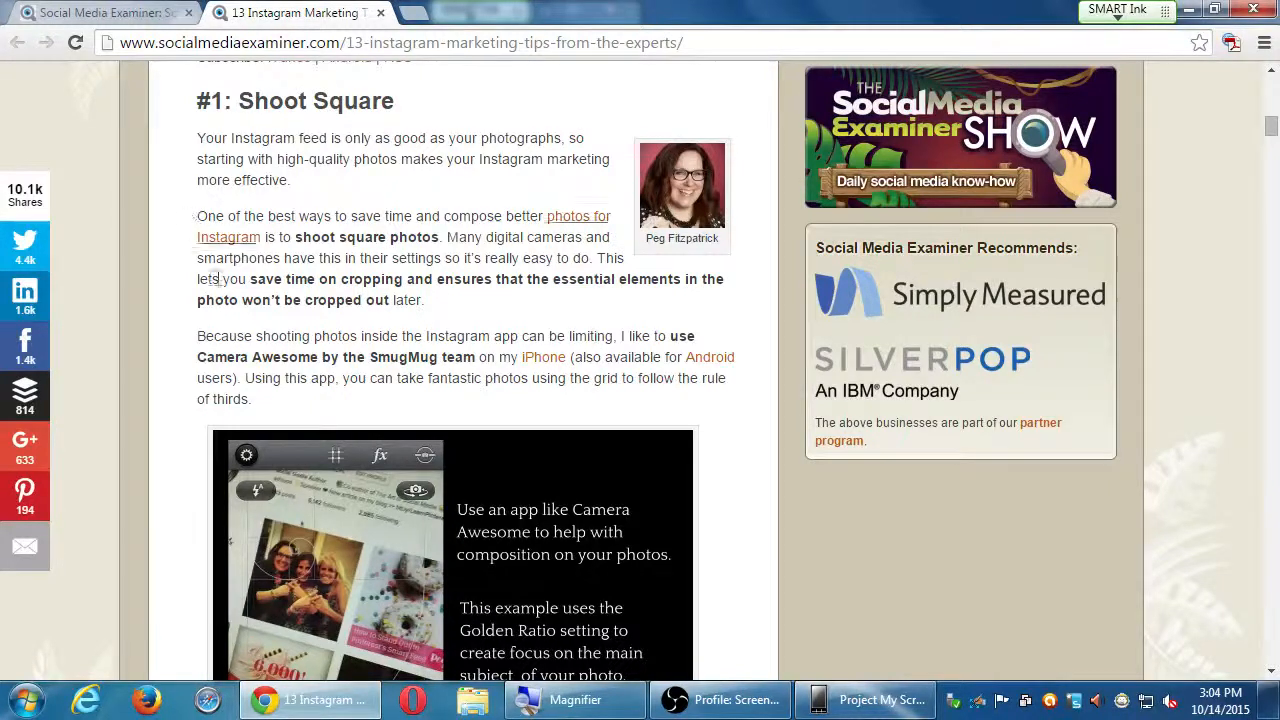
pyautogui.scroll(-3)
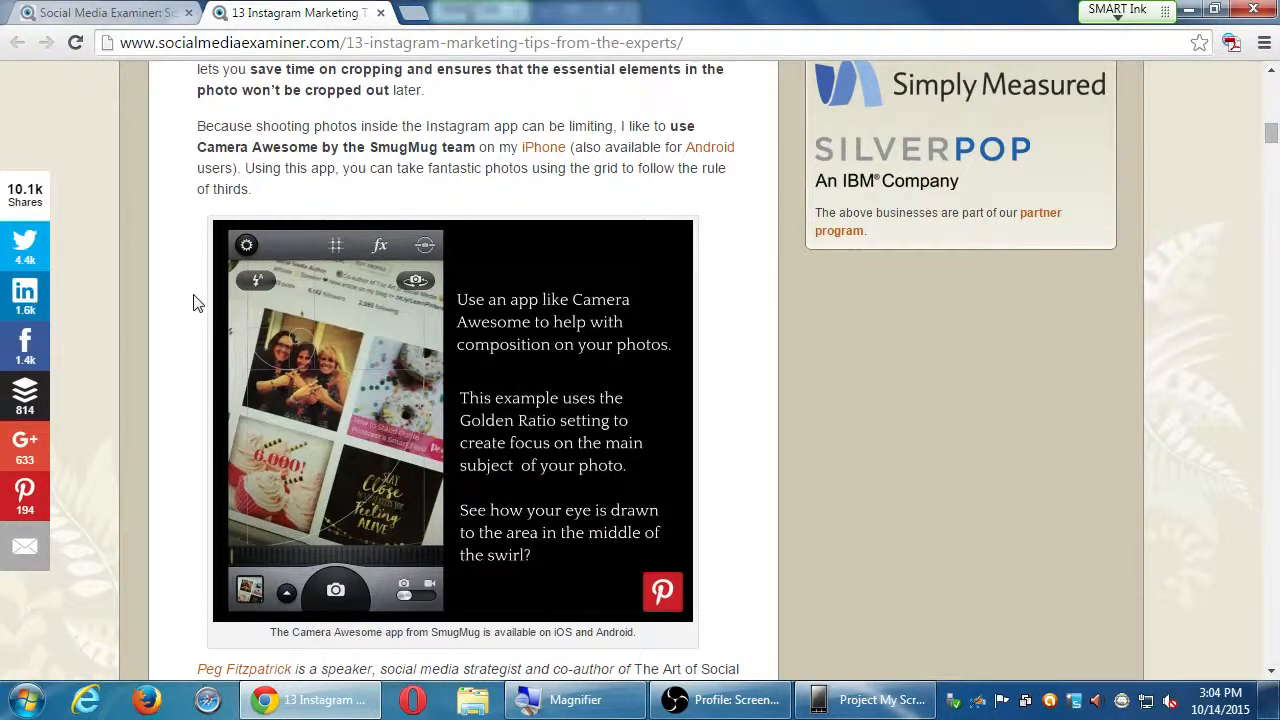
pyautogui.scroll(-3)
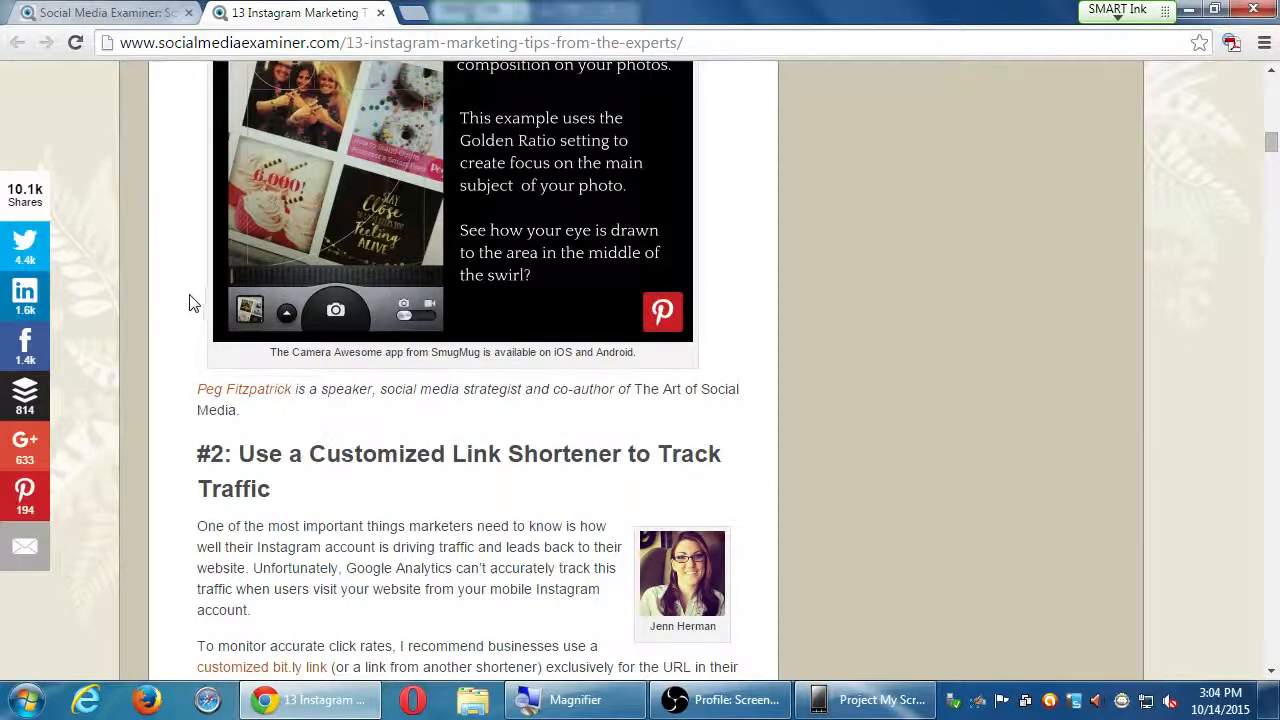
pyautogui.scroll(-3)
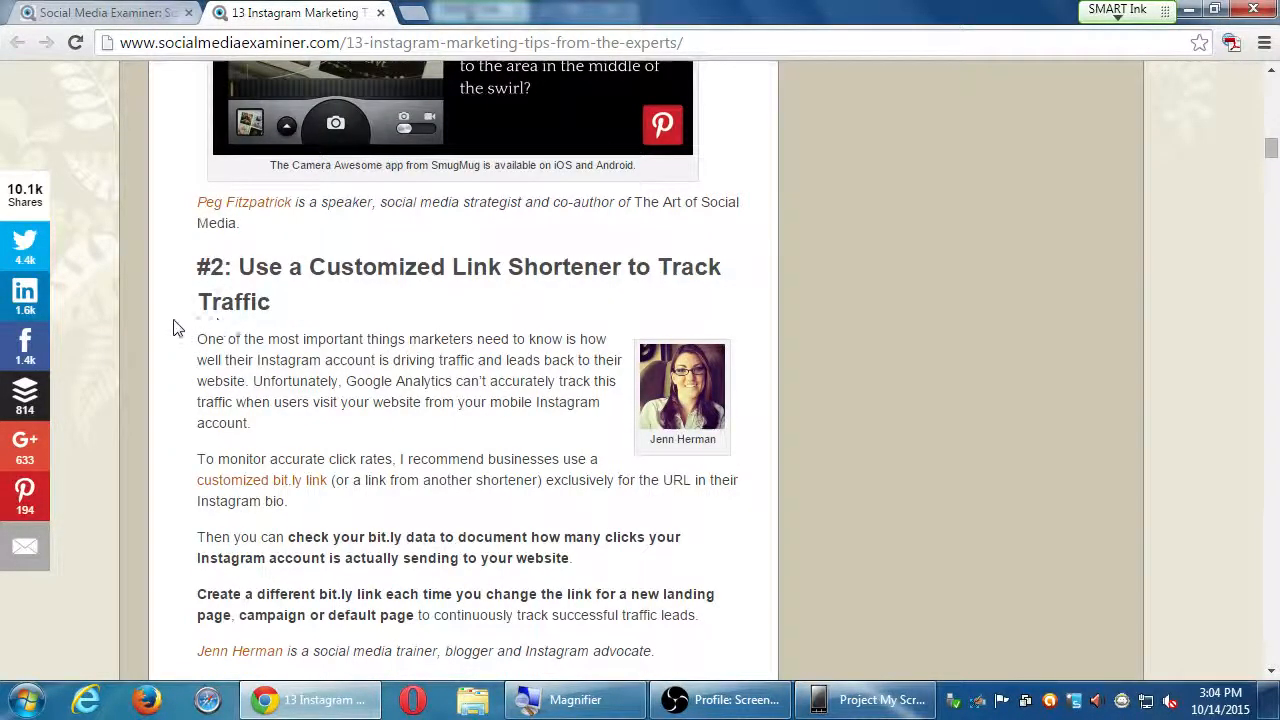
pyautogui.scroll(-3)
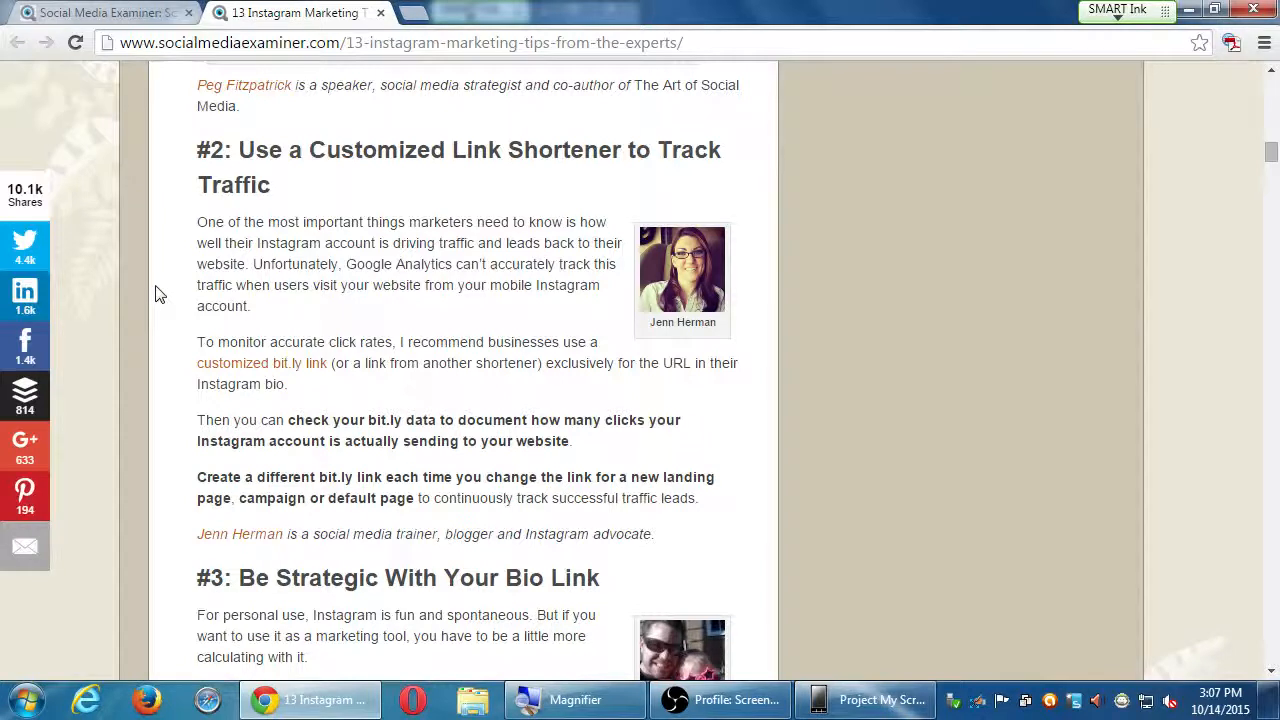
pyautogui.moveTo(311, 368)
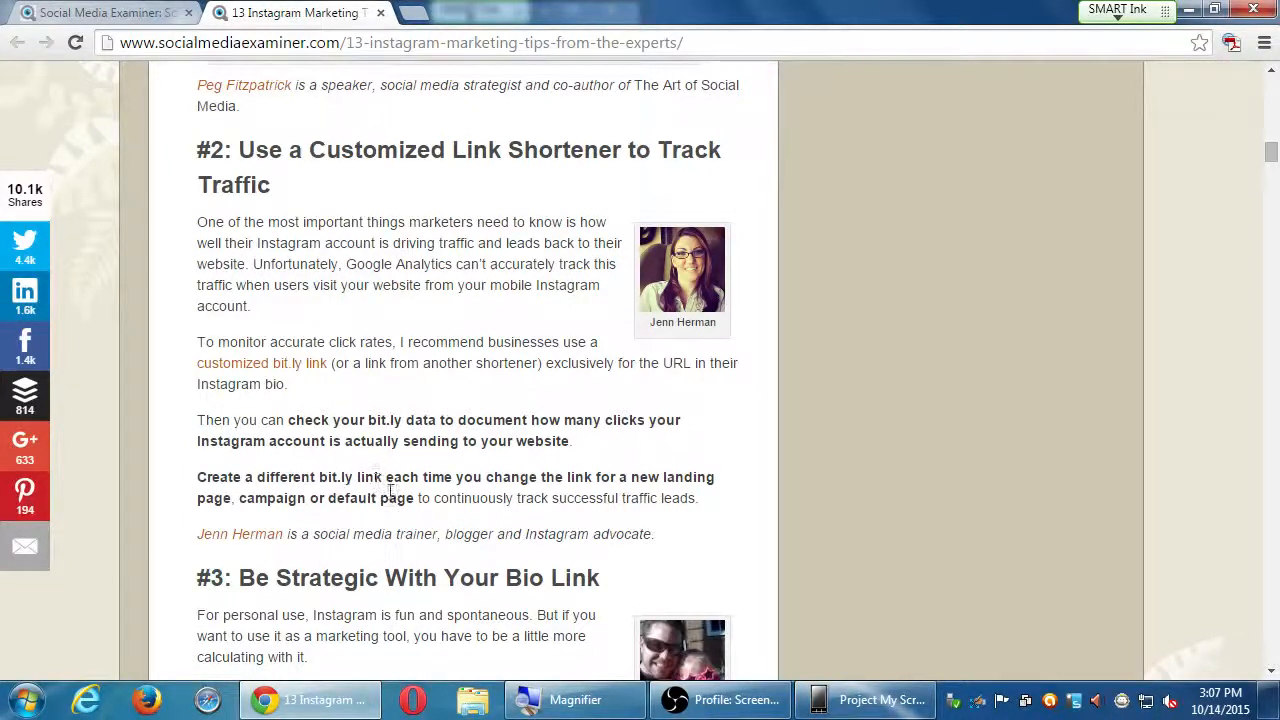
pyautogui.moveTo(375, 525)
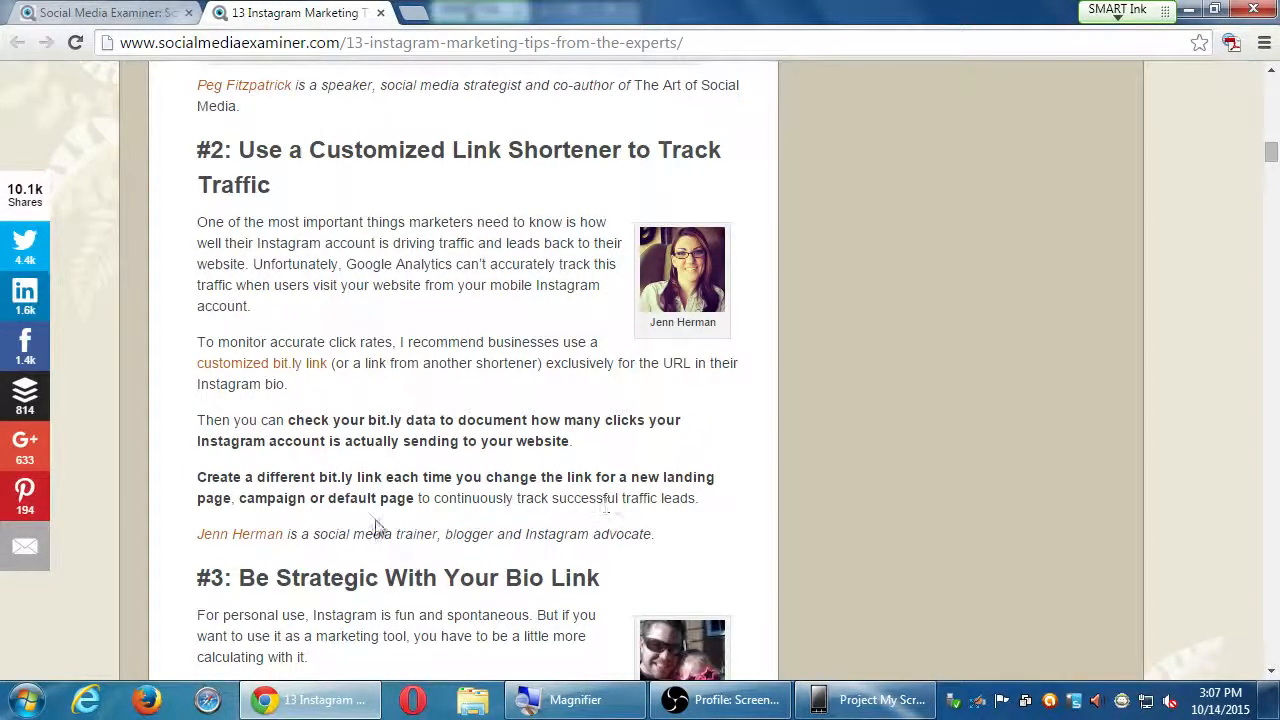
pyautogui.moveTo(586, 522)
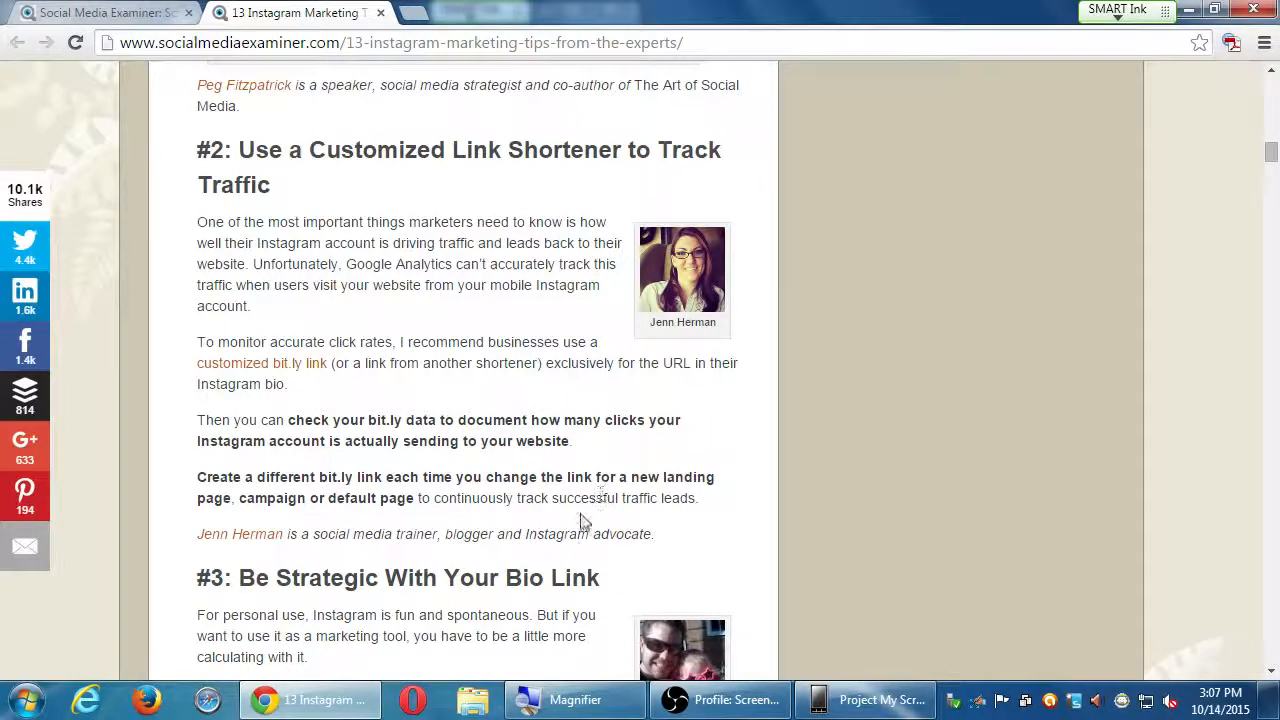
pyautogui.moveTo(806, 474)
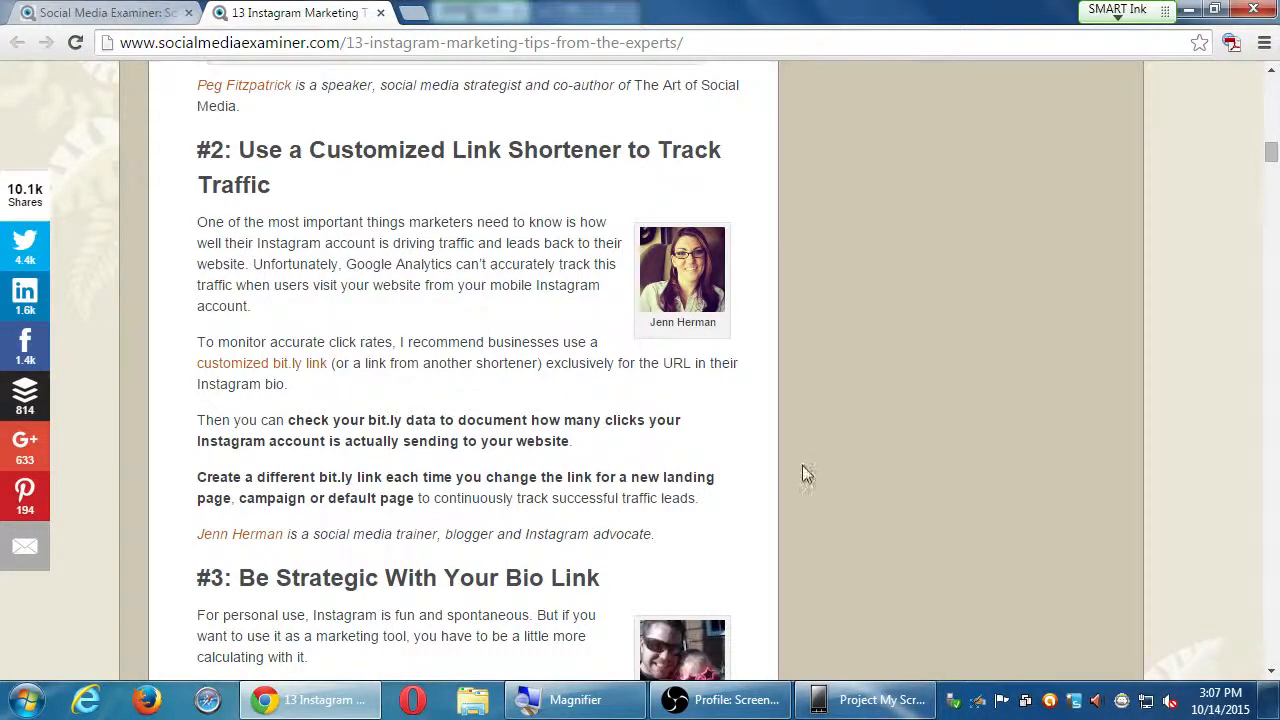
# Read tip #3 on bio links until tip #4, Cross-Promote Your Partners, appears.
pyautogui.scroll(-3)
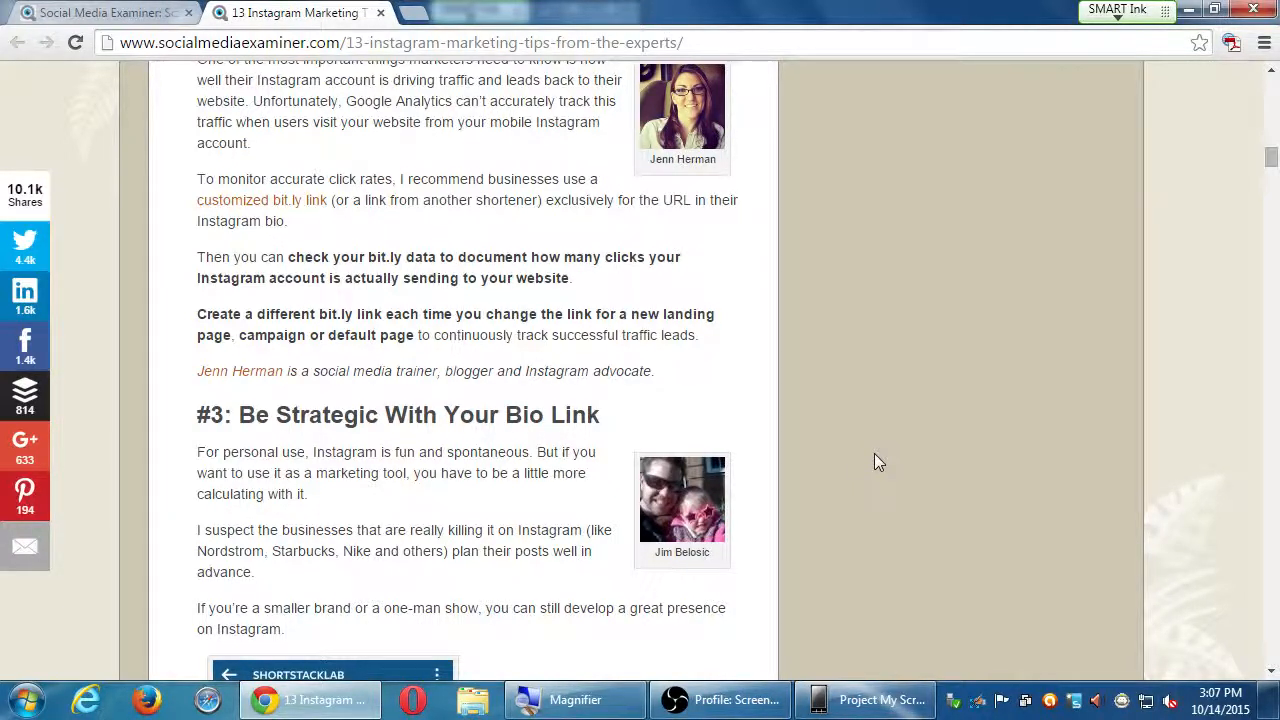
pyautogui.scroll(-3)
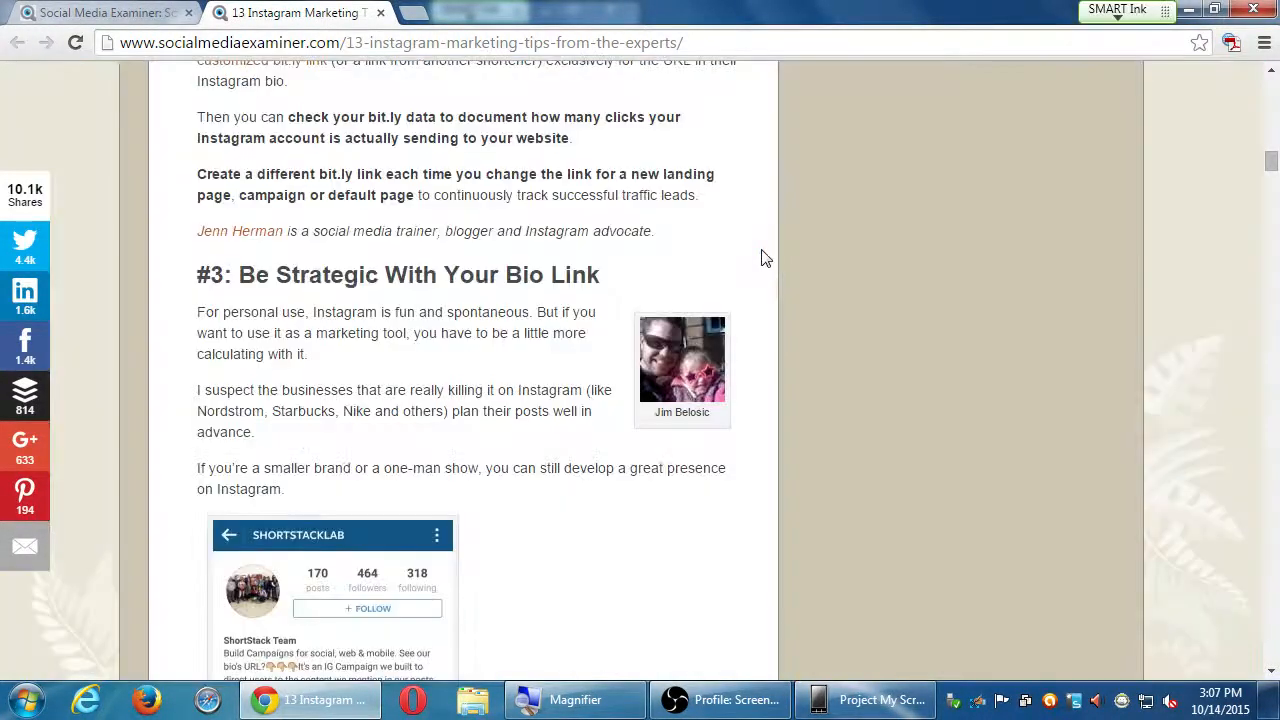
pyautogui.scroll(-3)
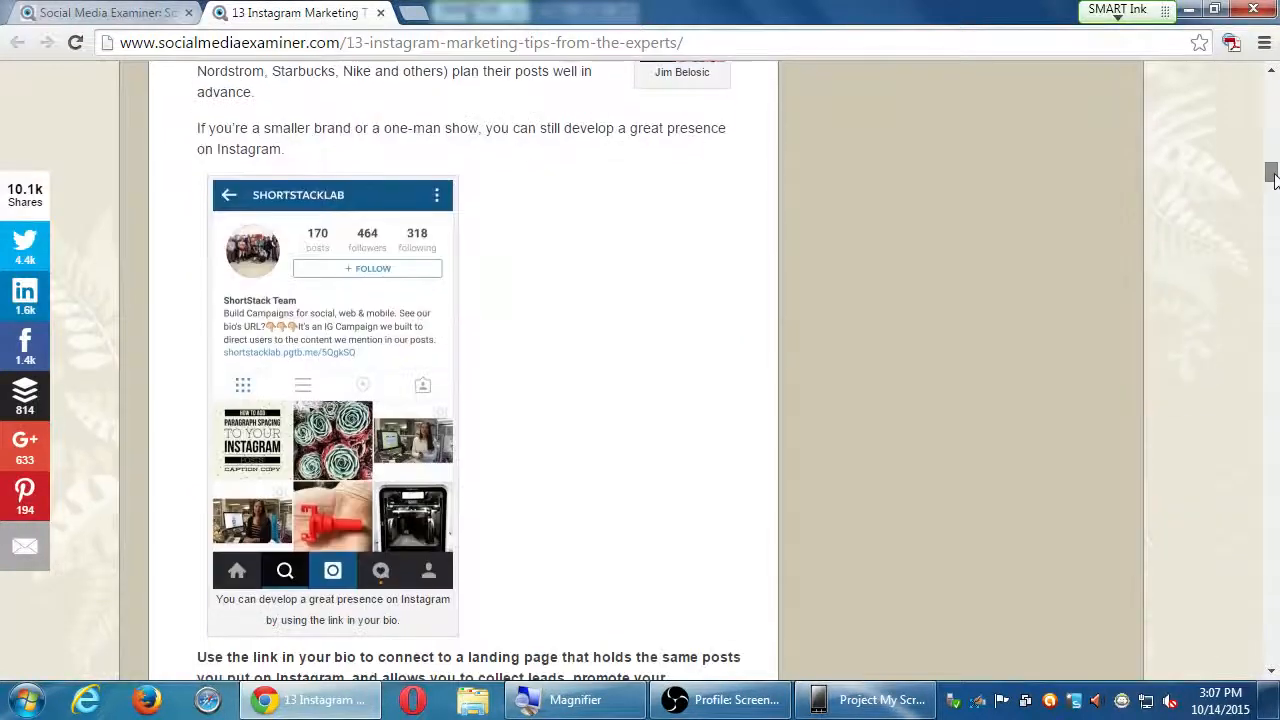
pyautogui.scroll(3)
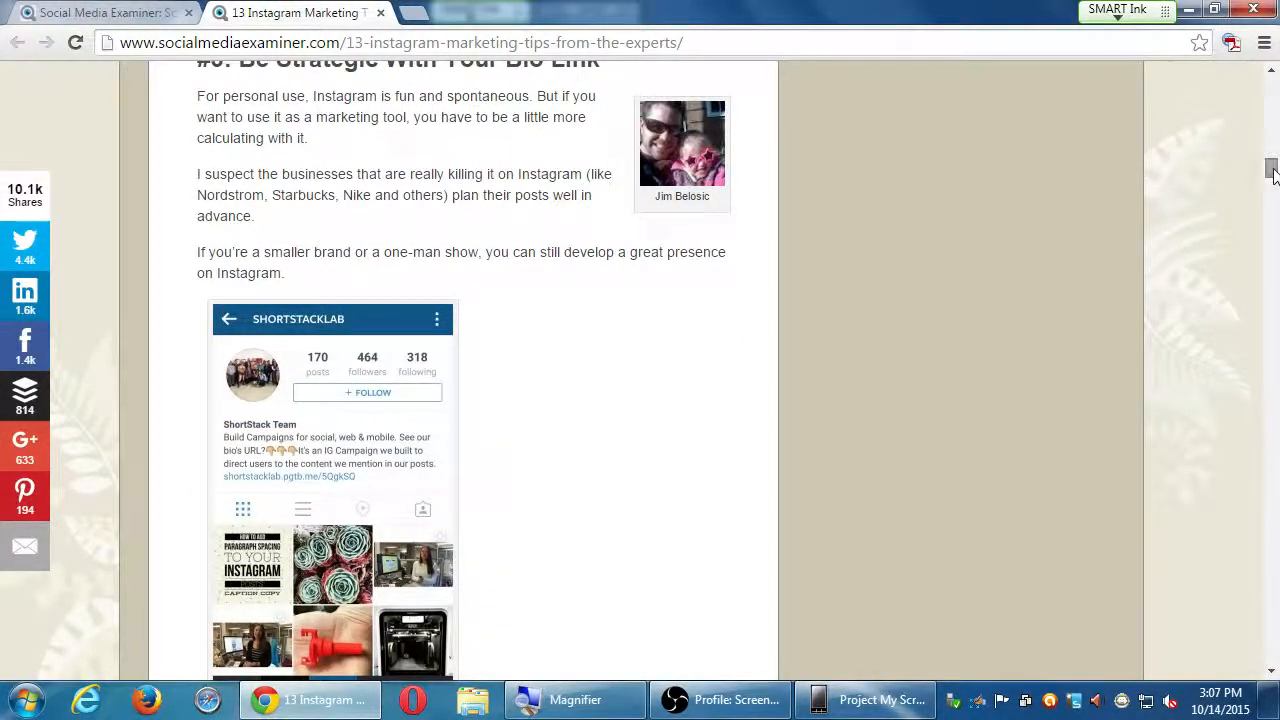
pyautogui.moveTo(601, 476)
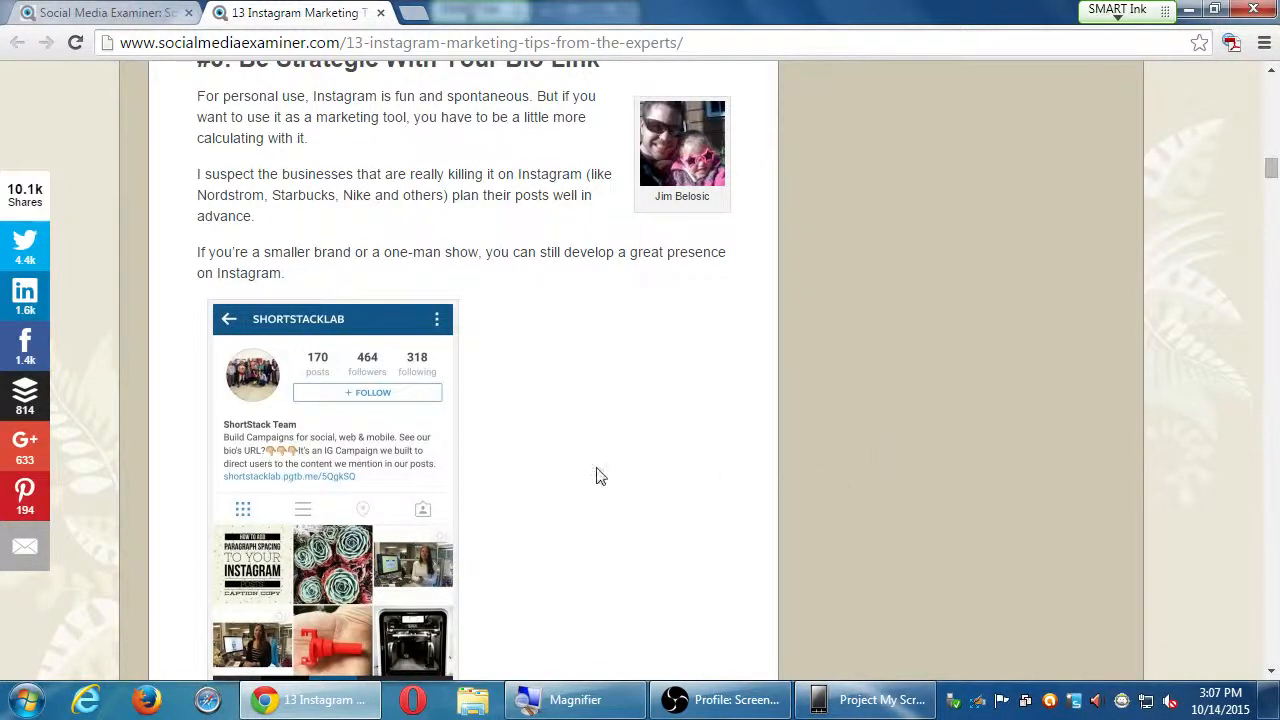
pyautogui.scroll(-3)
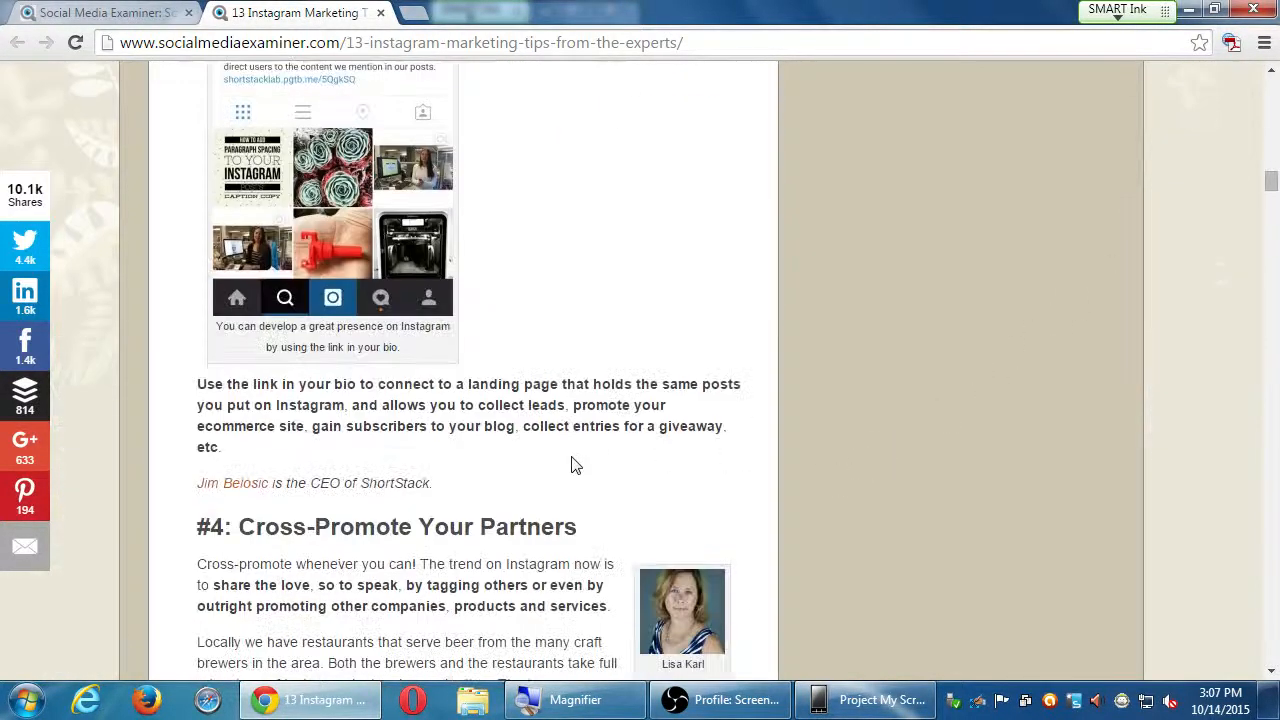
pyautogui.moveTo(599, 450)
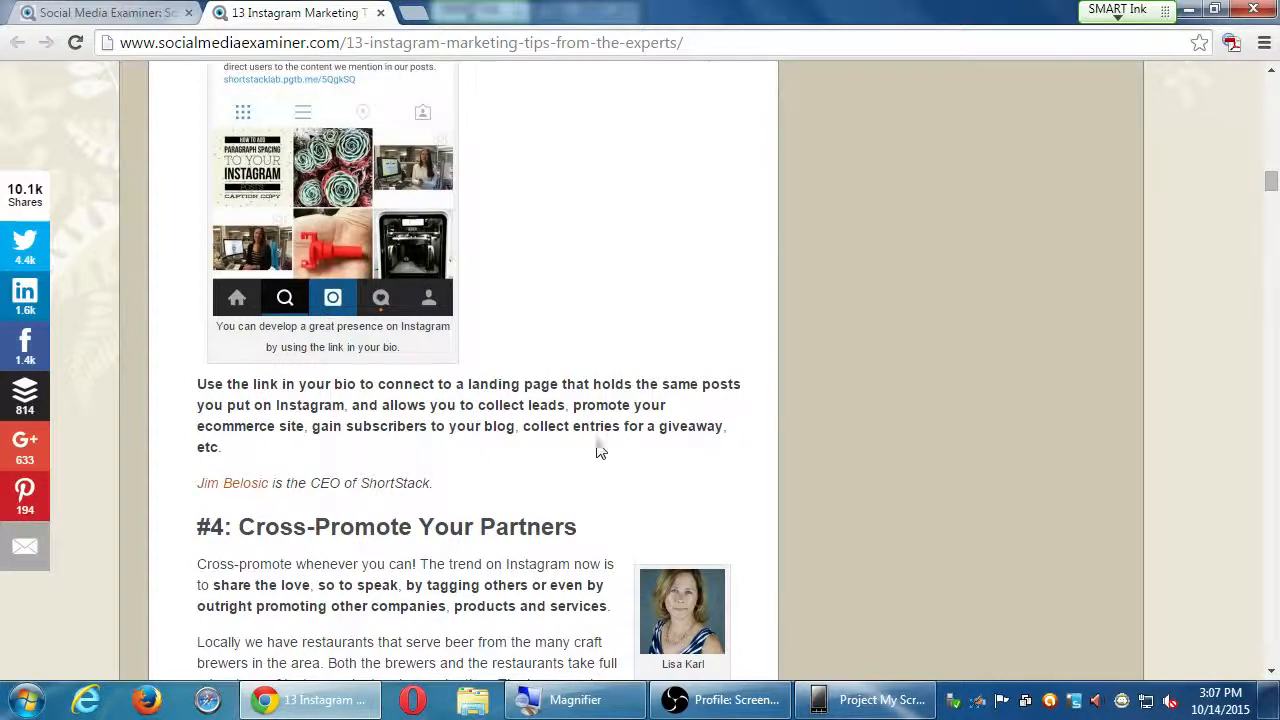
pyautogui.moveTo(648, 287)
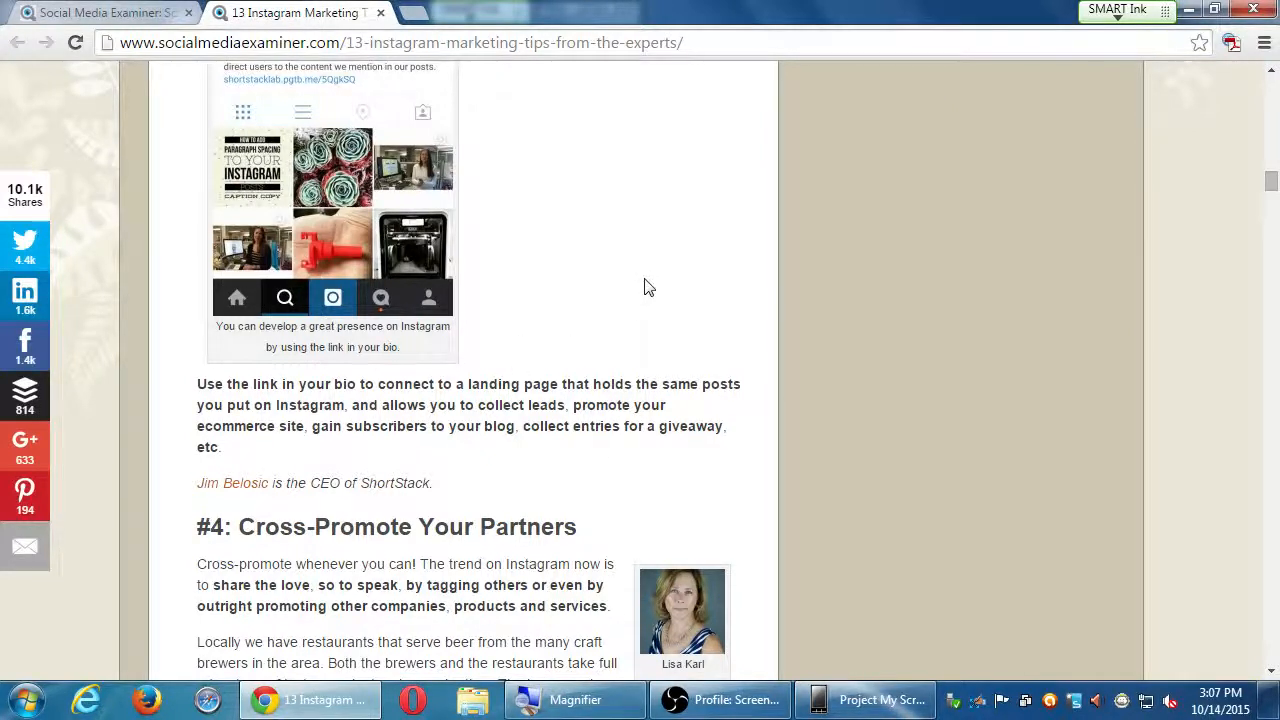
pyautogui.moveTo(653, 282)
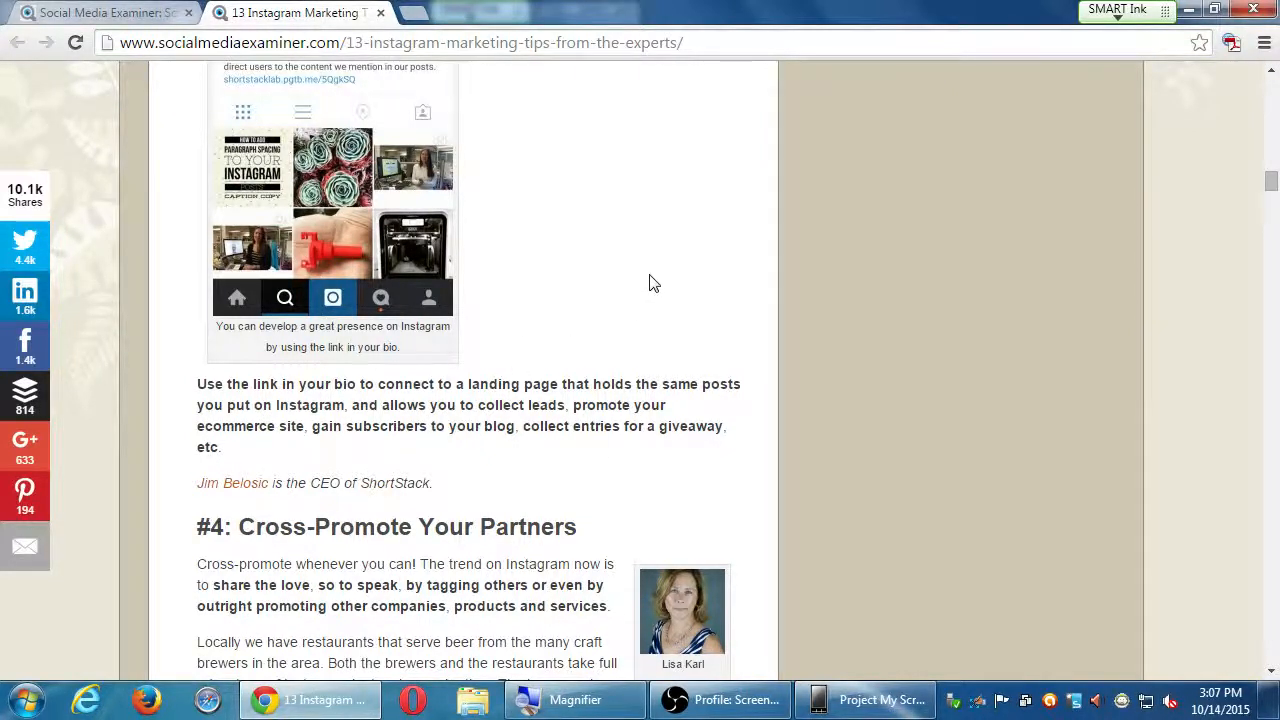
pyautogui.scroll(-3)
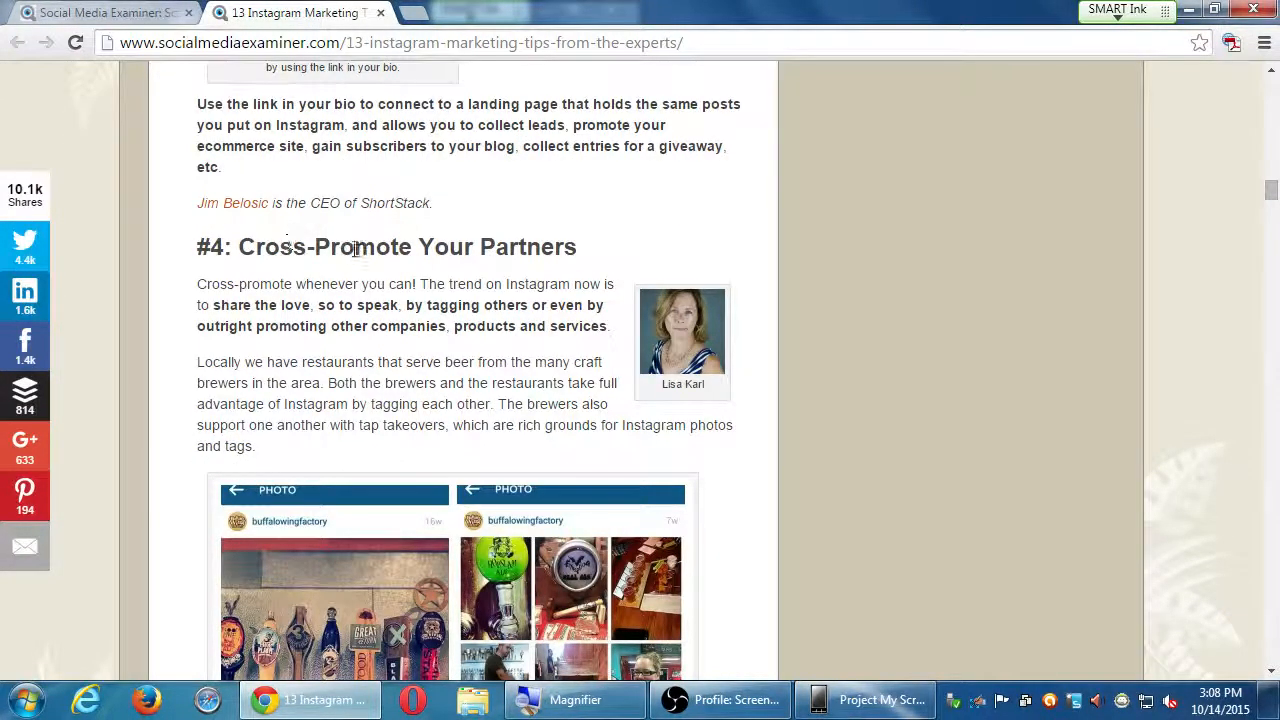
# Read tip #4 on cross-promoting partners, scrolling past the brewers image to tip #5.
pyautogui.scroll(-3)
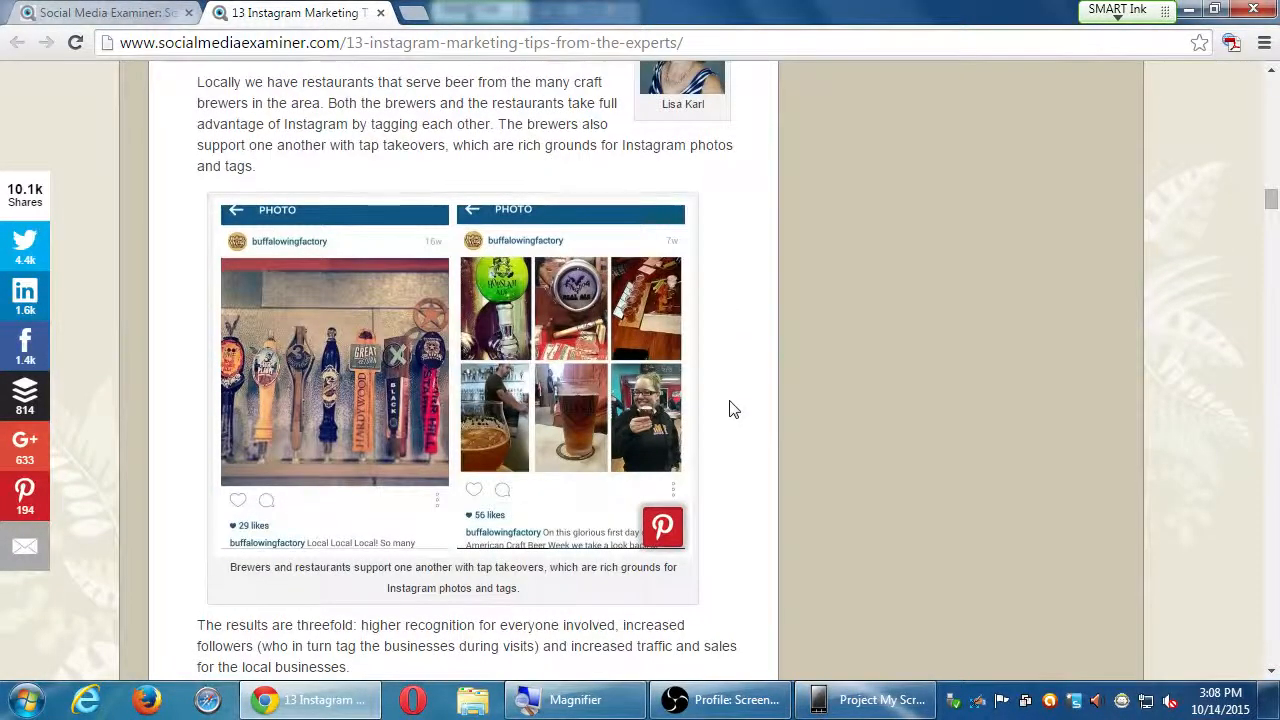
pyautogui.scroll(3)
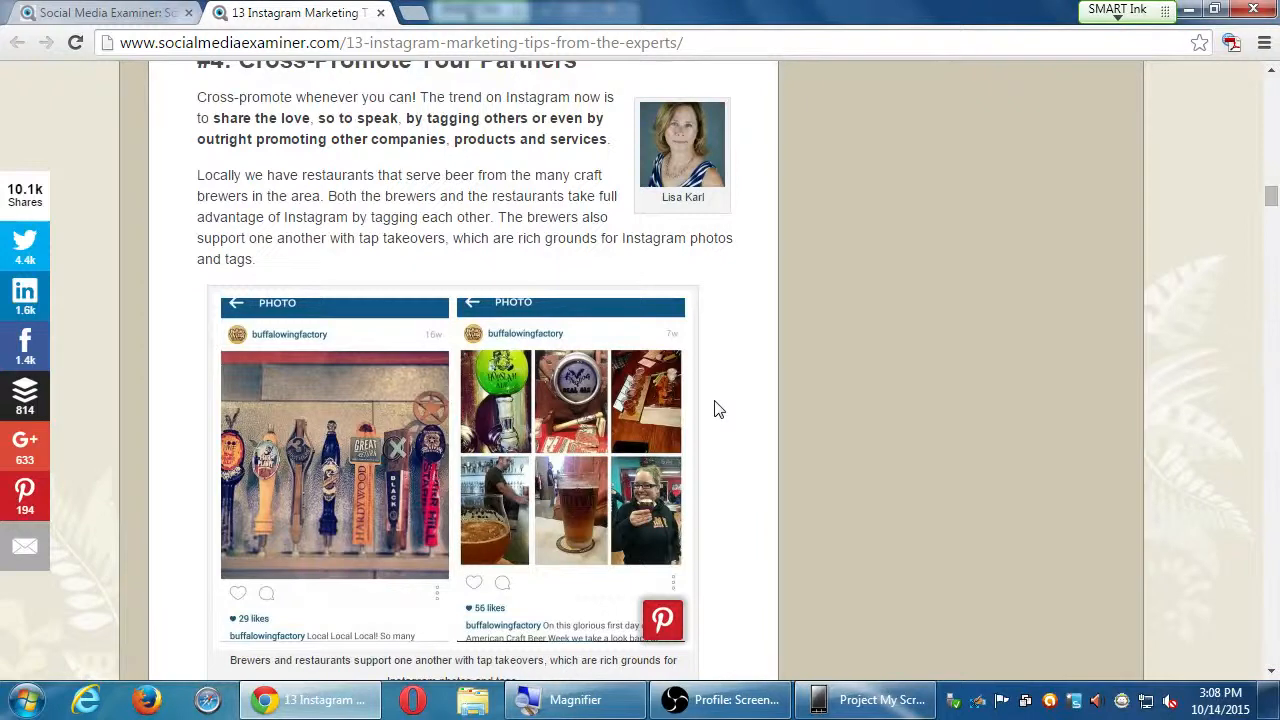
pyautogui.moveTo(724, 409)
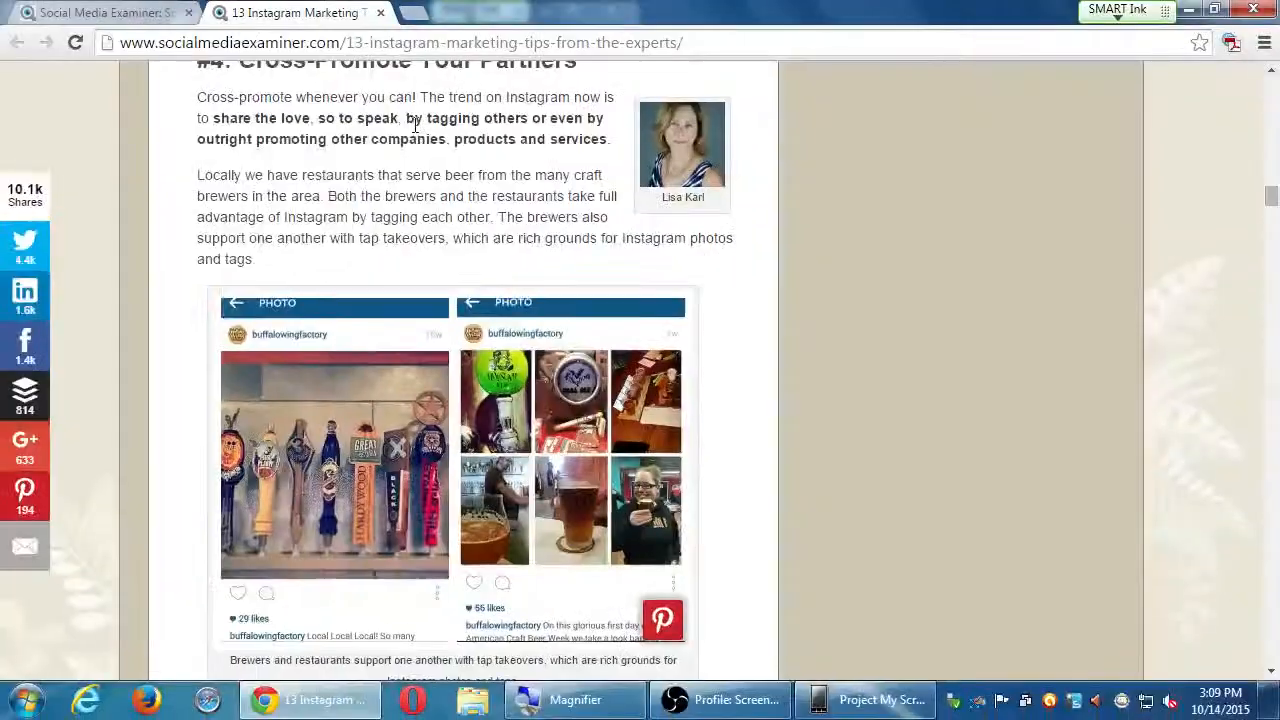
pyautogui.scroll(-3)
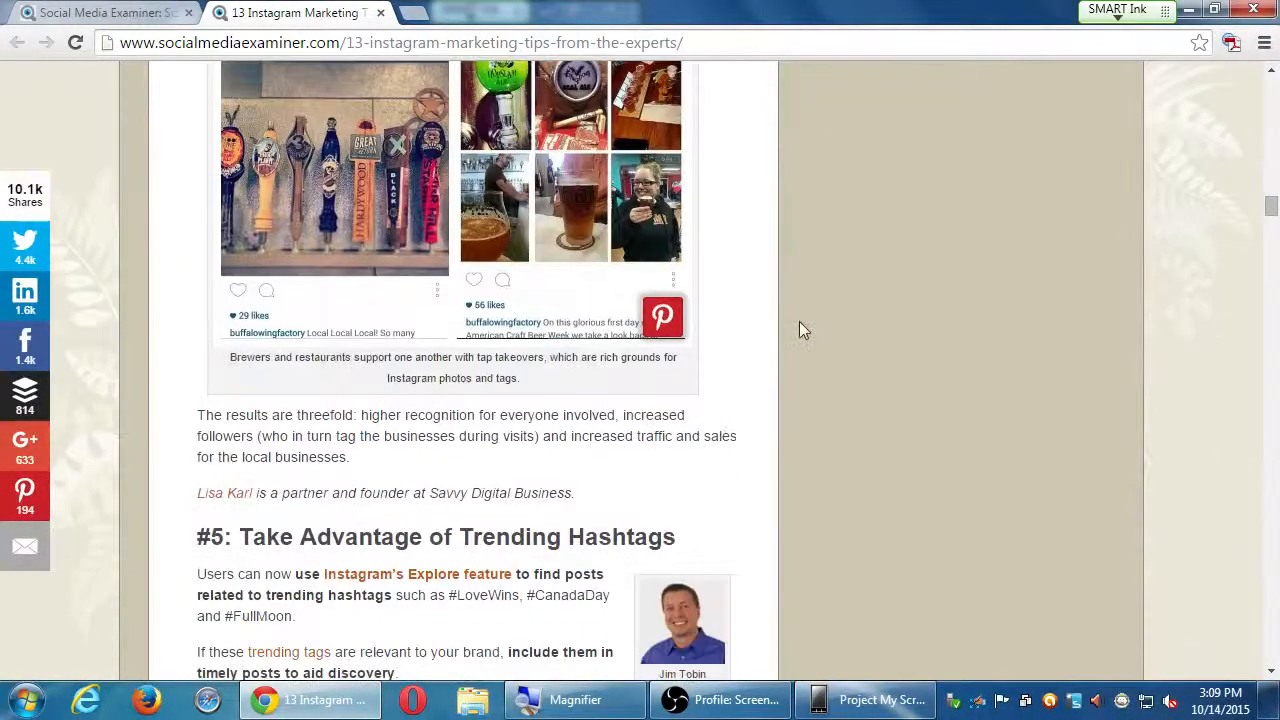
# Read tip #5 on trending hashtags and its emoji search screenshot, reaching tip #6.
pyautogui.scroll(-3)
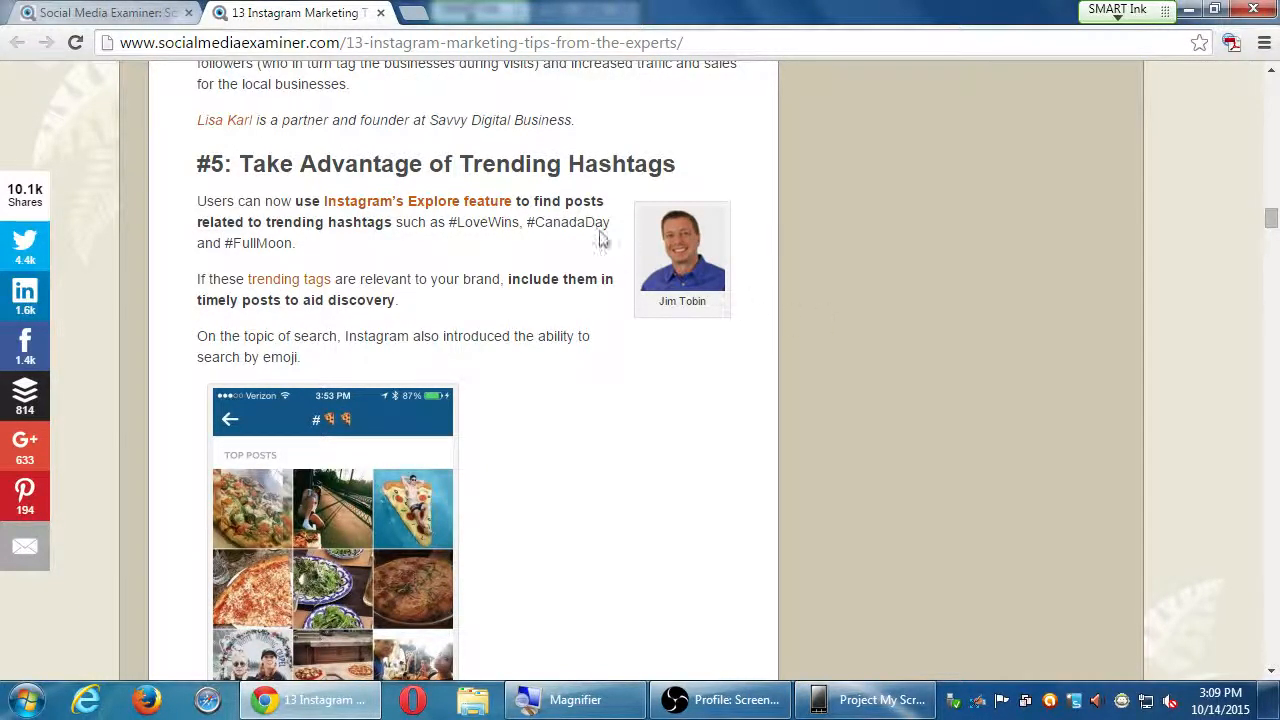
pyautogui.moveTo(487, 158)
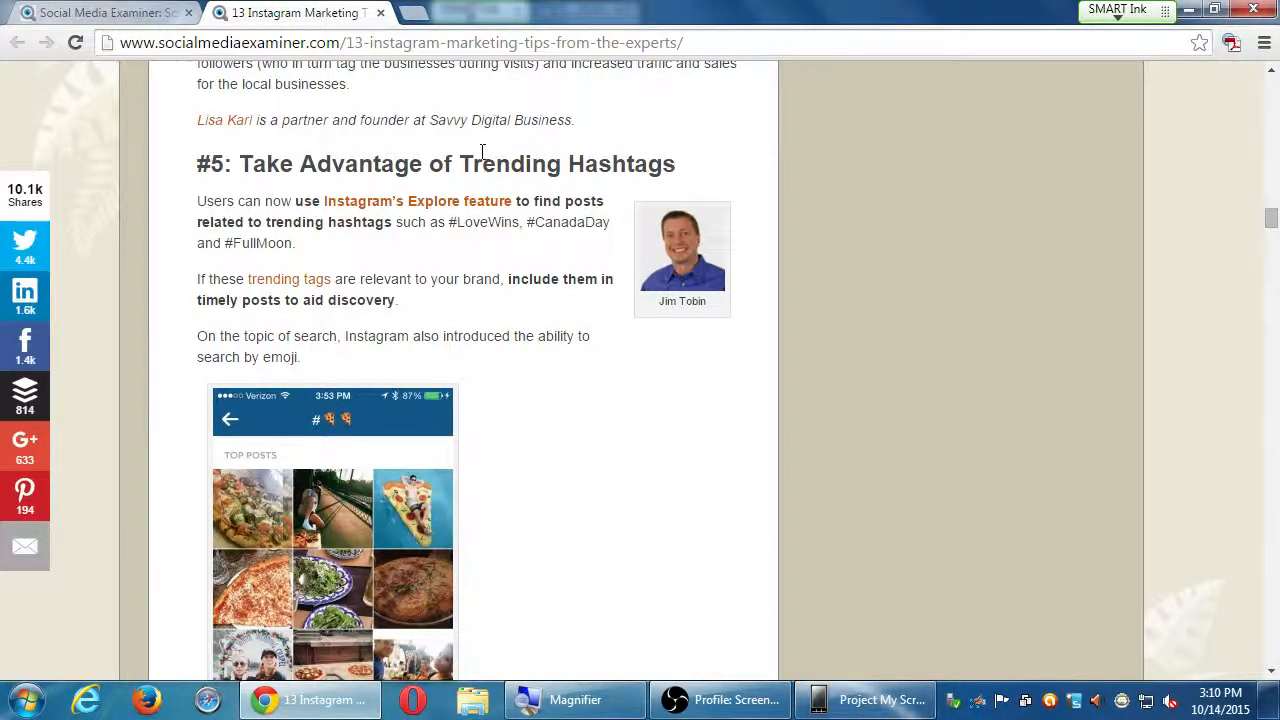
pyautogui.scroll(-3)
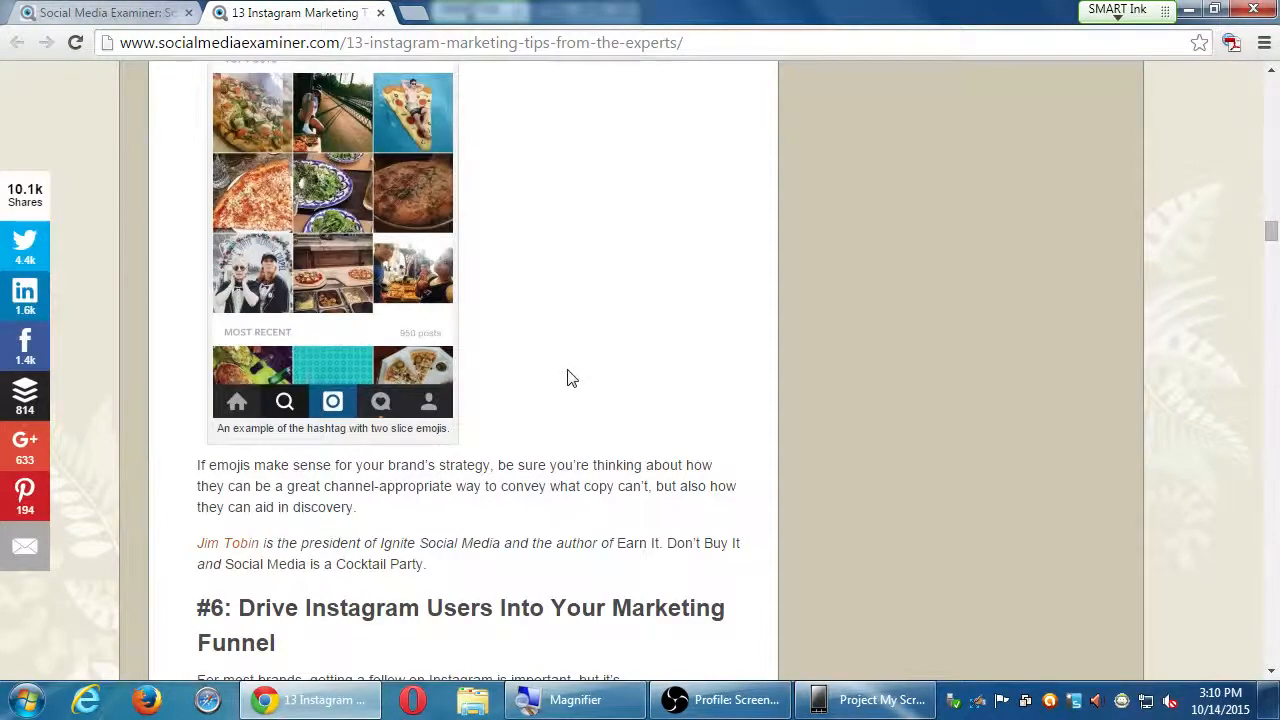
# Read the opening of tip #6 on the marketing funnel, up to the Frank & Oak image.
pyautogui.scroll(-3)
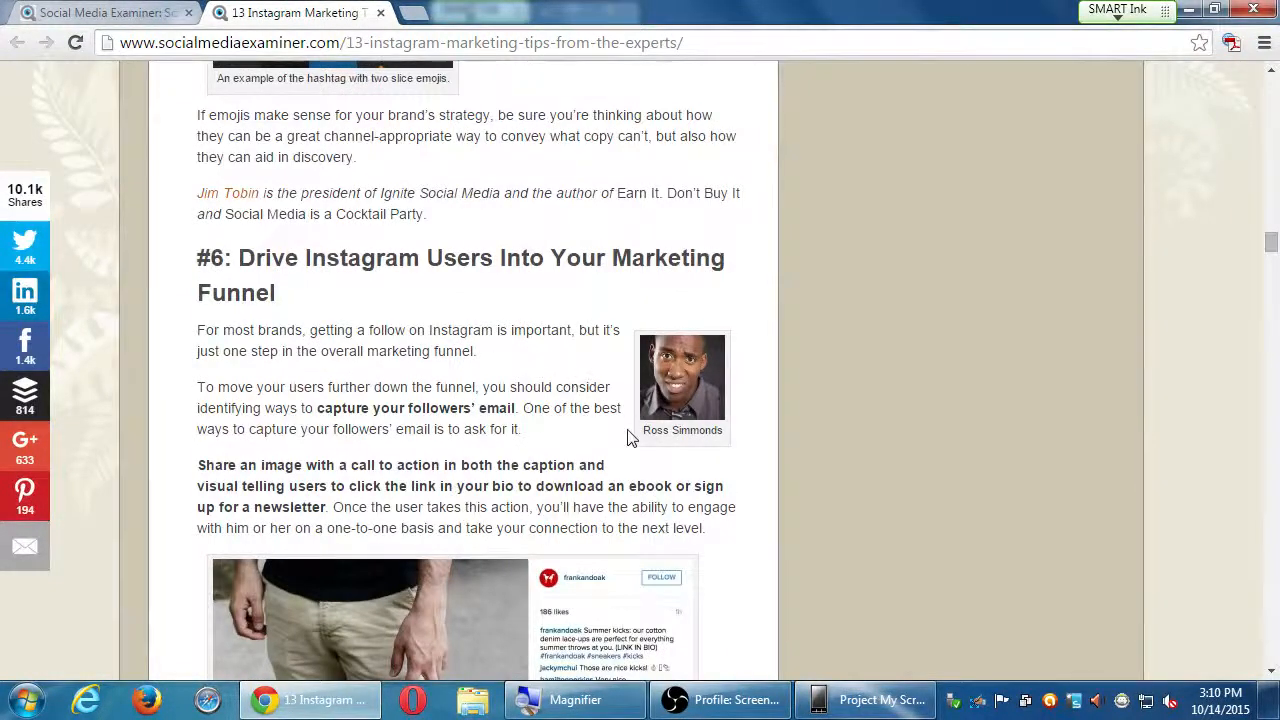
pyautogui.moveTo(771, 561)
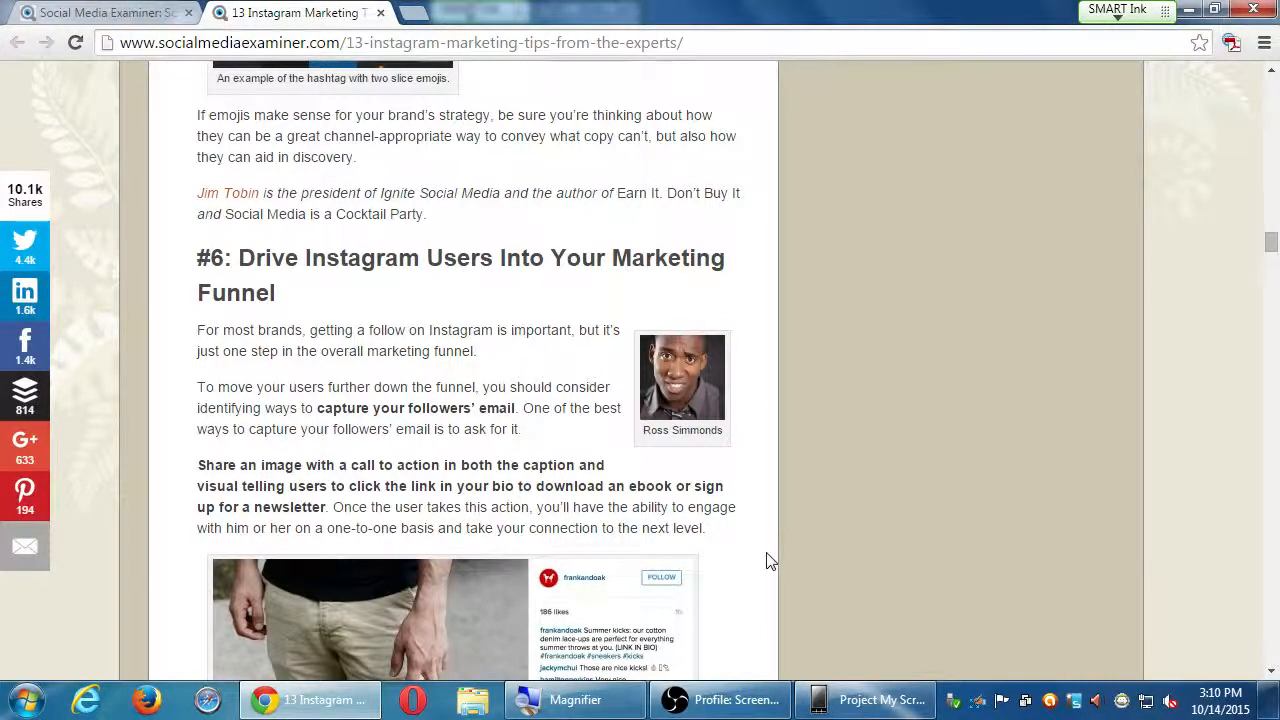
pyautogui.scroll(-3)
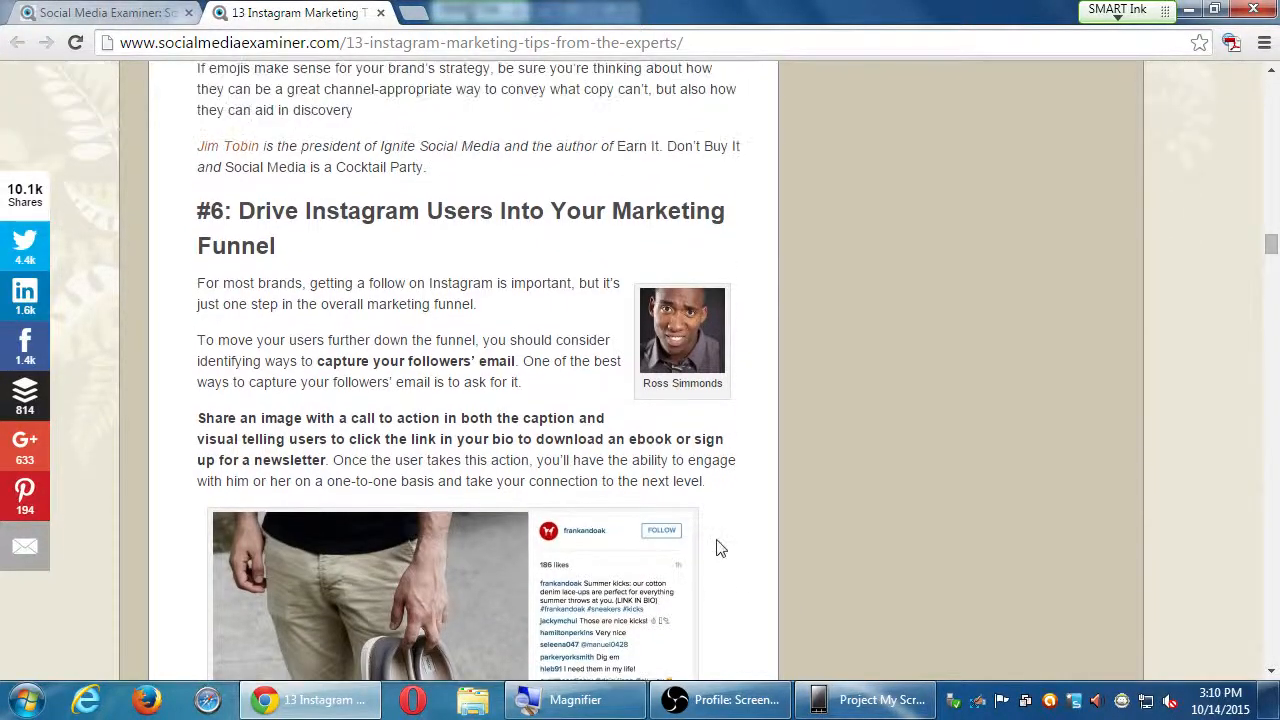
pyautogui.moveTo(553, 268)
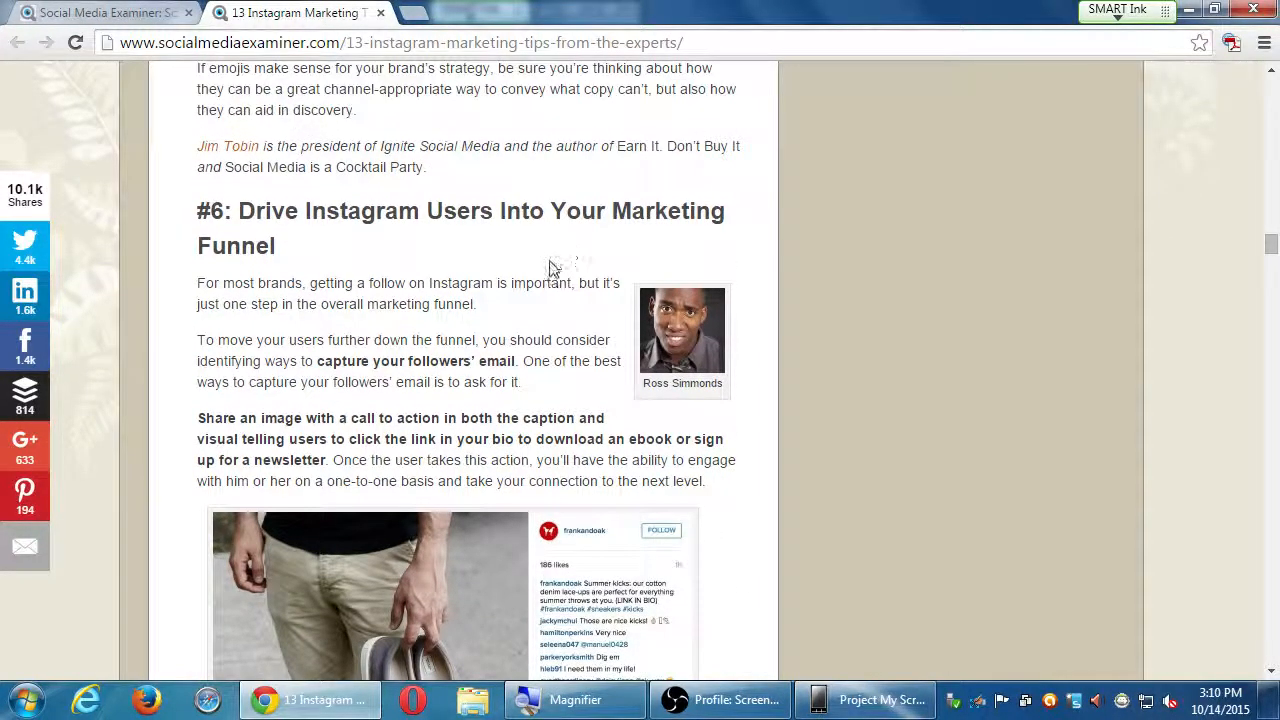
pyautogui.moveTo(533, 273)
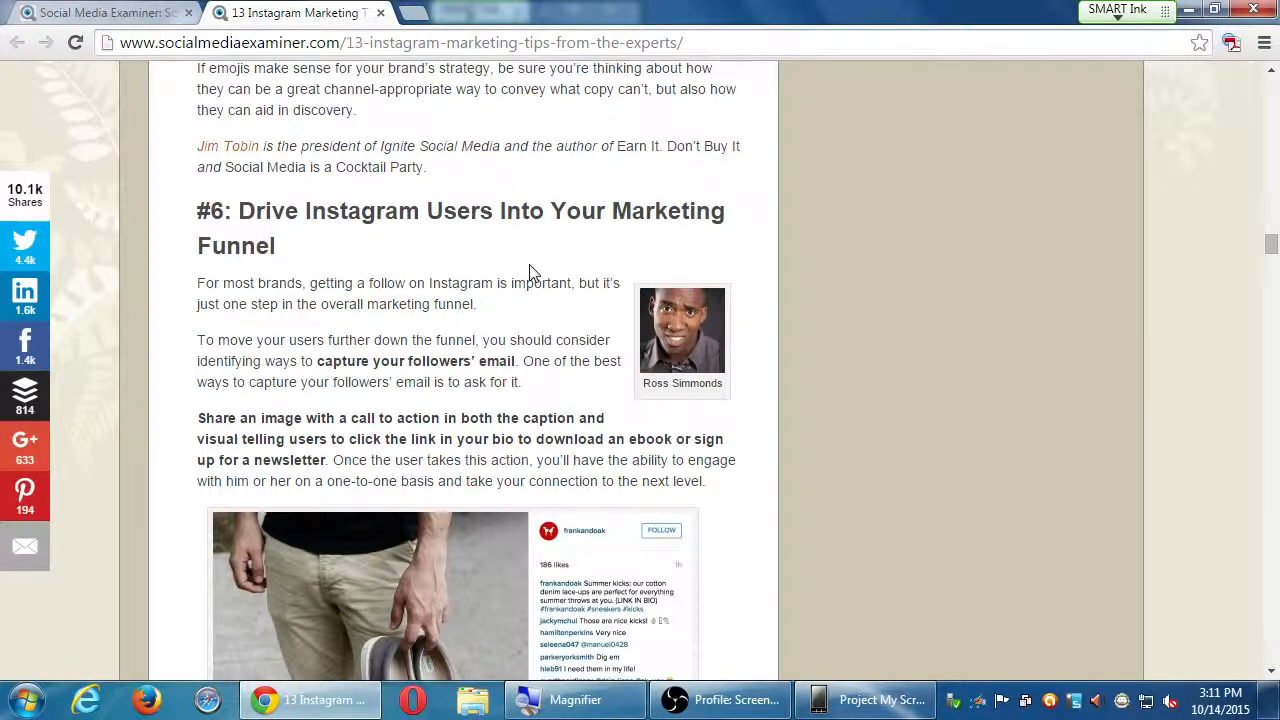
pyautogui.moveTo(427, 387)
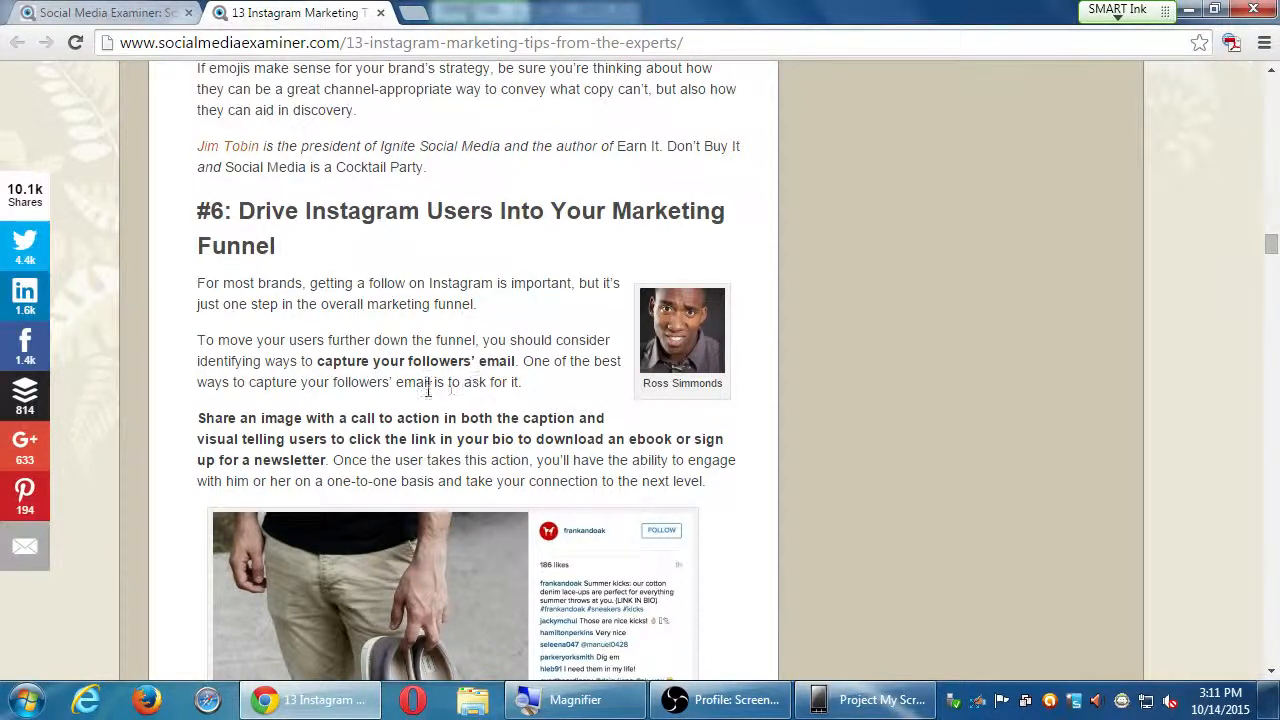
pyautogui.moveTo(383, 399)
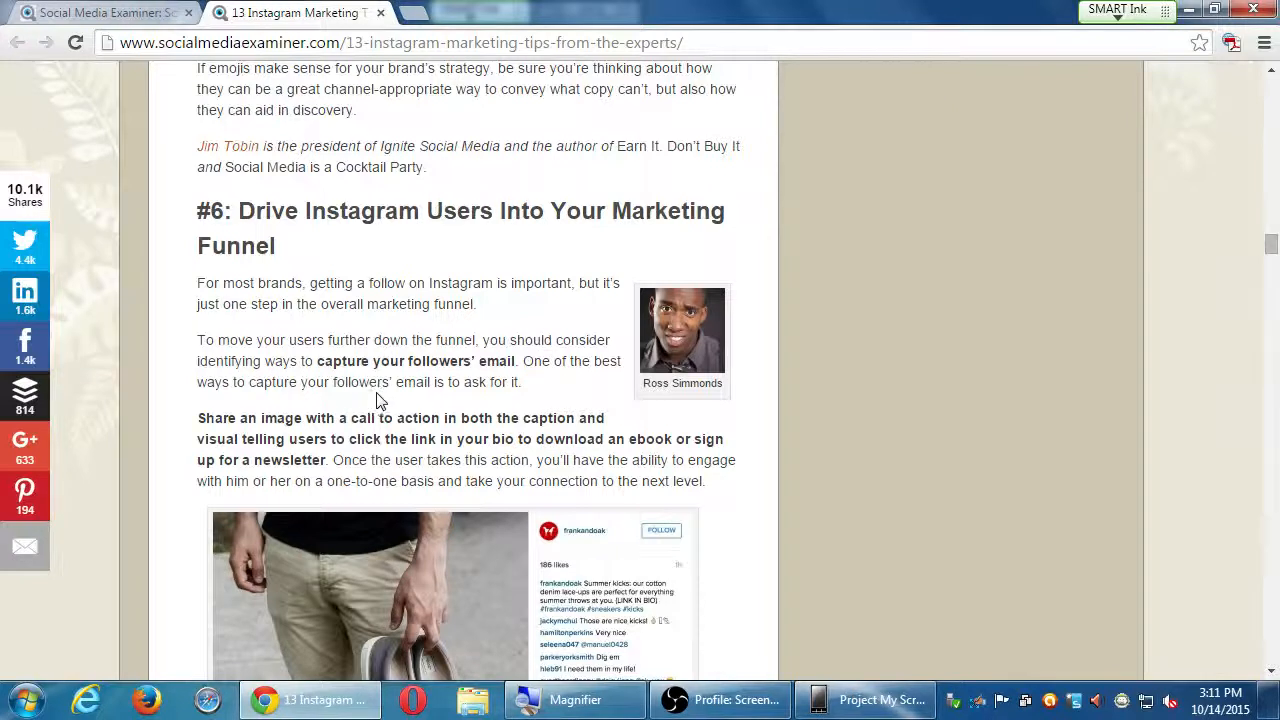
pyautogui.scroll(-3)
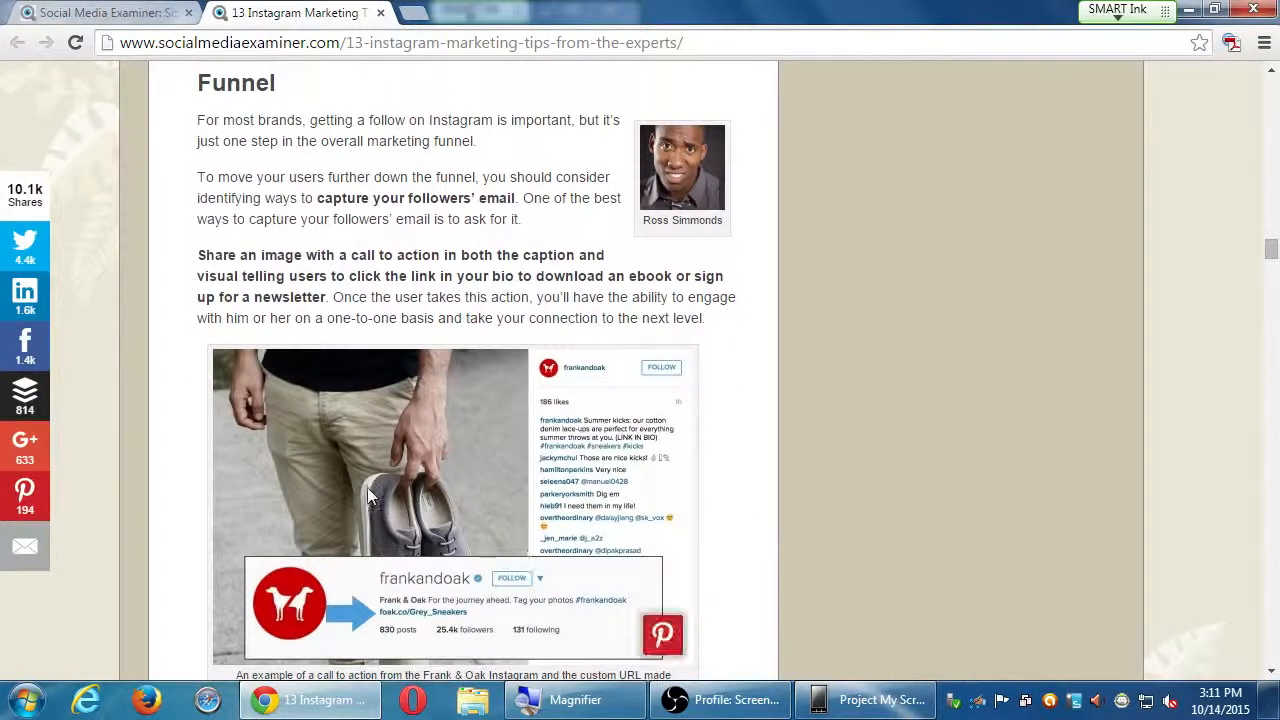
# Read the Frank & Oak call-to-action example and the targeted landing page advice.
pyautogui.scroll(-3)
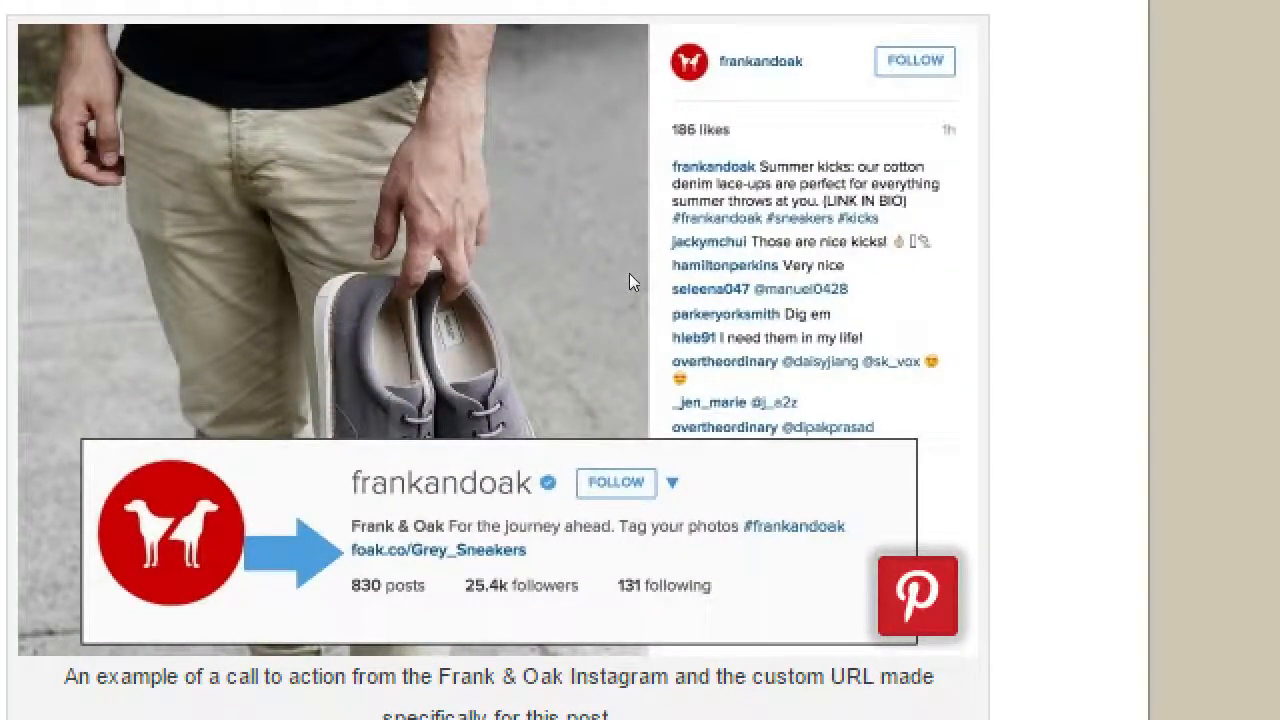
pyautogui.moveTo(602, 289)
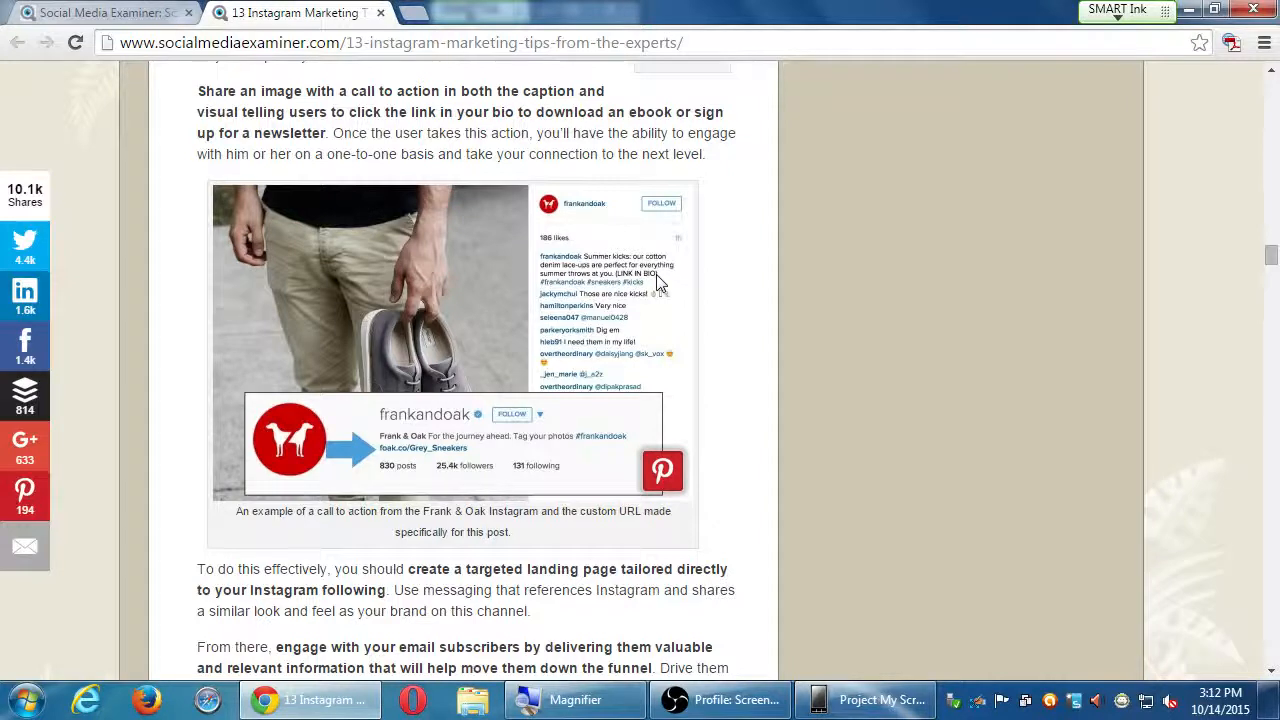
pyautogui.scroll(-3)
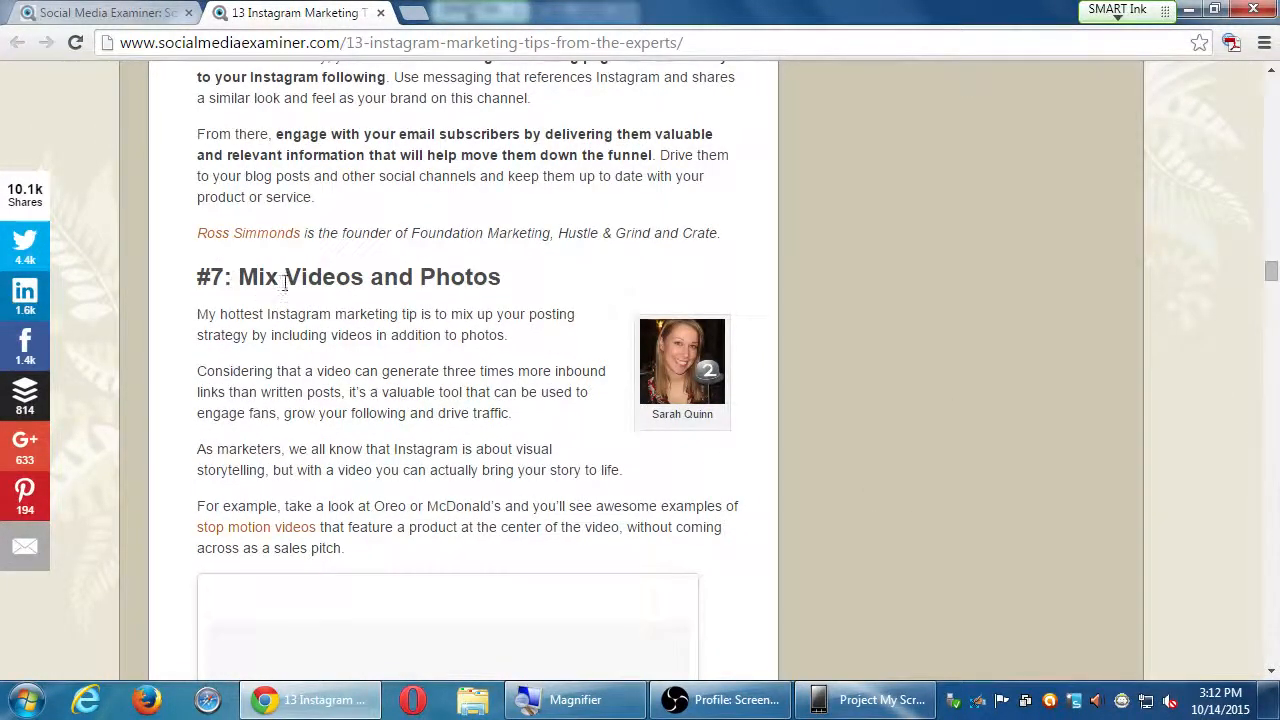
# Read tip #7's closing paragraphs past the conference ad, reaching '#8: Leverage Sponsored Ads'.
pyautogui.scroll(-3)
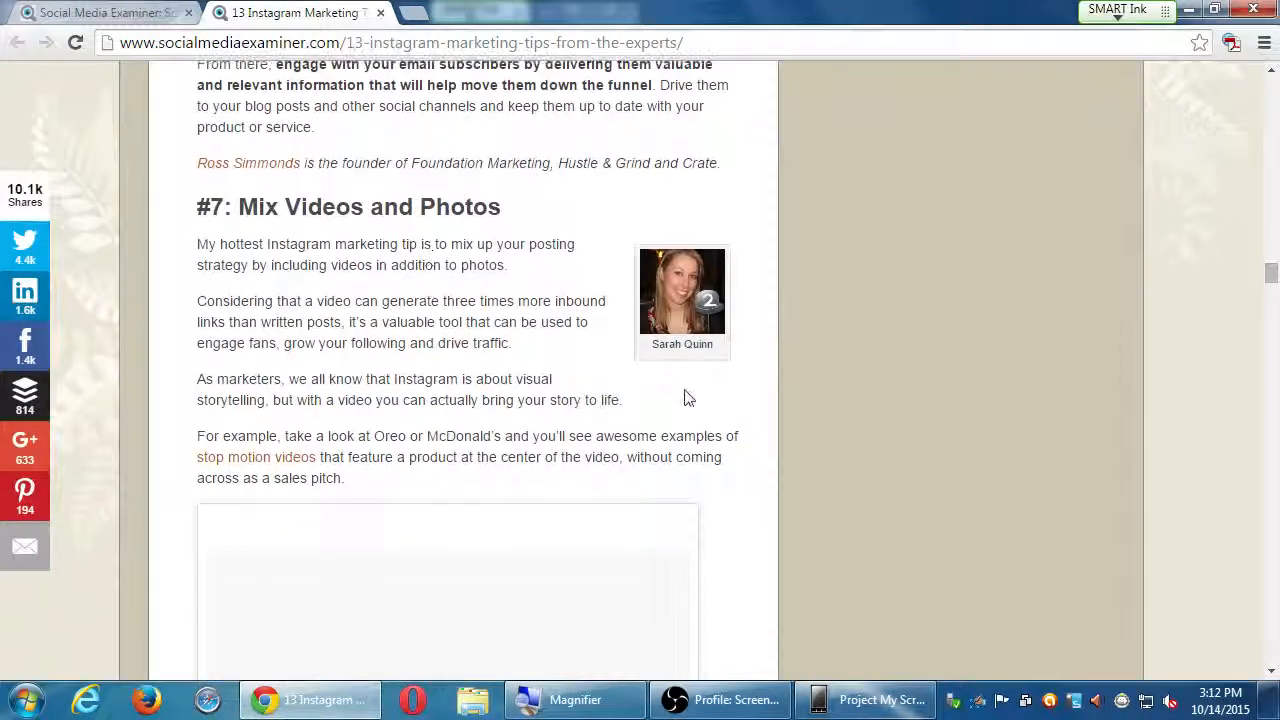
pyautogui.scroll(-3)
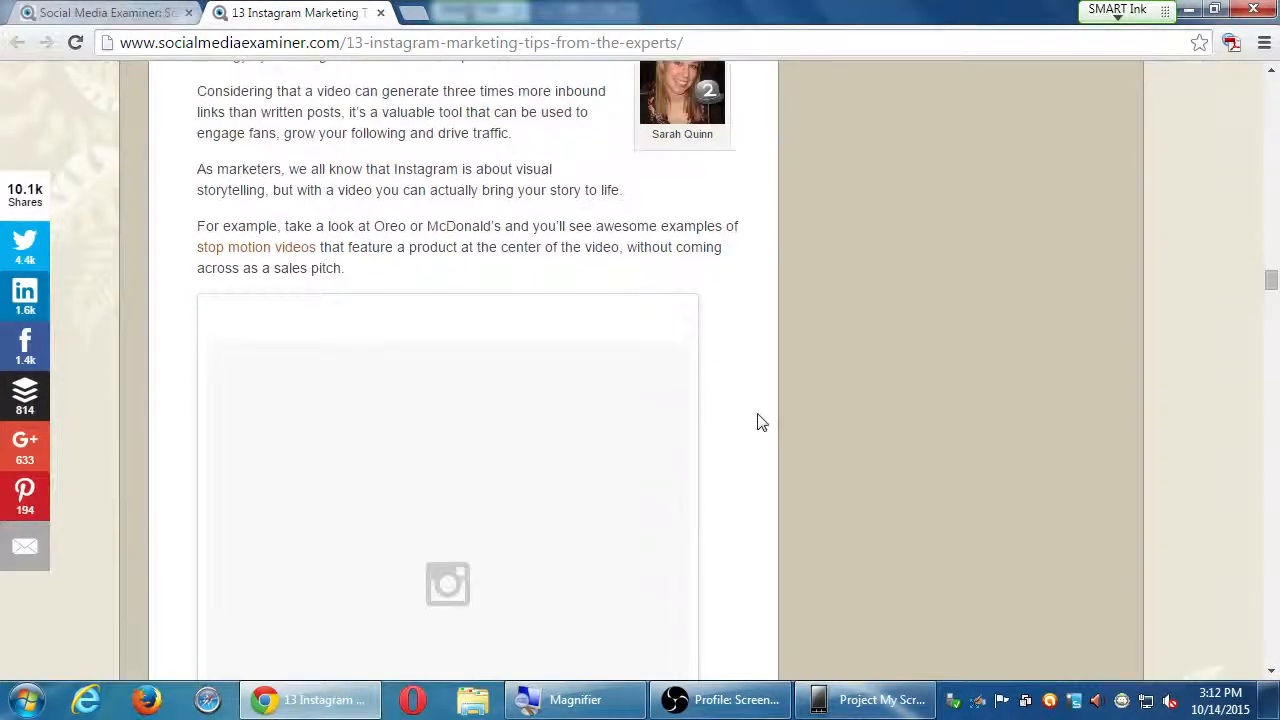
pyautogui.scroll(-3)
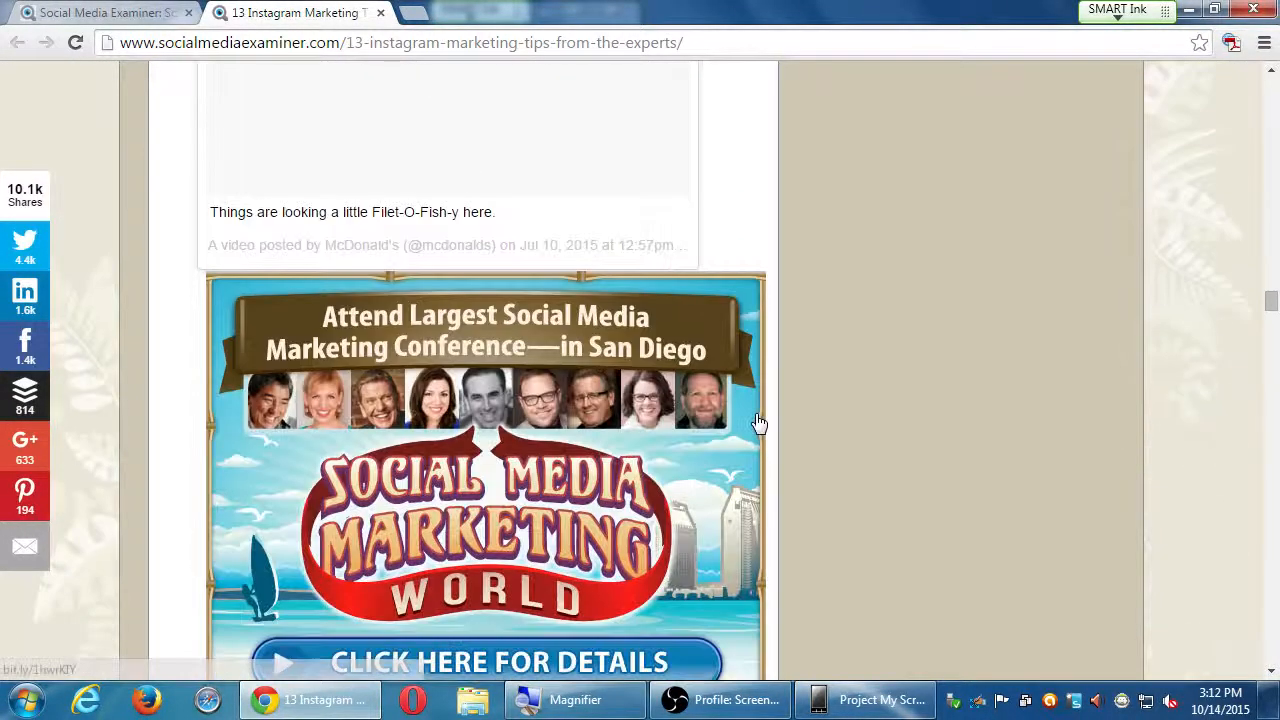
pyautogui.scroll(-3)
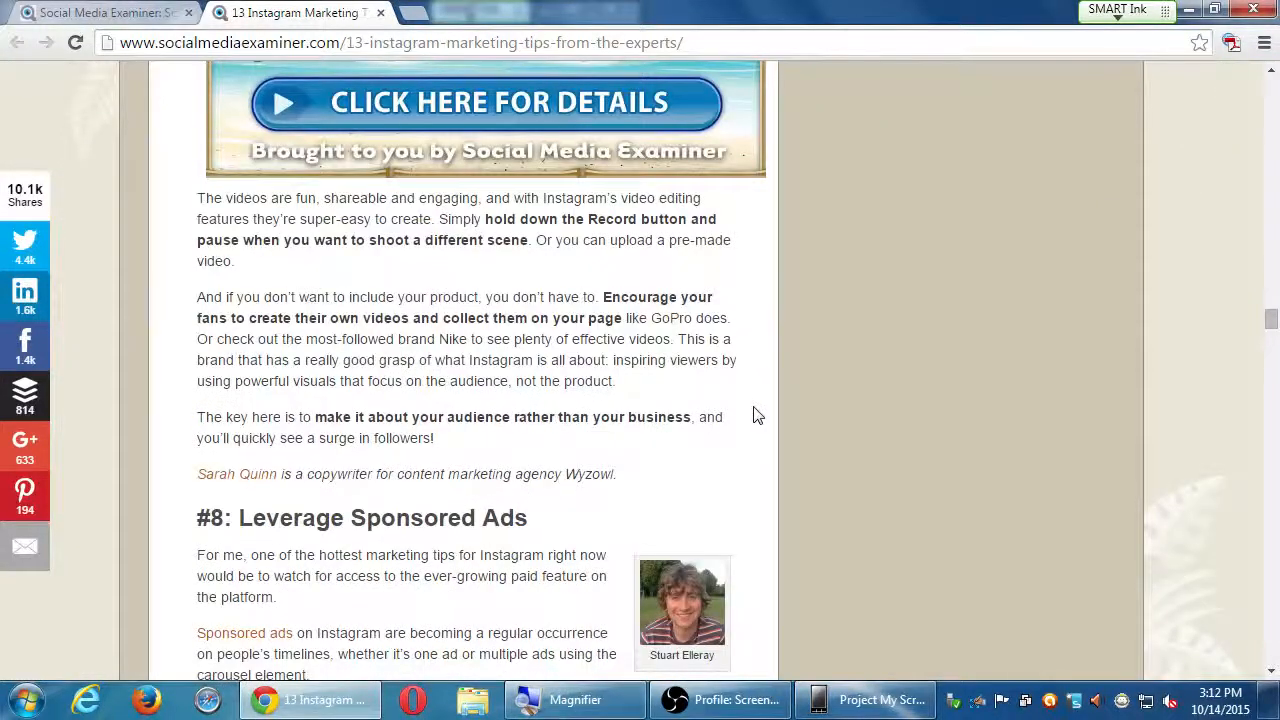
pyautogui.moveTo(754, 414)
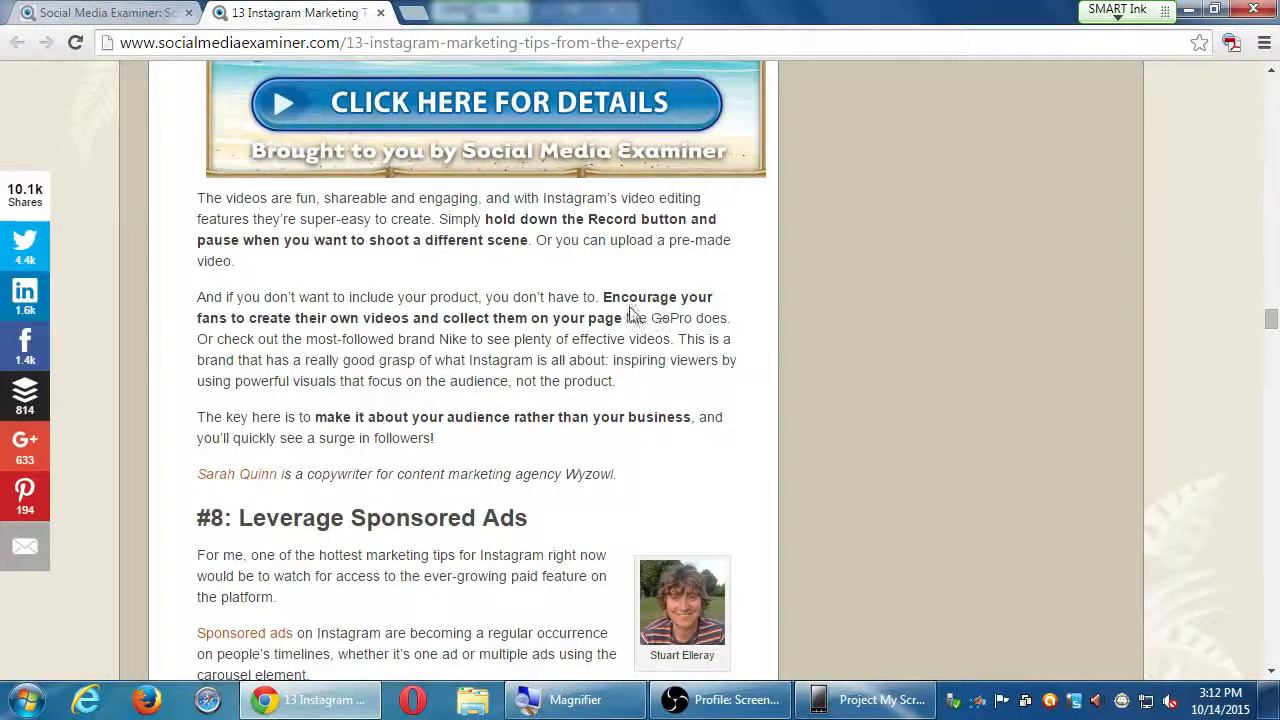
pyautogui.moveTo(517, 357)
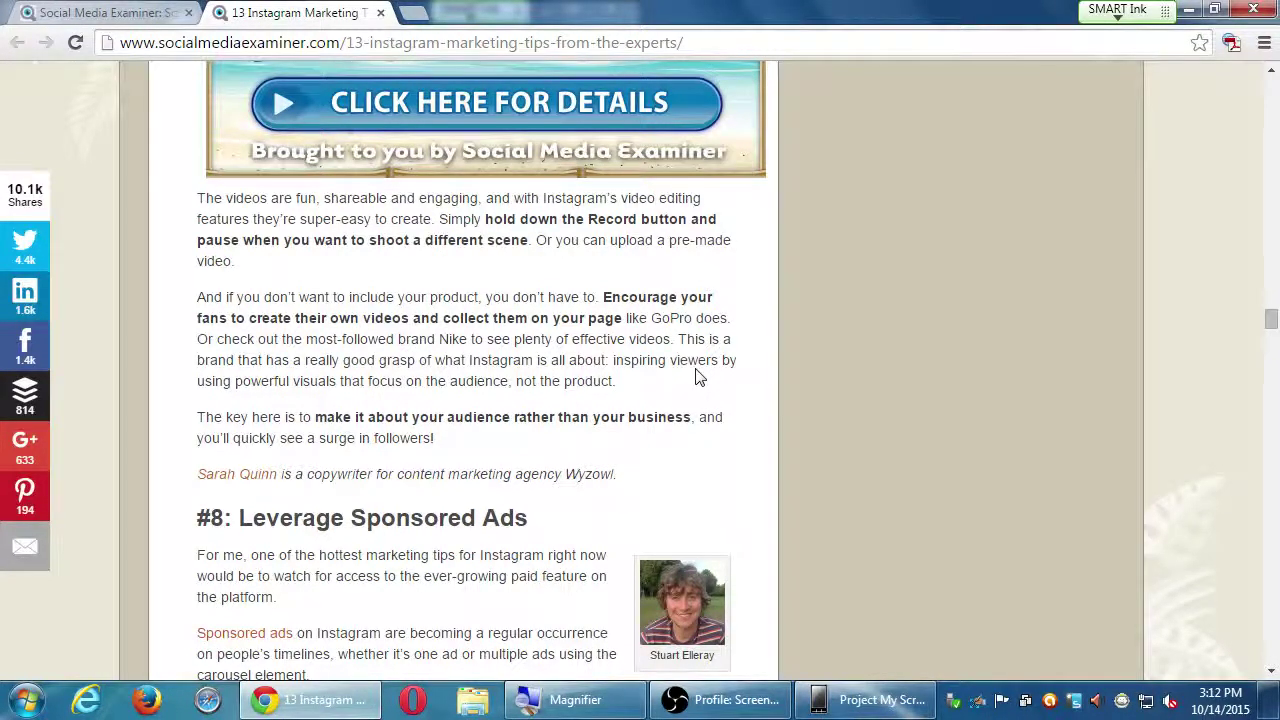
pyautogui.moveTo(723, 404)
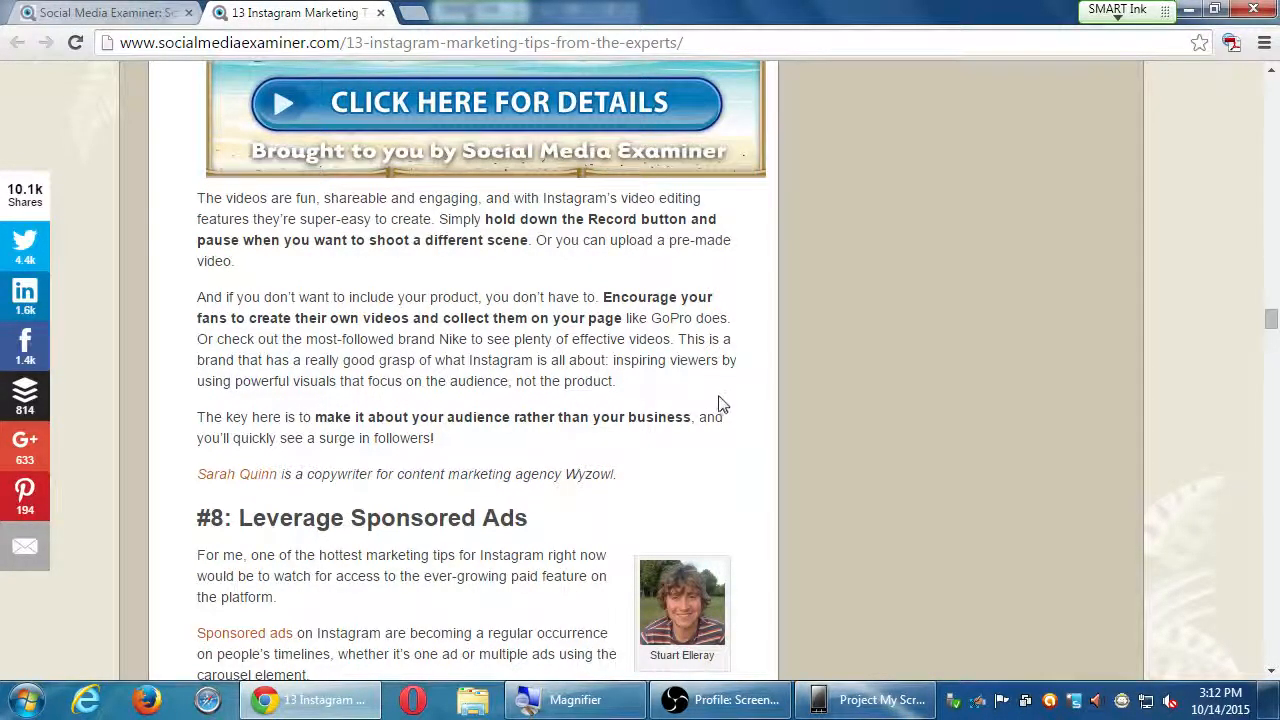
pyautogui.scroll(-3)
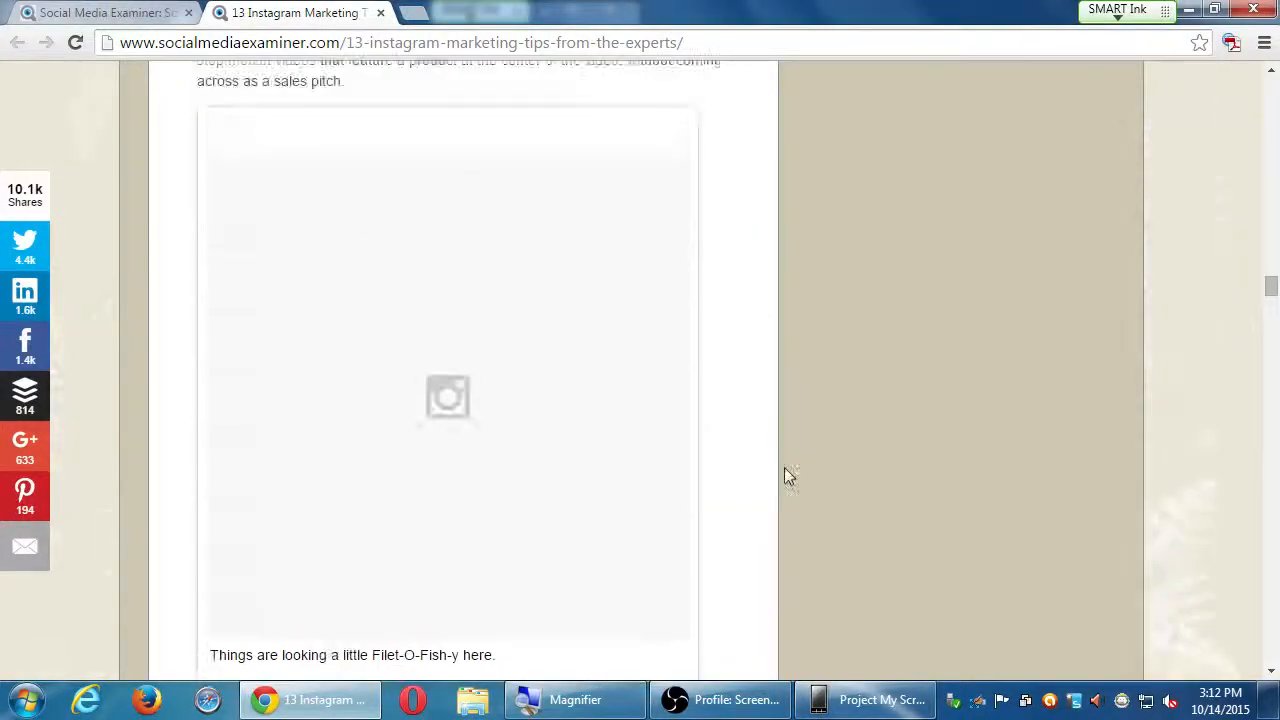
pyautogui.scroll(-3)
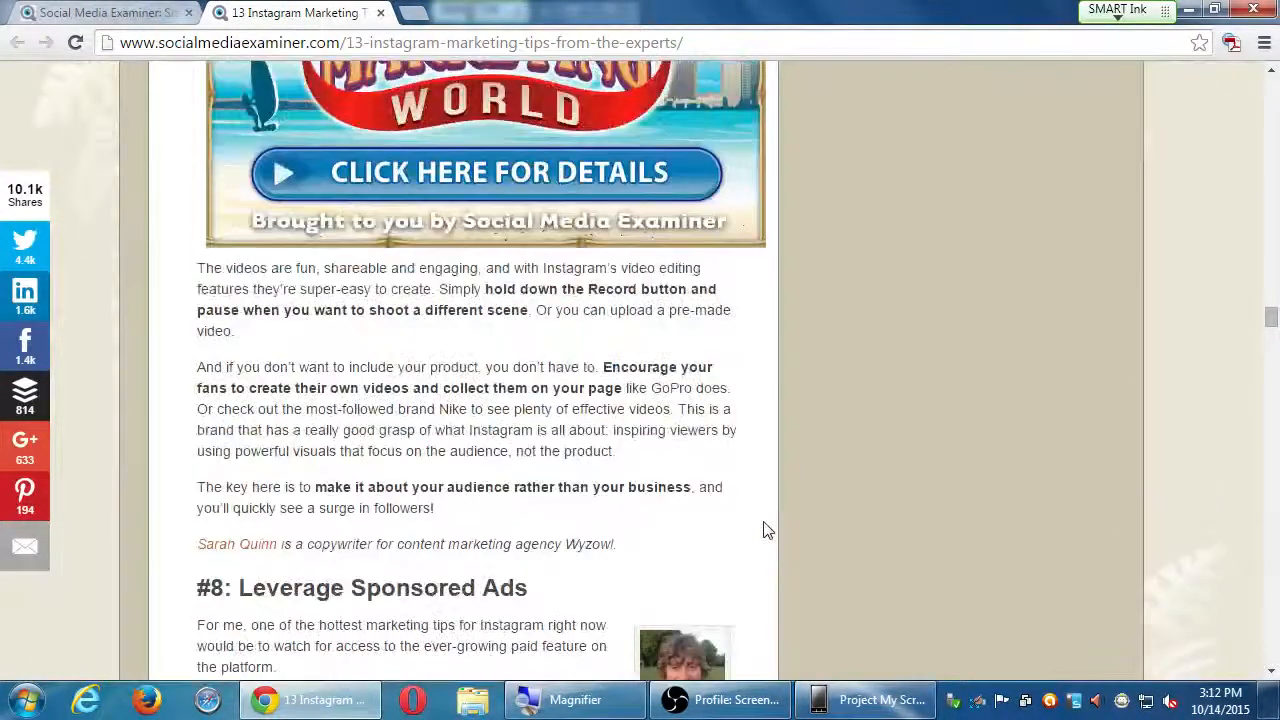
pyautogui.moveTo(565, 373)
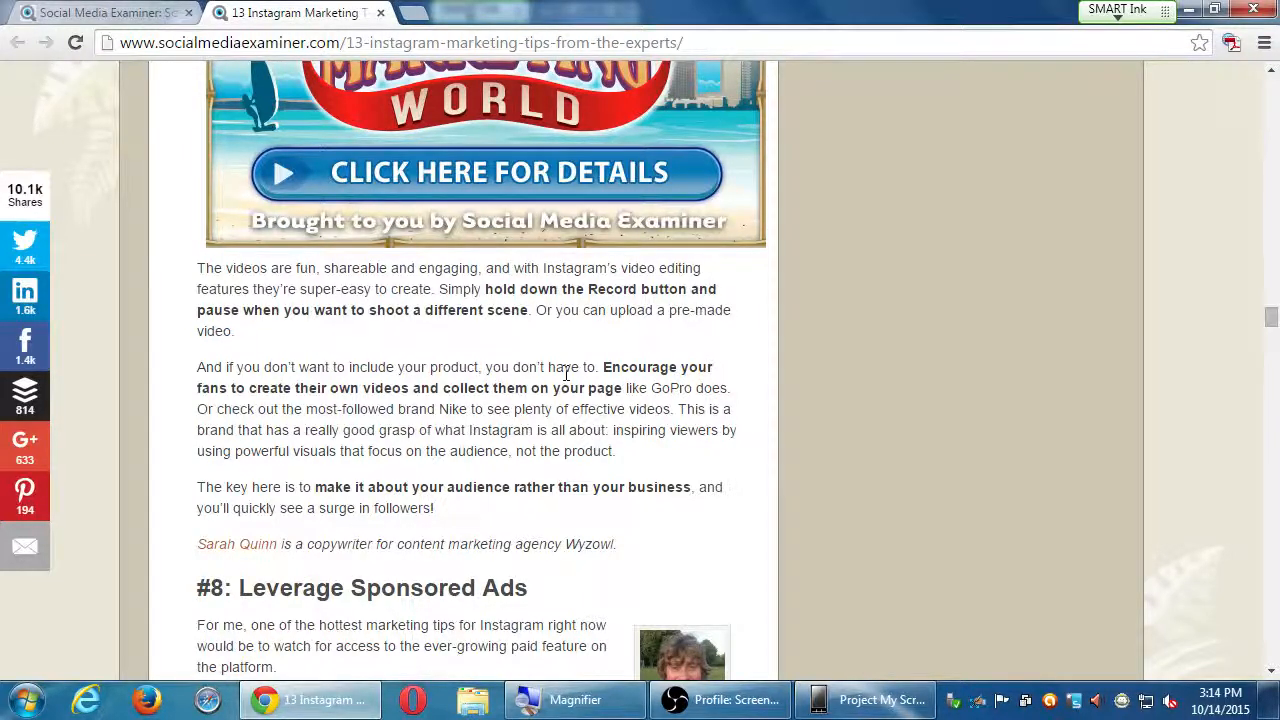
# Highlight 'Sponsored' in the #8 heading, then read through the Michael Kors sponsored post example.
pyautogui.scroll(-3)
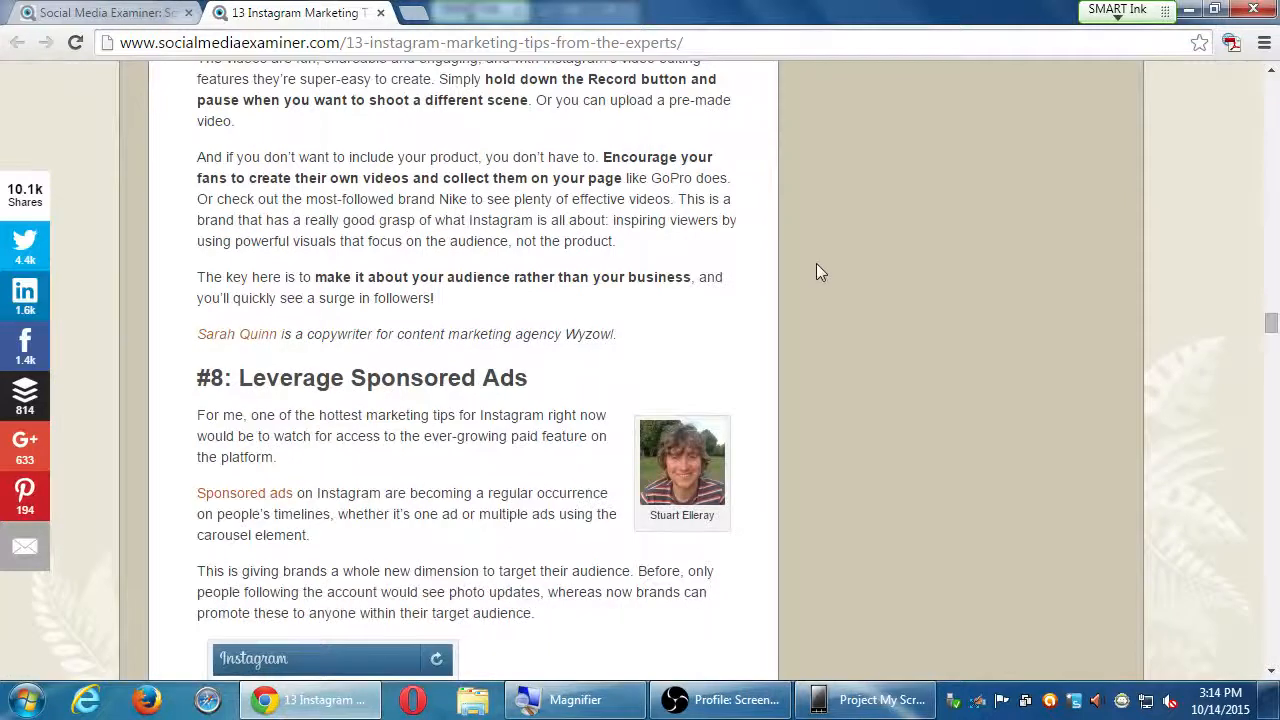
pyautogui.scroll(-3)
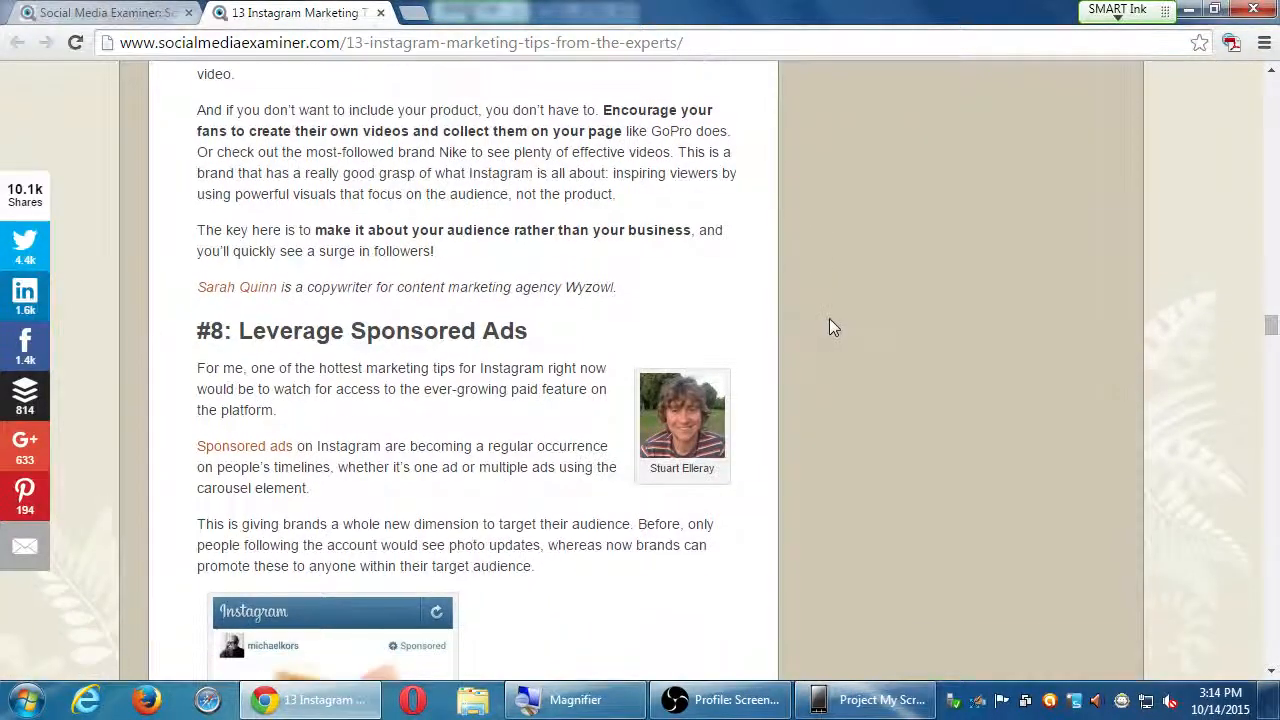
pyautogui.scroll(-3)
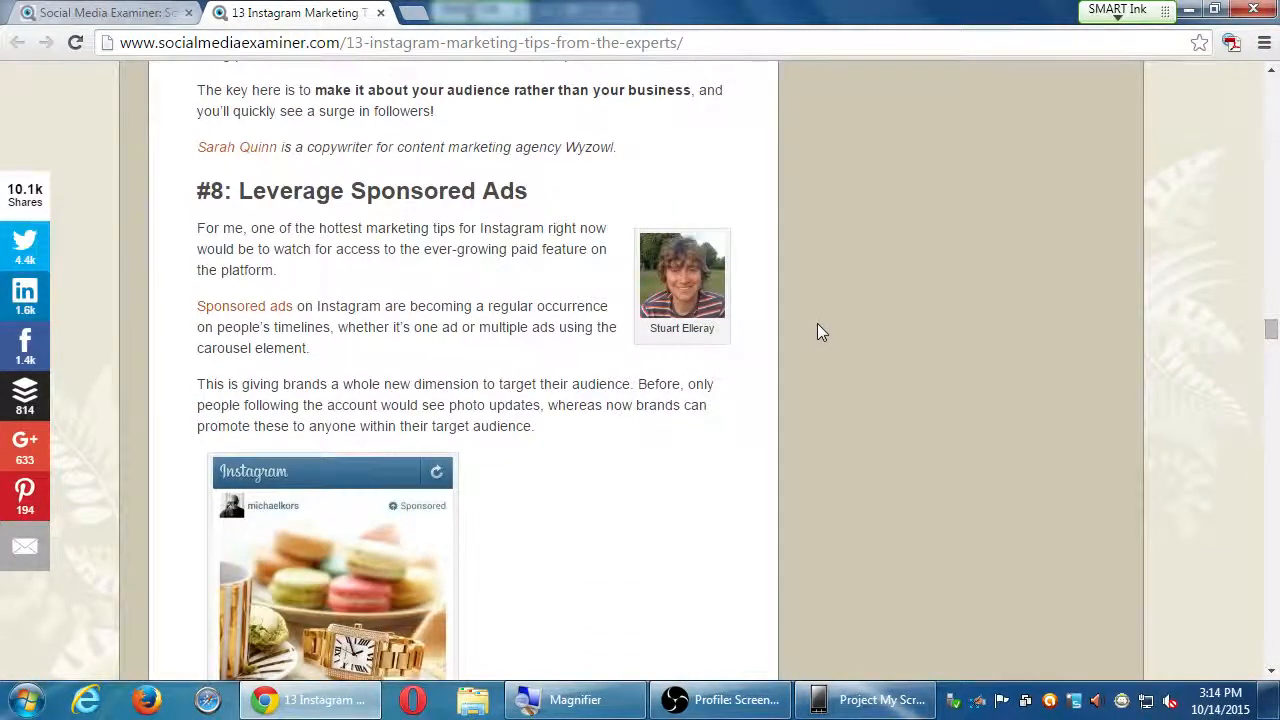
pyautogui.moveTo(290, 215)
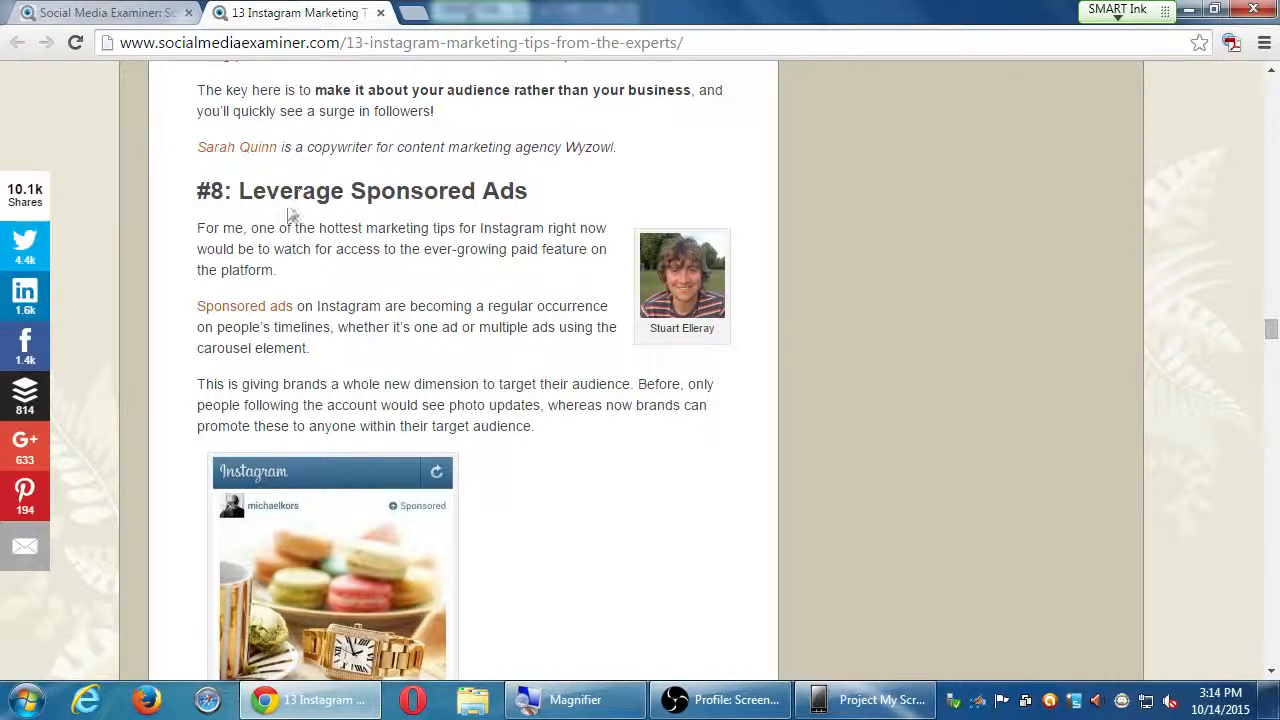
pyautogui.doubleClick(409, 191)
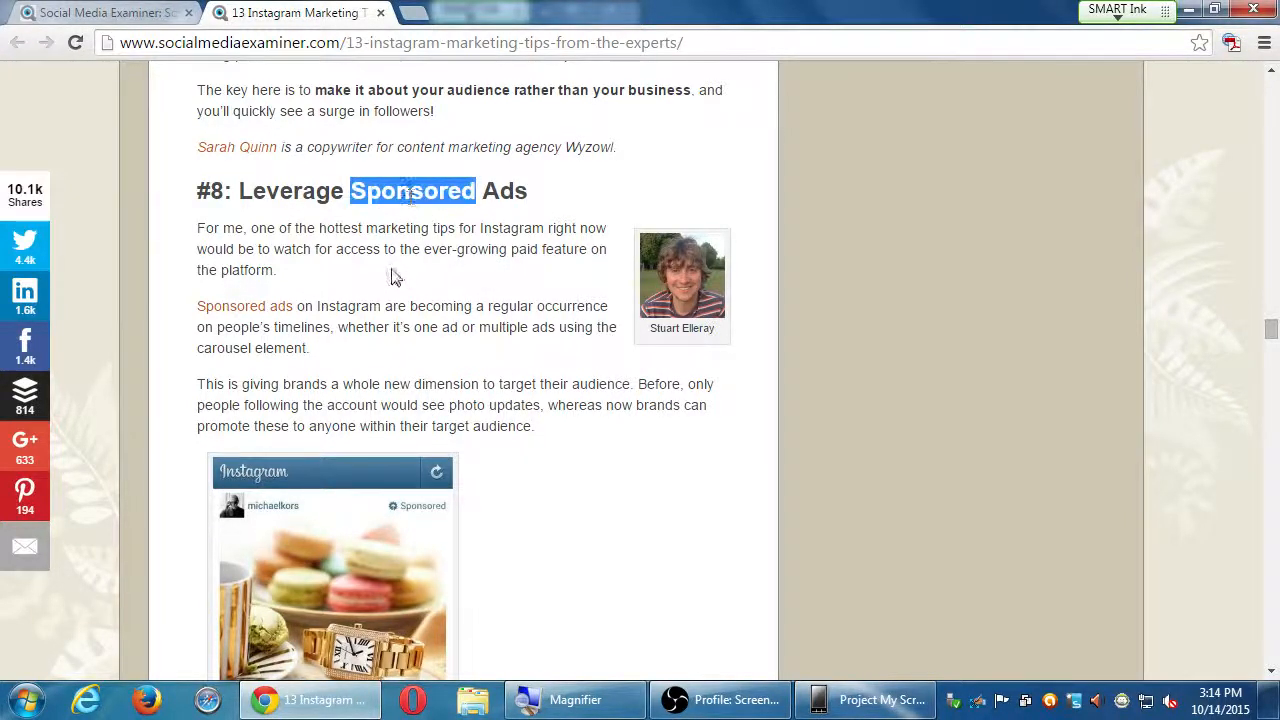
pyautogui.click(422, 258)
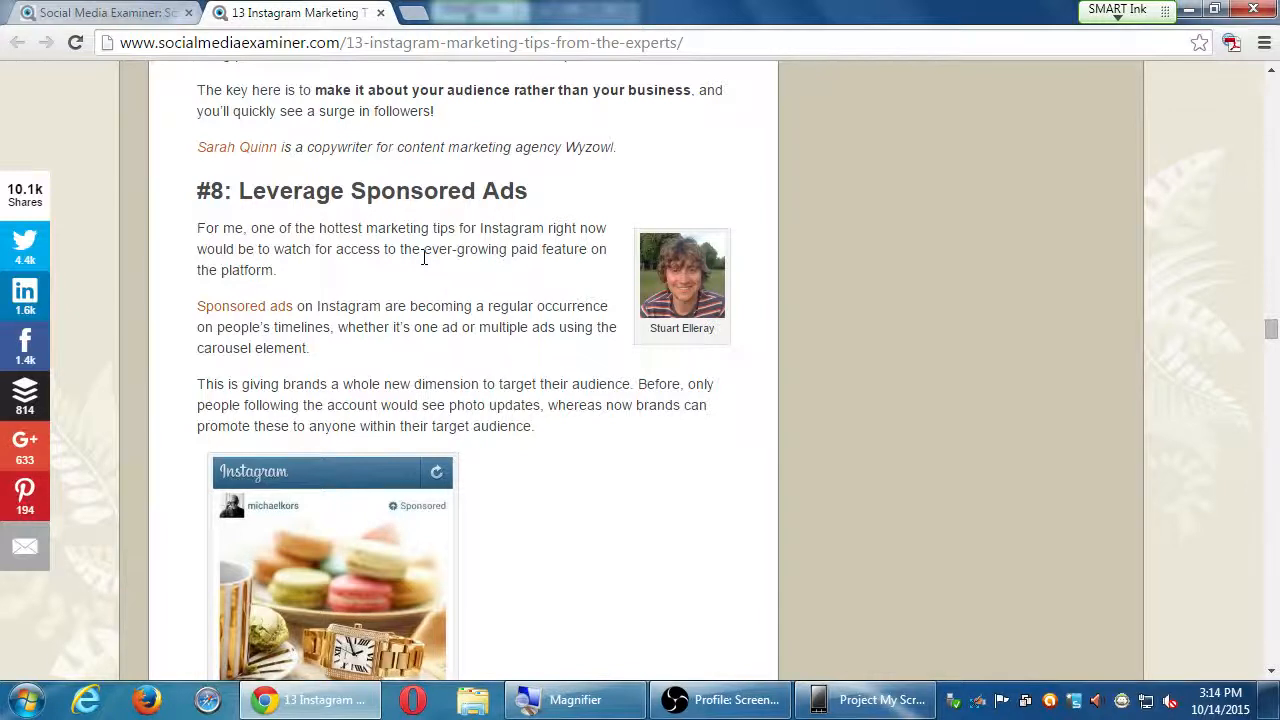
pyautogui.scroll(-3)
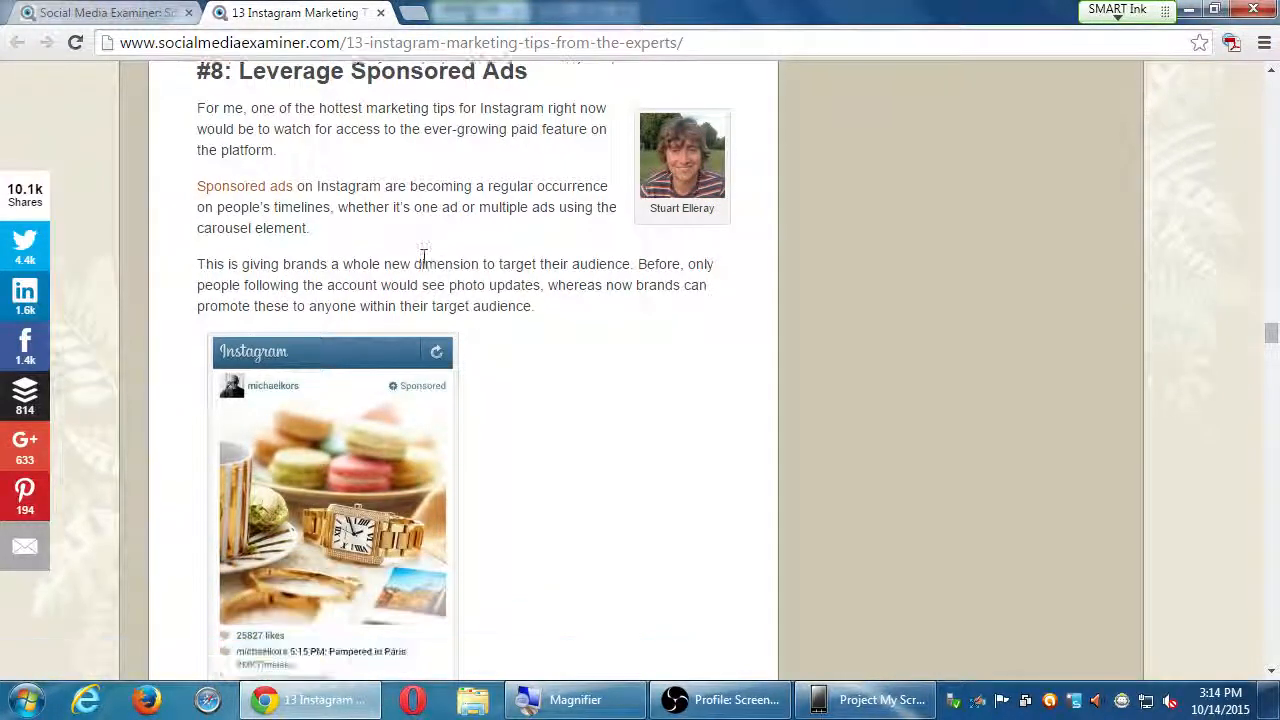
pyautogui.scroll(-3)
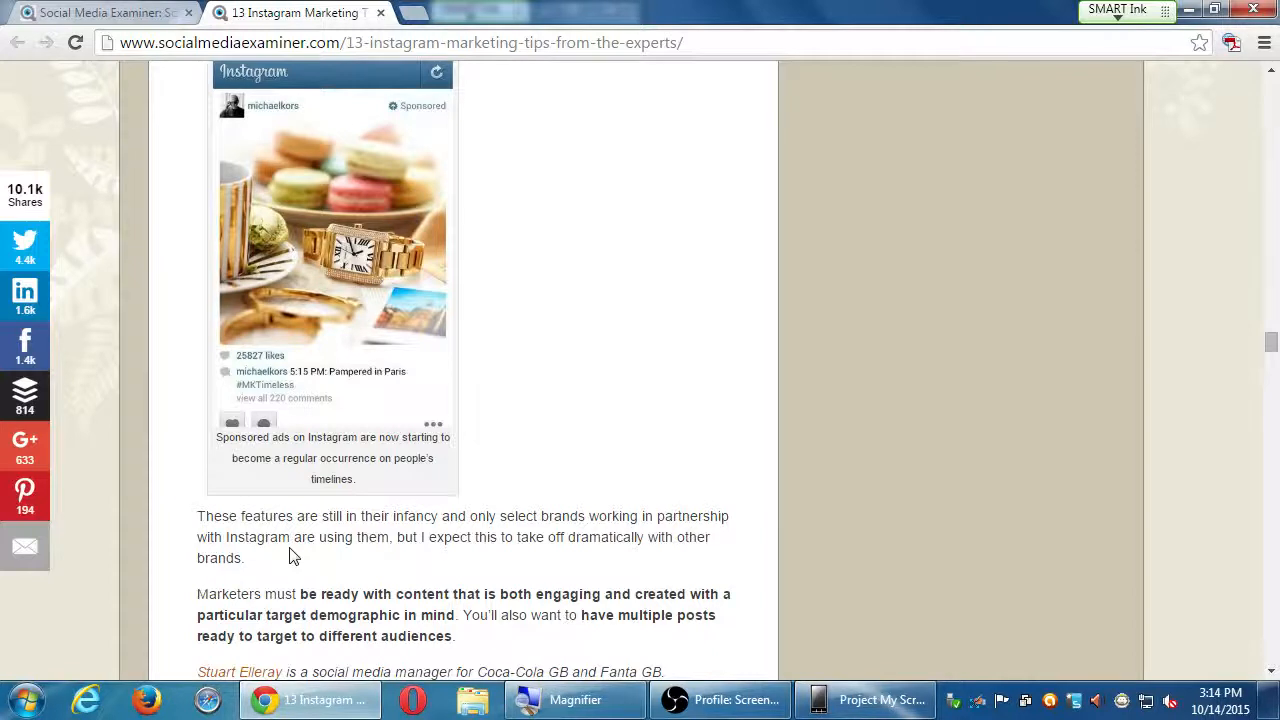
# Read tip #9 on linking from the bio until the '#10: Use Sponsored Posts' heading appears.
pyautogui.scroll(-3)
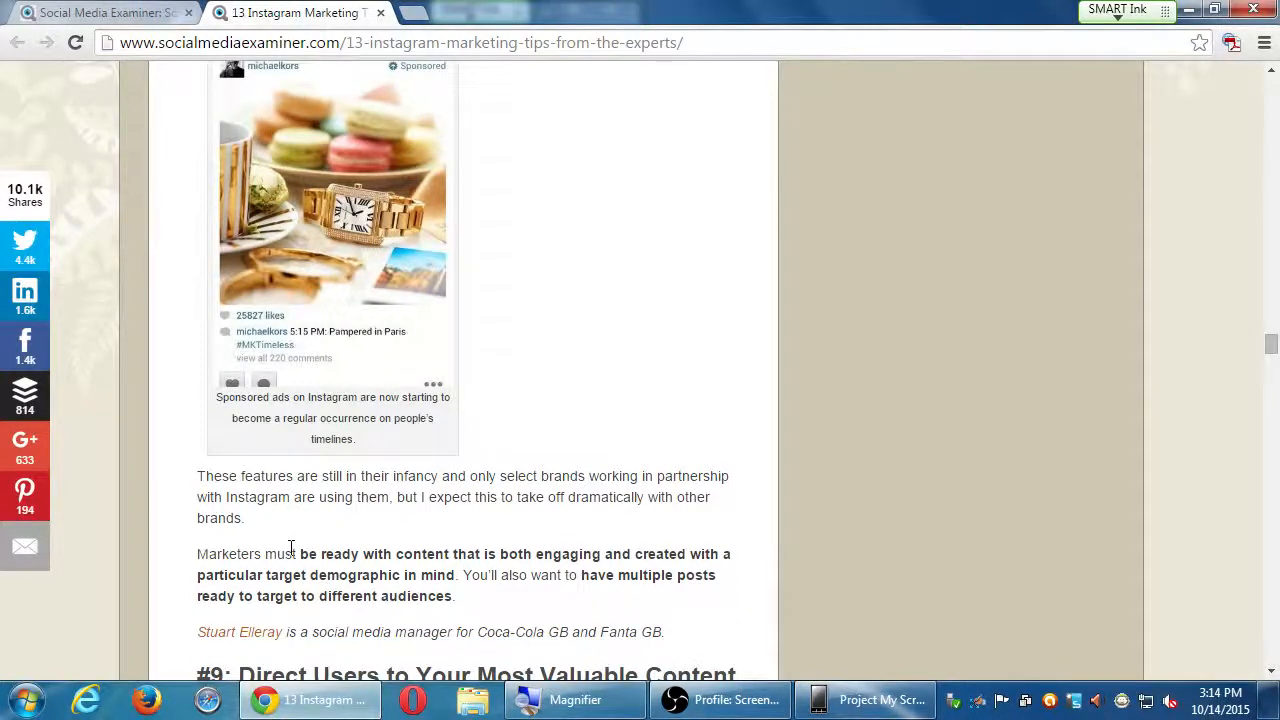
pyautogui.scroll(-3)
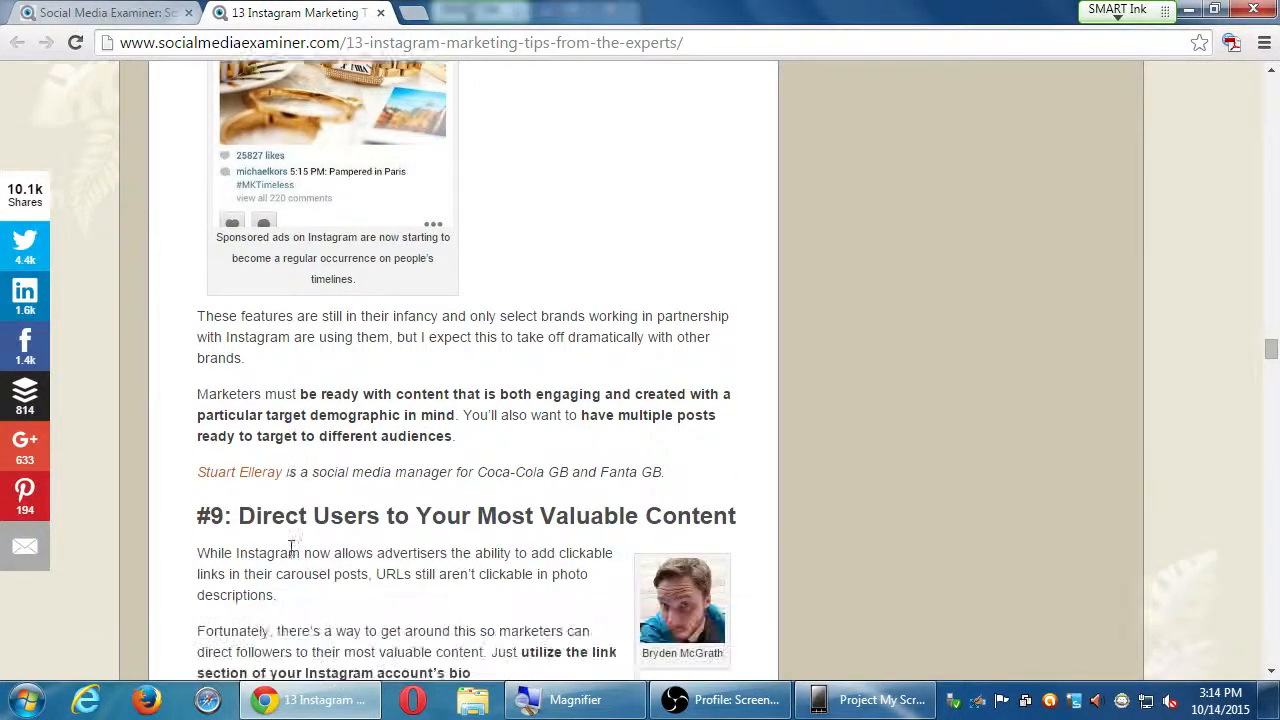
pyautogui.scroll(-3)
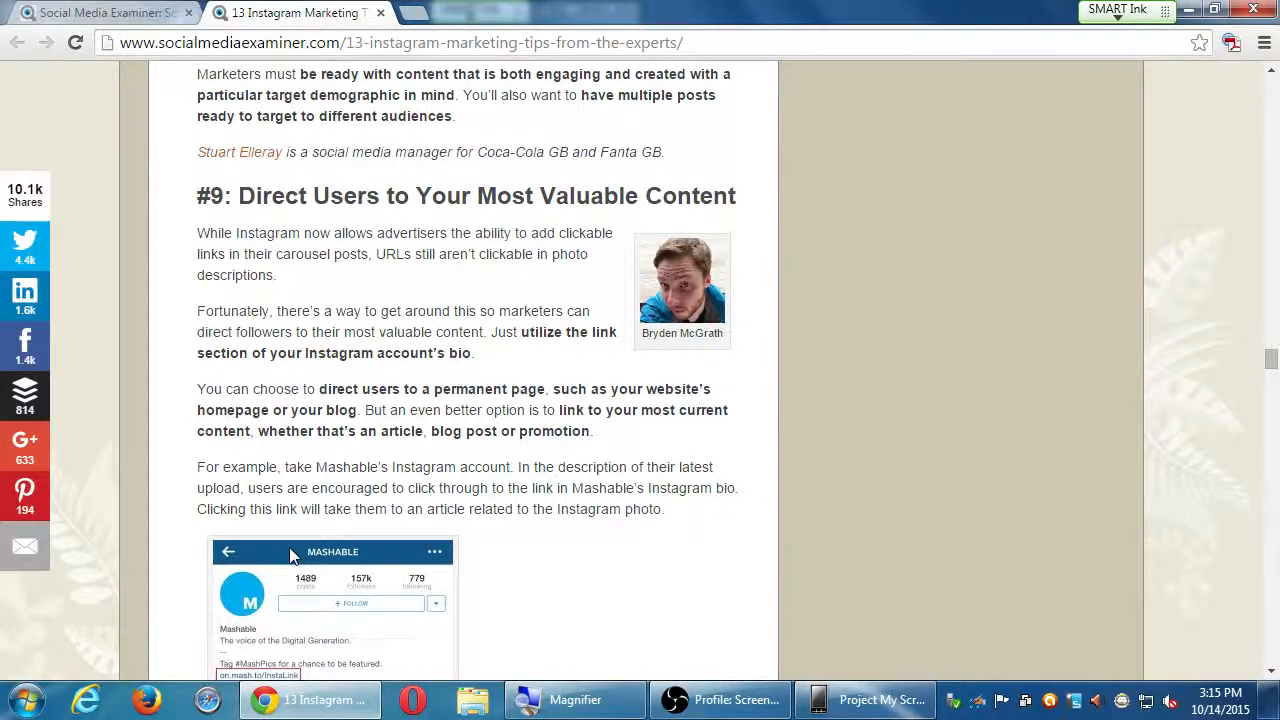
pyautogui.moveTo(248, 456)
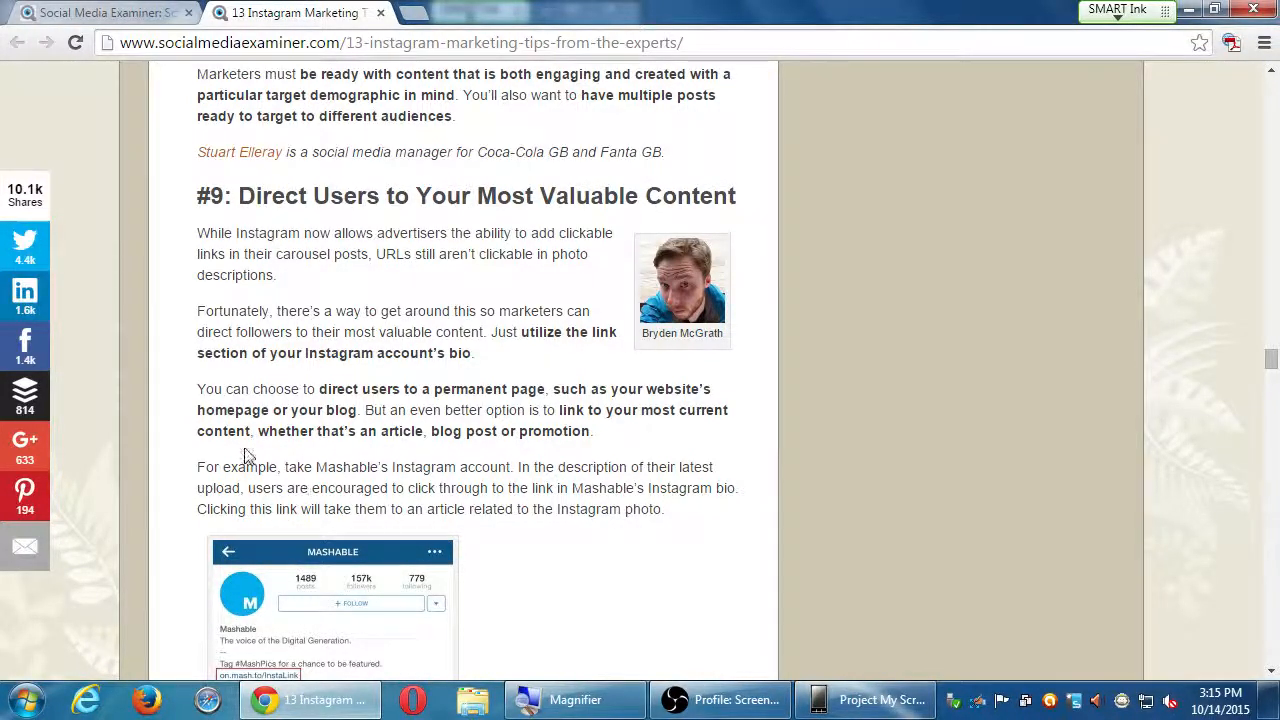
pyautogui.moveTo(379, 389)
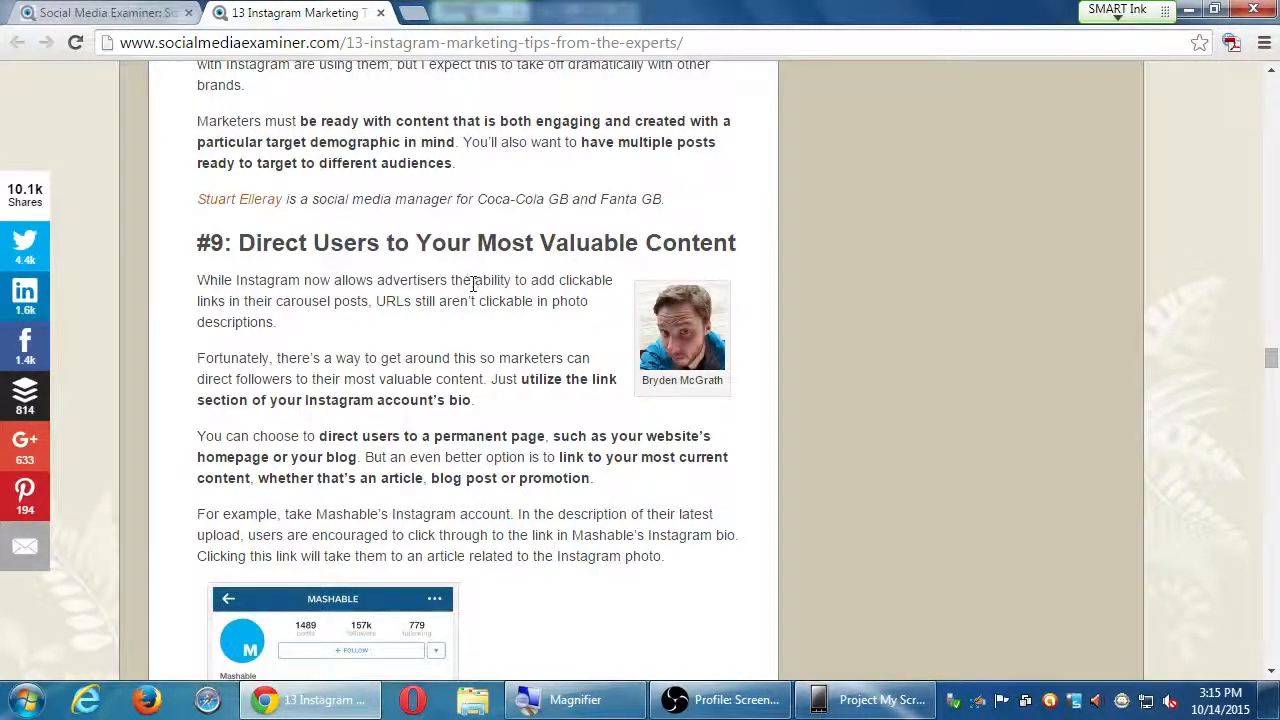
pyautogui.moveTo(454, 358)
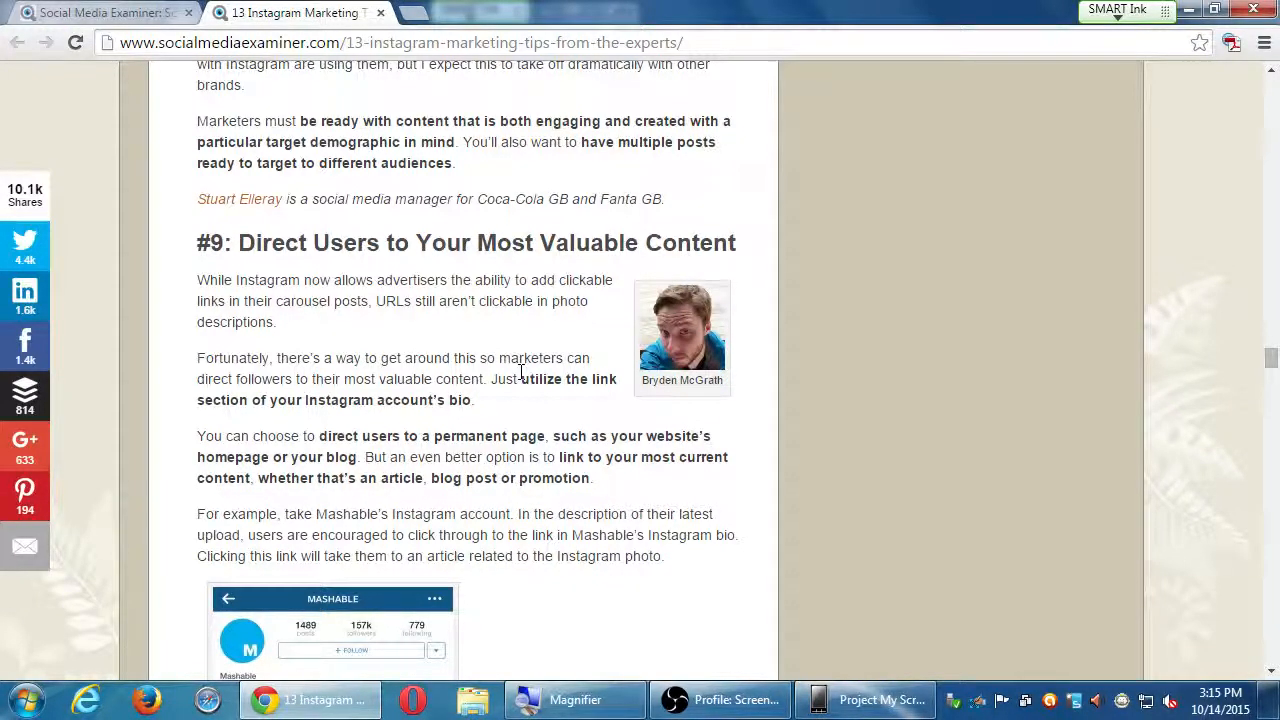
pyautogui.scroll(-3)
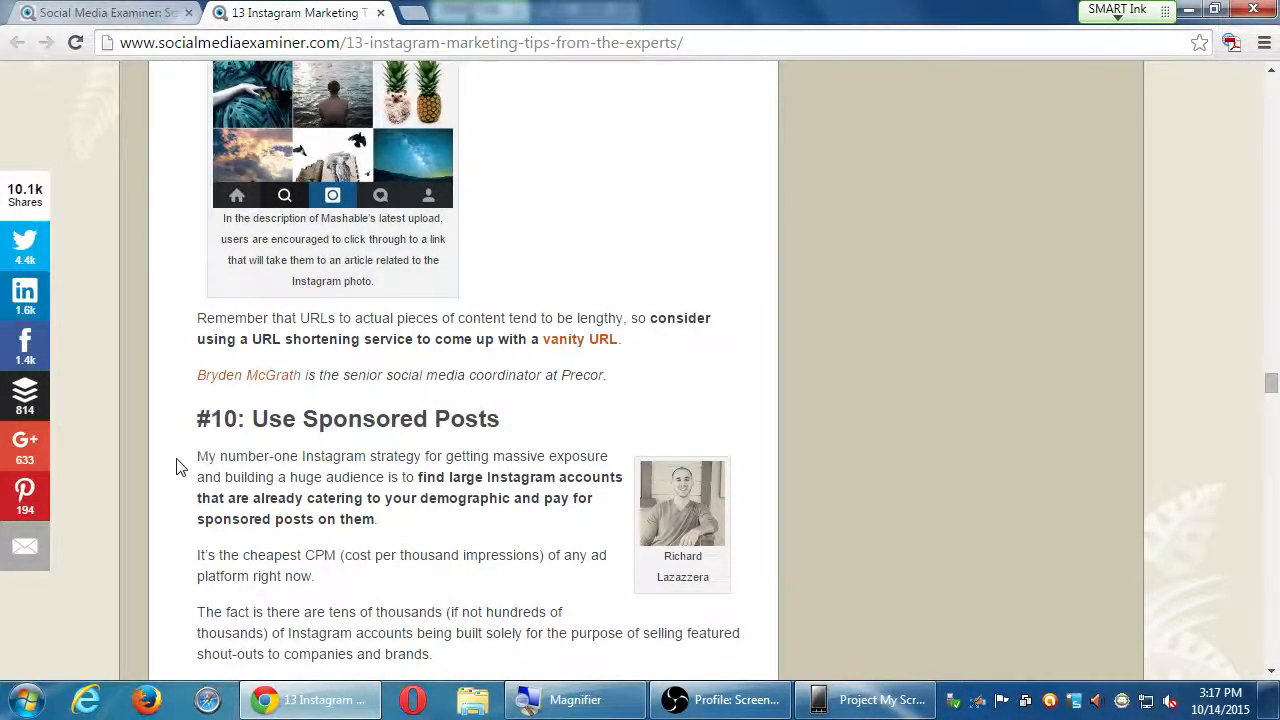
# Scroll past tip #10 to '#11: Make Graphics Shareworthy' and its Canva example image.
pyautogui.scroll(-3)
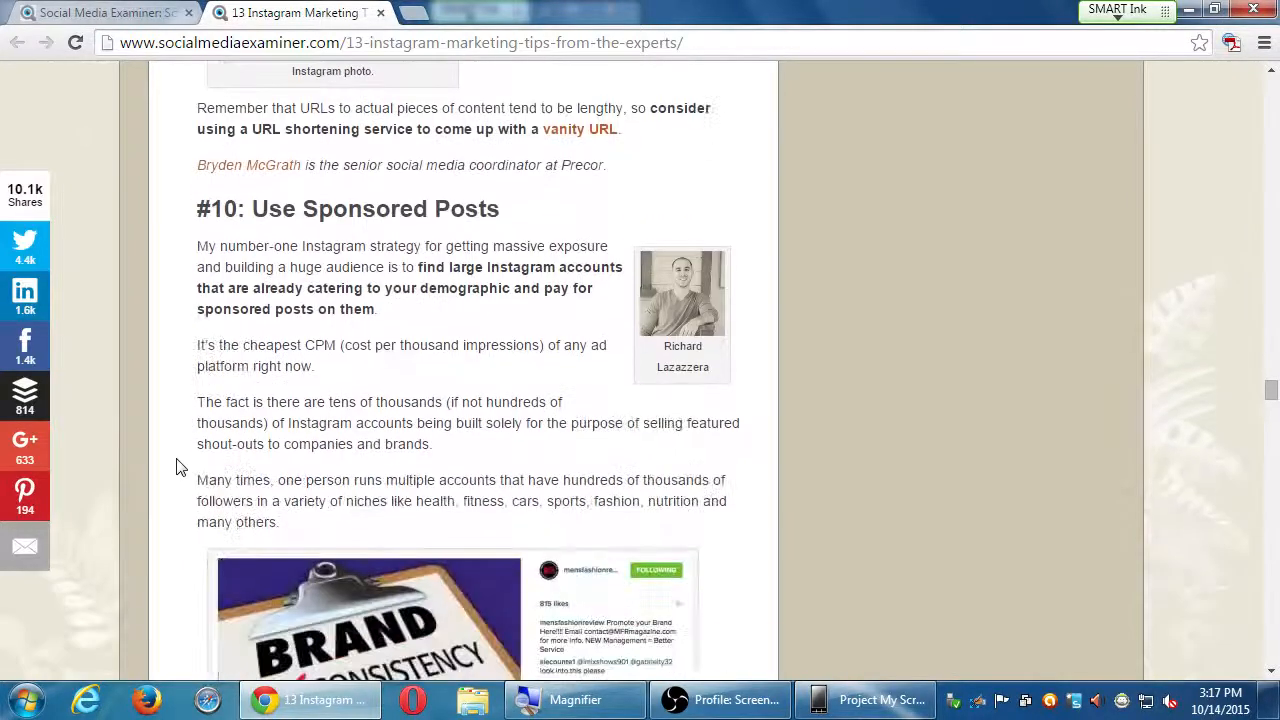
pyautogui.scroll(-3)
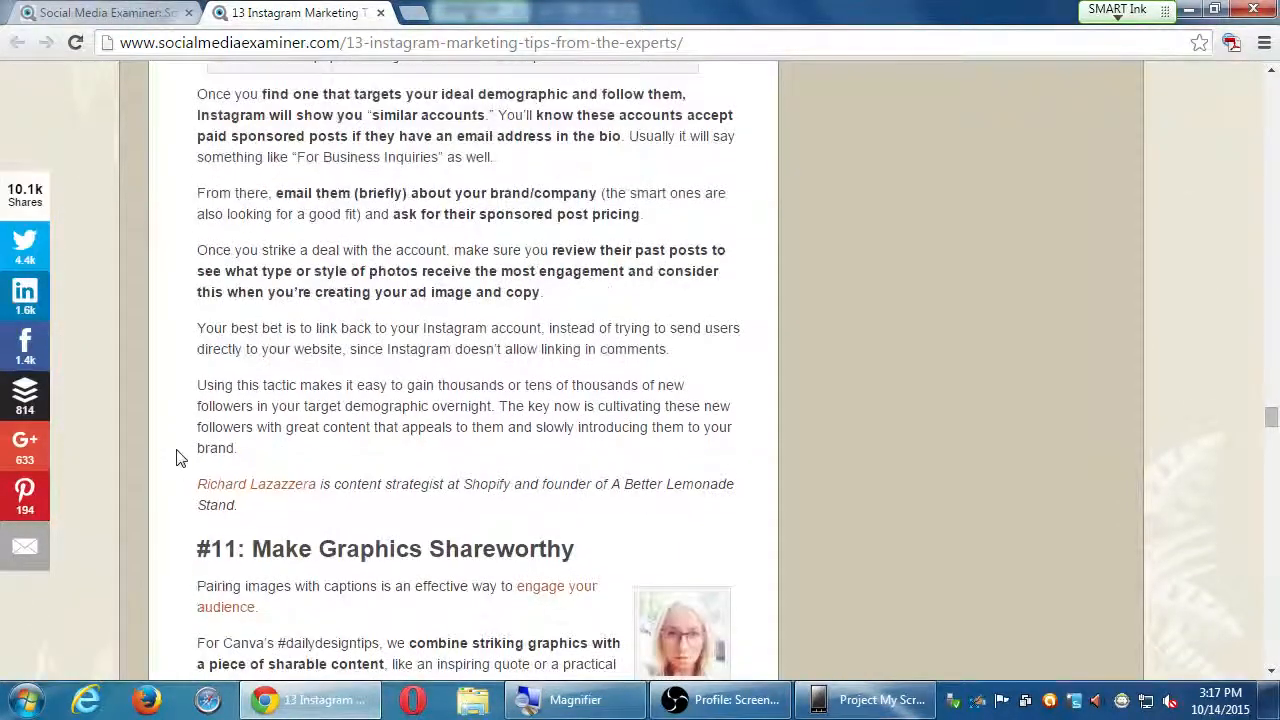
pyautogui.scroll(-3)
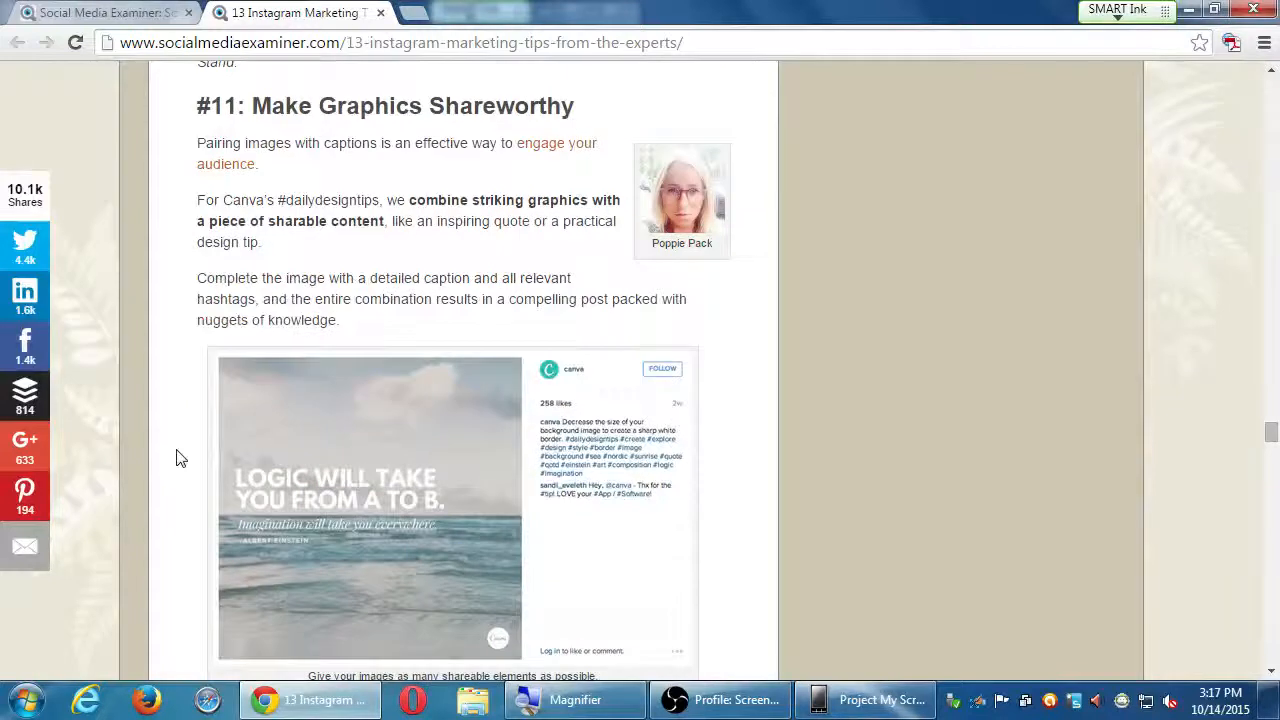
pyautogui.moveTo(202, 432)
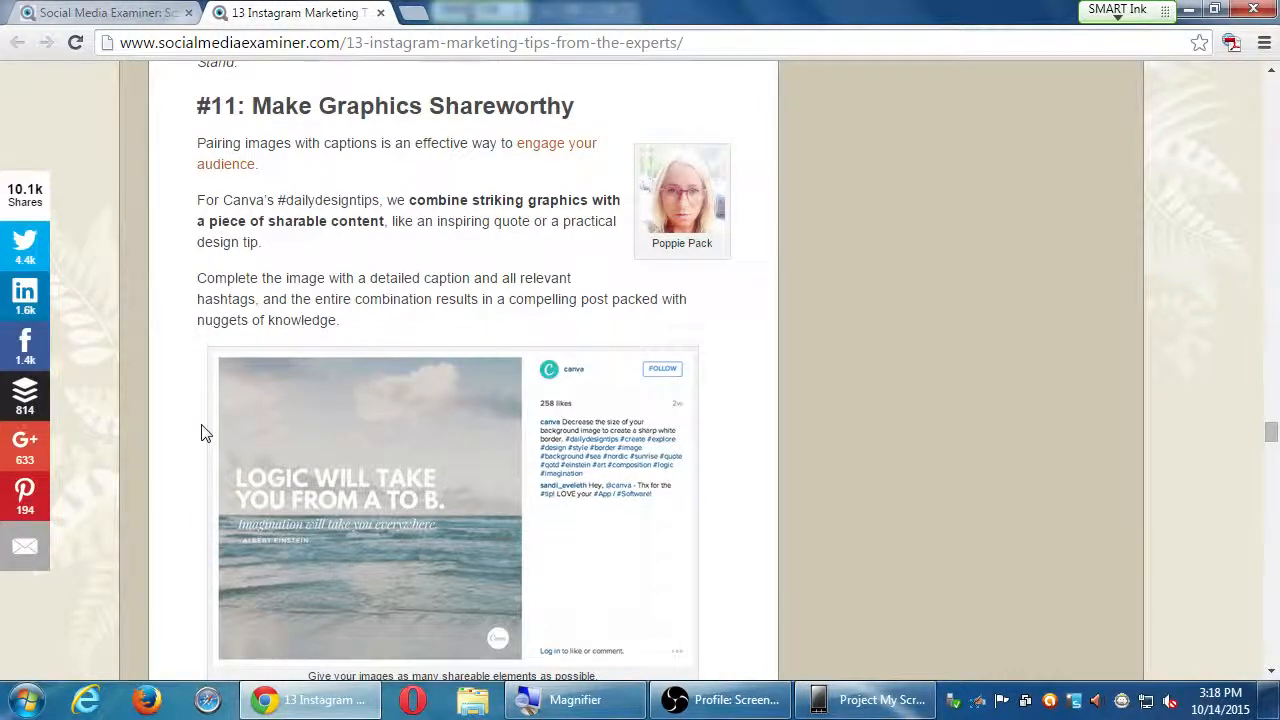
# Search 'snapchat' in a new tab, open Snapchat.com, and scroll to its footer links.
pyautogui.write('snapchat')
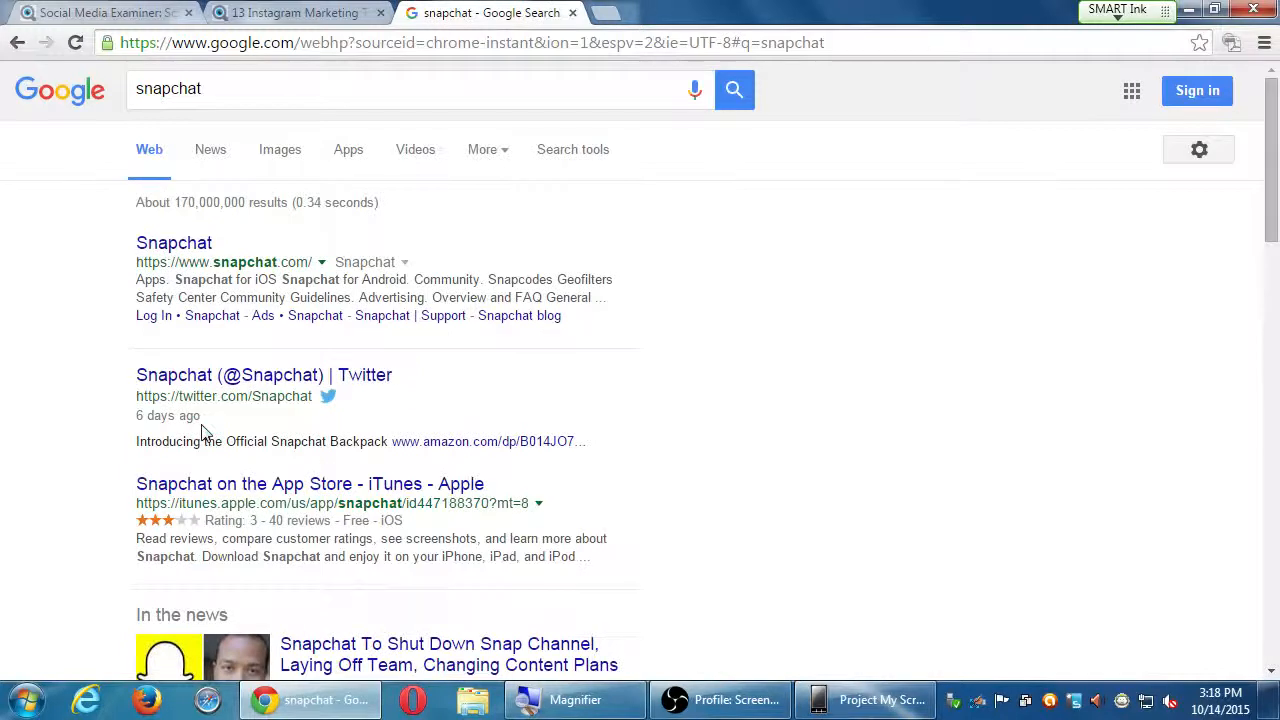
pyautogui.moveTo(174, 258)
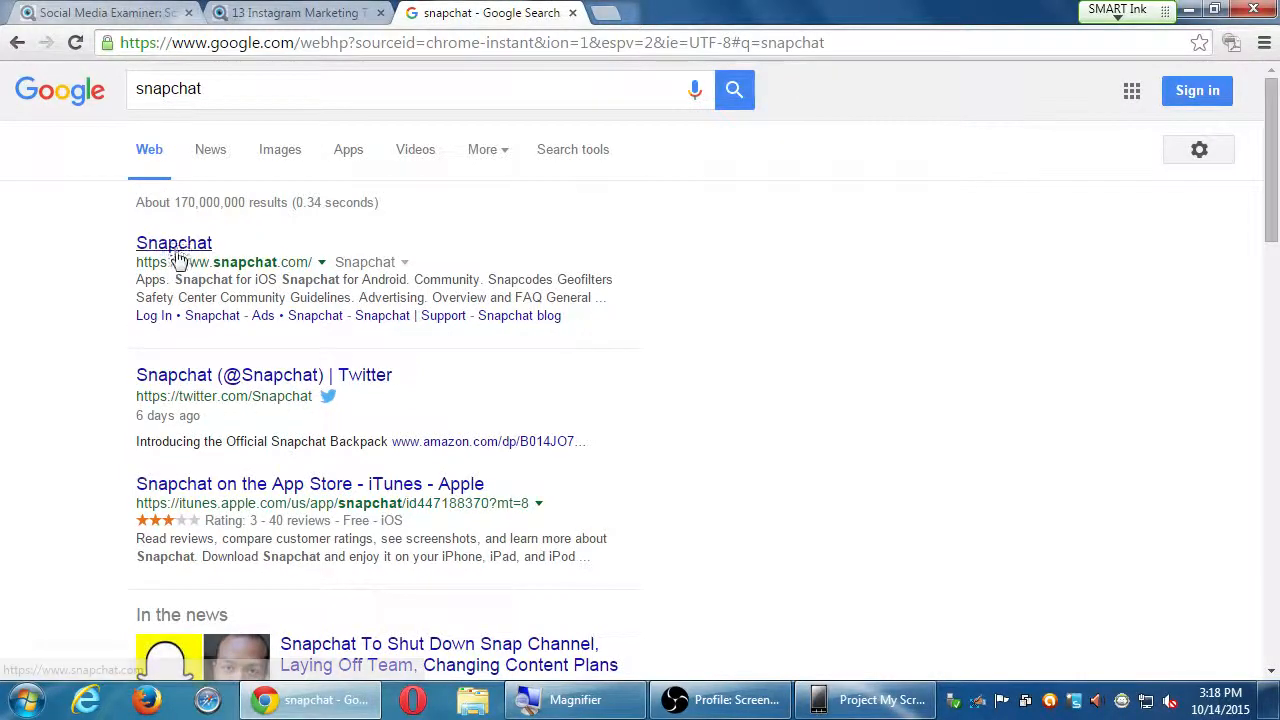
pyautogui.click(174, 243)
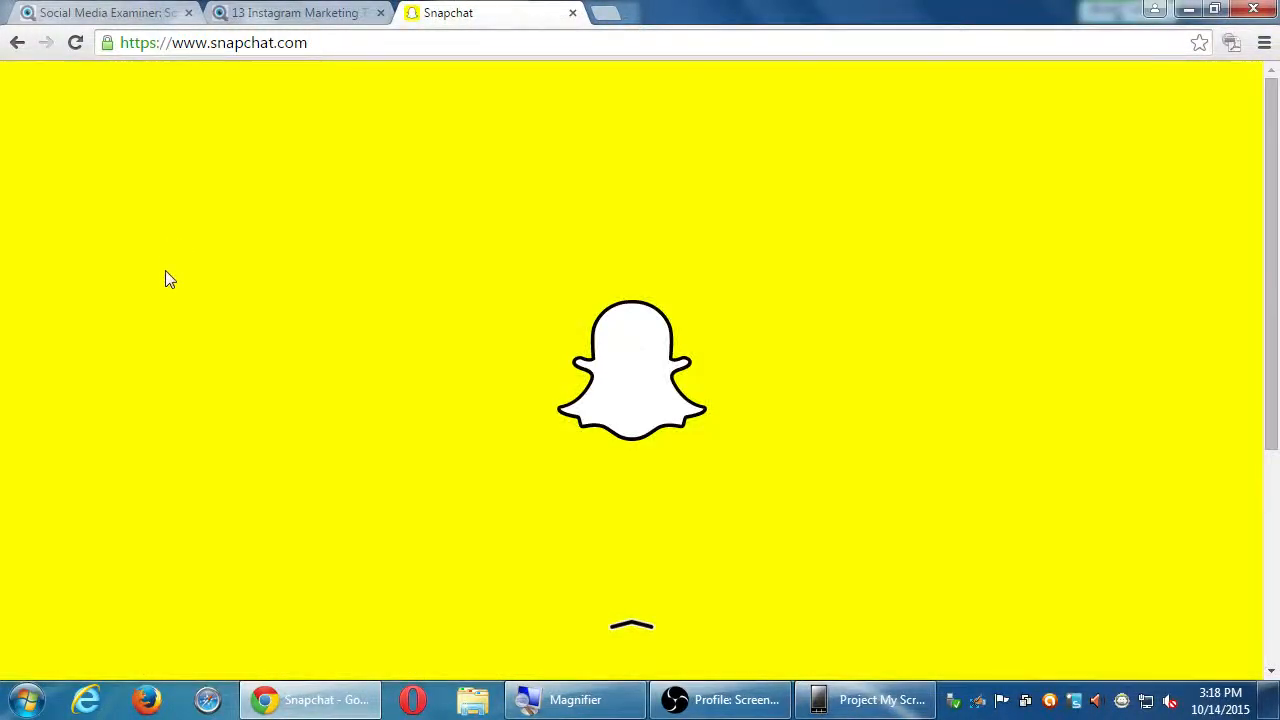
pyautogui.scroll(-3)
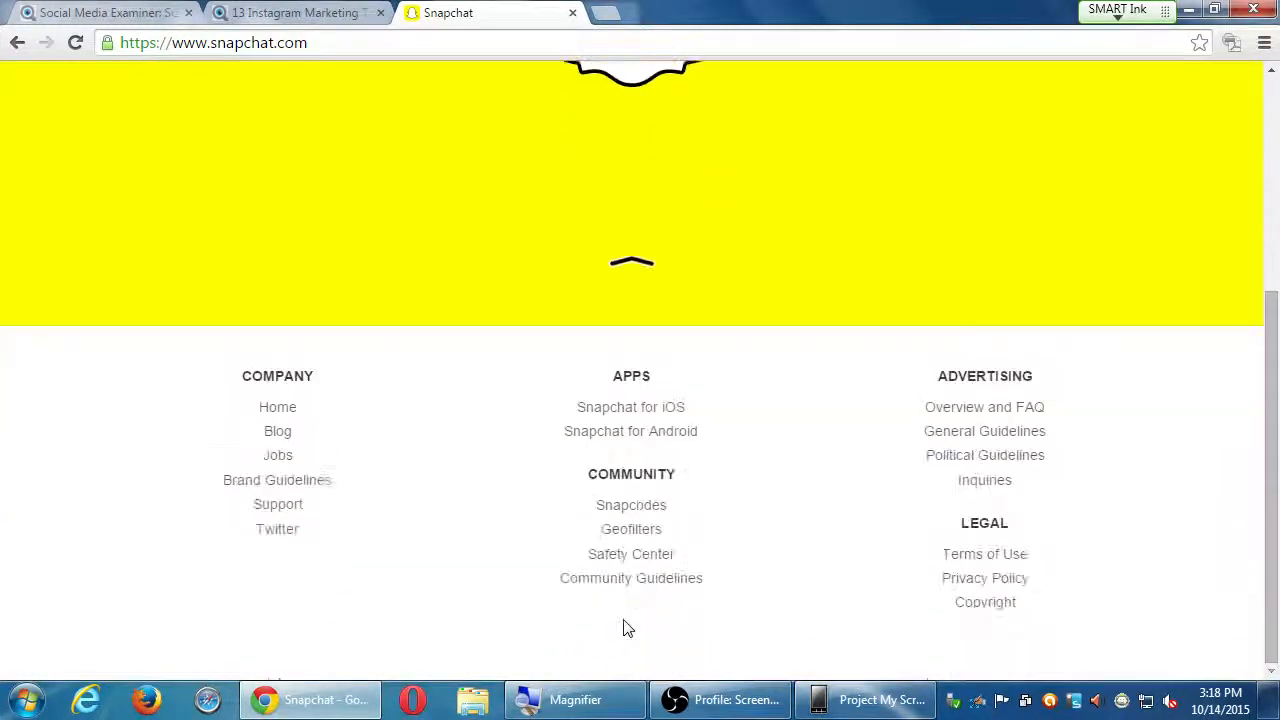
pyautogui.moveTo(492, 507)
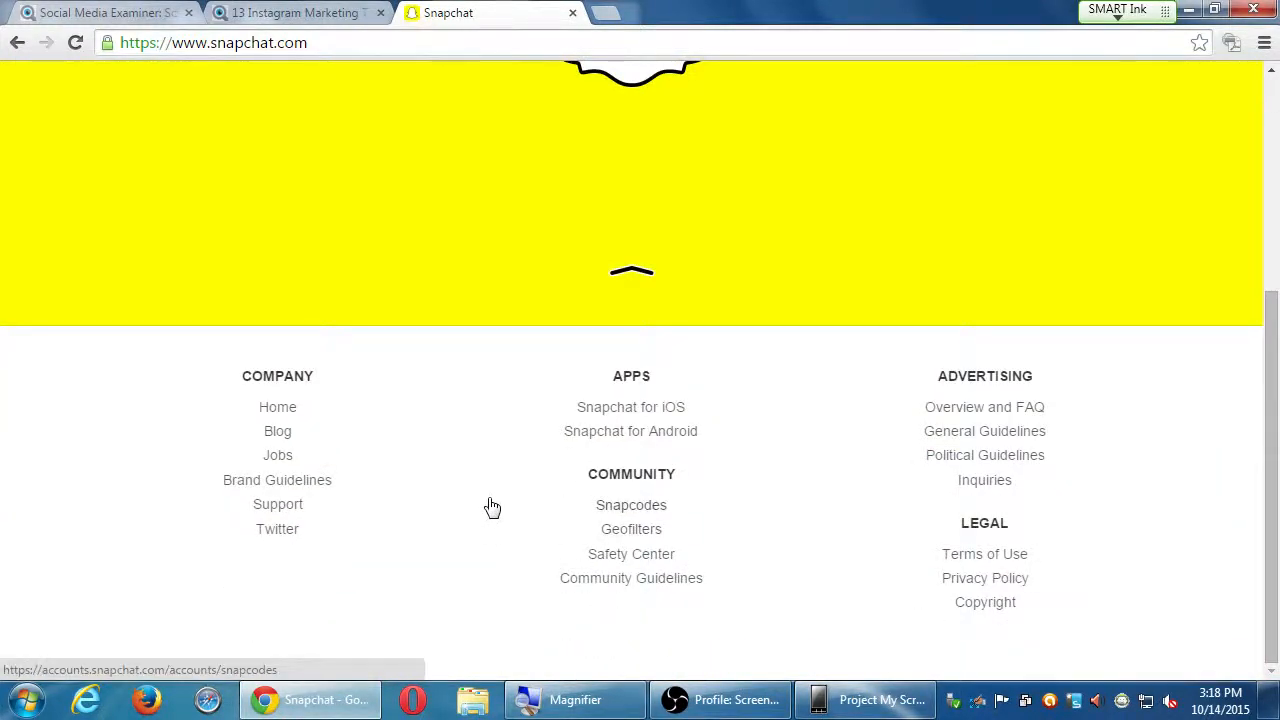
pyautogui.moveTo(291, 178)
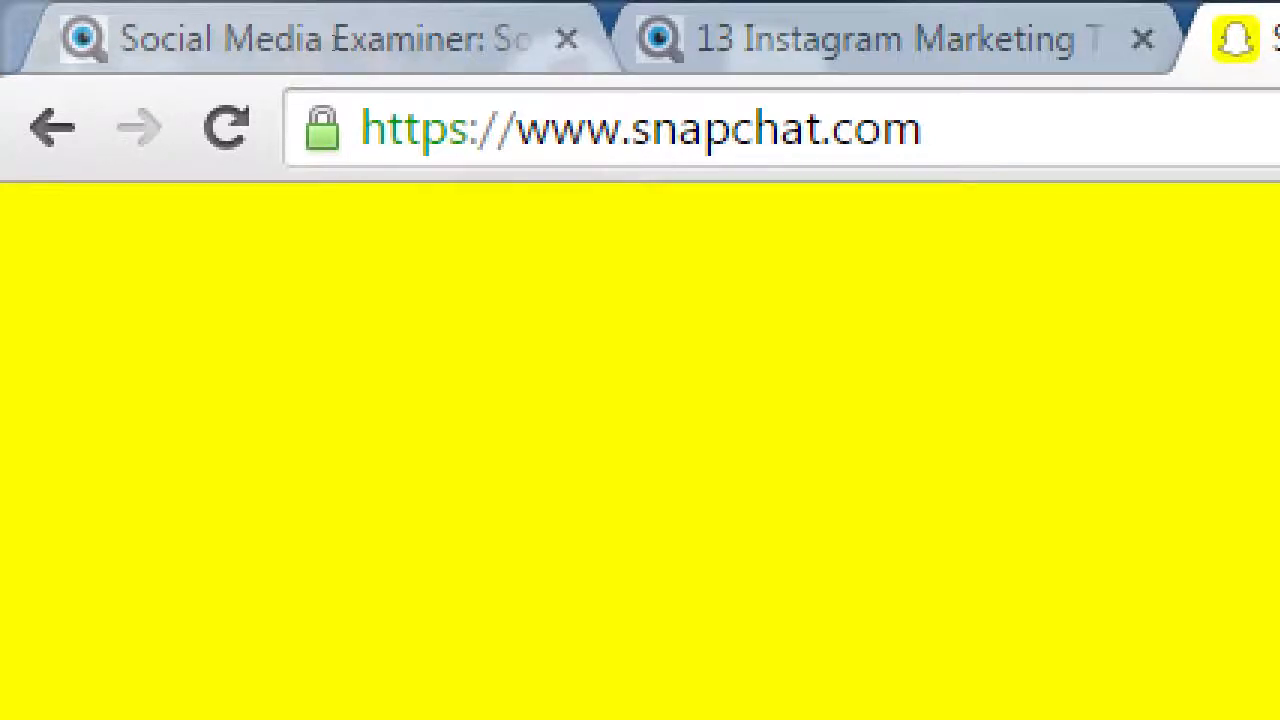
# Replace the address with a Google search for 'camera 360' and browse the results.
pyautogui.click(920, 127)
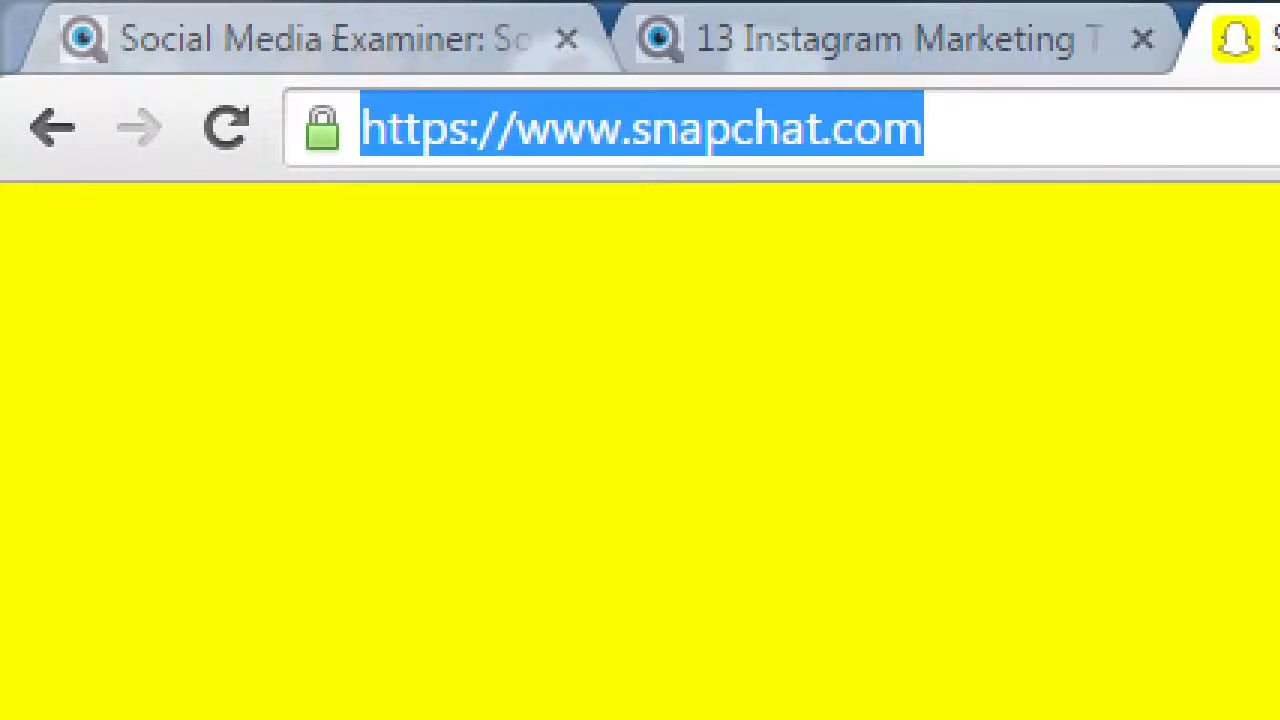
pyautogui.write('camera 3')
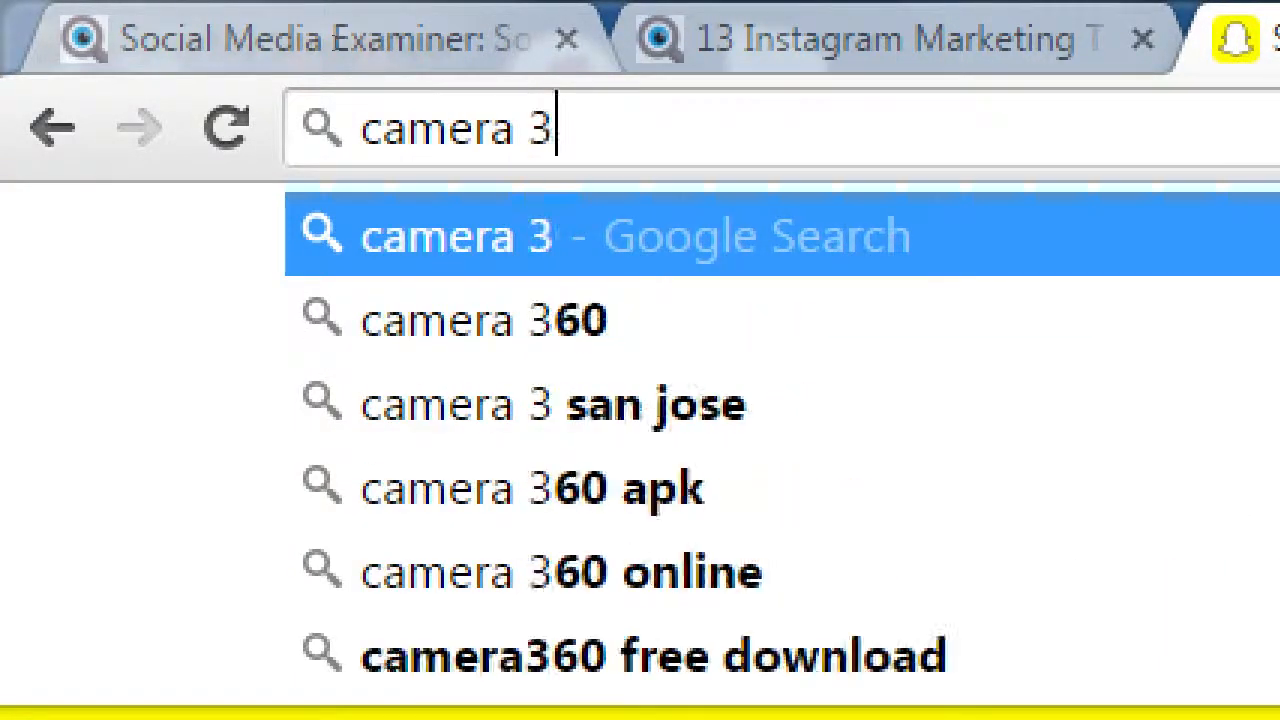
pyautogui.click(444, 320)
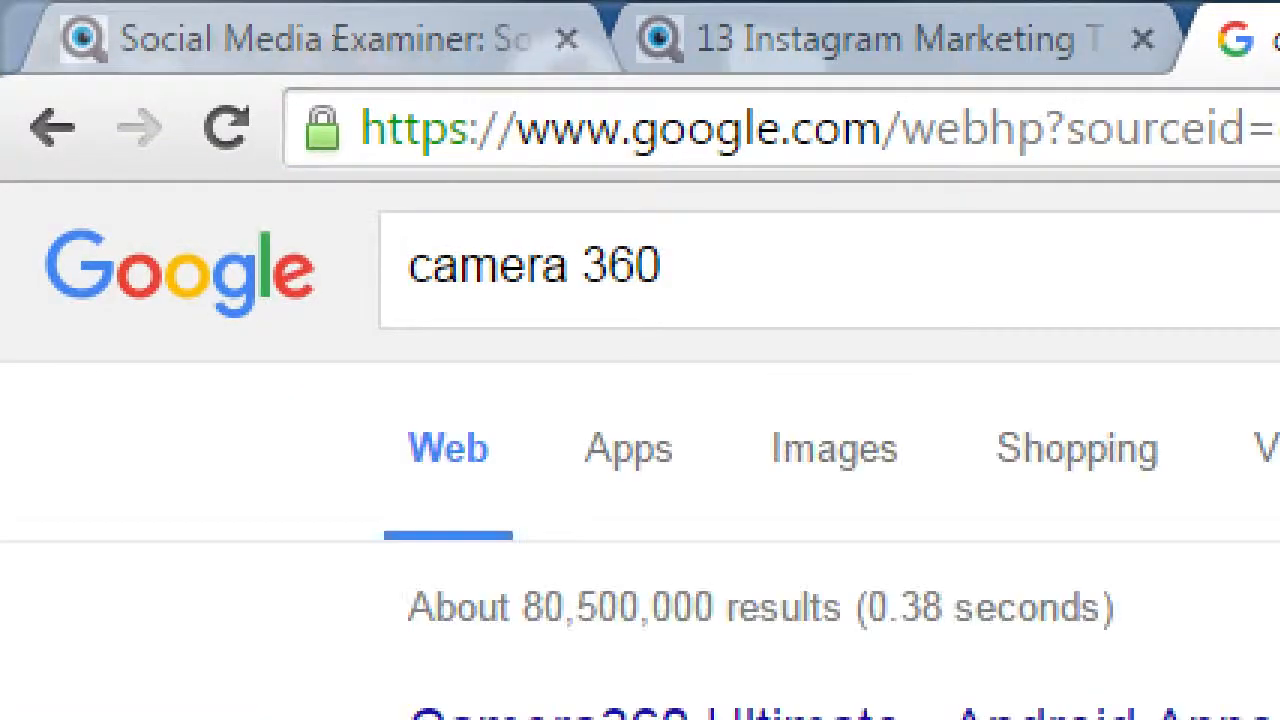
pyautogui.scroll(-3)
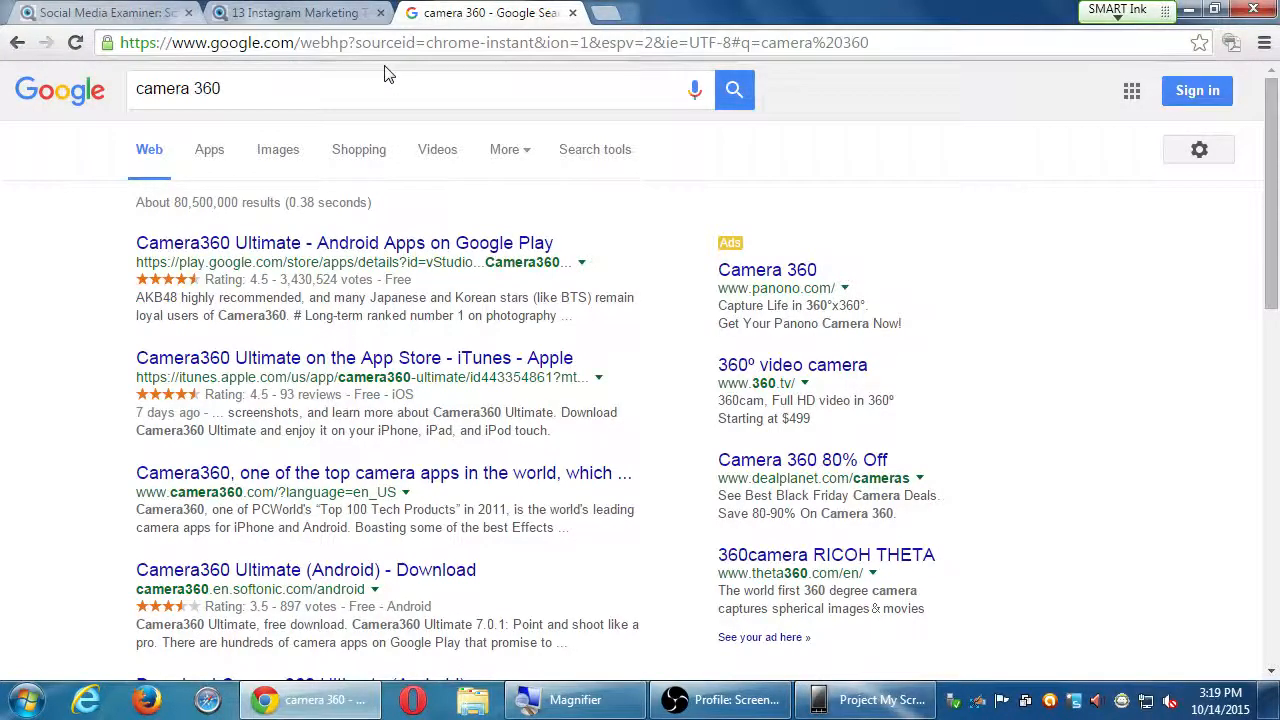
pyautogui.click(290, 12)
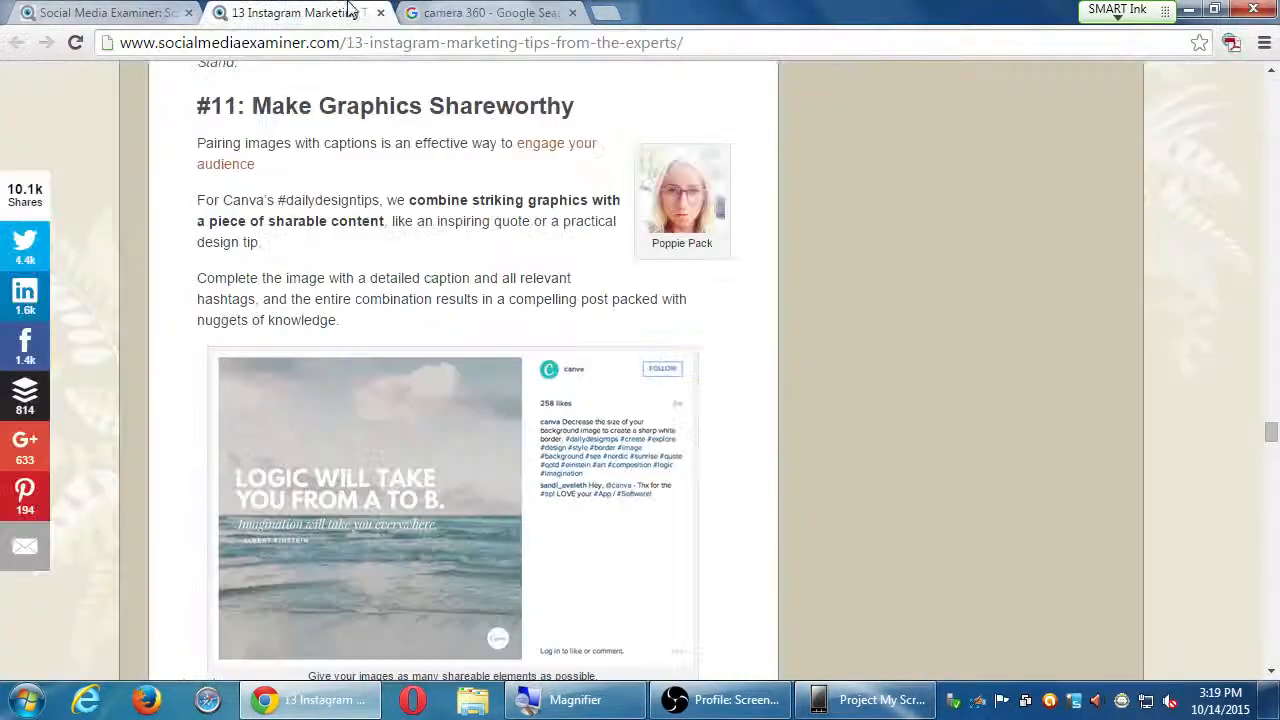
pyautogui.scroll(-3)
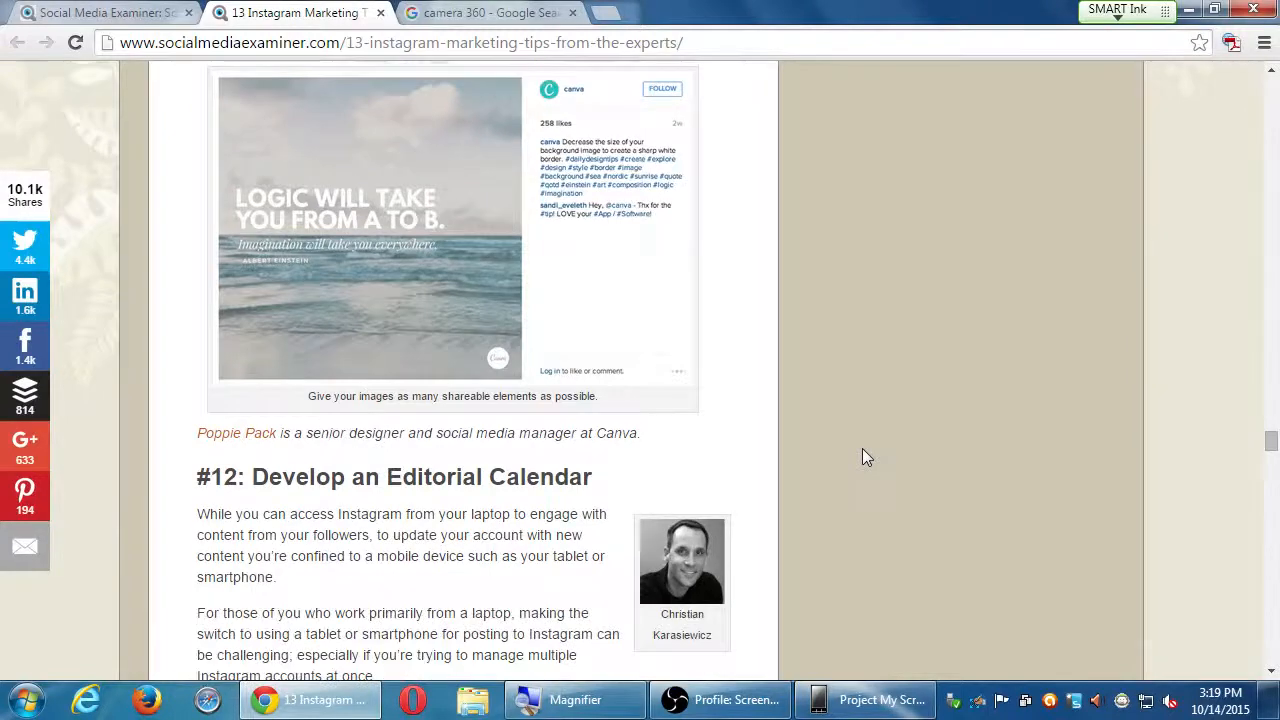
pyautogui.scroll(-3)
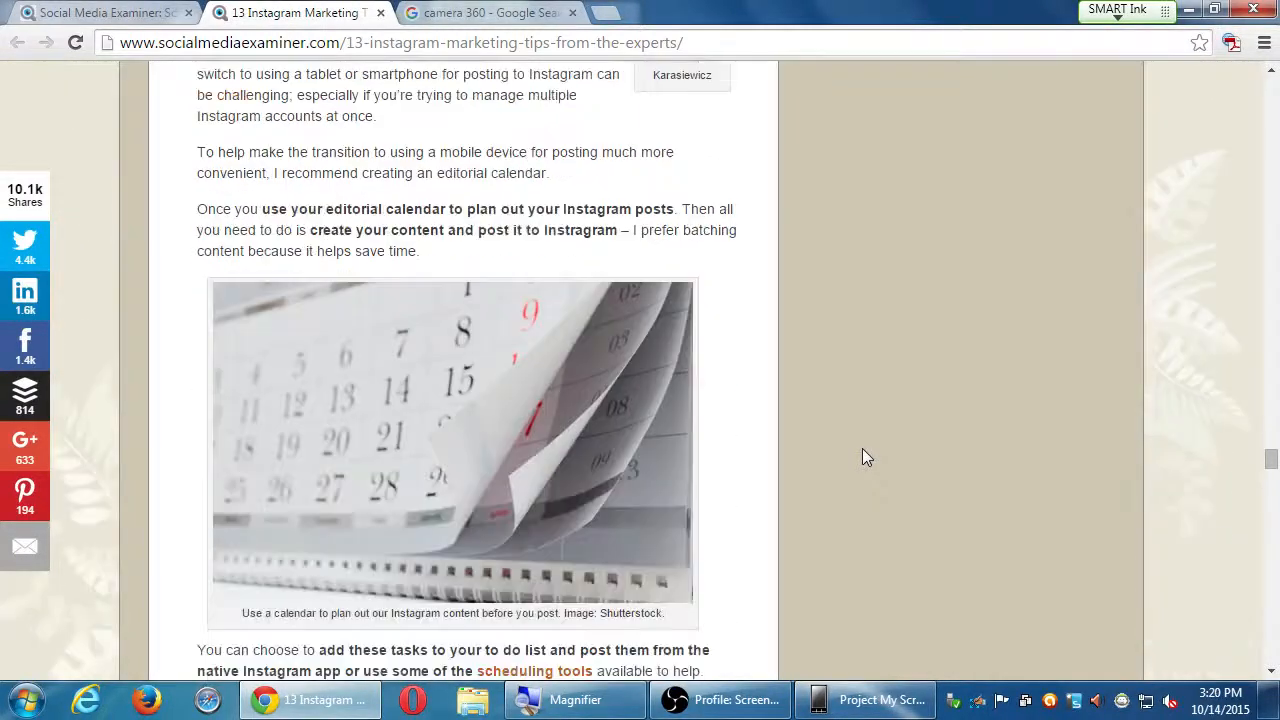
pyautogui.scroll(-3)
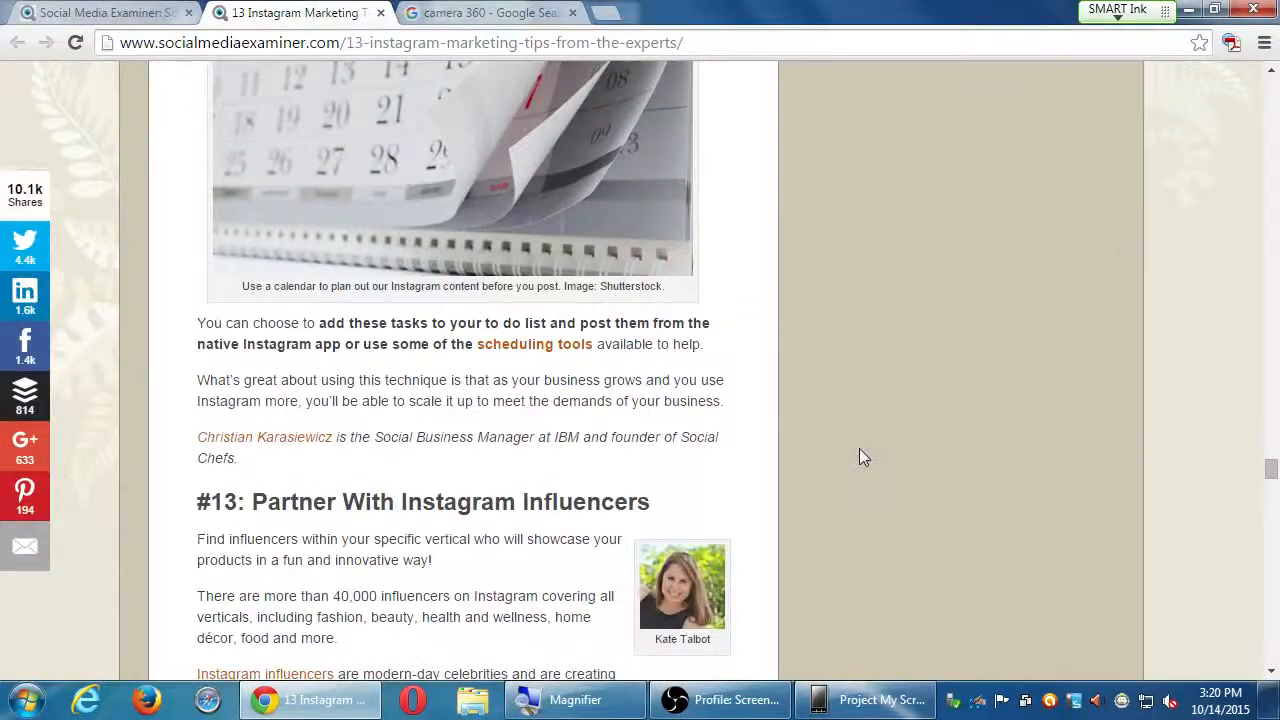
pyautogui.scroll(3)
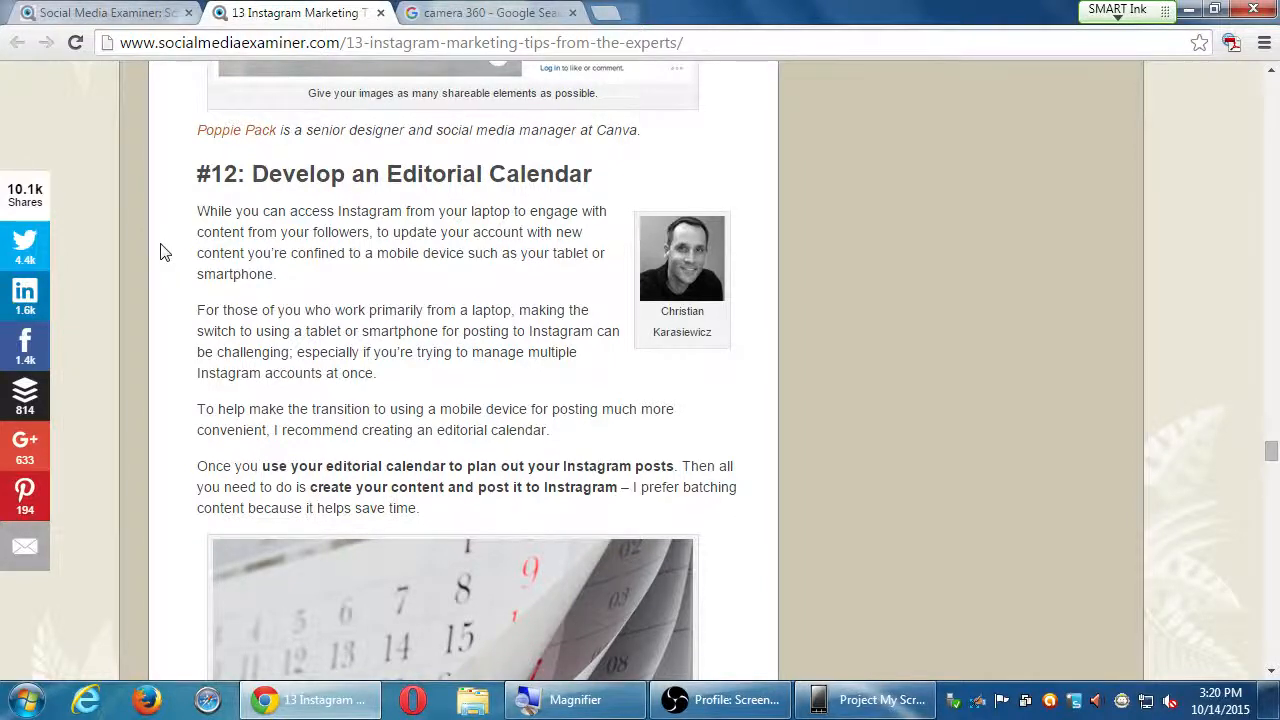
pyautogui.scroll(-3)
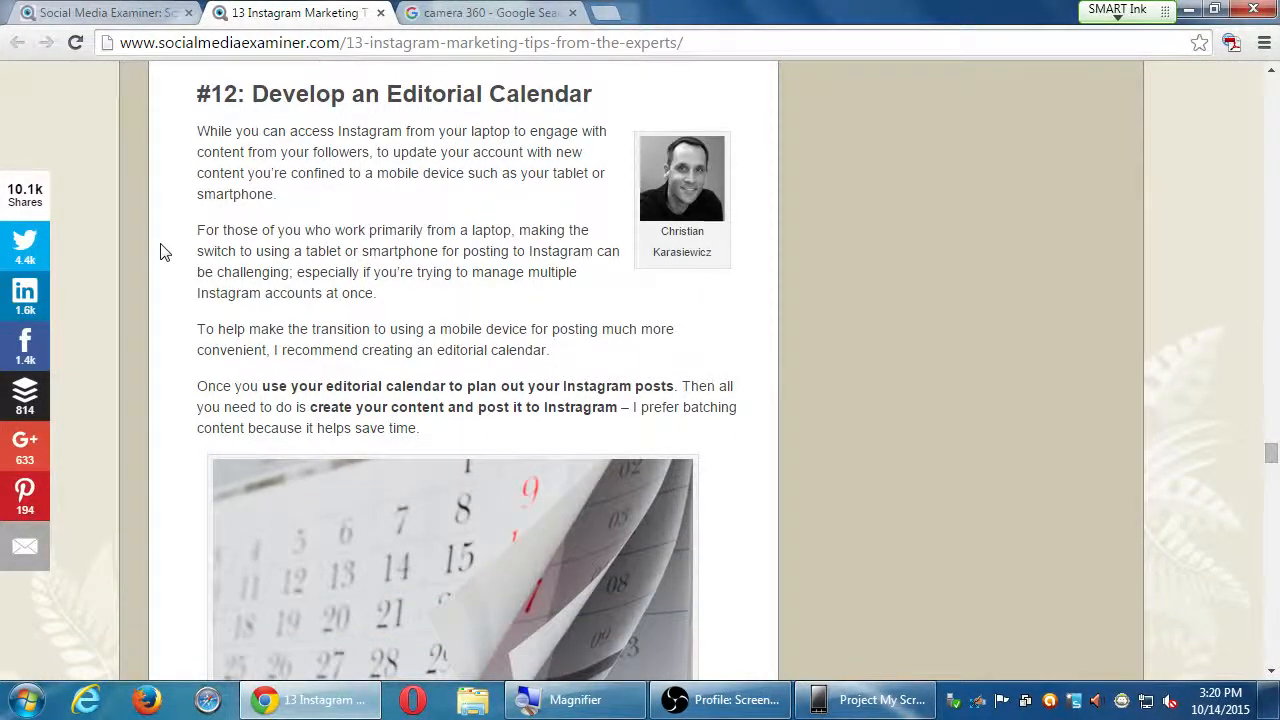
pyautogui.scroll(-3)
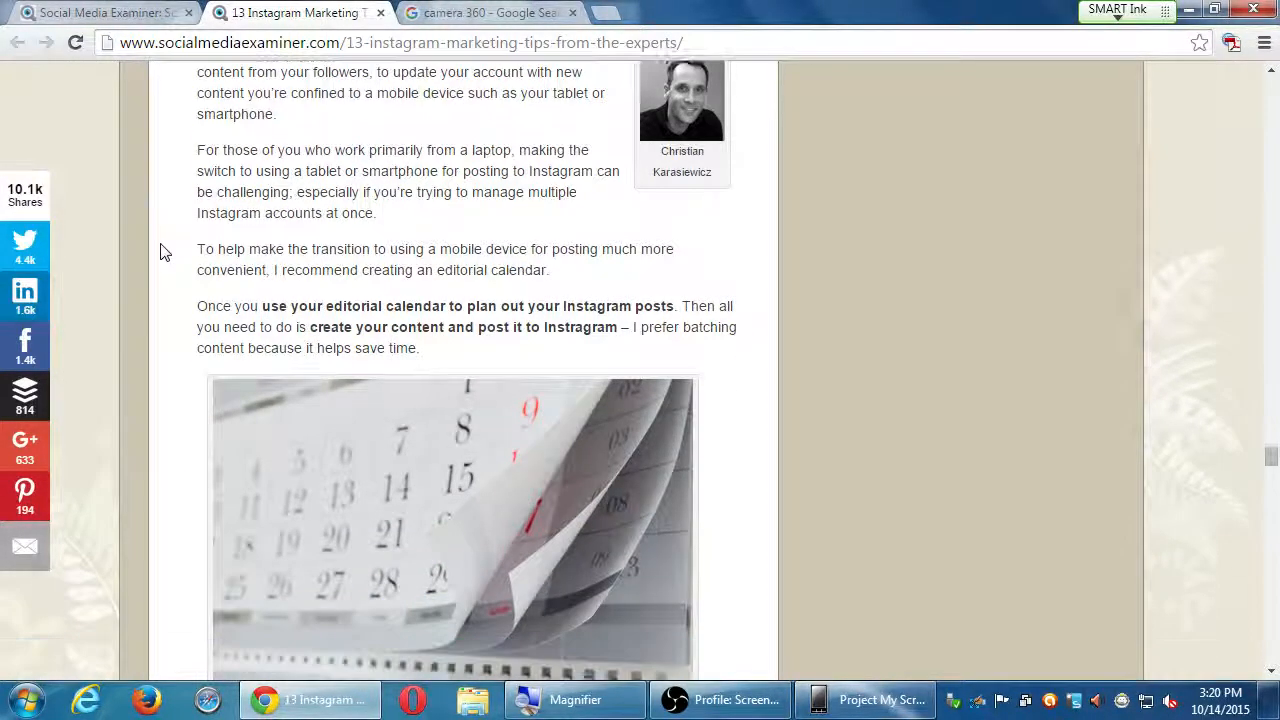
pyautogui.scroll(-3)
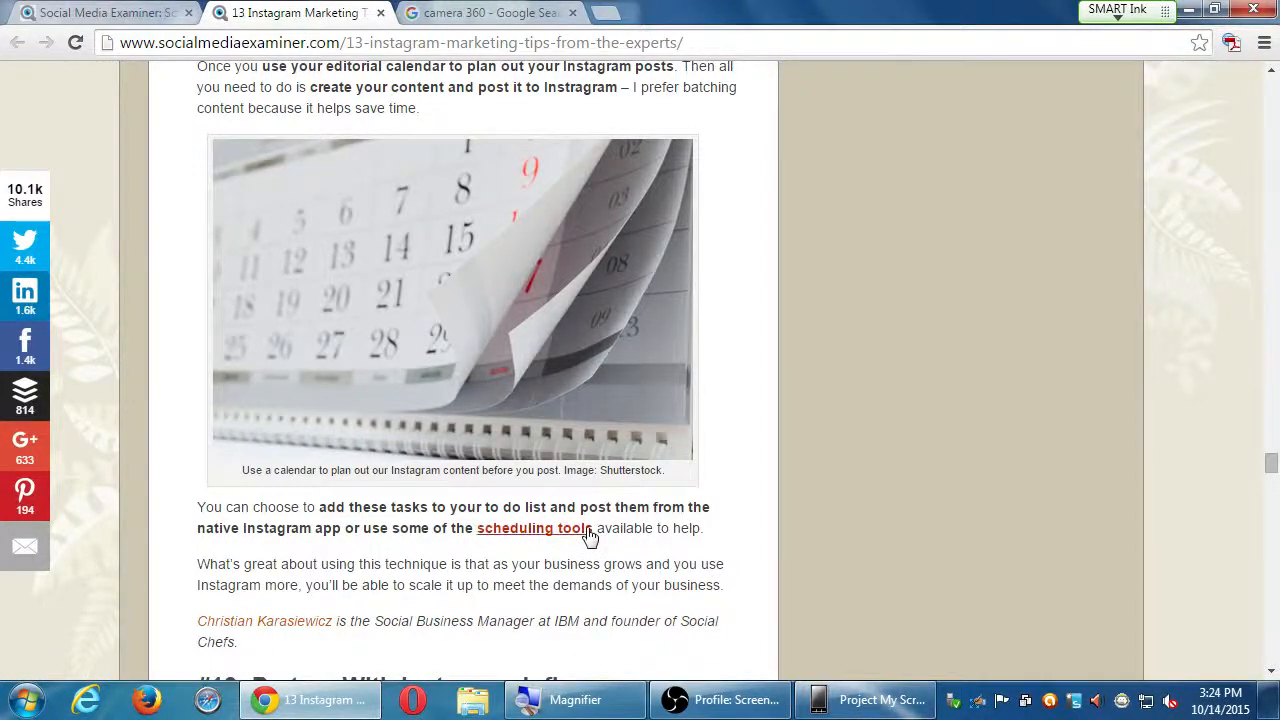
pyautogui.moveTo(560, 540)
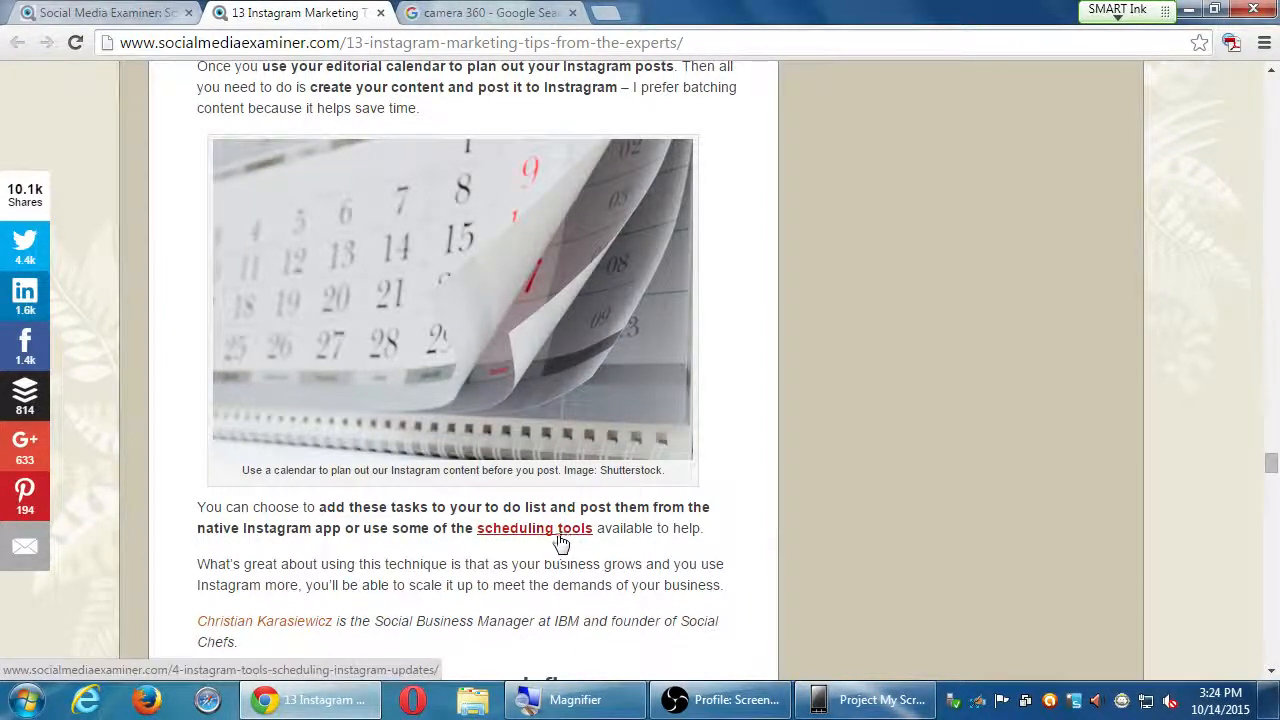
# Open the 4 Instagram Tools for Scheduling Instagram Updates article.
pyautogui.scroll(3)
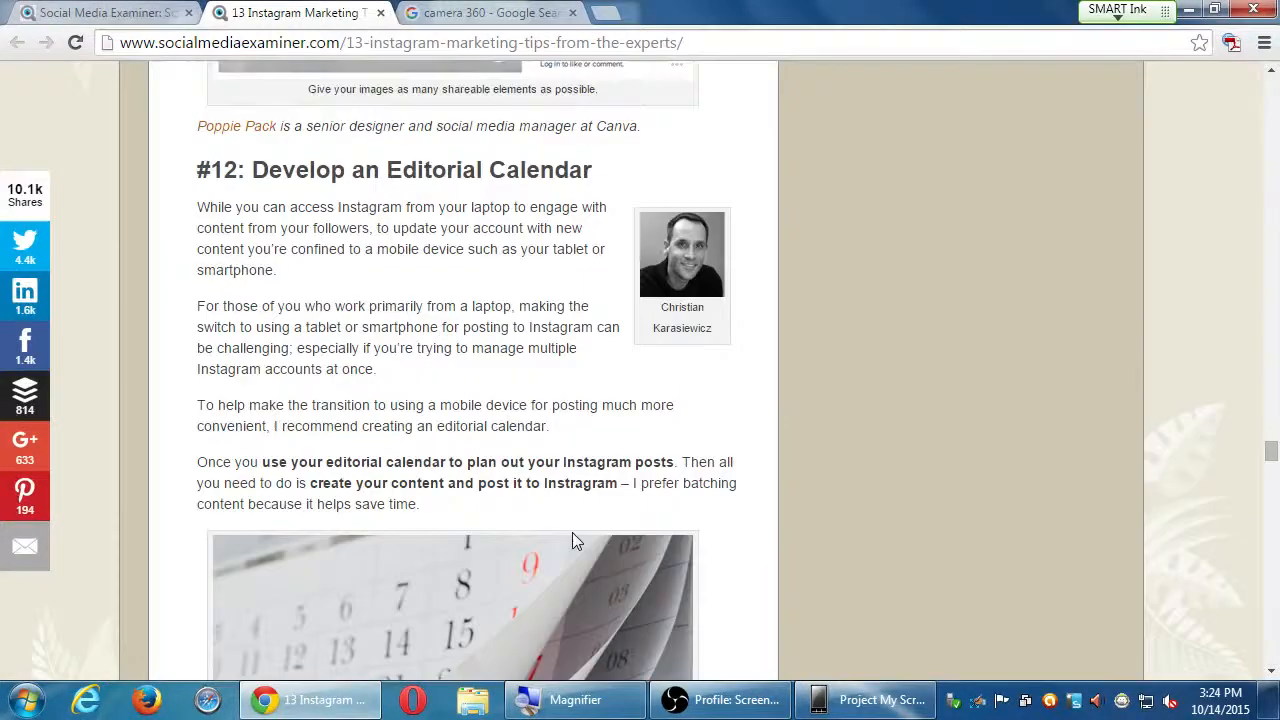
pyautogui.scroll(-3)
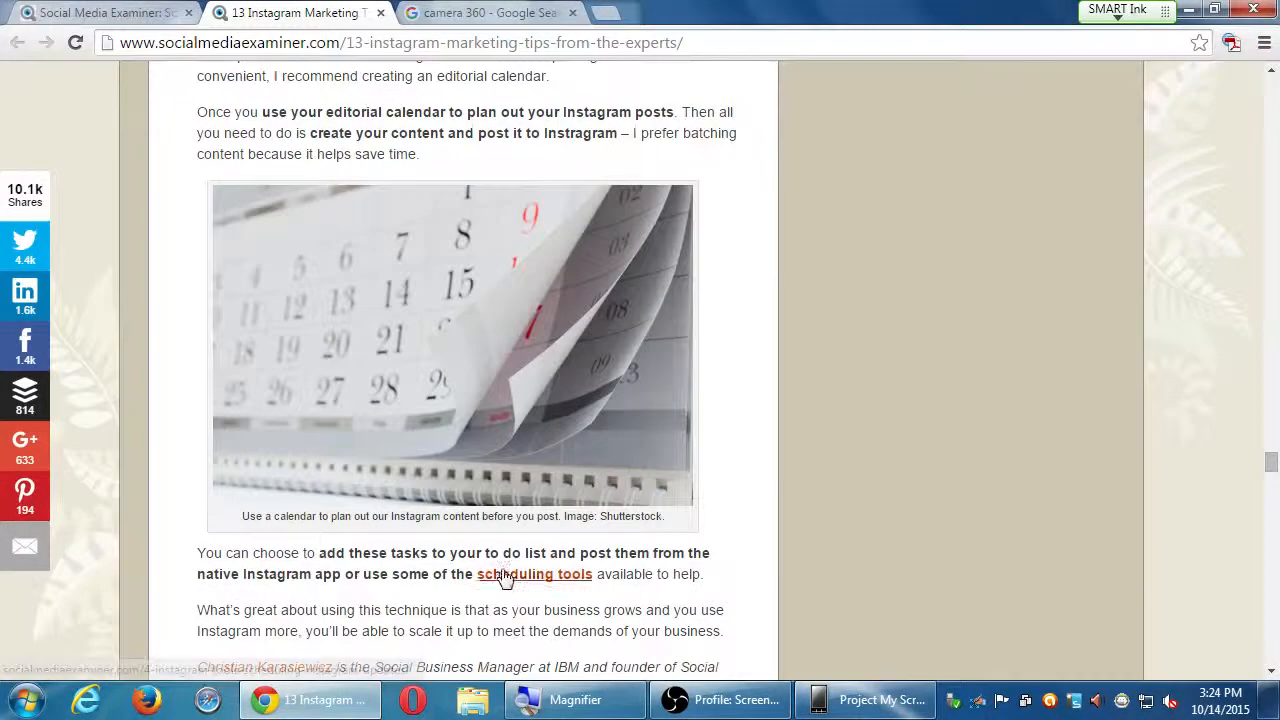
pyautogui.click(534, 574)
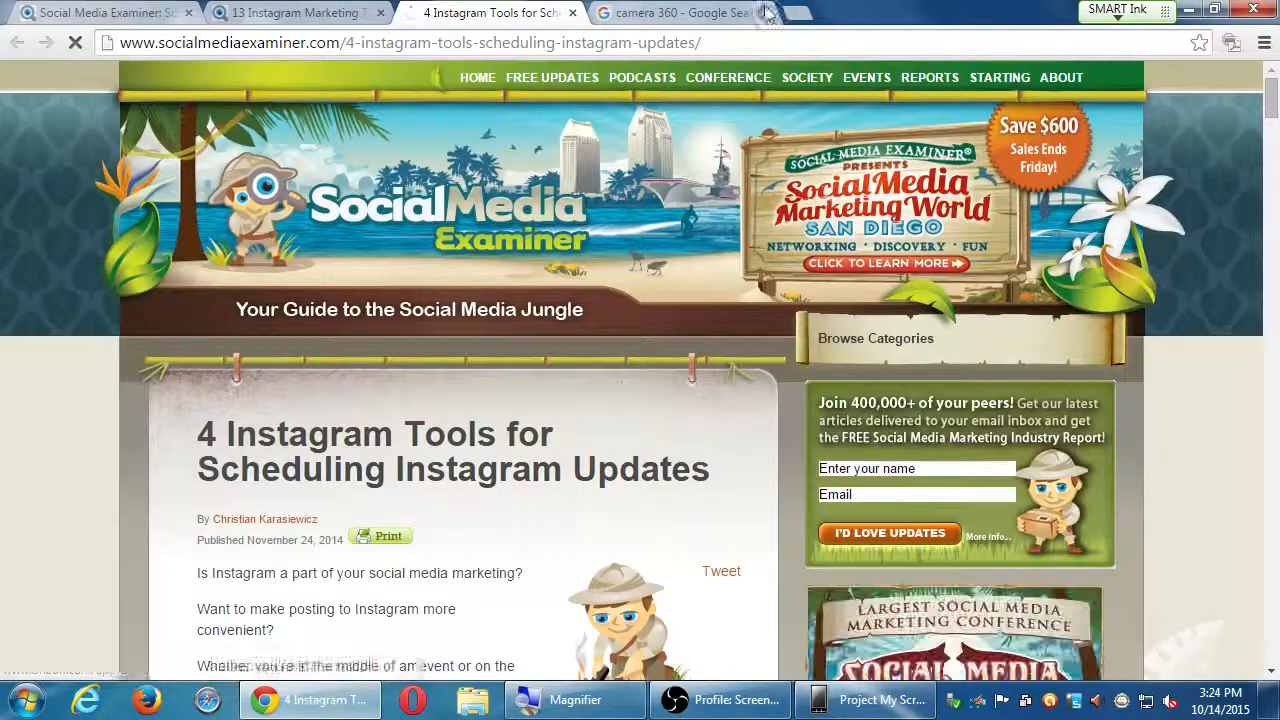
# Read down the article past TakeOff into the When to Schedule section.
pyautogui.scroll(-3)
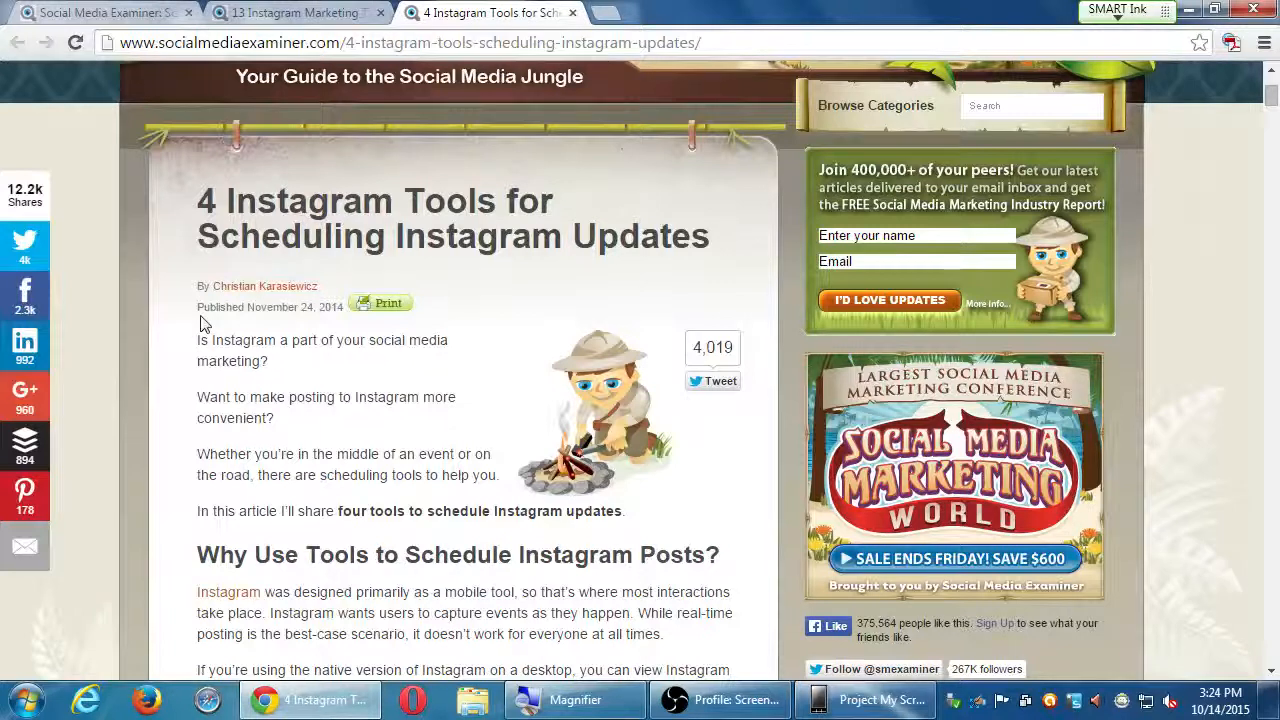
pyautogui.moveTo(275, 310)
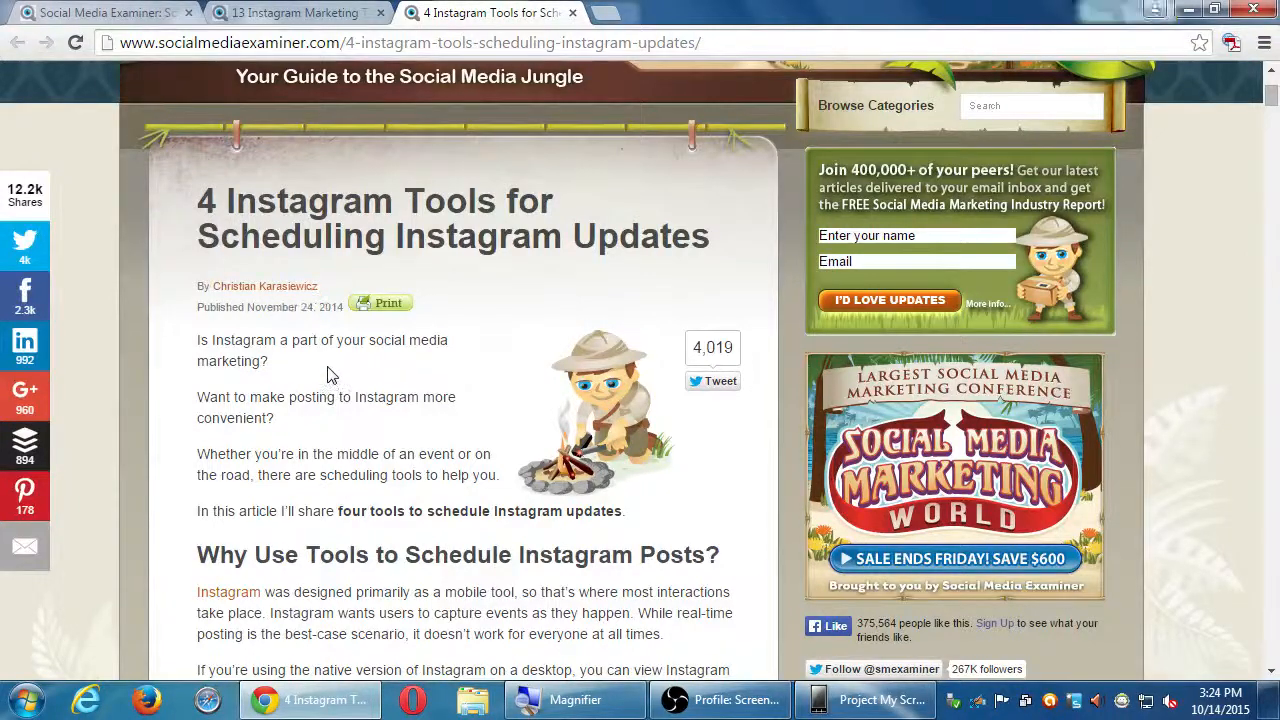
pyautogui.scroll(-3)
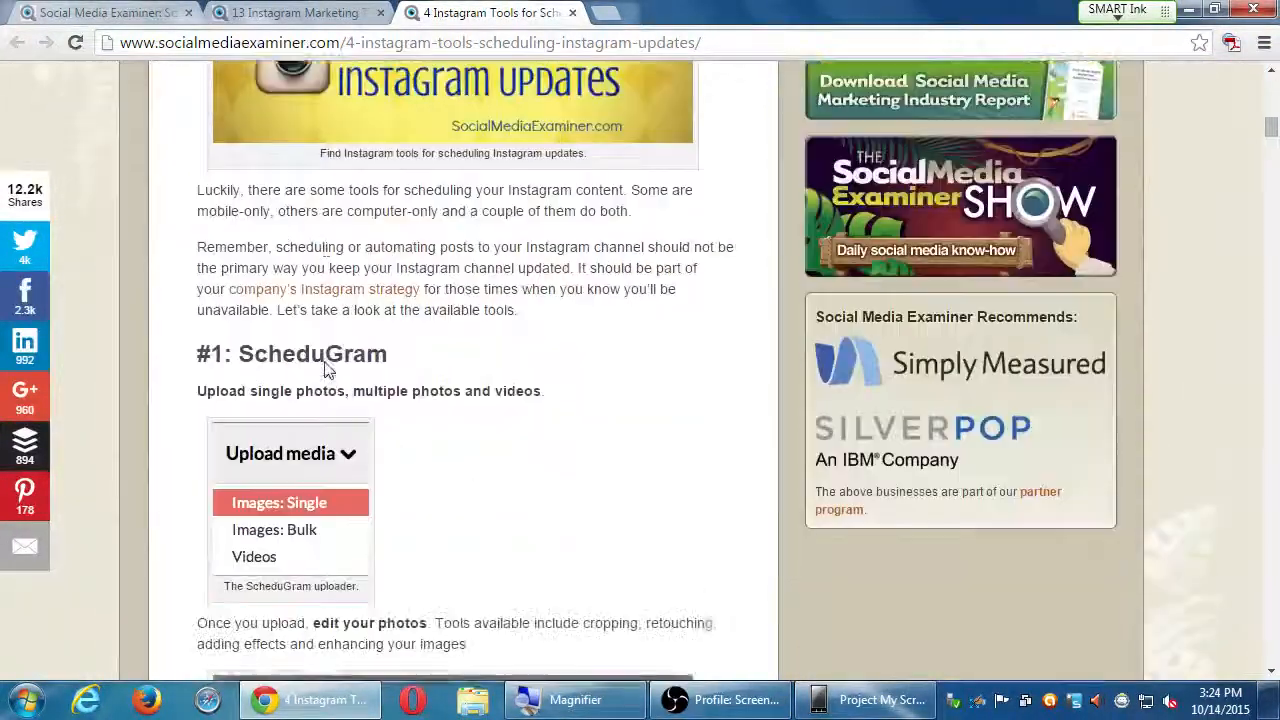
pyautogui.scroll(-3)
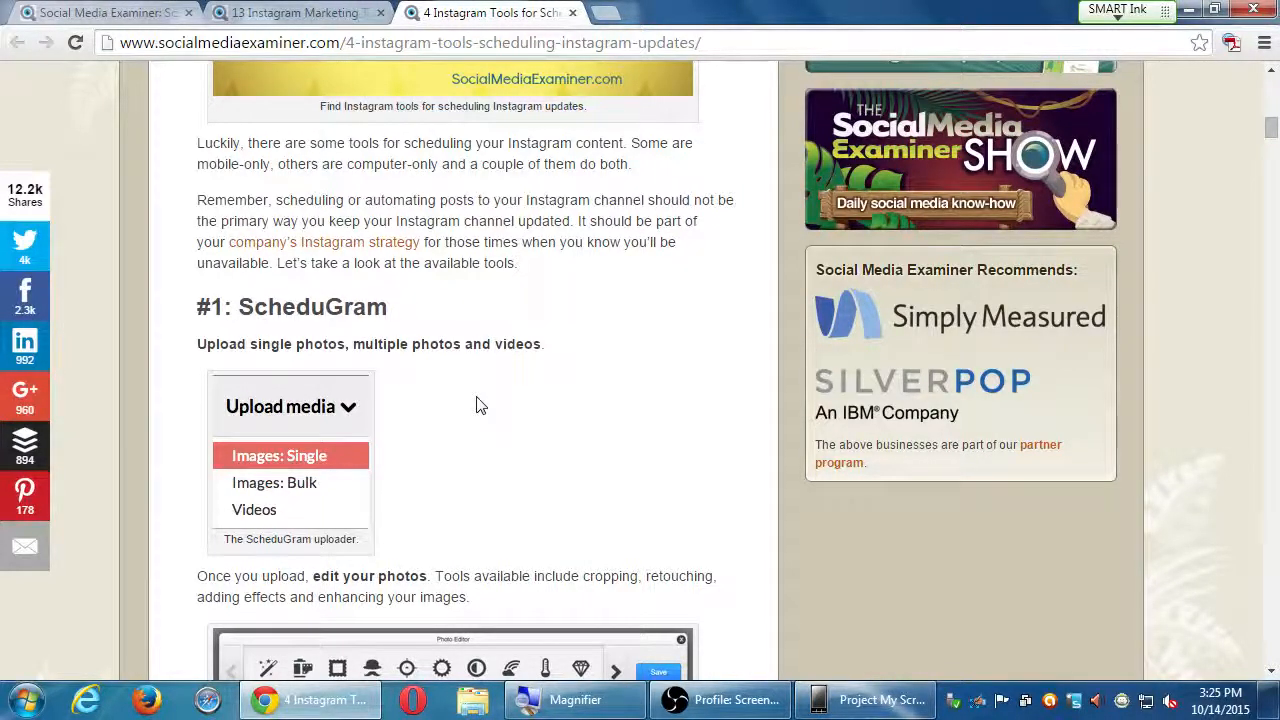
pyautogui.scroll(-3)
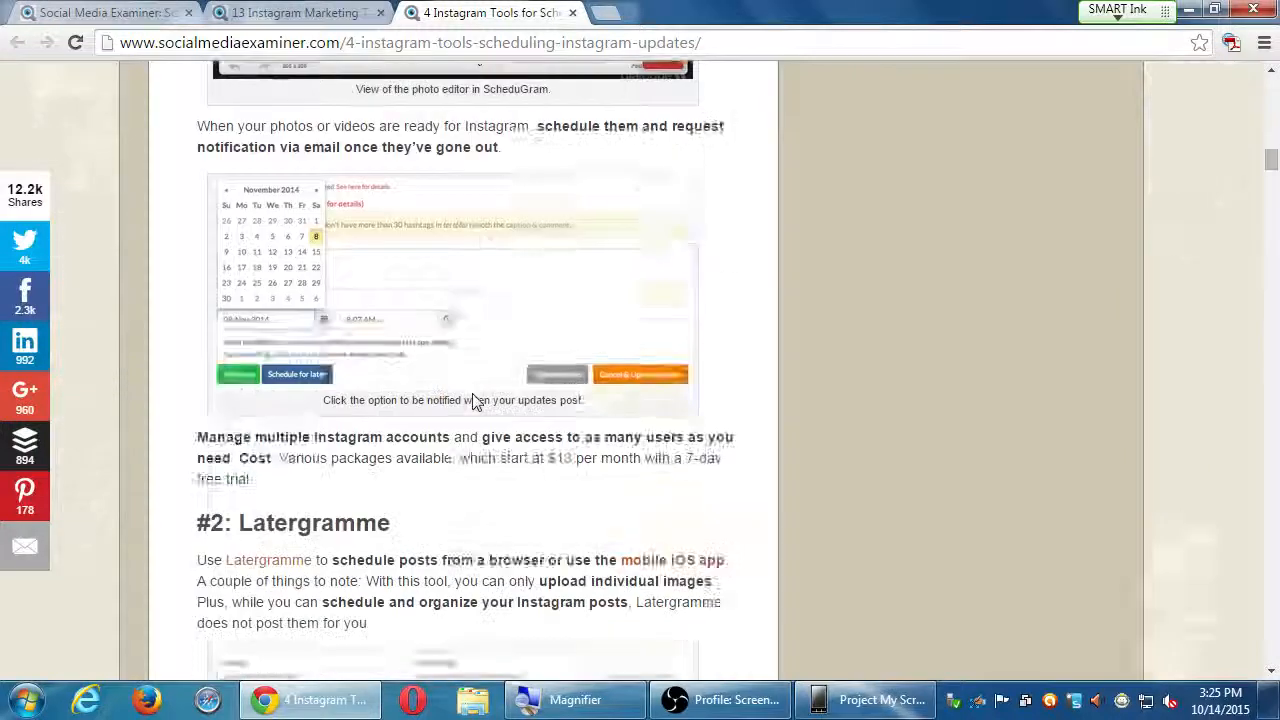
pyautogui.scroll(-3)
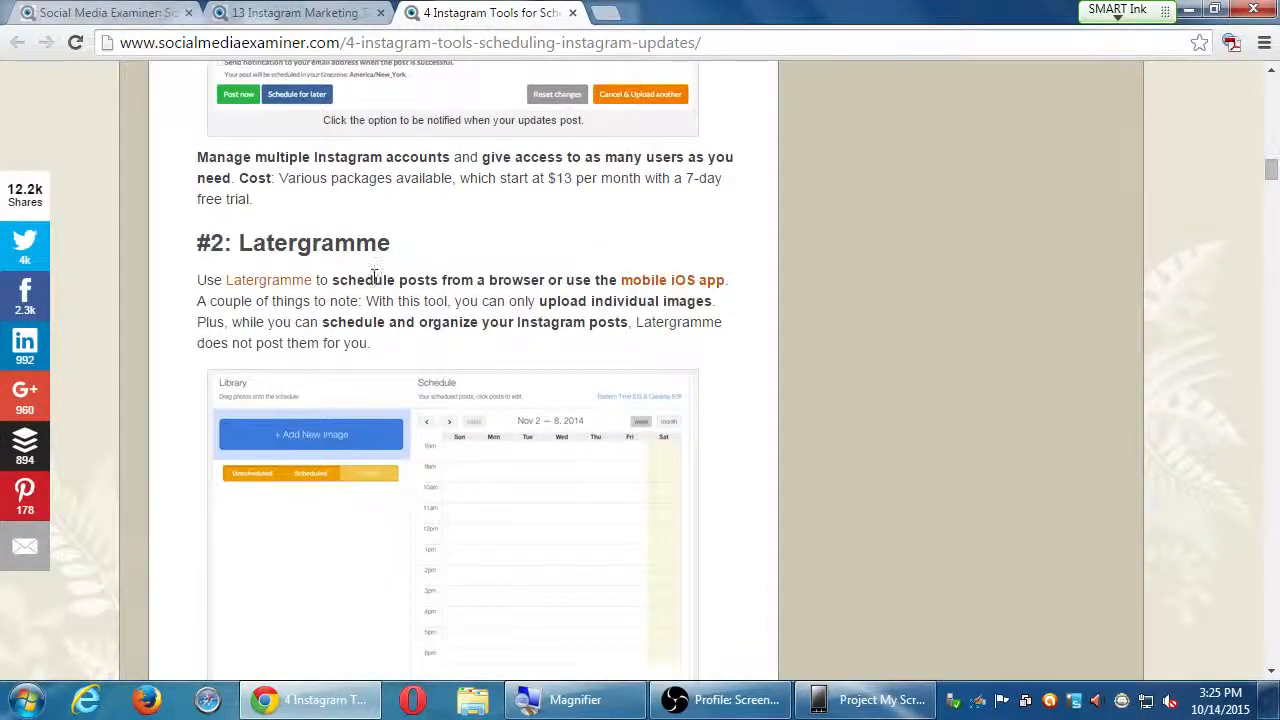
pyautogui.scroll(-3)
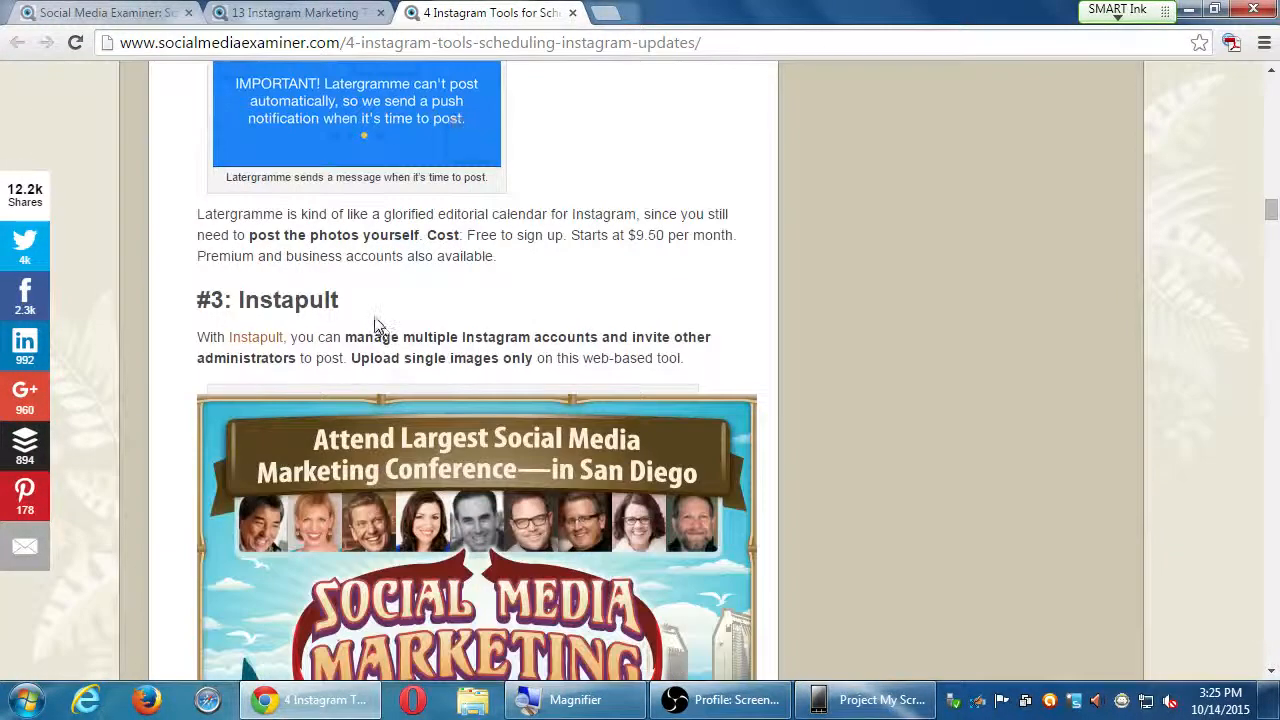
pyautogui.scroll(-3)
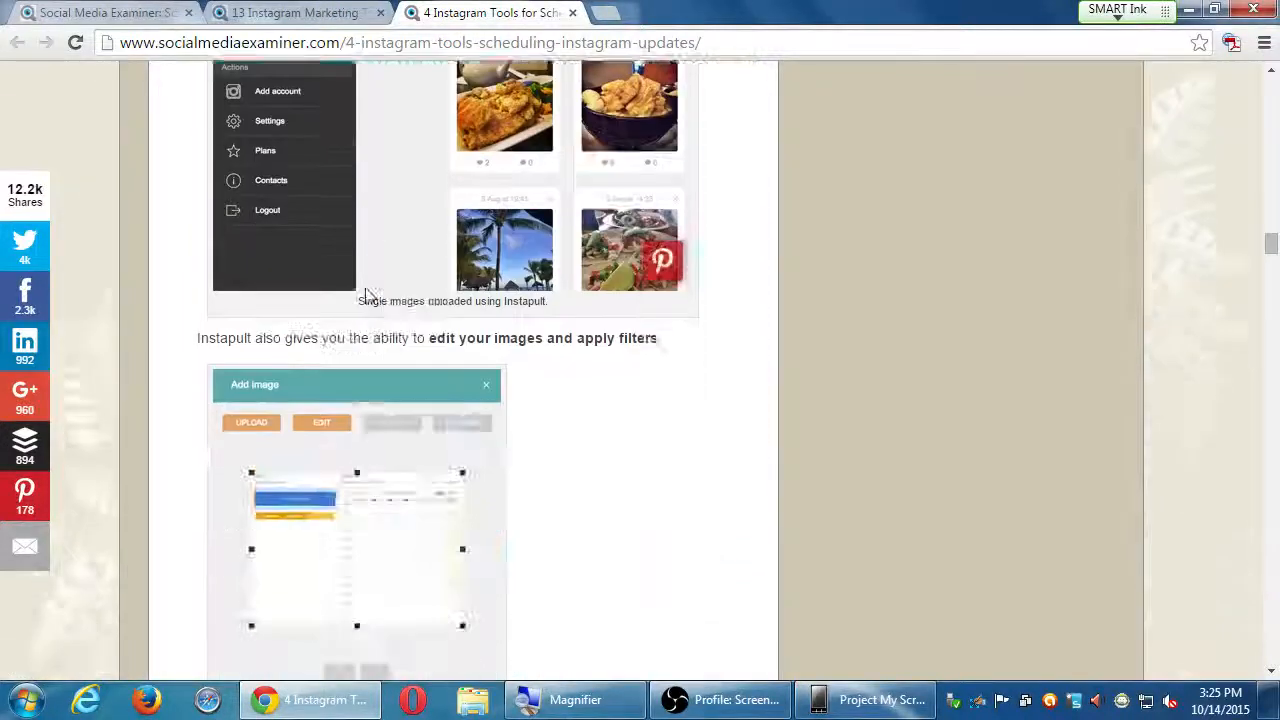
pyautogui.scroll(-3)
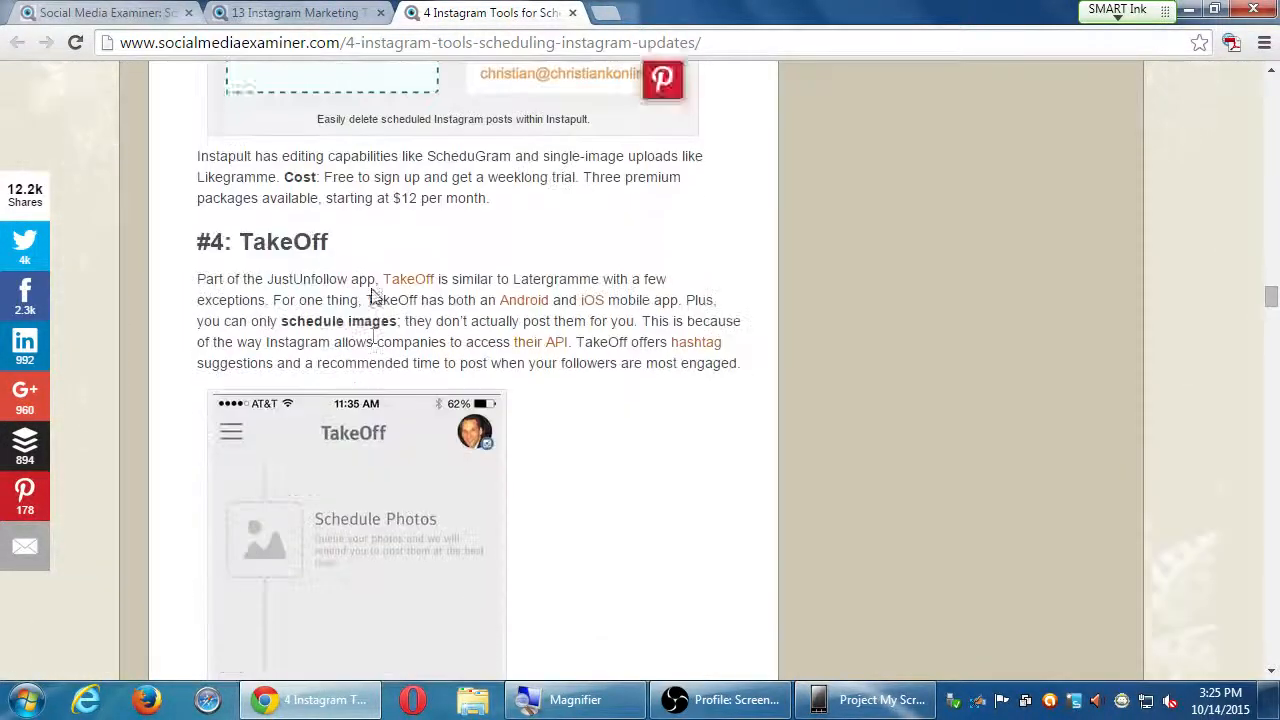
pyautogui.scroll(-3)
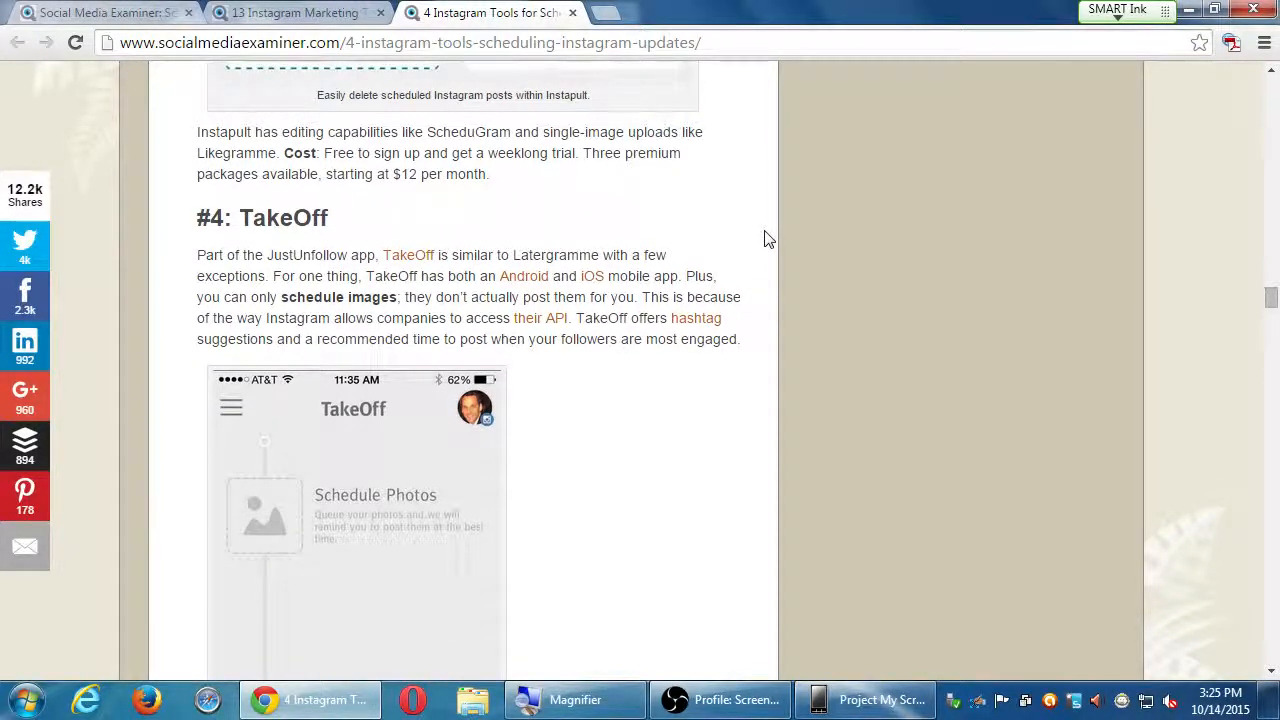
pyautogui.scroll(-3)
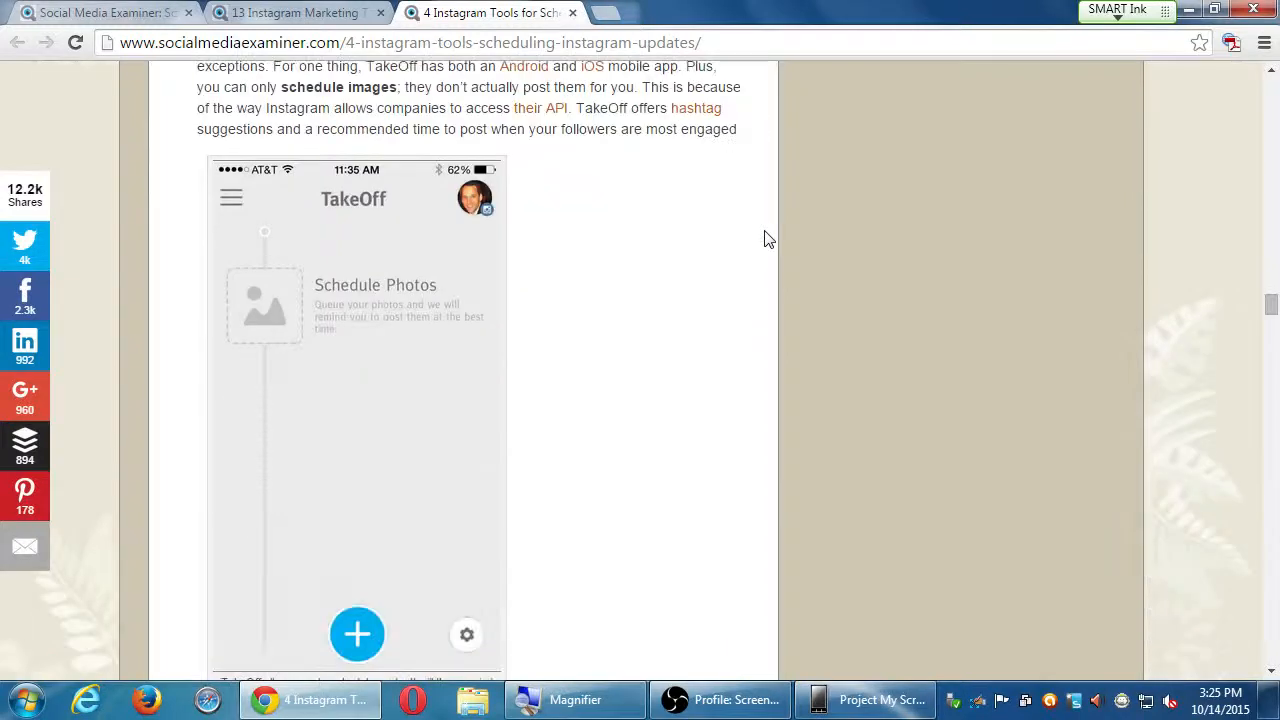
pyautogui.scroll(-3)
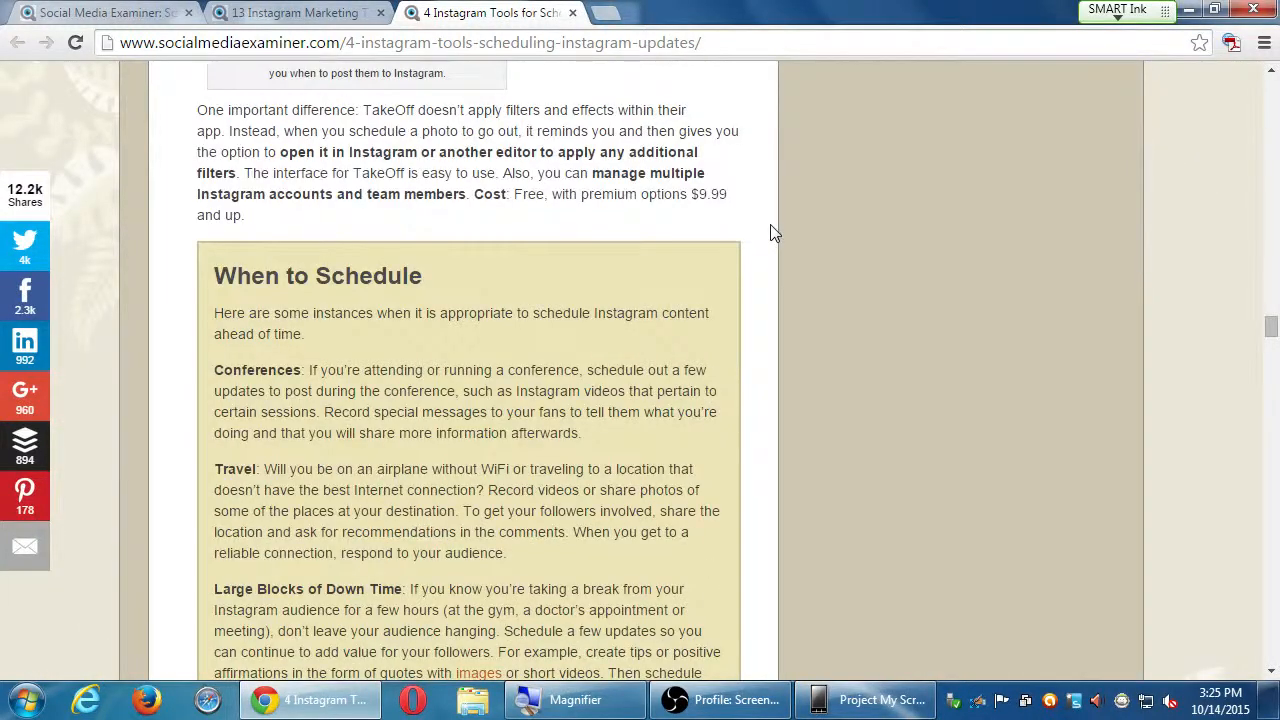
pyautogui.scroll(-3)
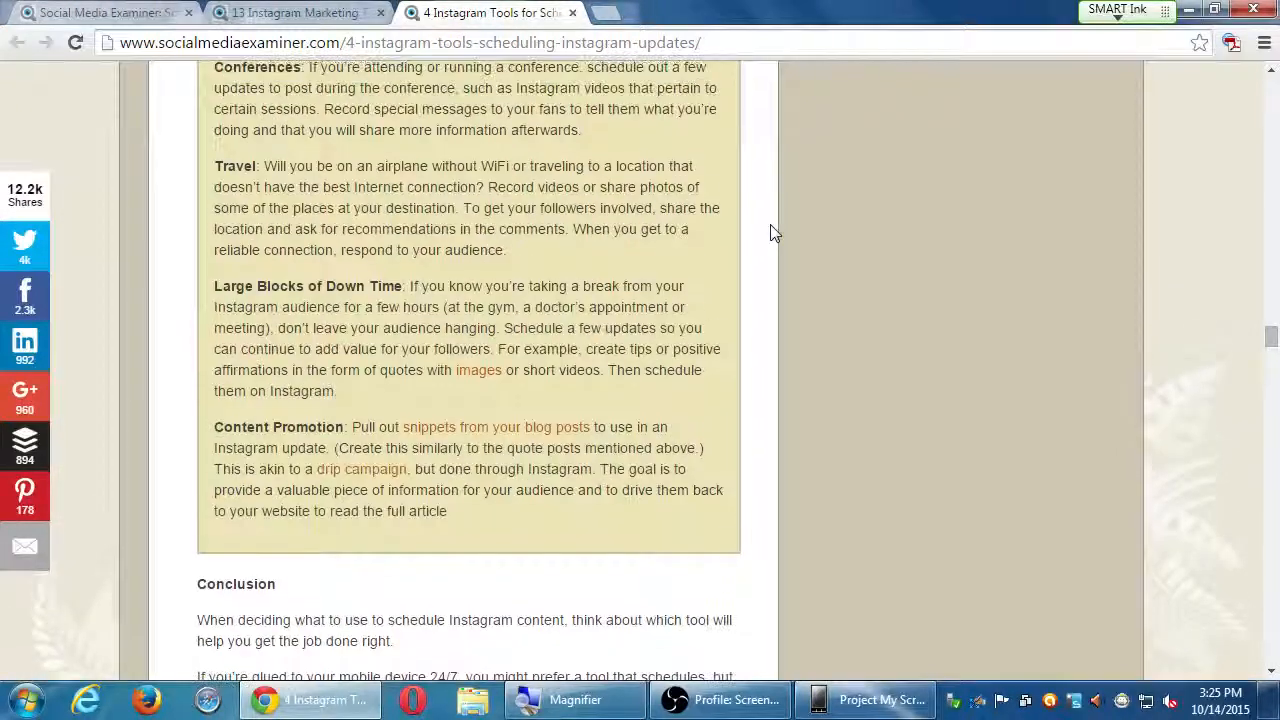
pyautogui.scroll(3)
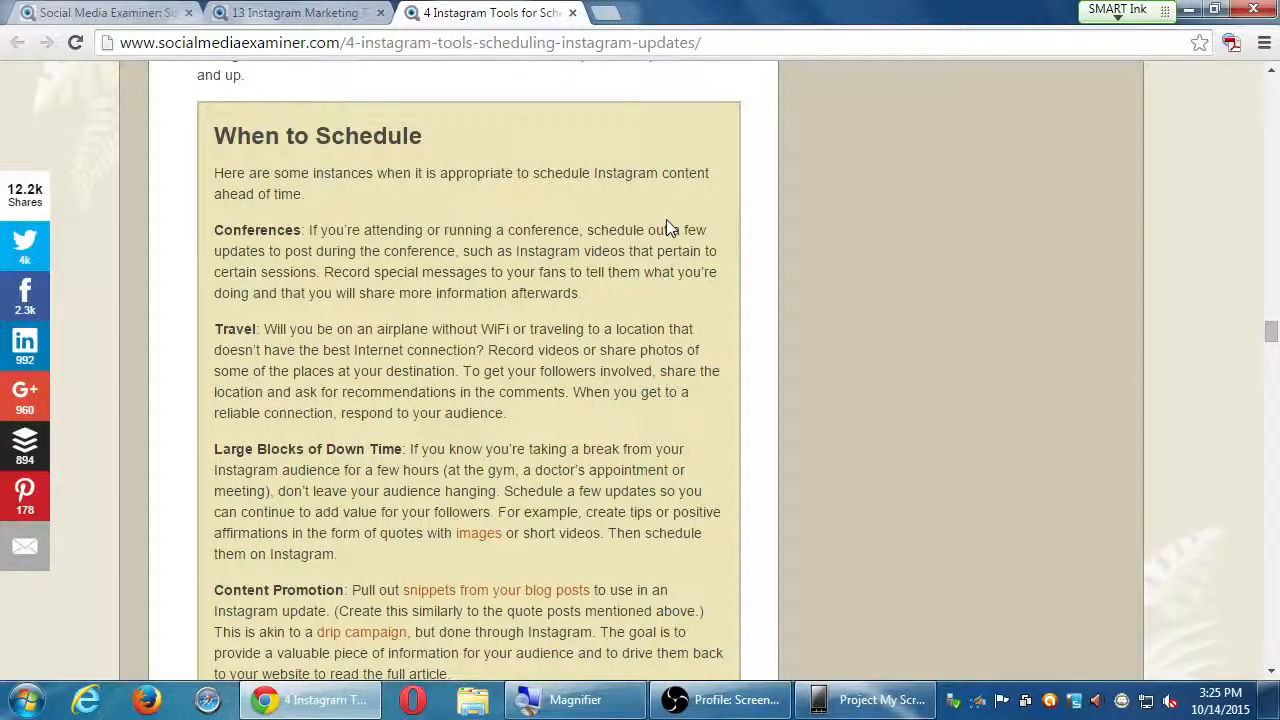
pyautogui.moveTo(352, 270)
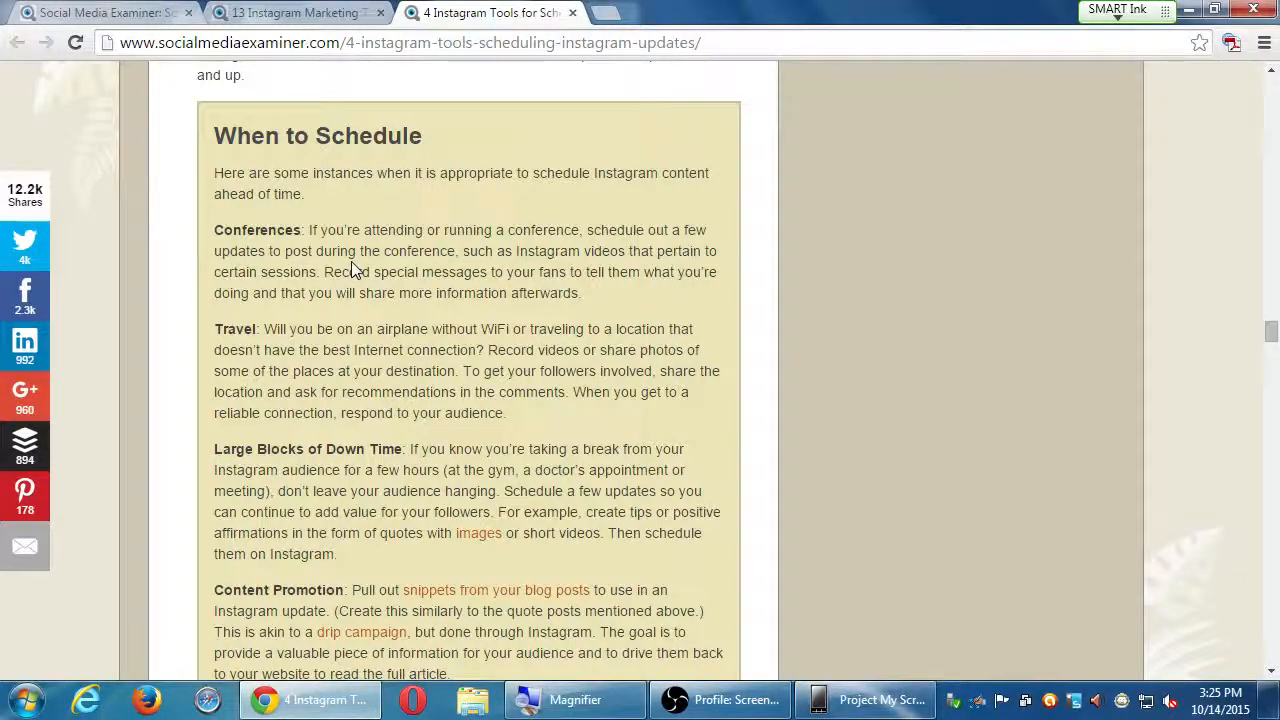
pyautogui.moveTo(562, 271)
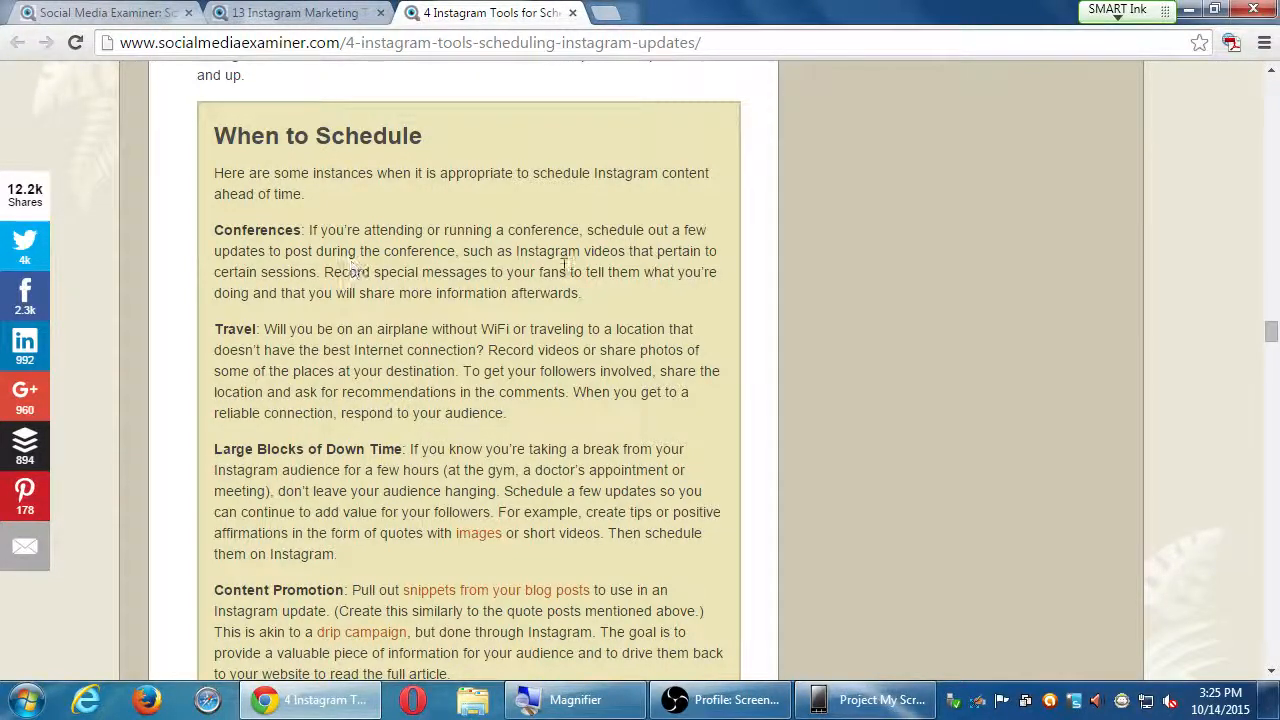
# Scroll through the conclusion and closing questions to the Related Posts section.
pyautogui.scroll(-3)
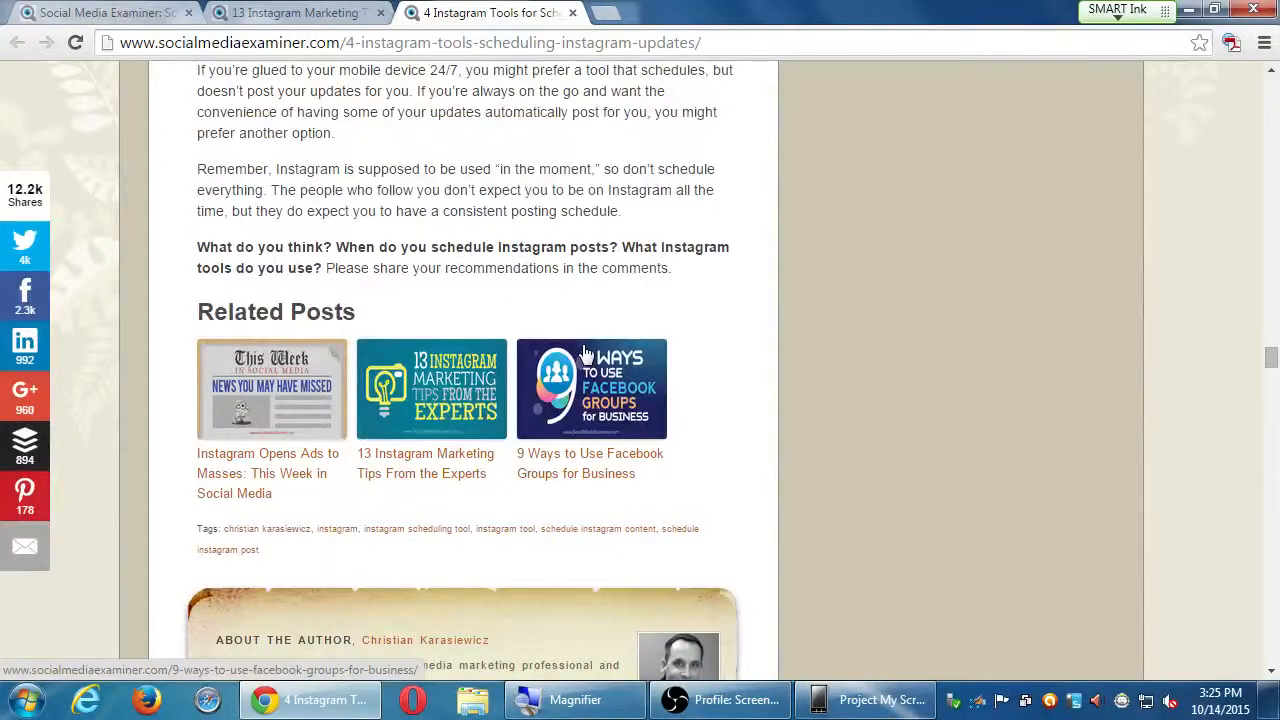
# Scroll back up to the article's title, author byline and site header.
pyautogui.scroll(3)
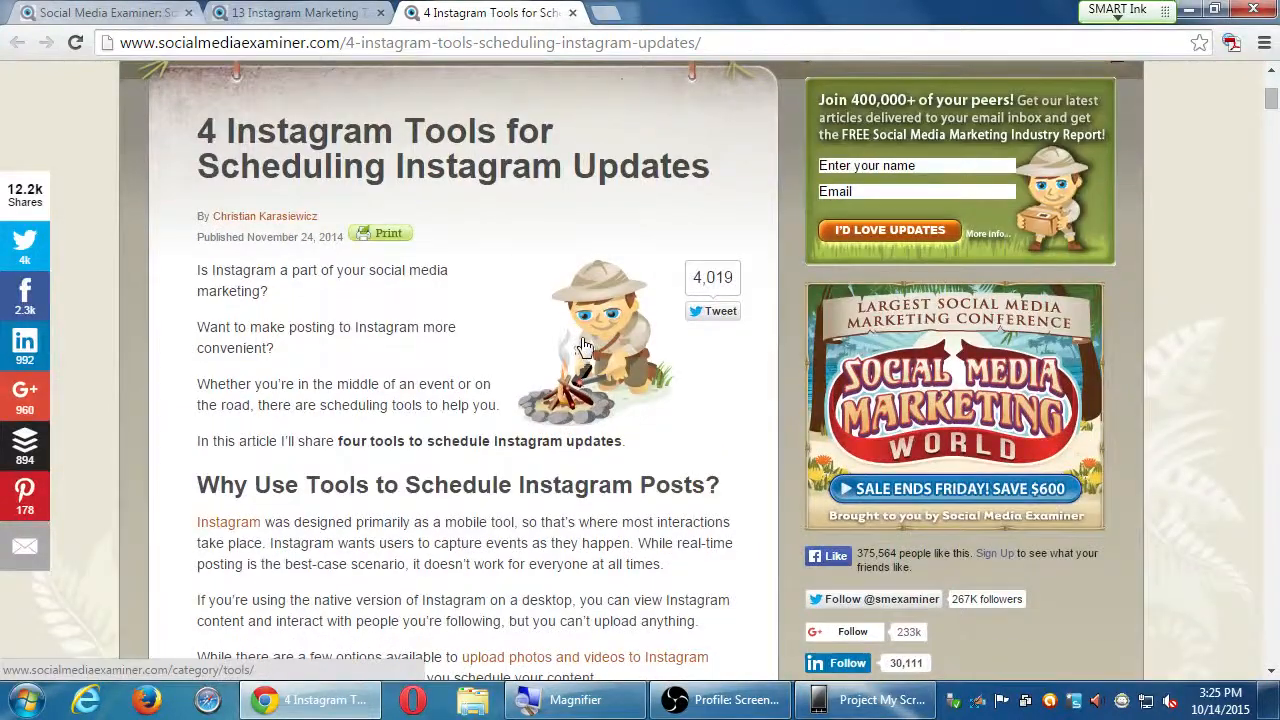
pyautogui.scroll(3)
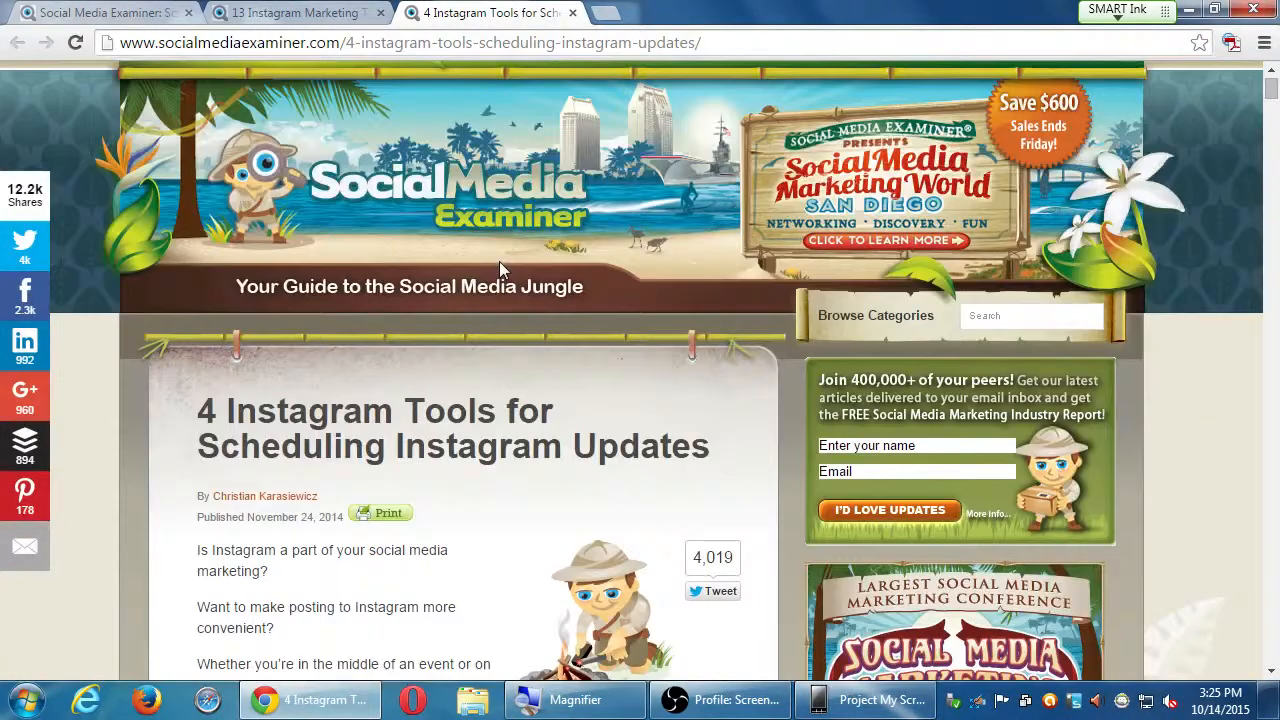
pyautogui.moveTo(475, 280)
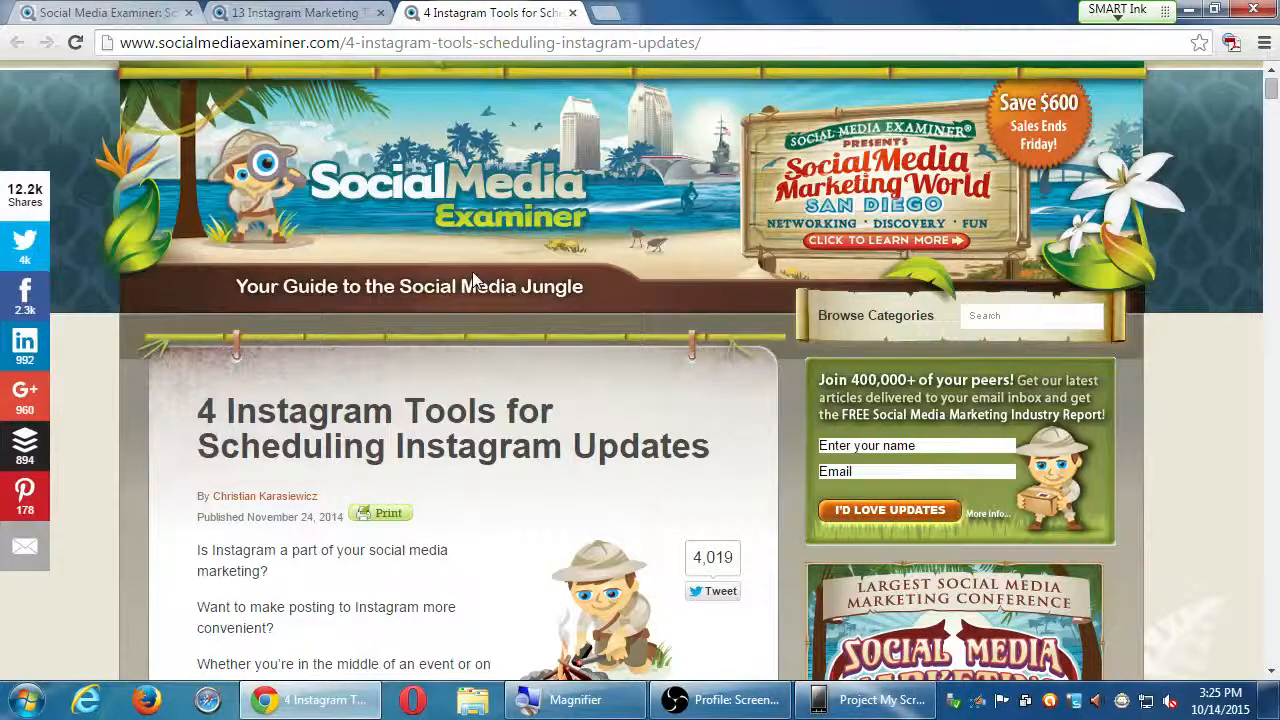
pyautogui.scroll(-3)
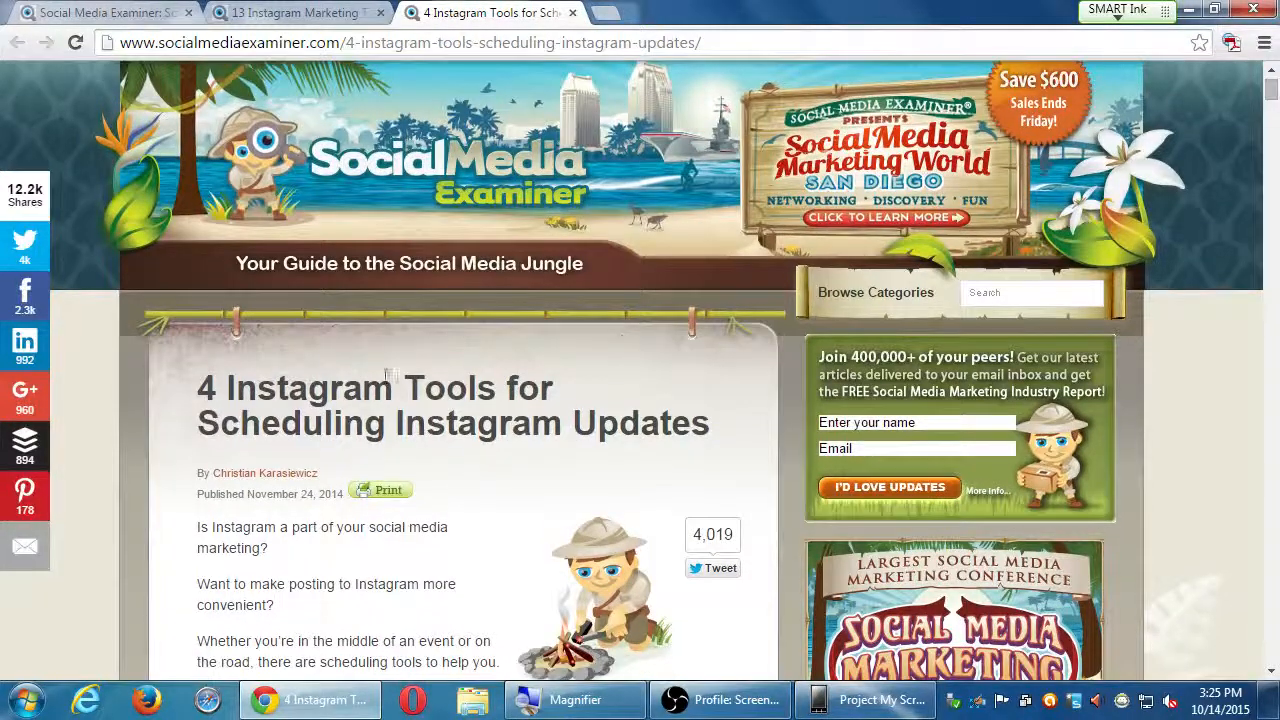
pyautogui.moveTo(250, 362)
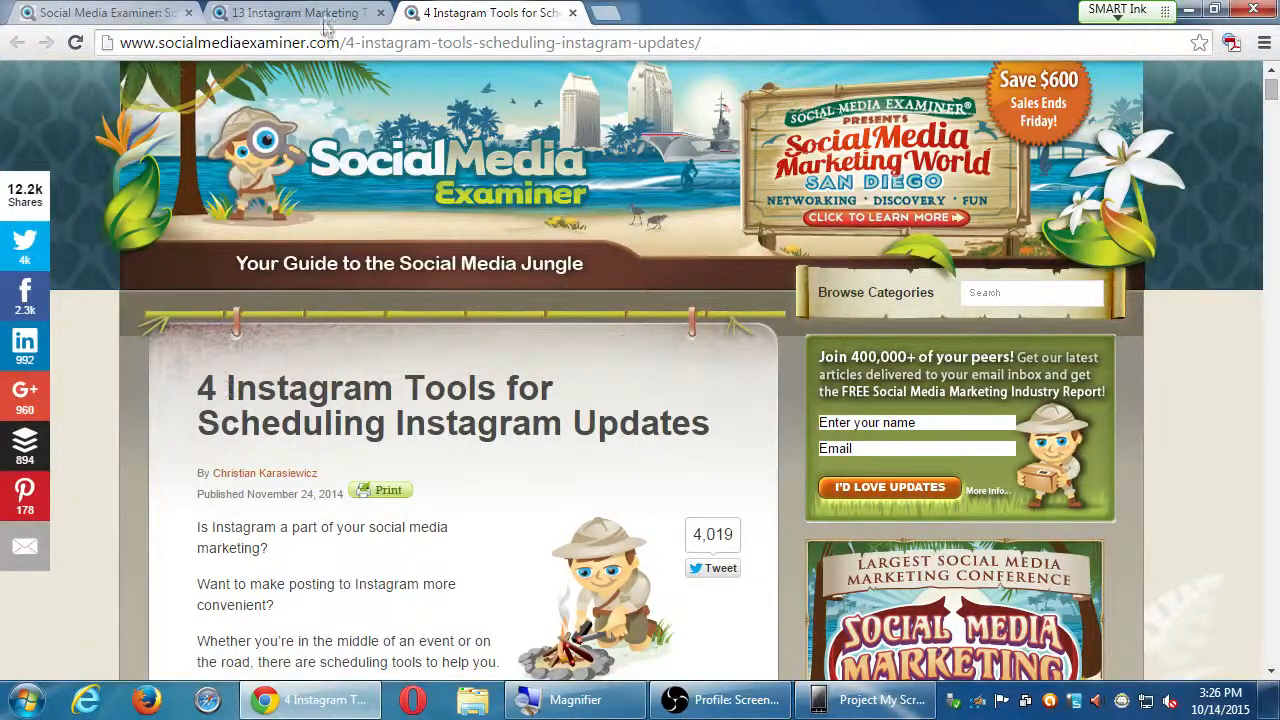
pyautogui.moveTo(330, 402)
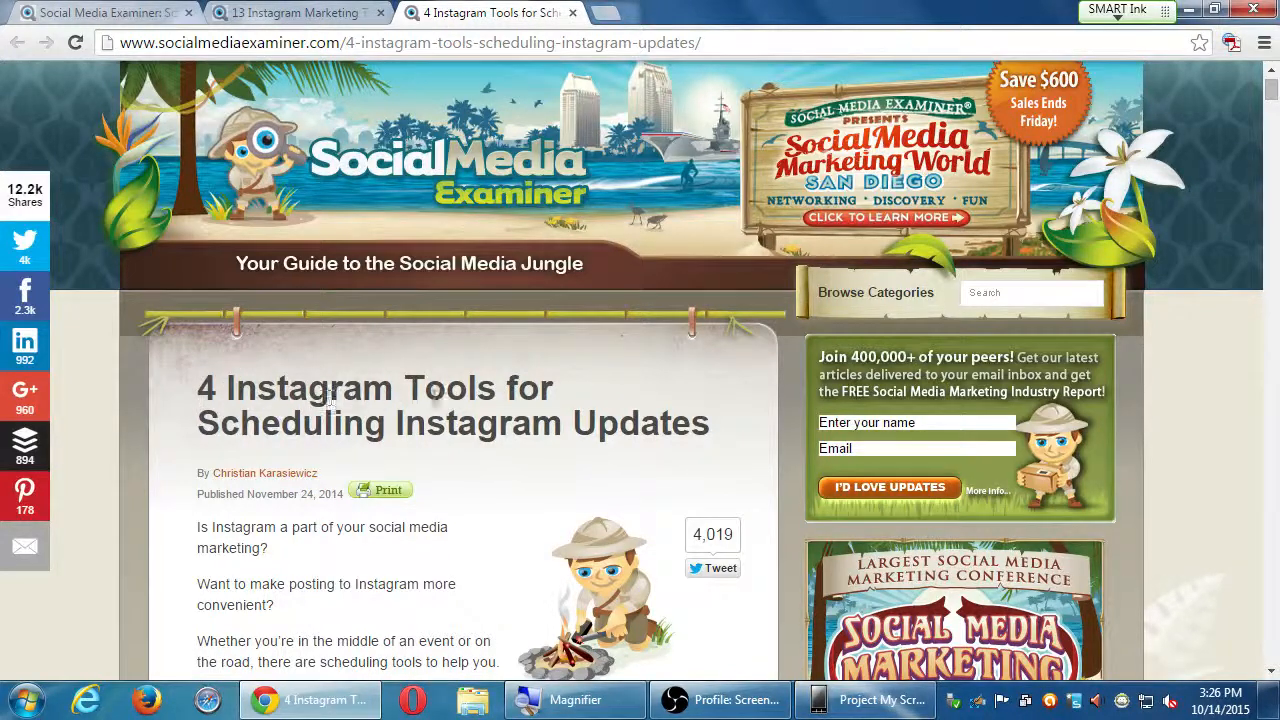
pyautogui.moveTo(415, 427)
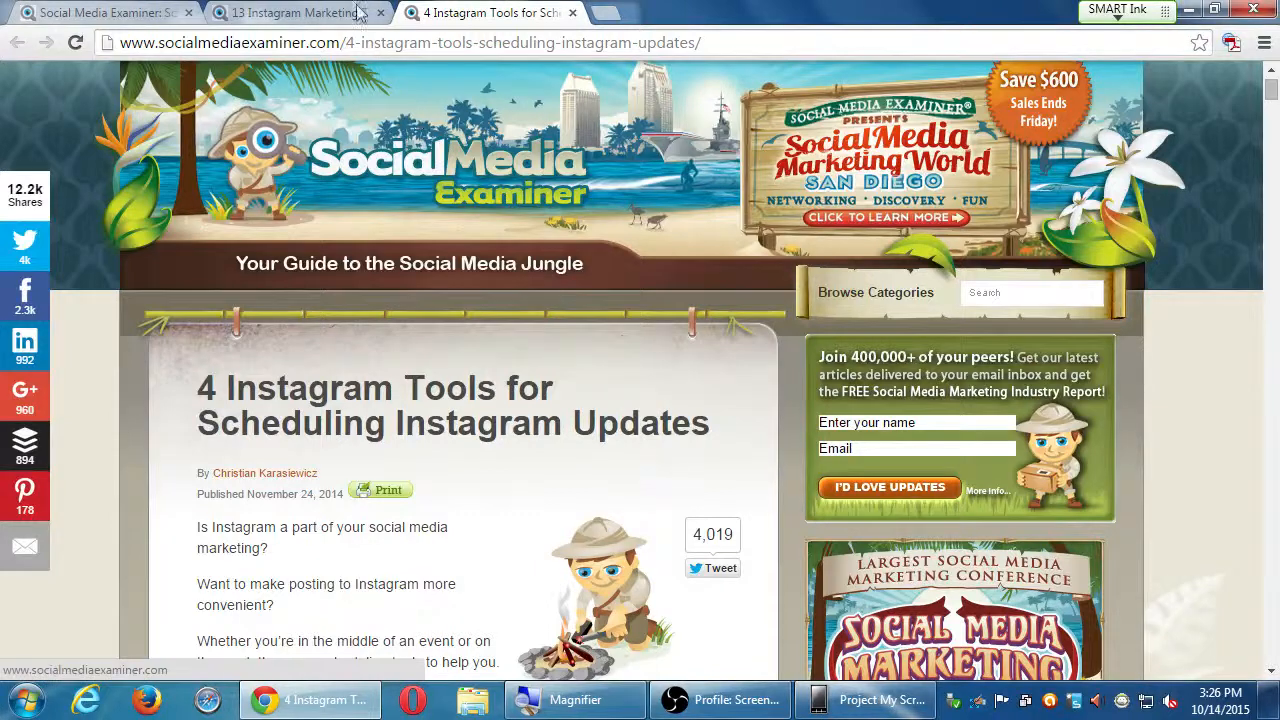
# Switch to the 13 Instagram Marketing Tips tab and read tip #13 through Related Posts.
pyautogui.click(290, 12)
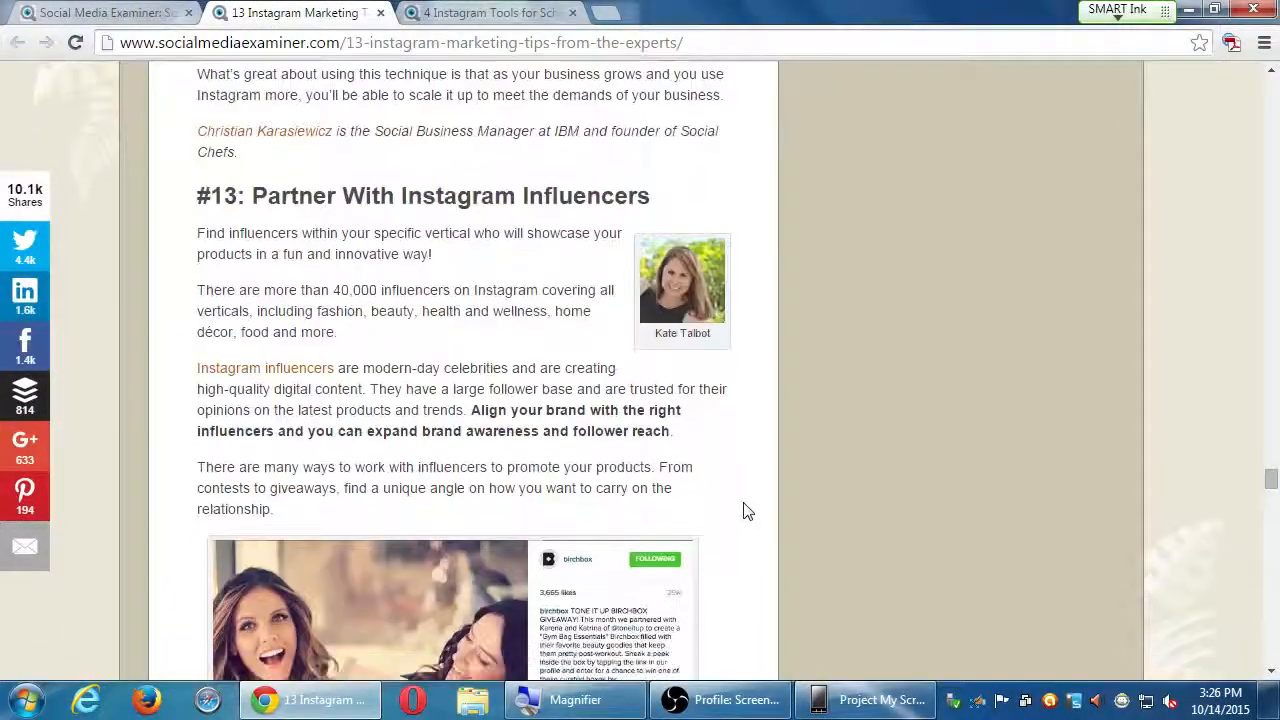
pyautogui.scroll(-3)
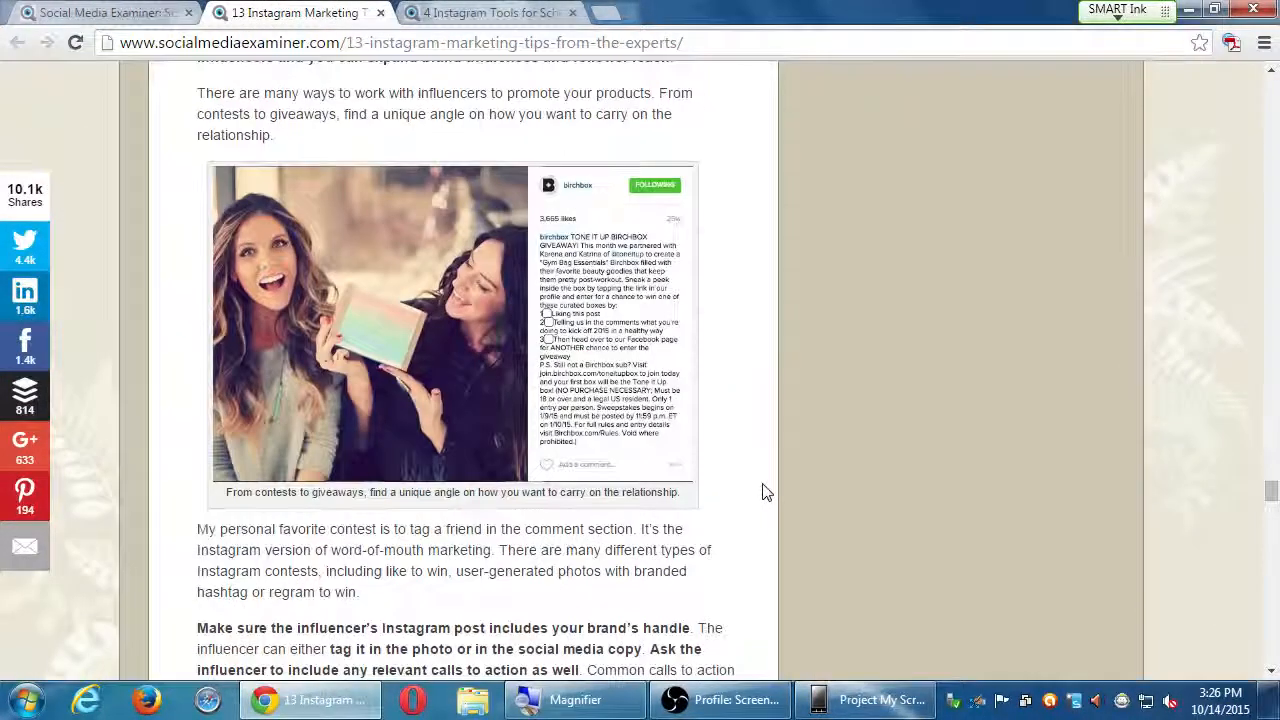
pyautogui.scroll(-3)
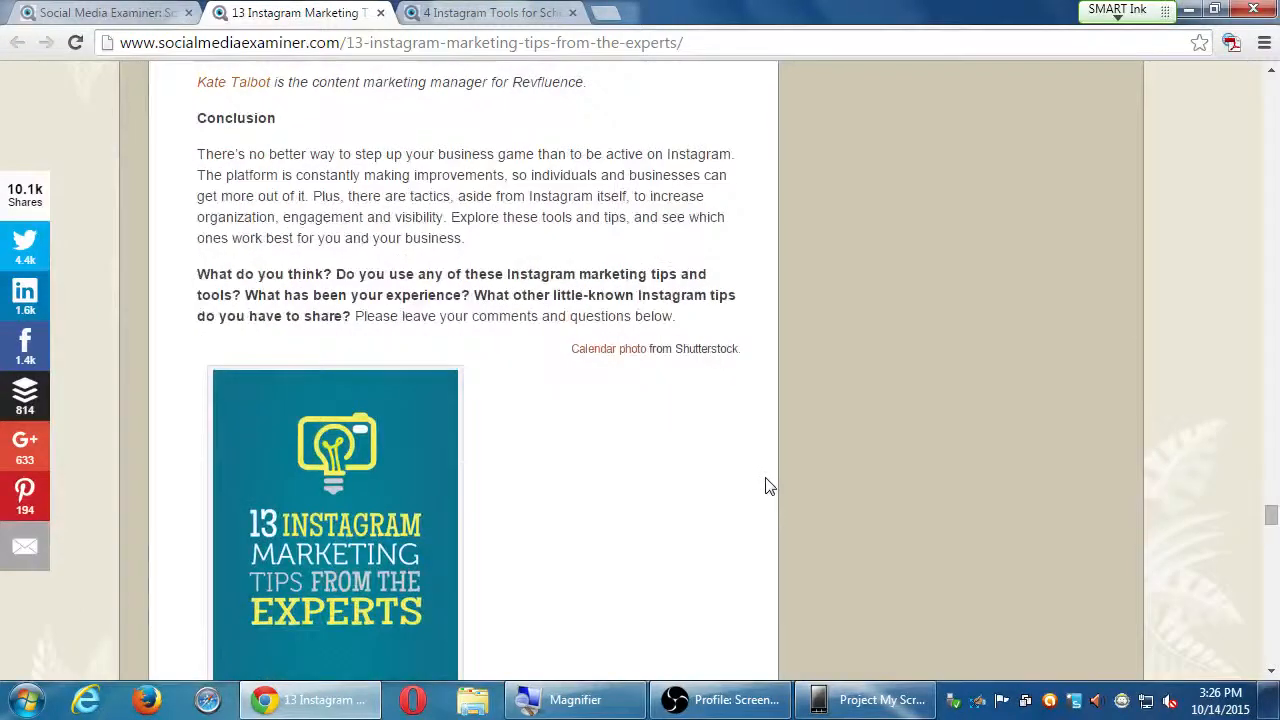
pyautogui.moveTo(687, 503)
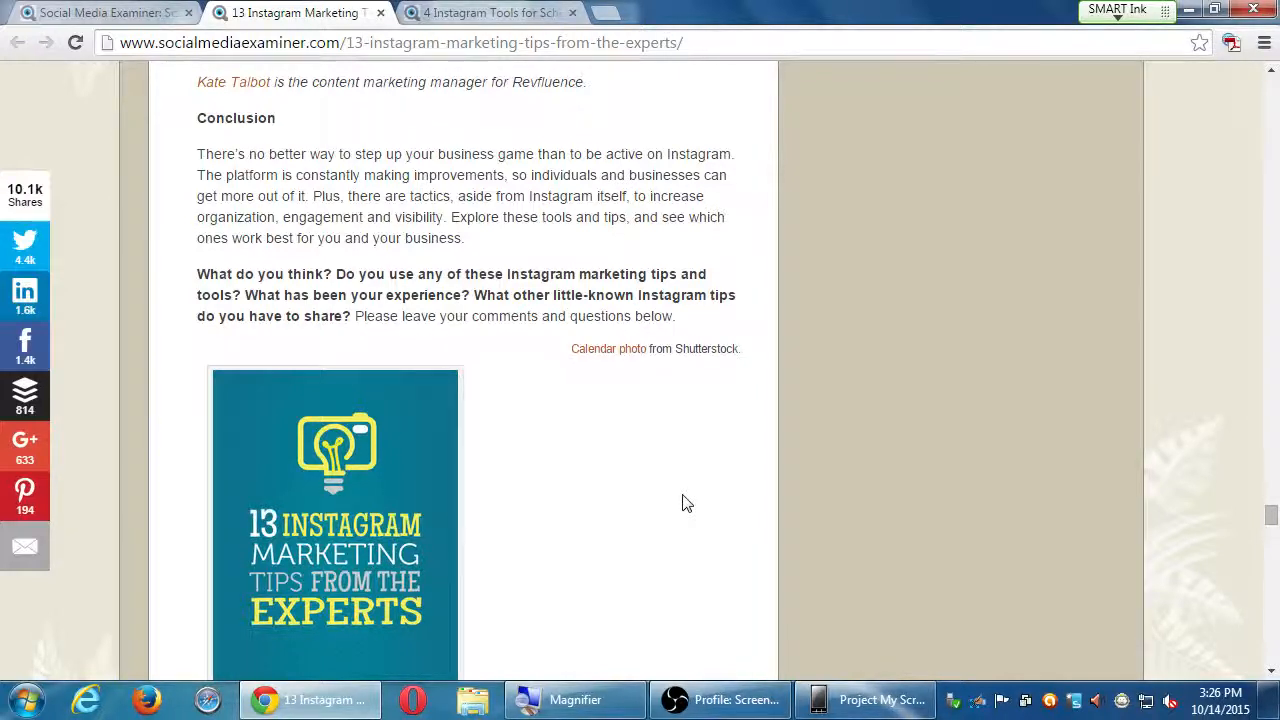
pyautogui.moveTo(692, 503)
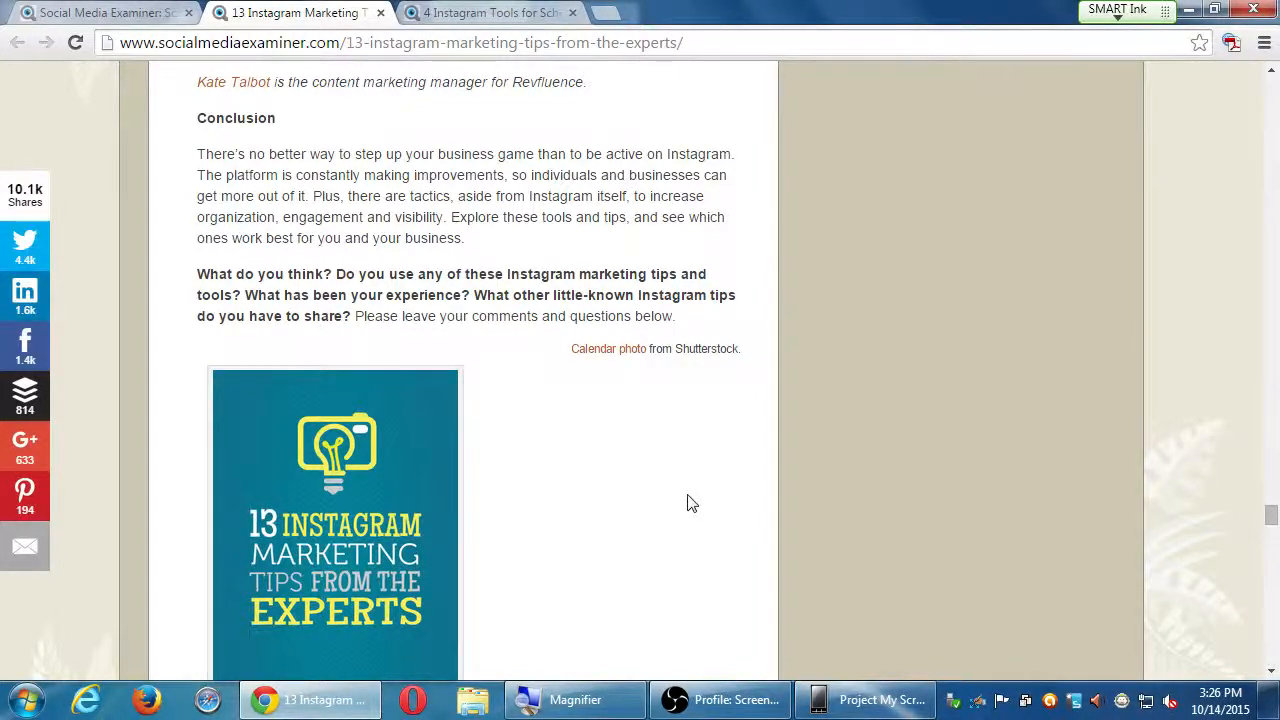
pyautogui.scroll(-3)
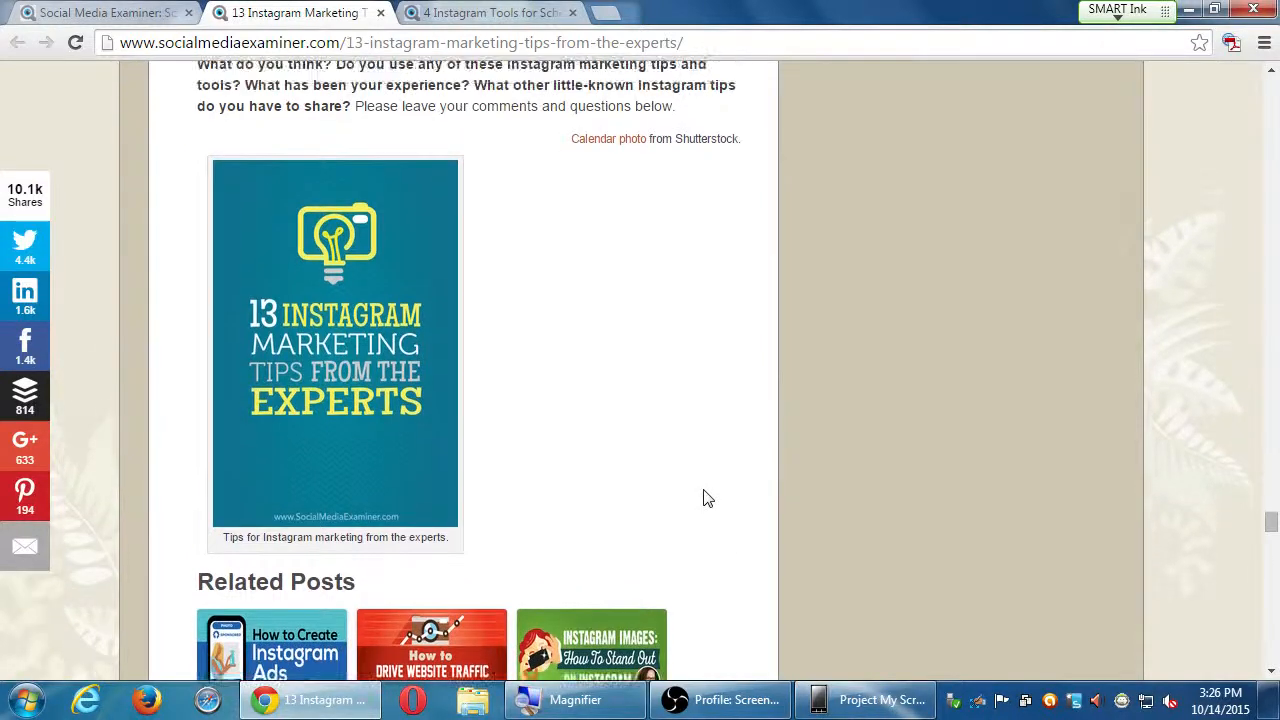
pyautogui.moveTo(614, 430)
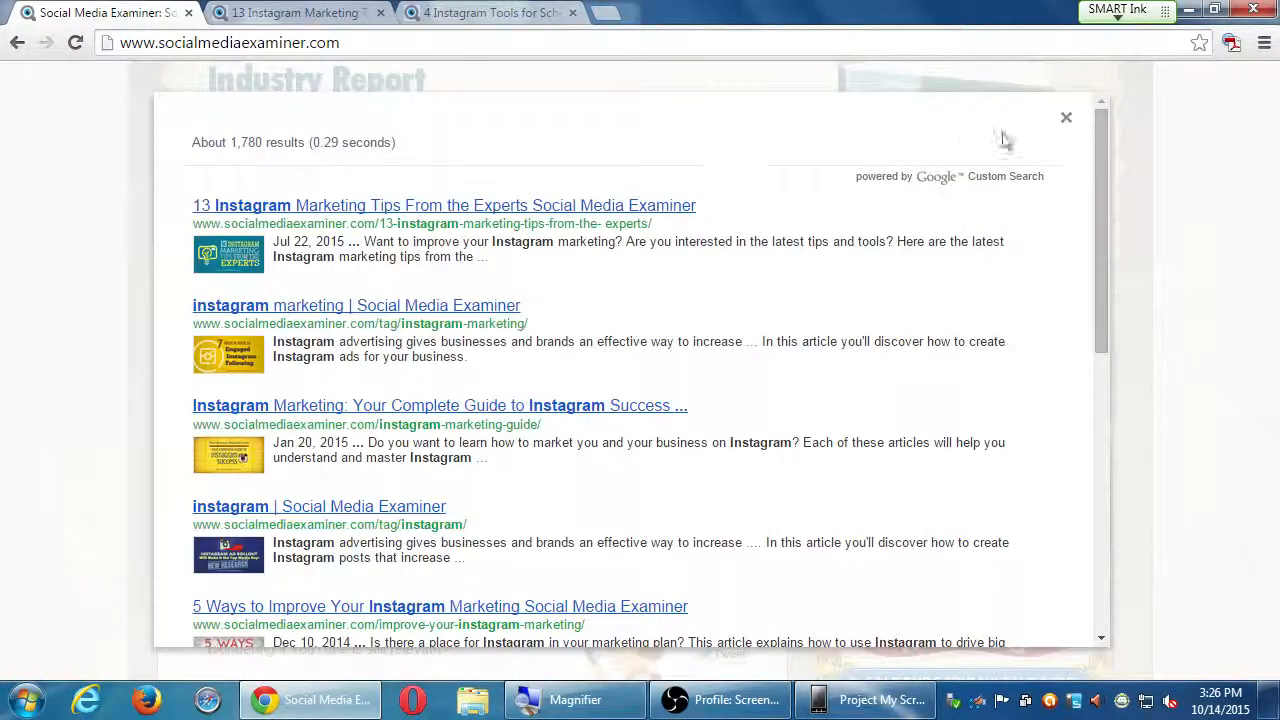
# Open the 'Top Brands Rediscovering YouTube: New Research' headline from the homepage in a new tab.
pyautogui.click(1065, 117)
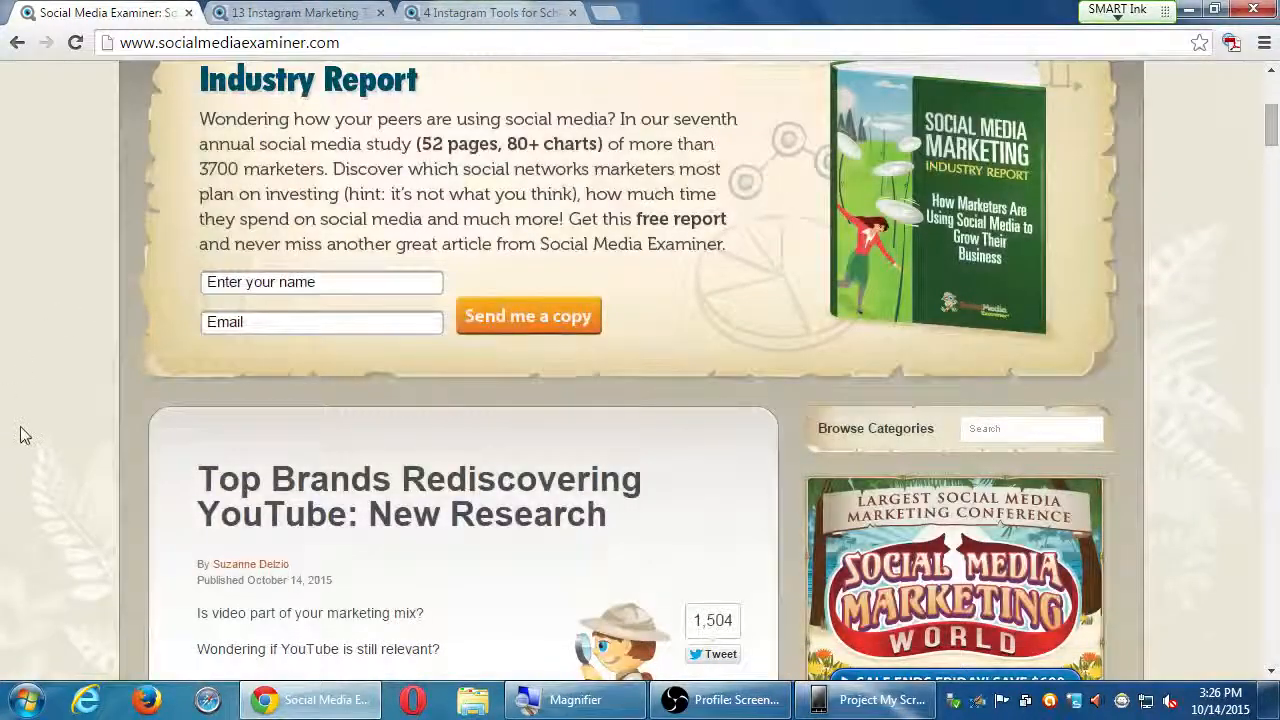
pyautogui.scroll(-3)
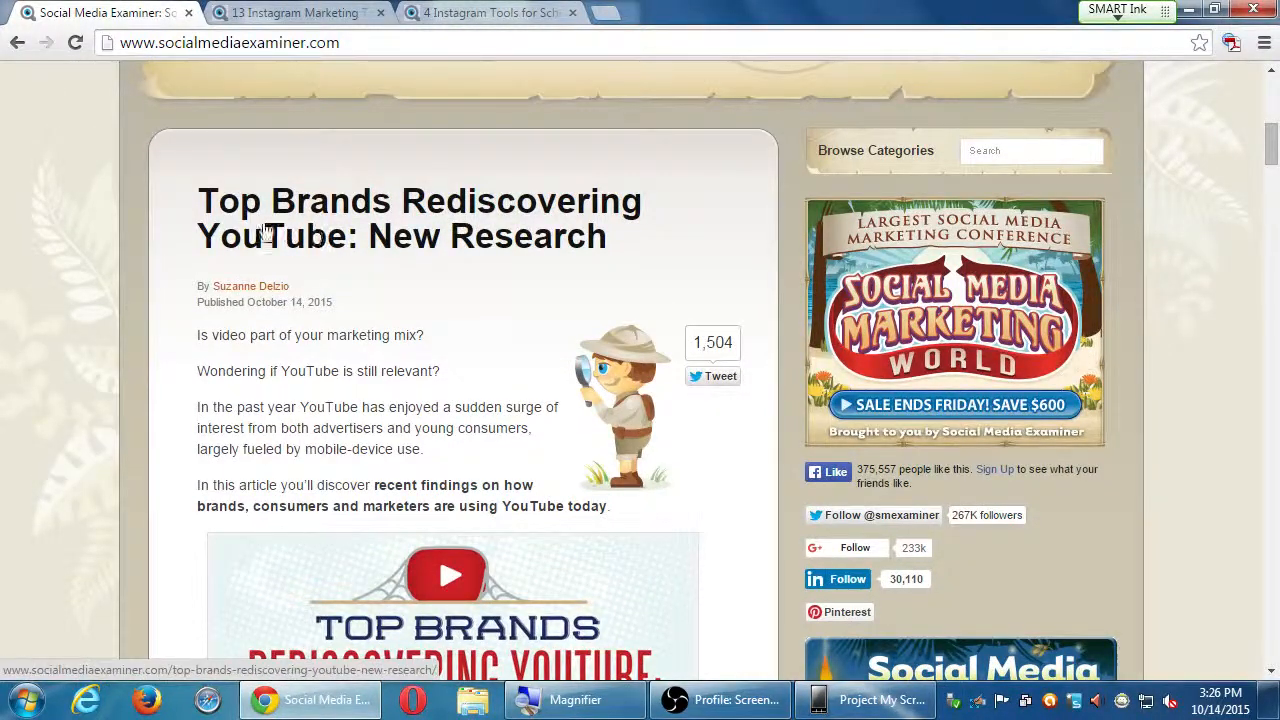
pyautogui.scroll(-3)
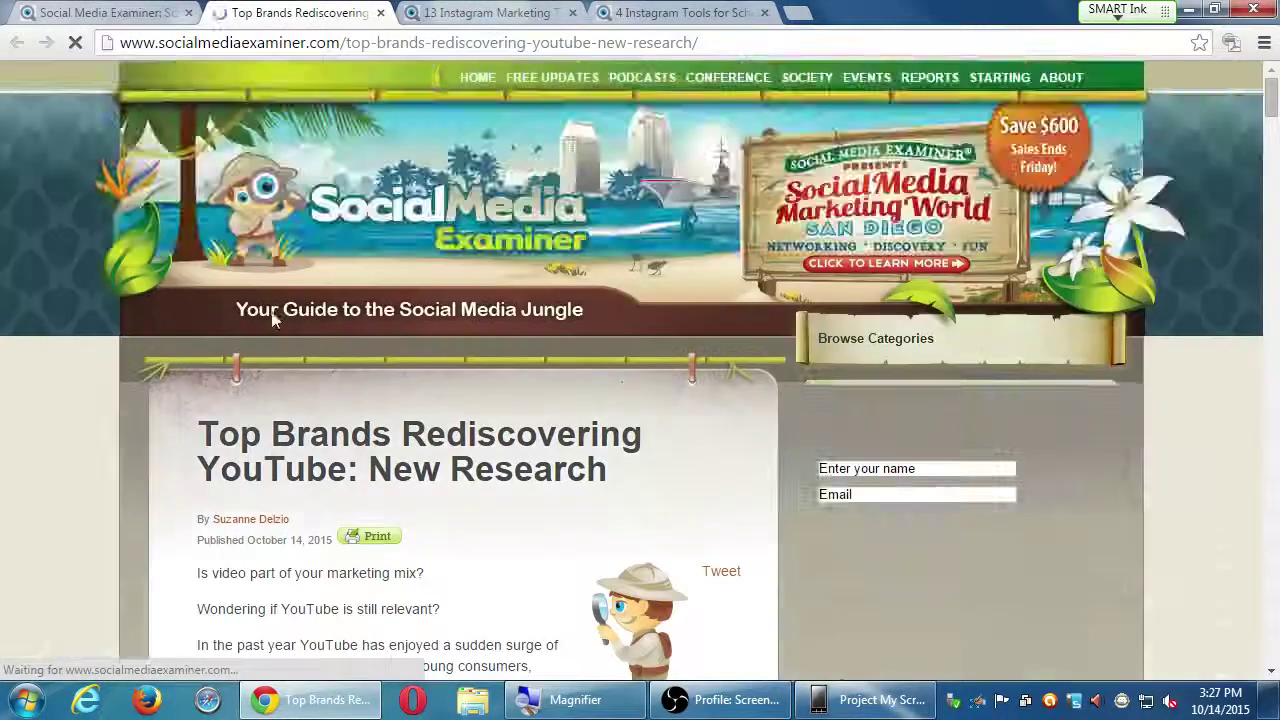
# Read past section #1 on viewing time to '#2: Ad Revenue Is Expected to Keep Rising'.
pyautogui.scroll(-3)
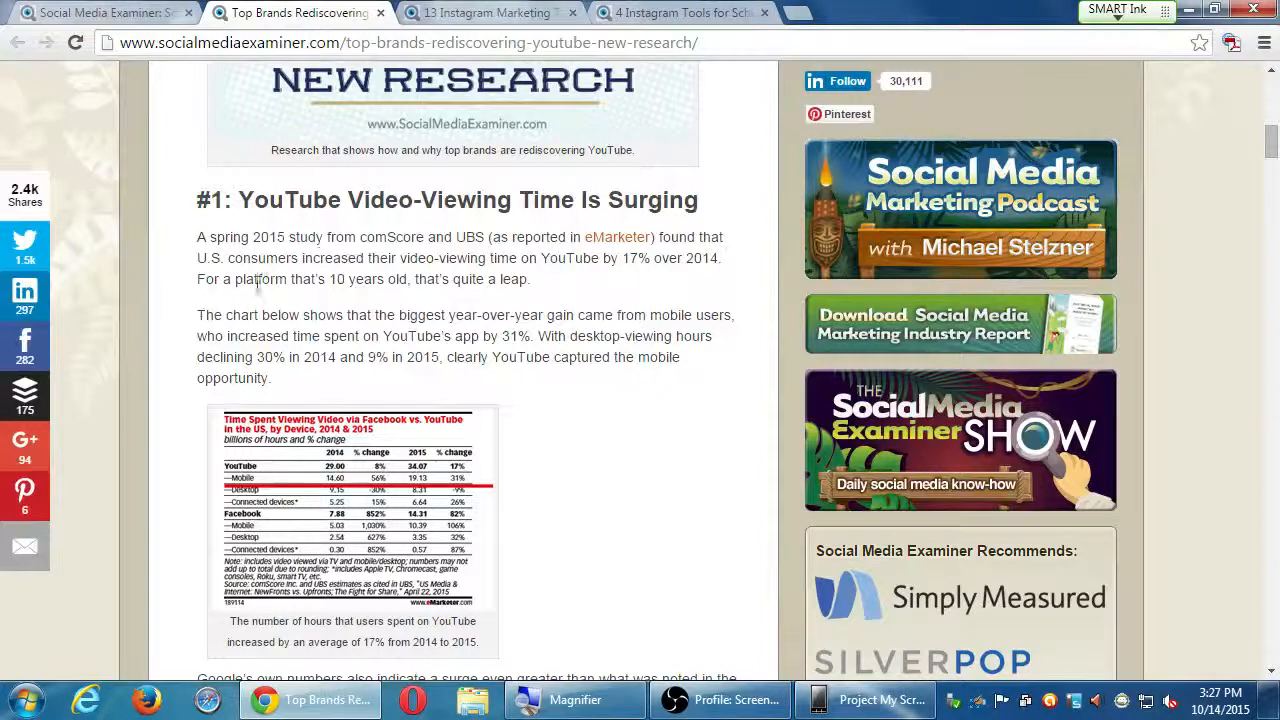
pyautogui.scroll(3)
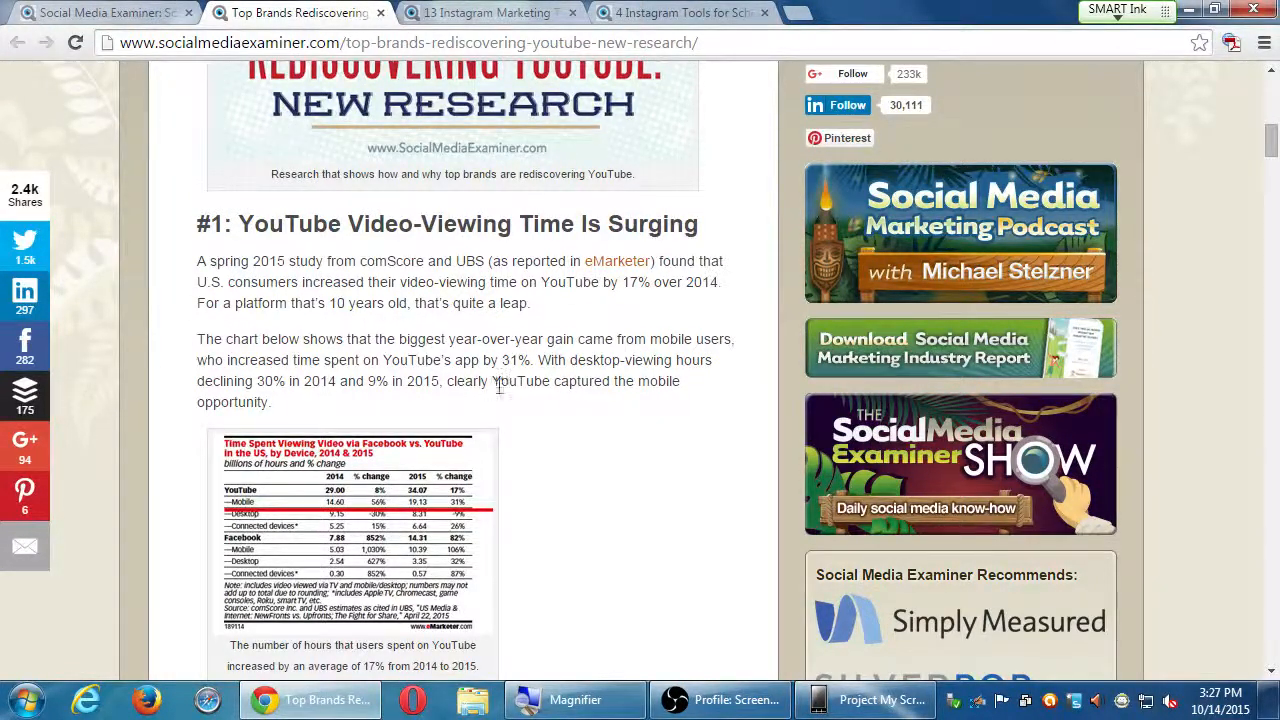
pyautogui.scroll(-3)
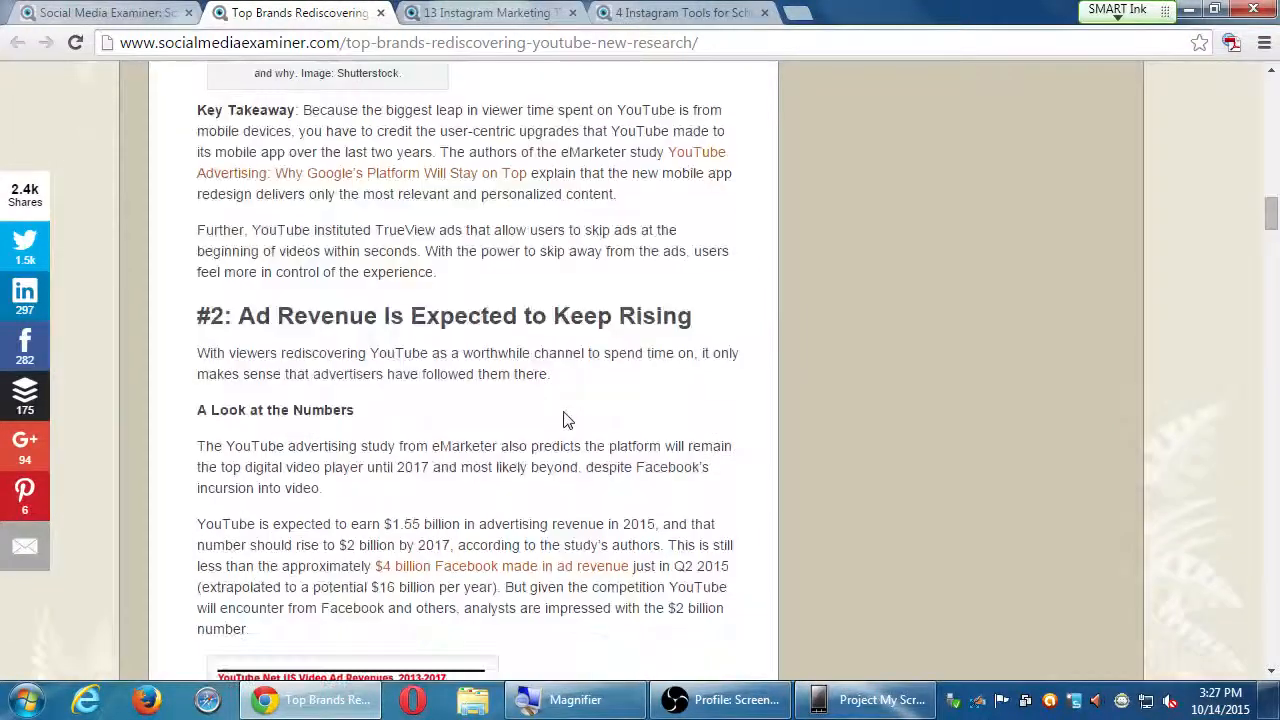
pyautogui.moveTo(572, 418)
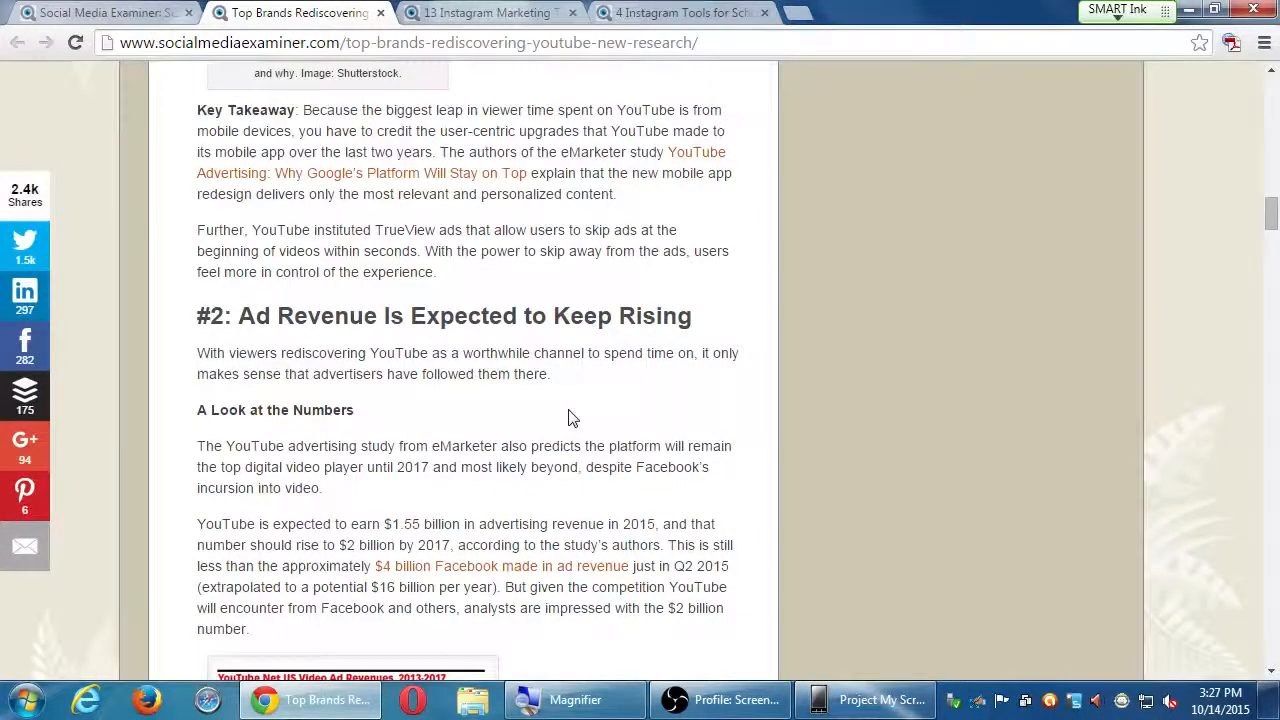
pyautogui.scroll(-3)
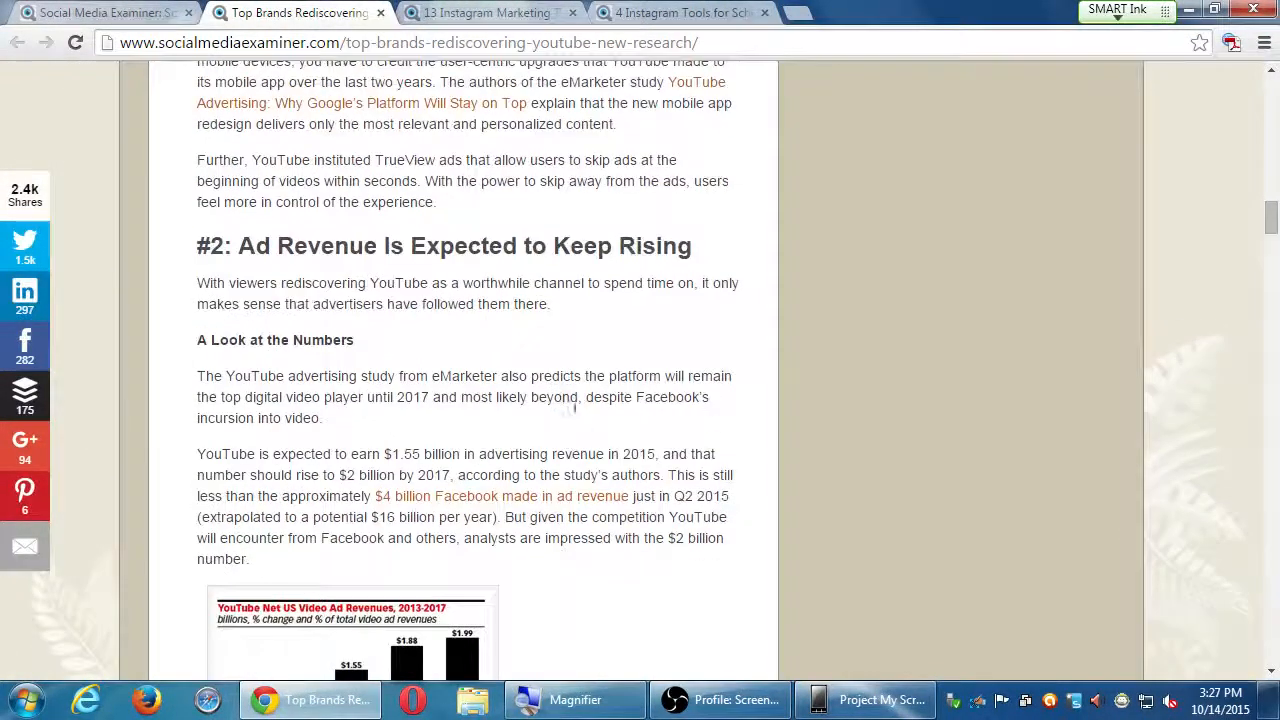
pyautogui.moveTo(588, 395)
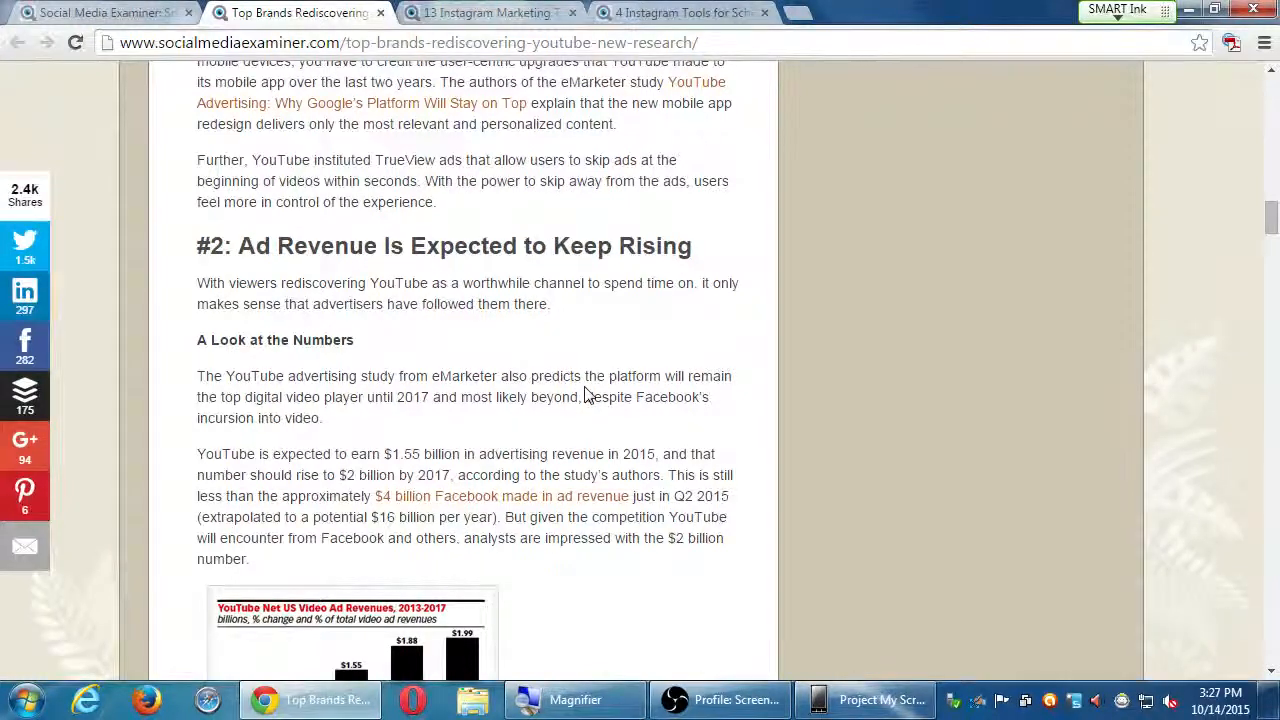
pyautogui.scroll(-3)
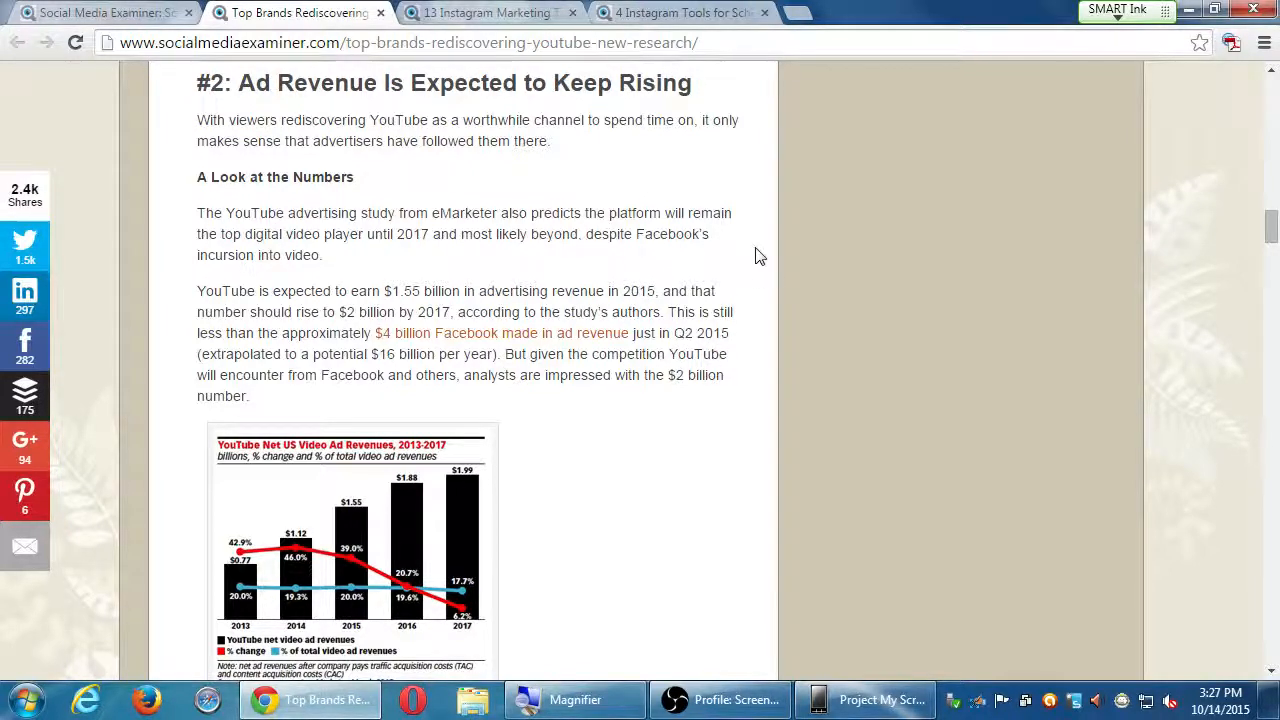
pyautogui.moveTo(801, 328)
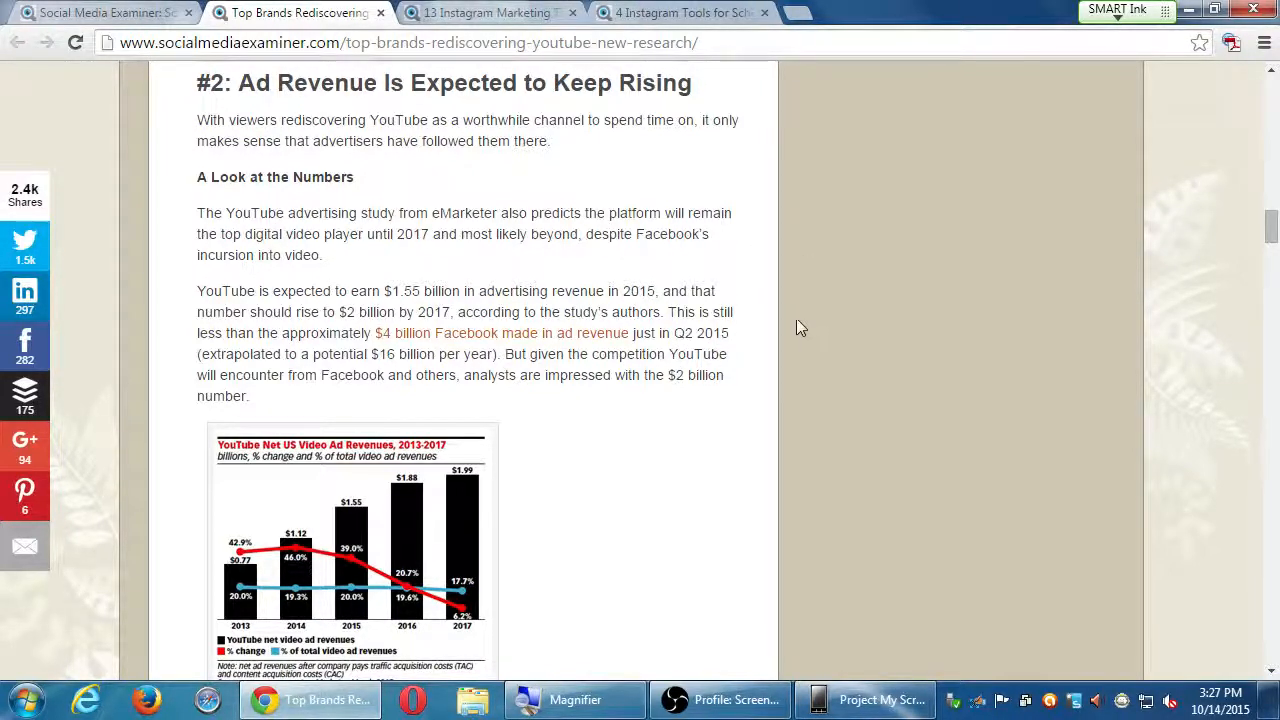
pyautogui.moveTo(778, 312)
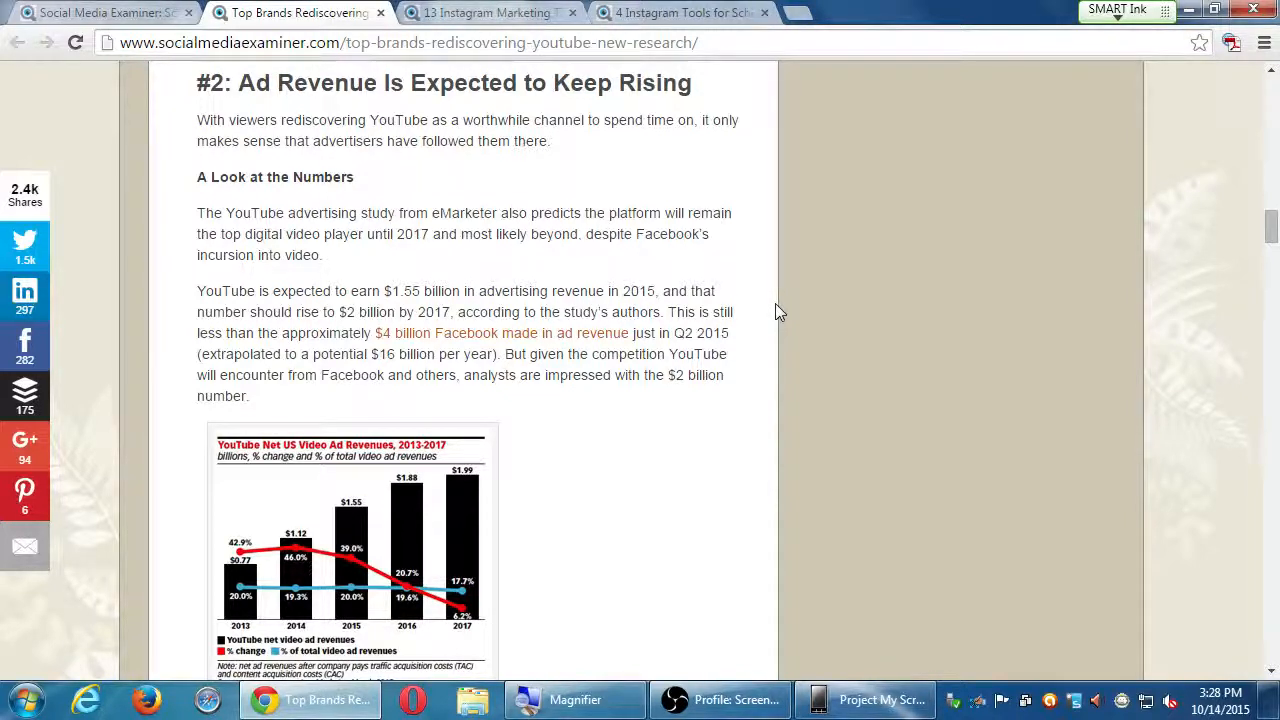
pyautogui.moveTo(768, 312)
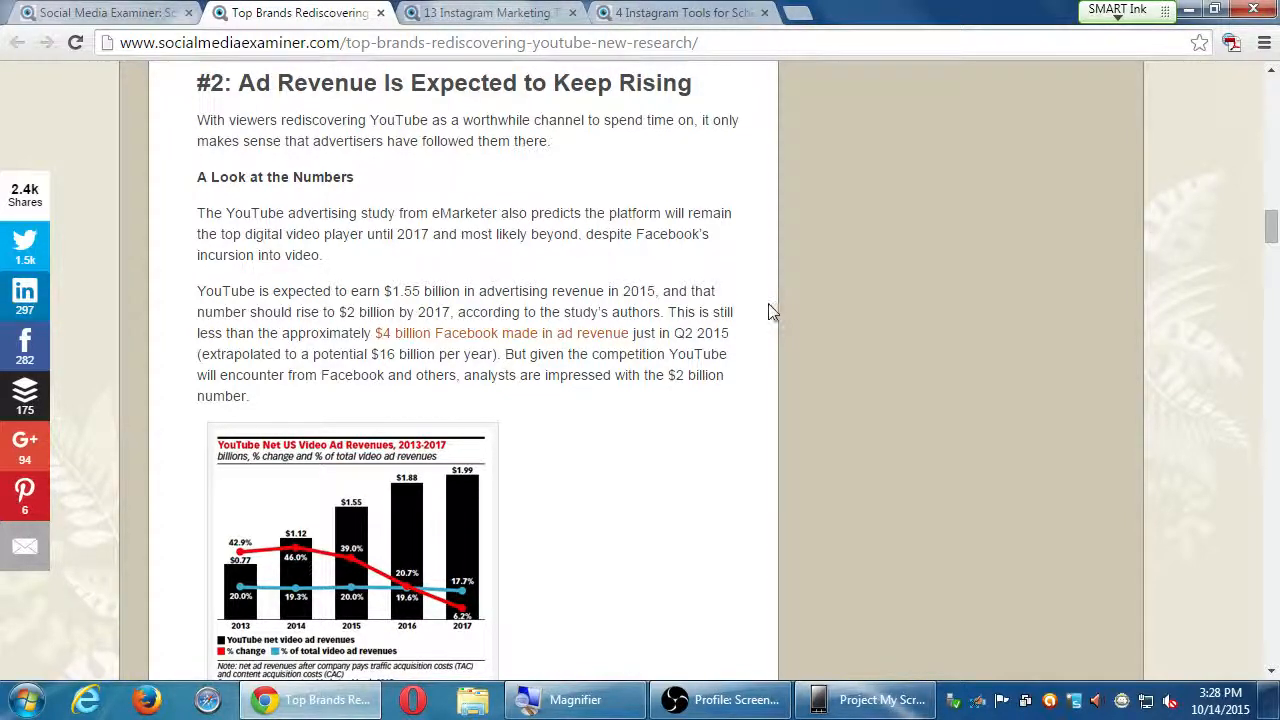
# Read past section #2 to '#3: YouTube Continues to Host Other Channels' Content'.
pyautogui.scroll(-3)
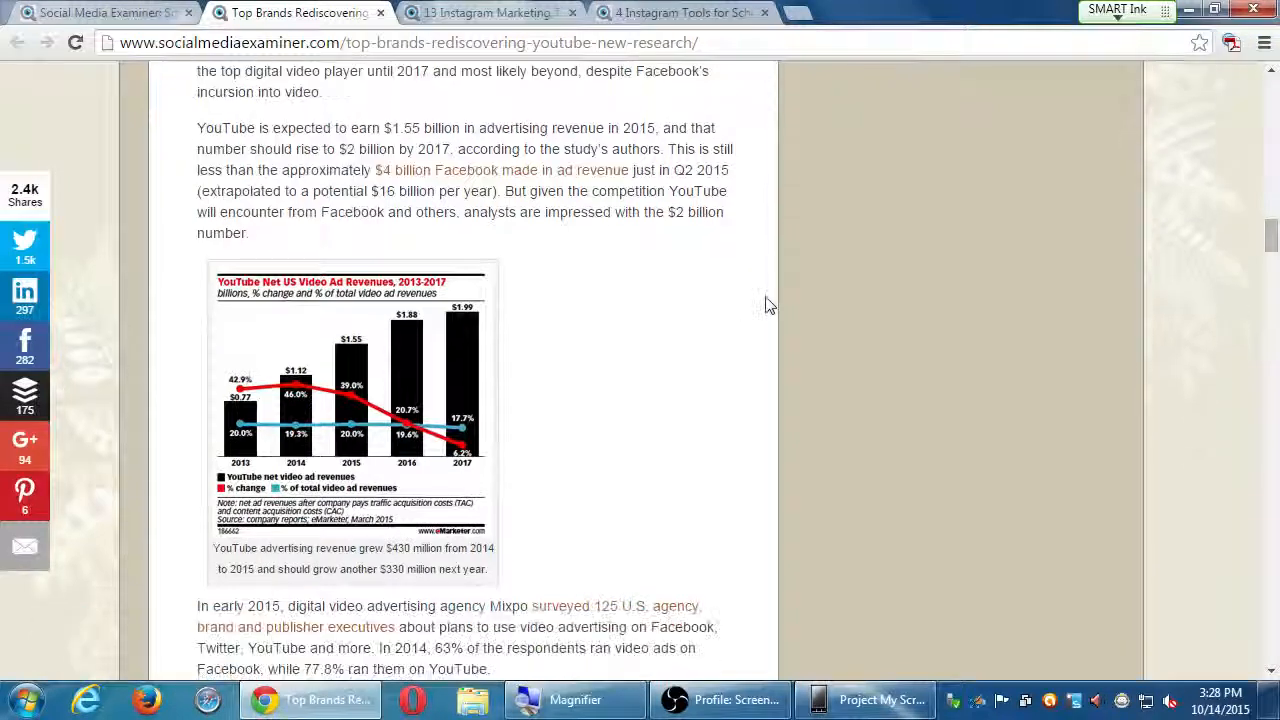
pyautogui.scroll(-3)
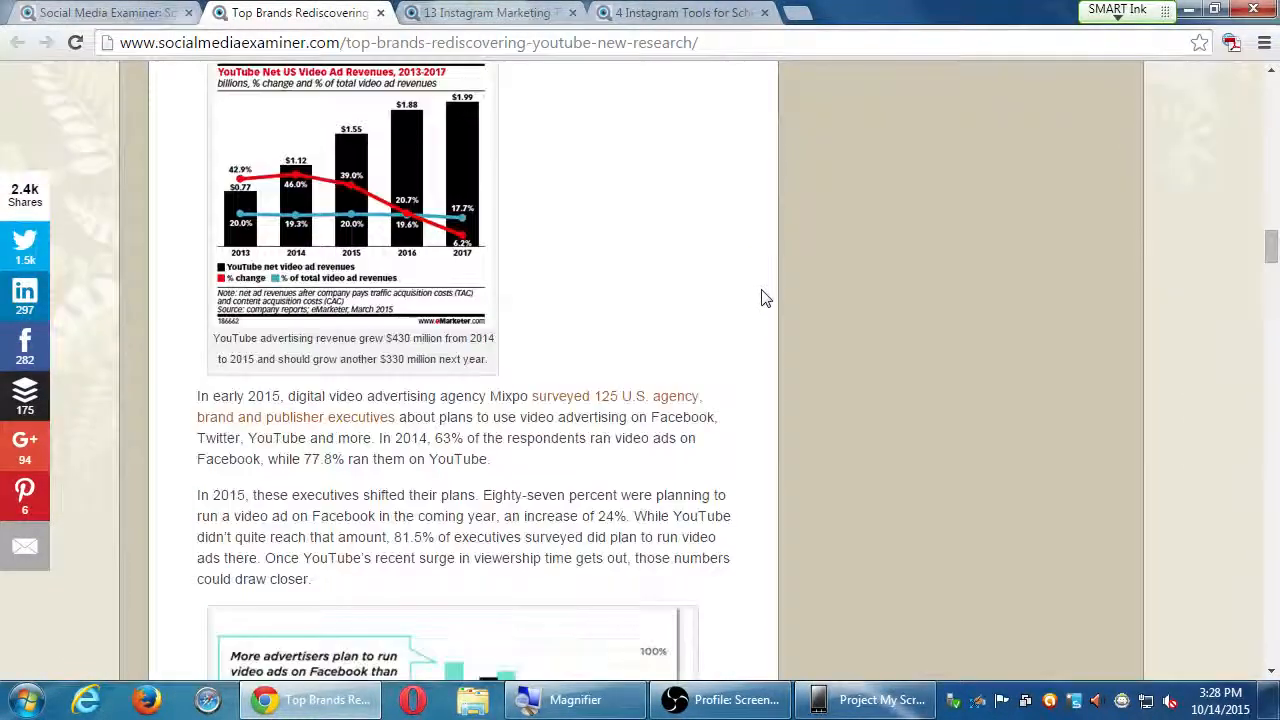
pyautogui.scroll(-3)
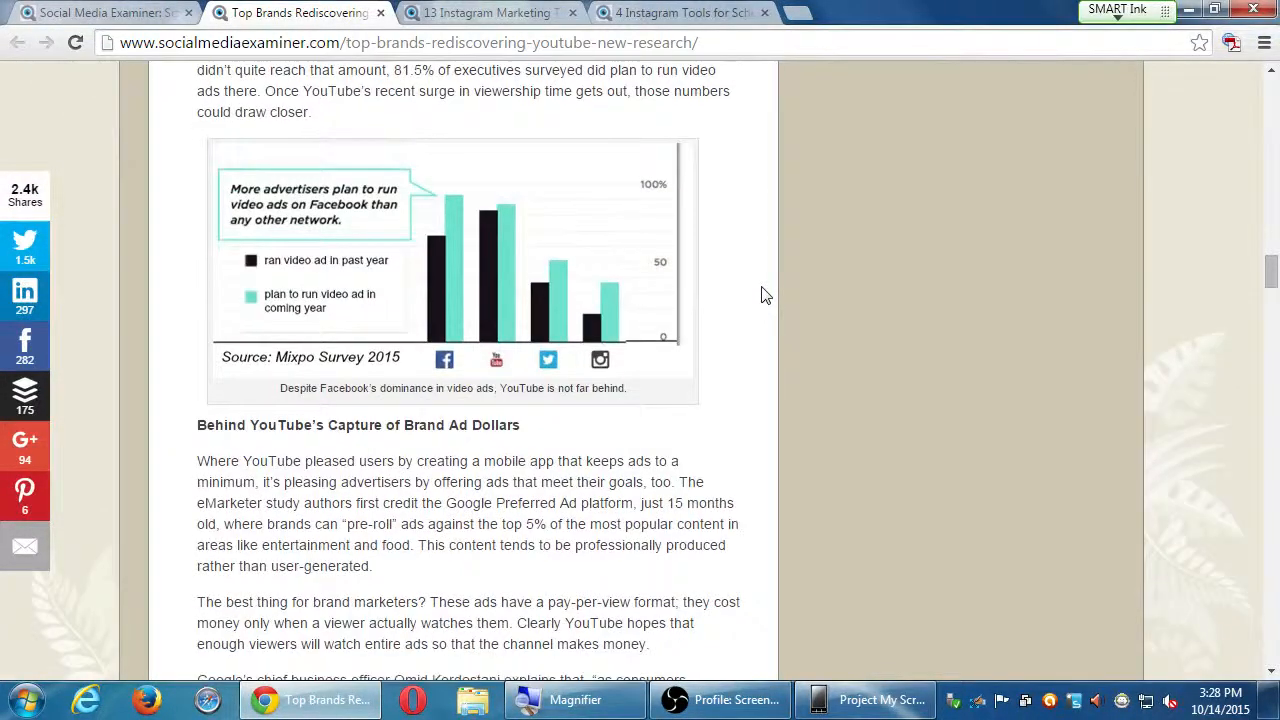
pyautogui.scroll(-3)
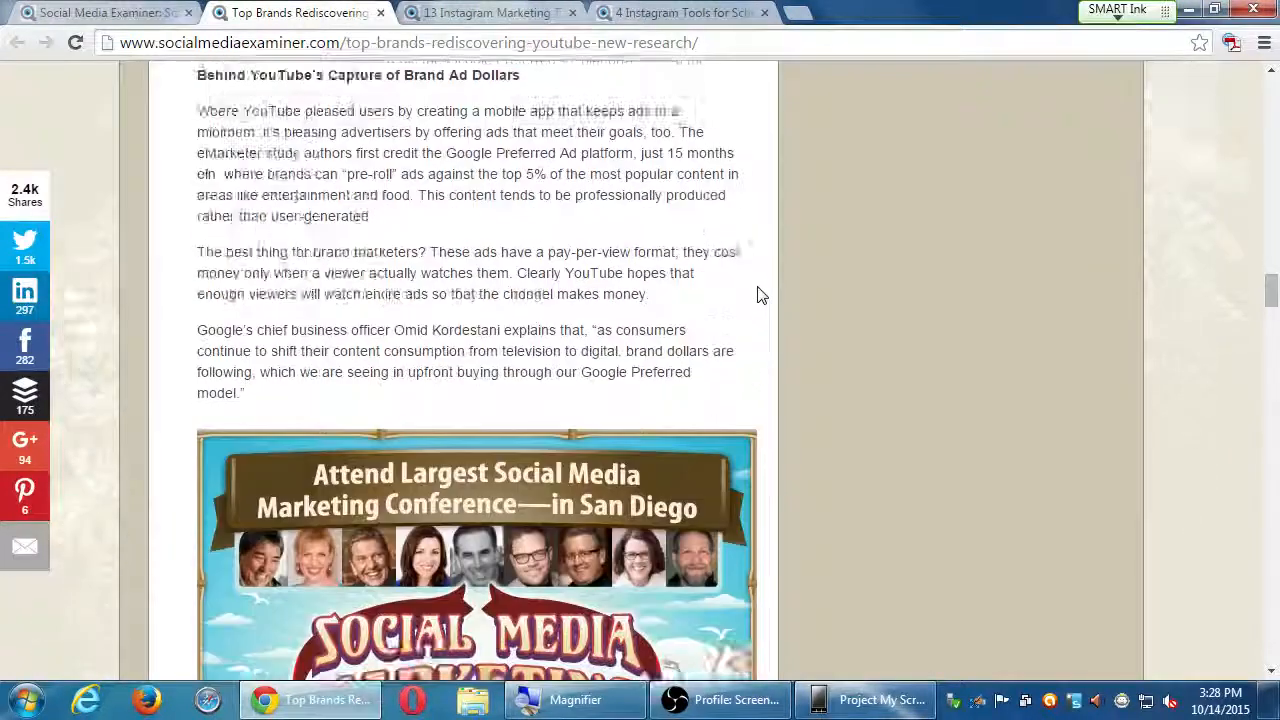
pyautogui.scroll(-3)
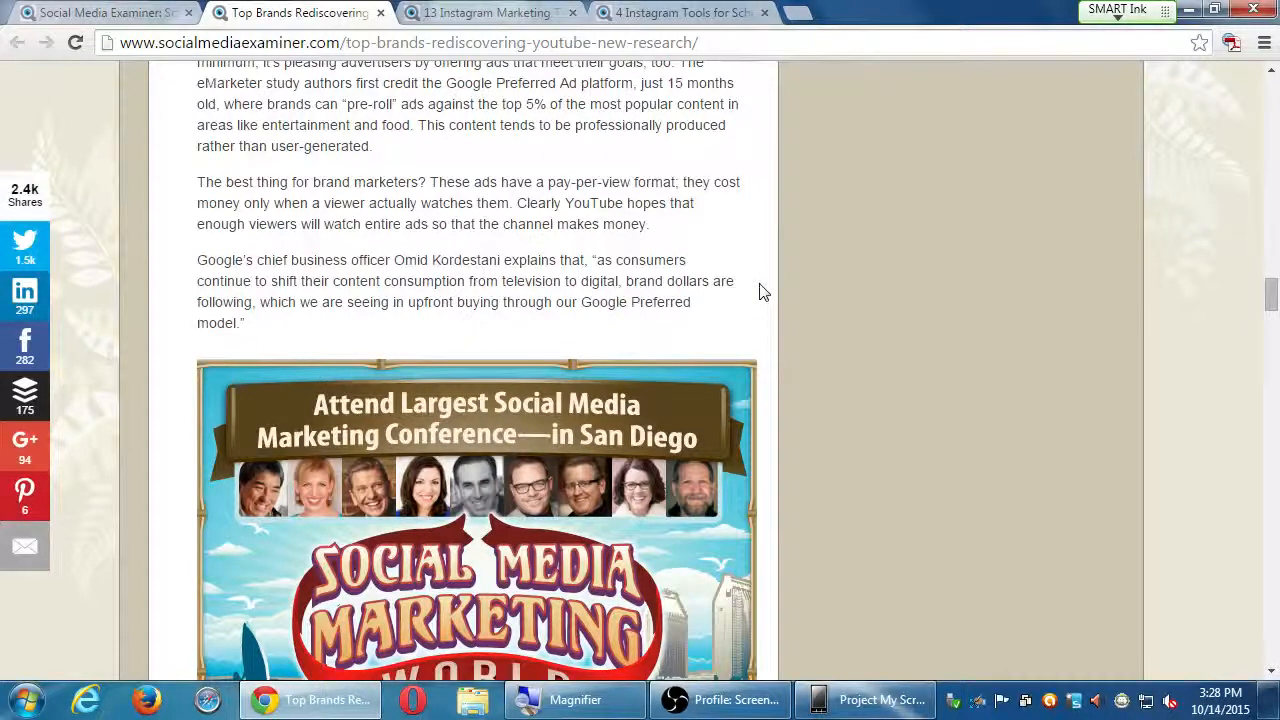
pyautogui.scroll(-3)
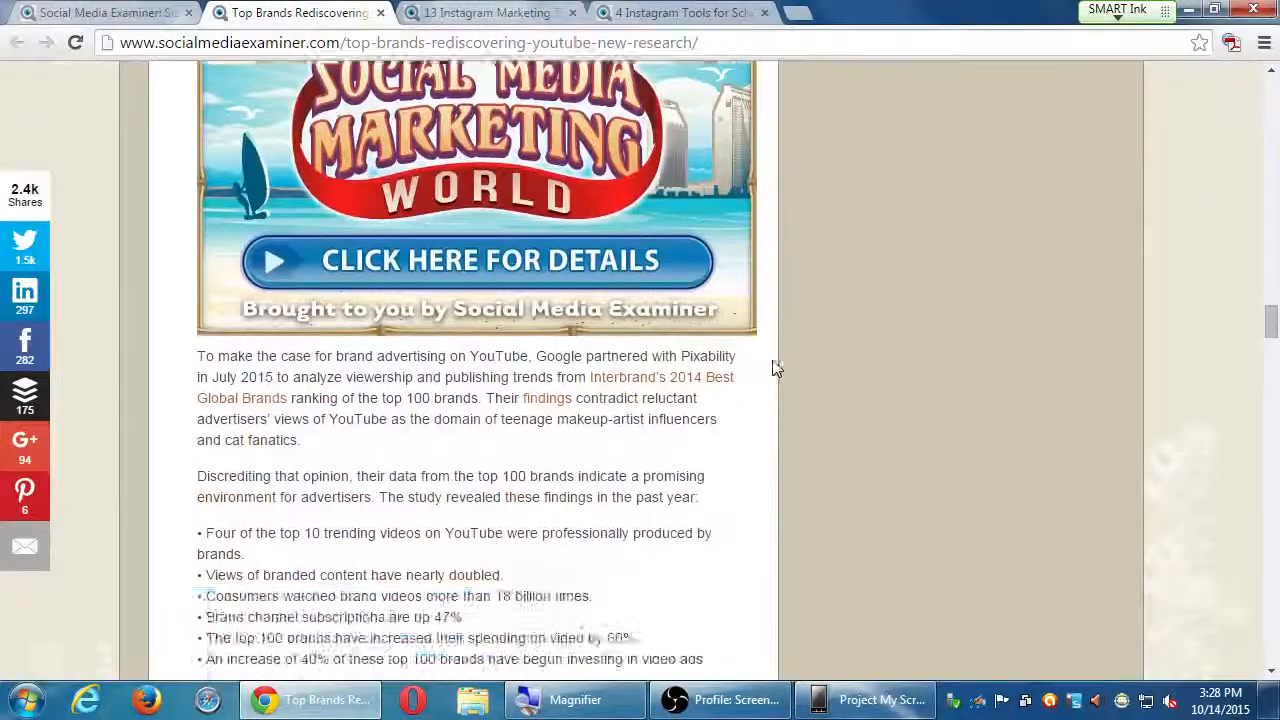
pyautogui.scroll(-3)
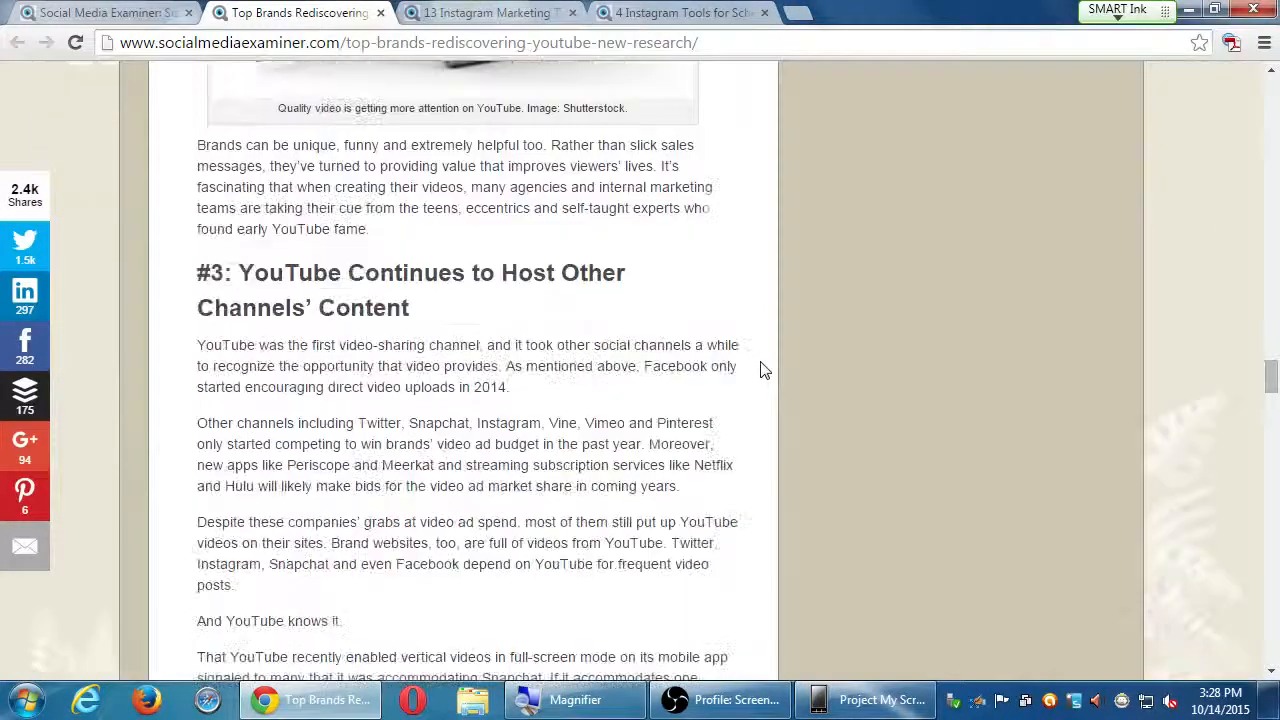
pyautogui.moveTo(748, 374)
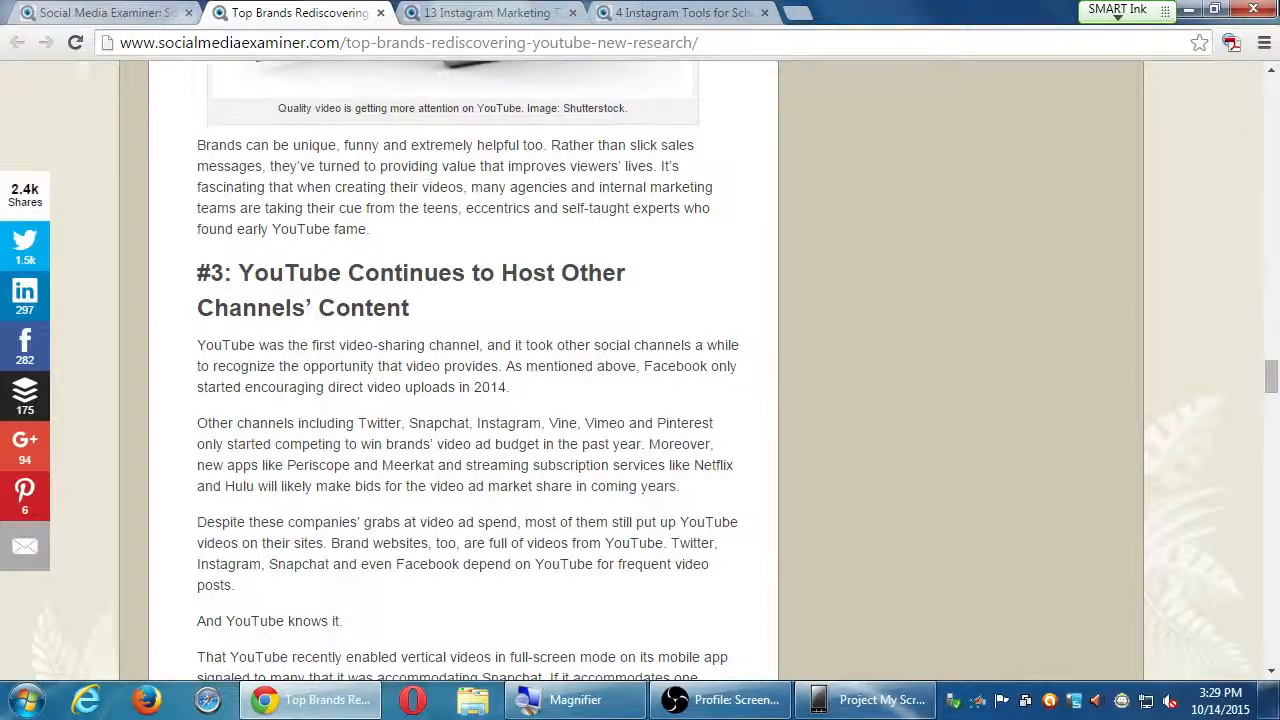
pyautogui.moveTo(752, 303)
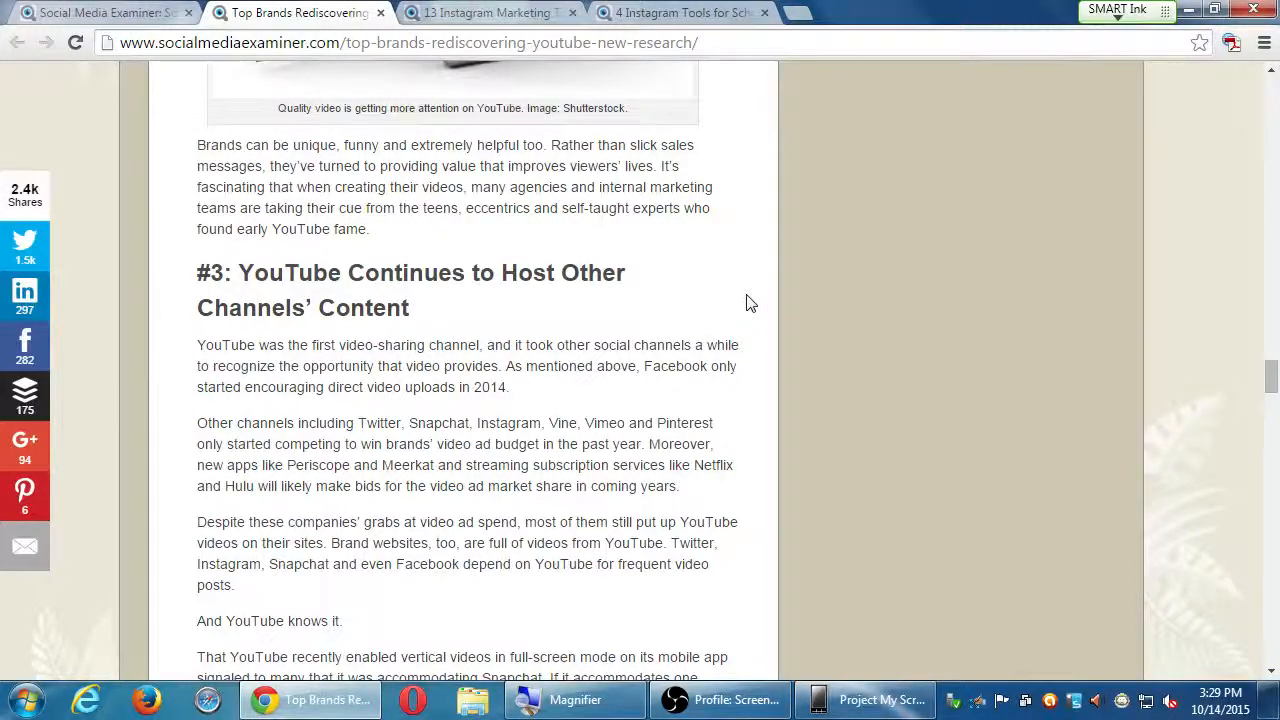
# Read past section #3 to '#4: Young Audiences Follow Brands on YouTube'.
pyautogui.scroll(-3)
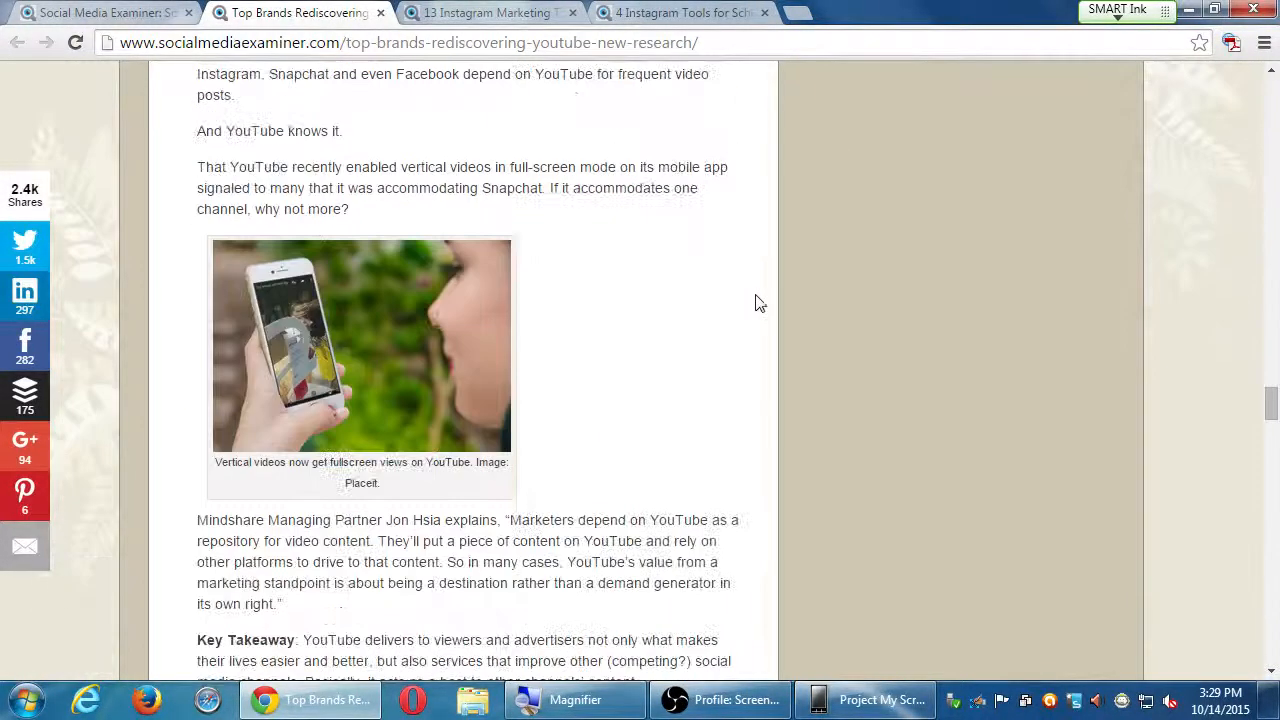
pyautogui.scroll(-3)
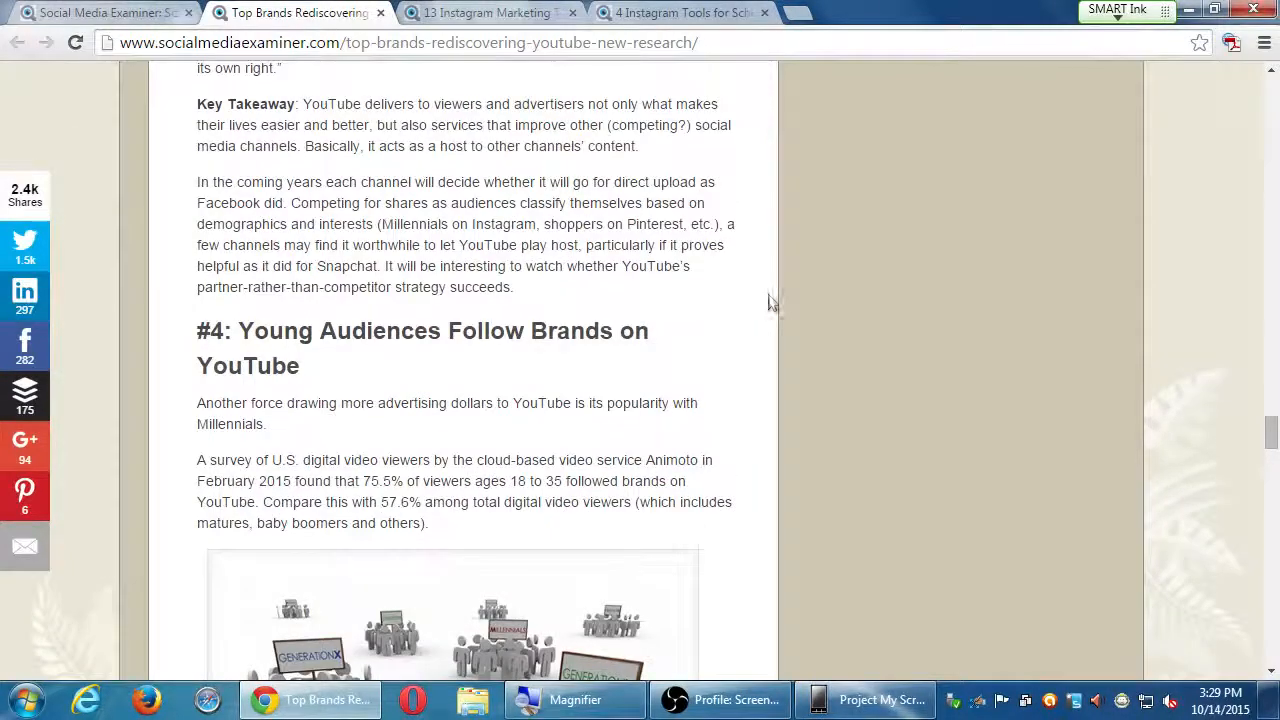
pyautogui.scroll(-3)
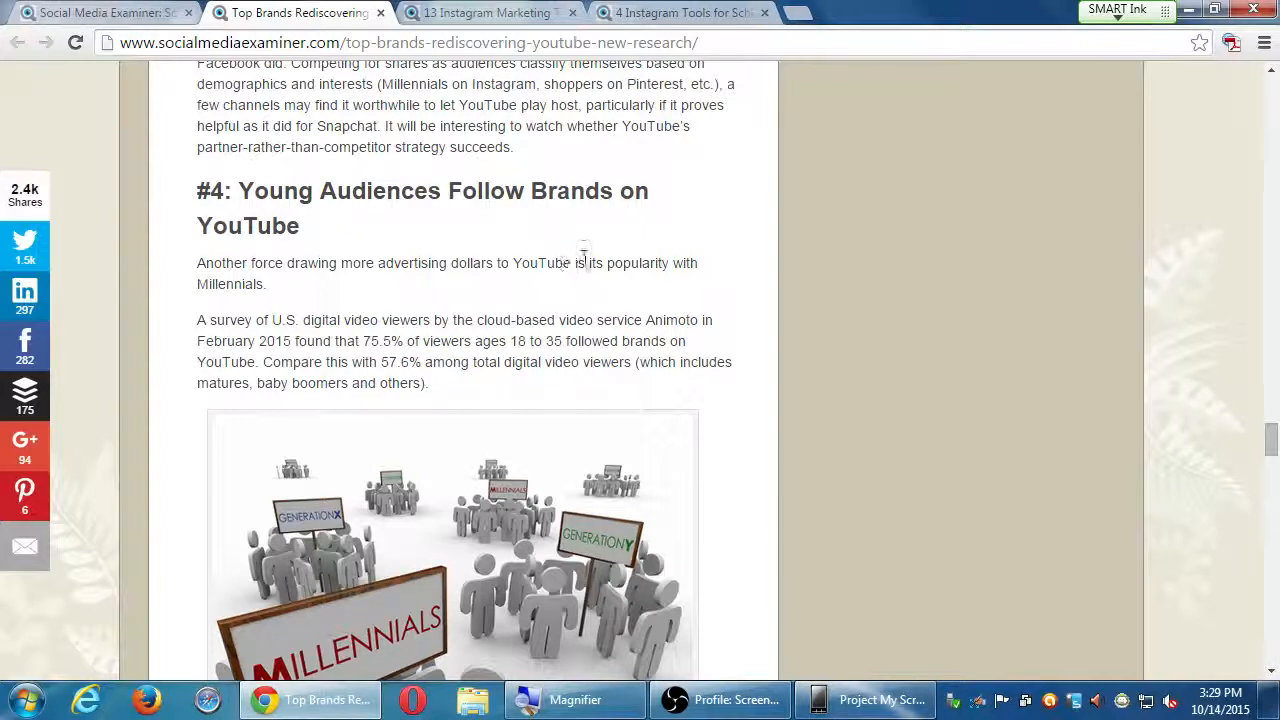
pyautogui.scroll(-3)
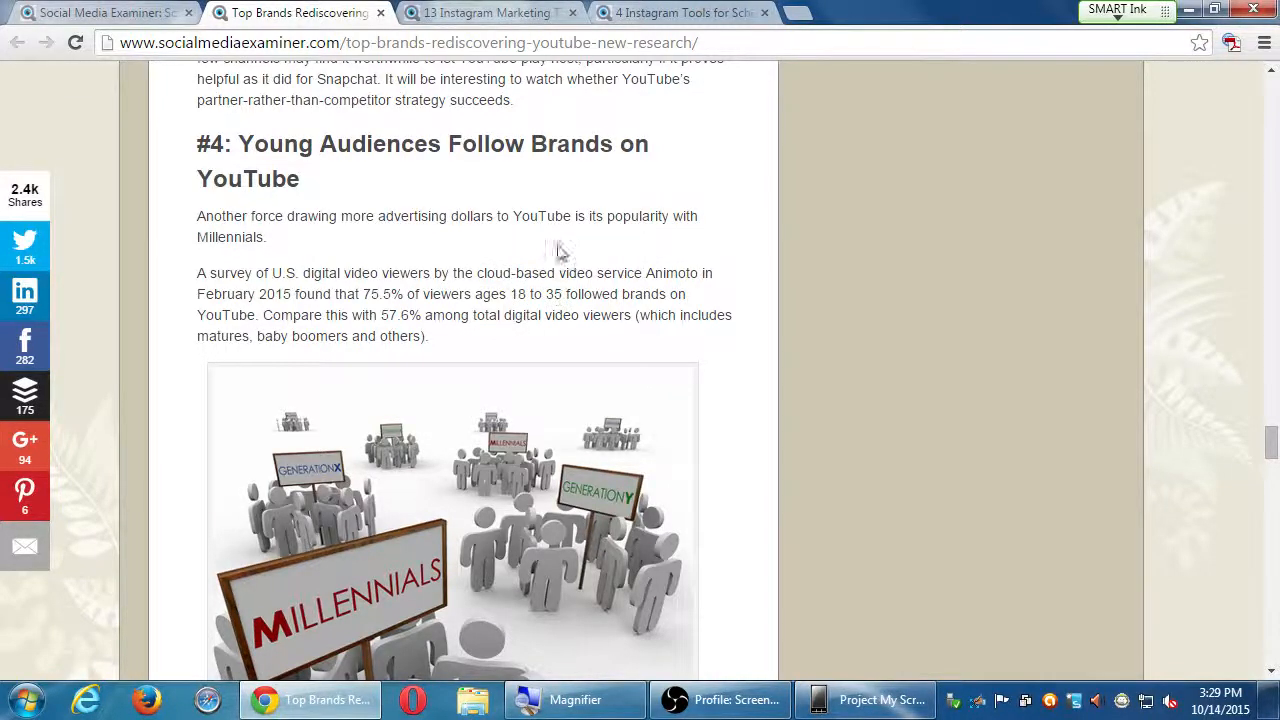
# Read through 'YouTube's Future Could Be Even Brighter' and the closing 'What do you think?' paragraph.
pyautogui.scroll(-3)
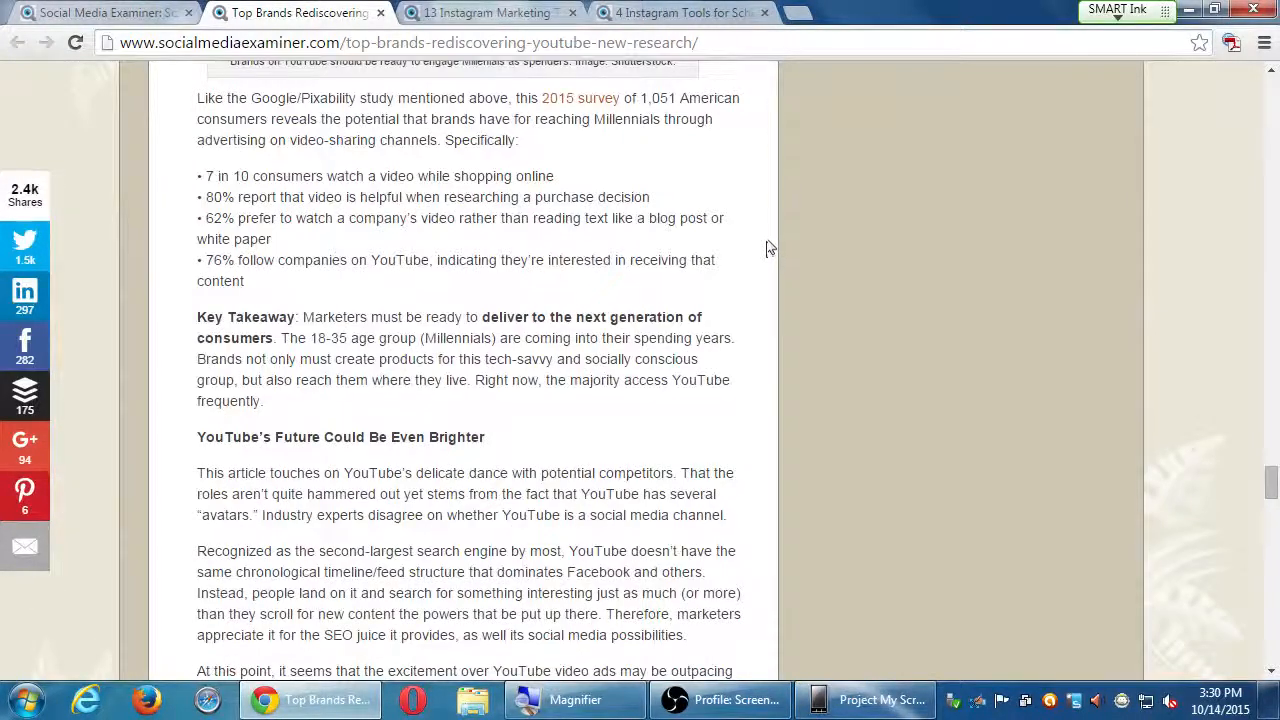
pyautogui.moveTo(774, 243)
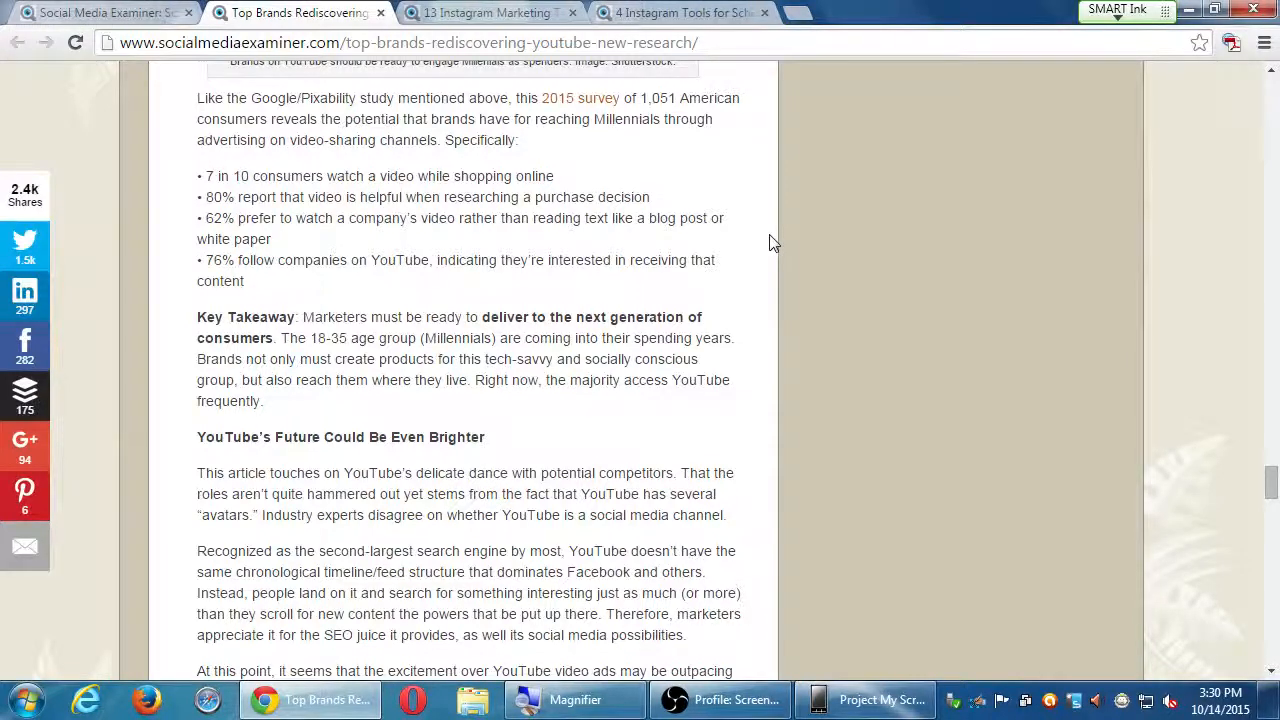
pyautogui.scroll(-3)
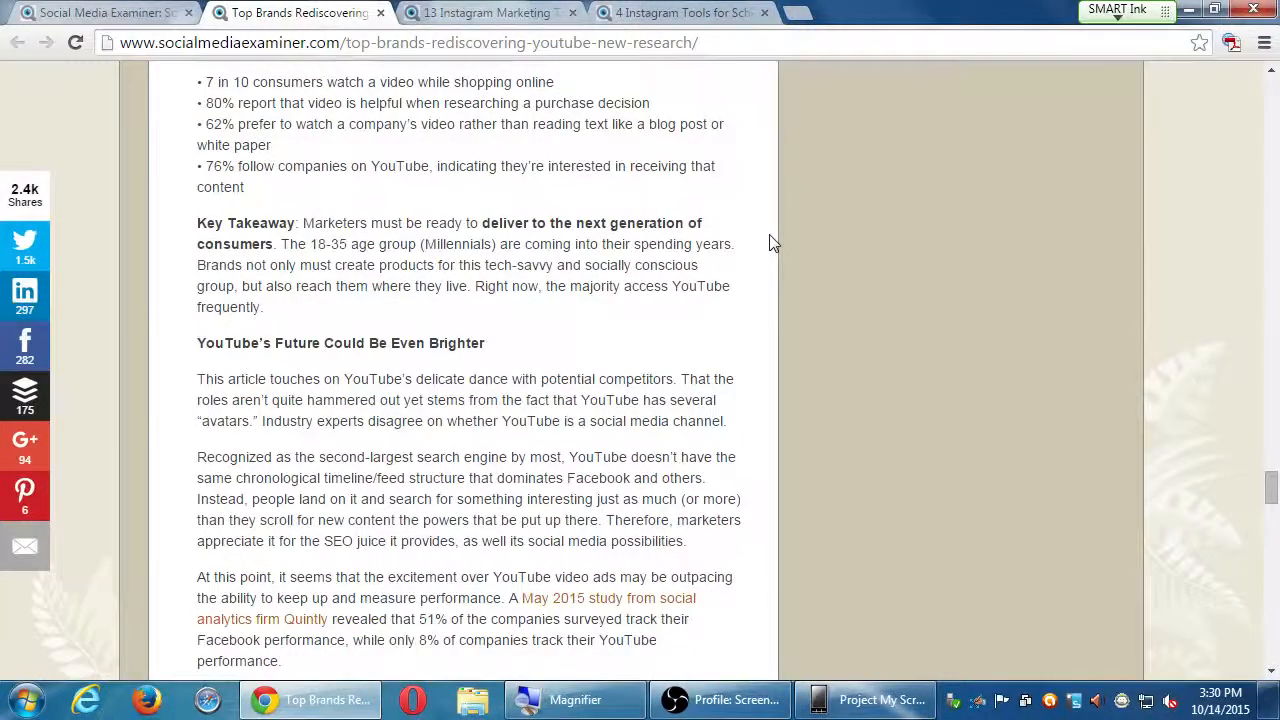
pyautogui.scroll(-3)
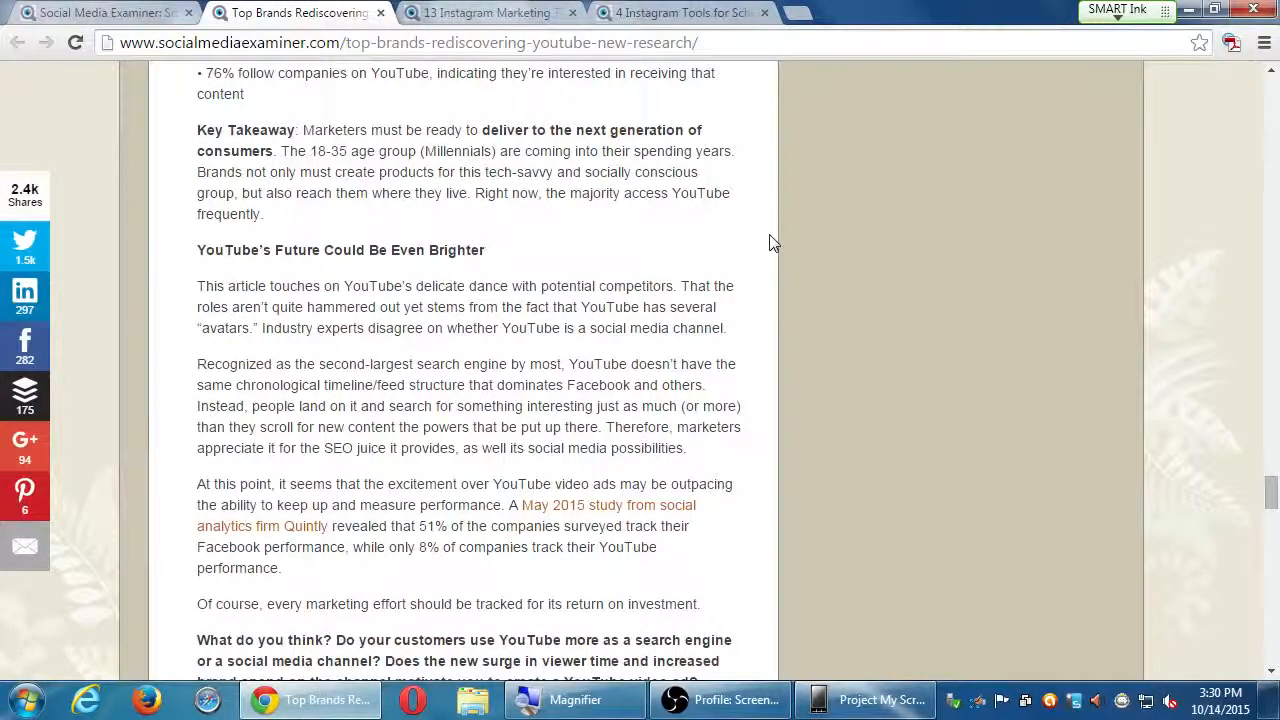
pyautogui.moveTo(748, 222)
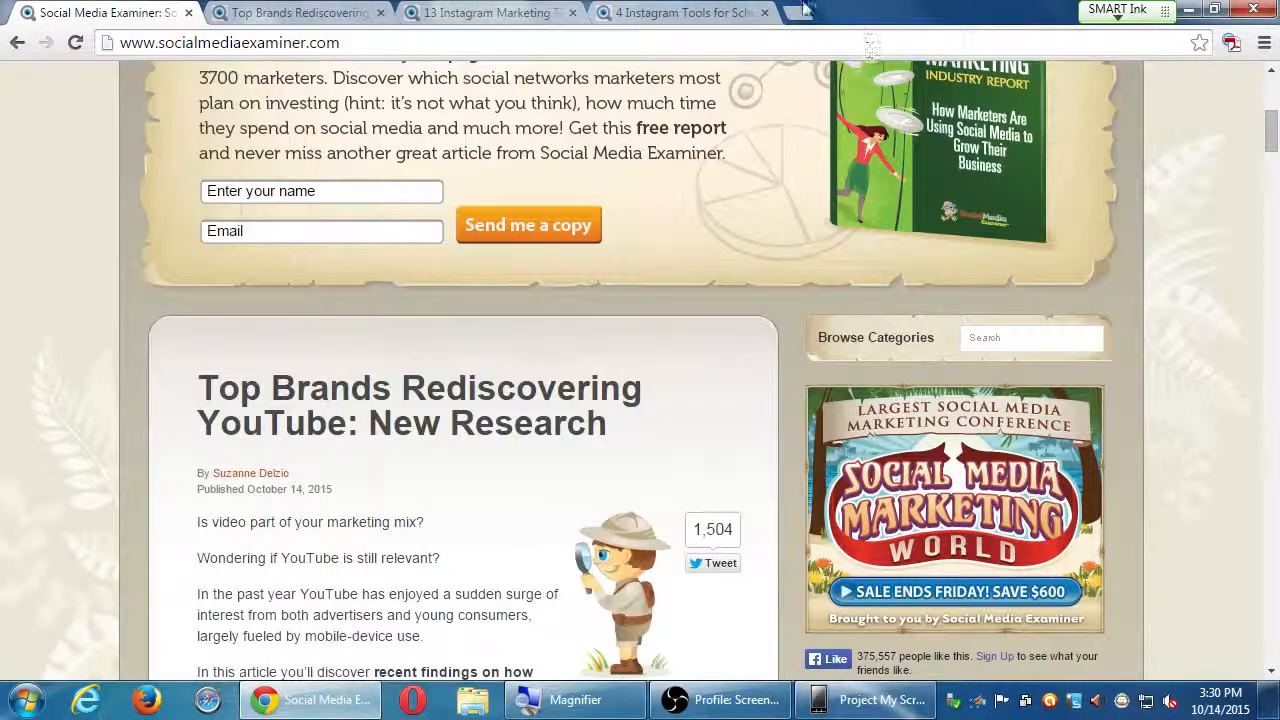
pyautogui.moveTo(699, 120)
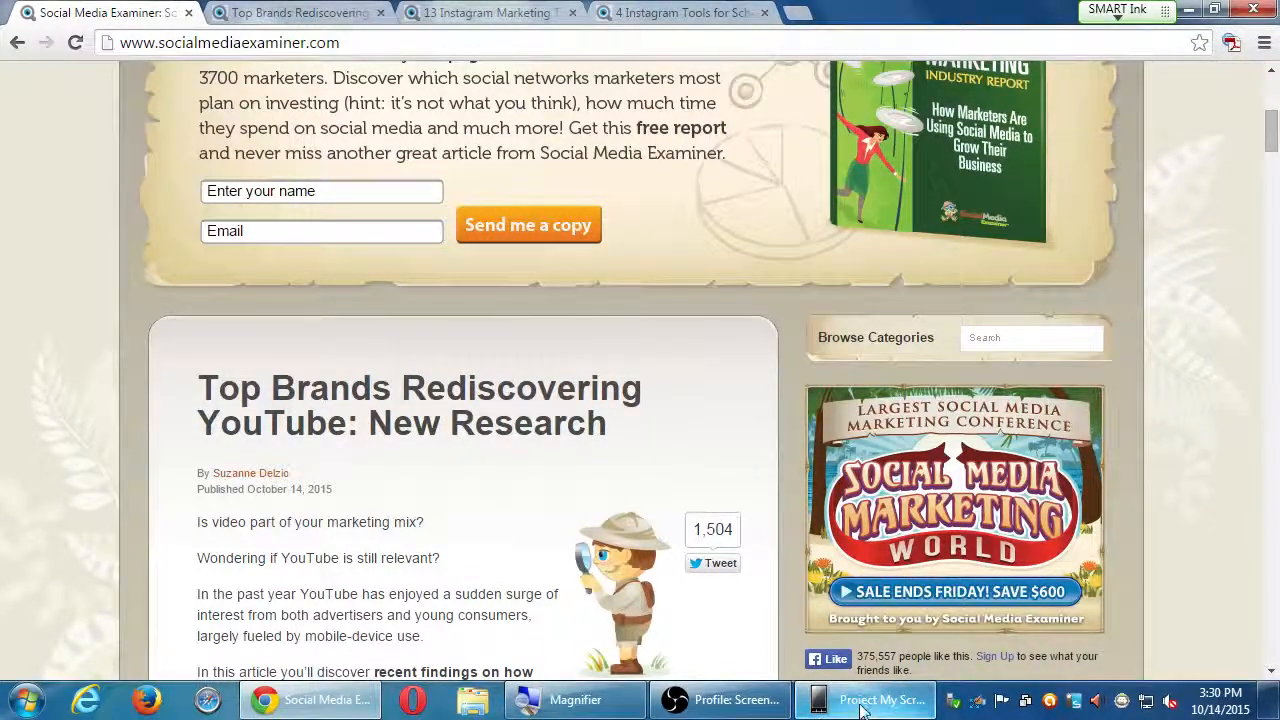
# Bring up the Project My Screen App phone mirror from the taskbar.
pyautogui.click(864, 699)
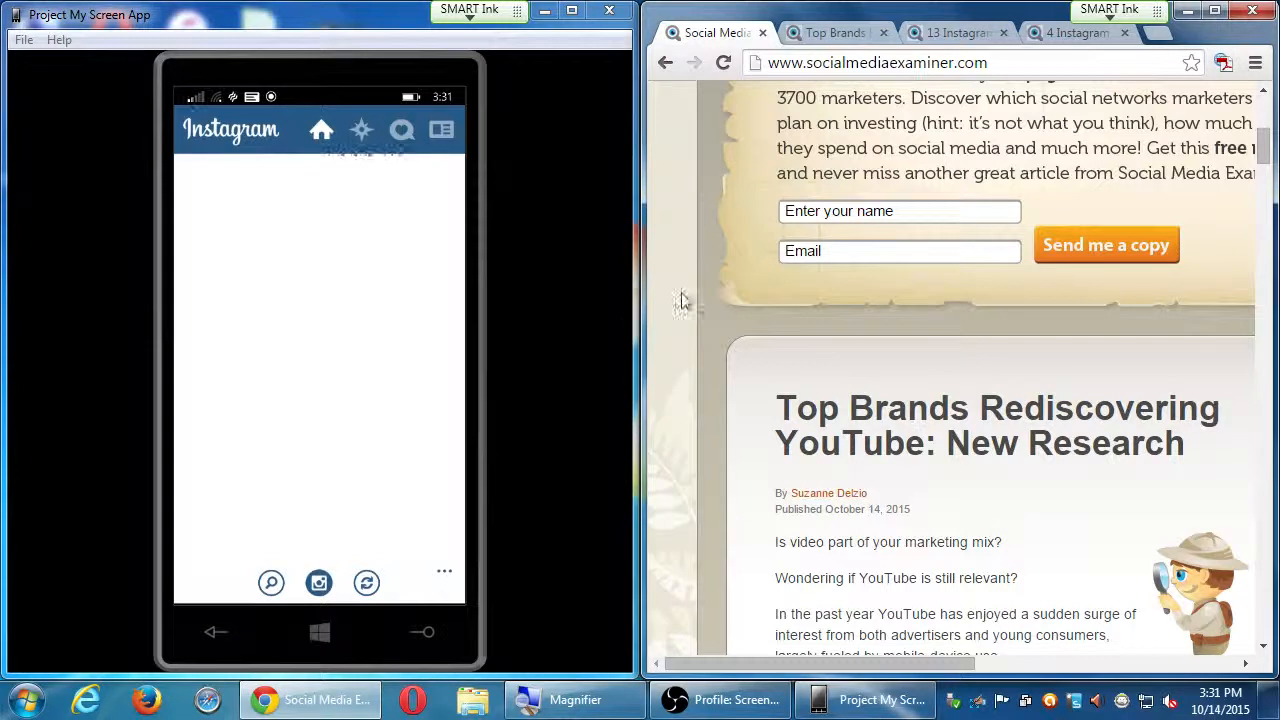
pyautogui.moveTo(1123, 178)
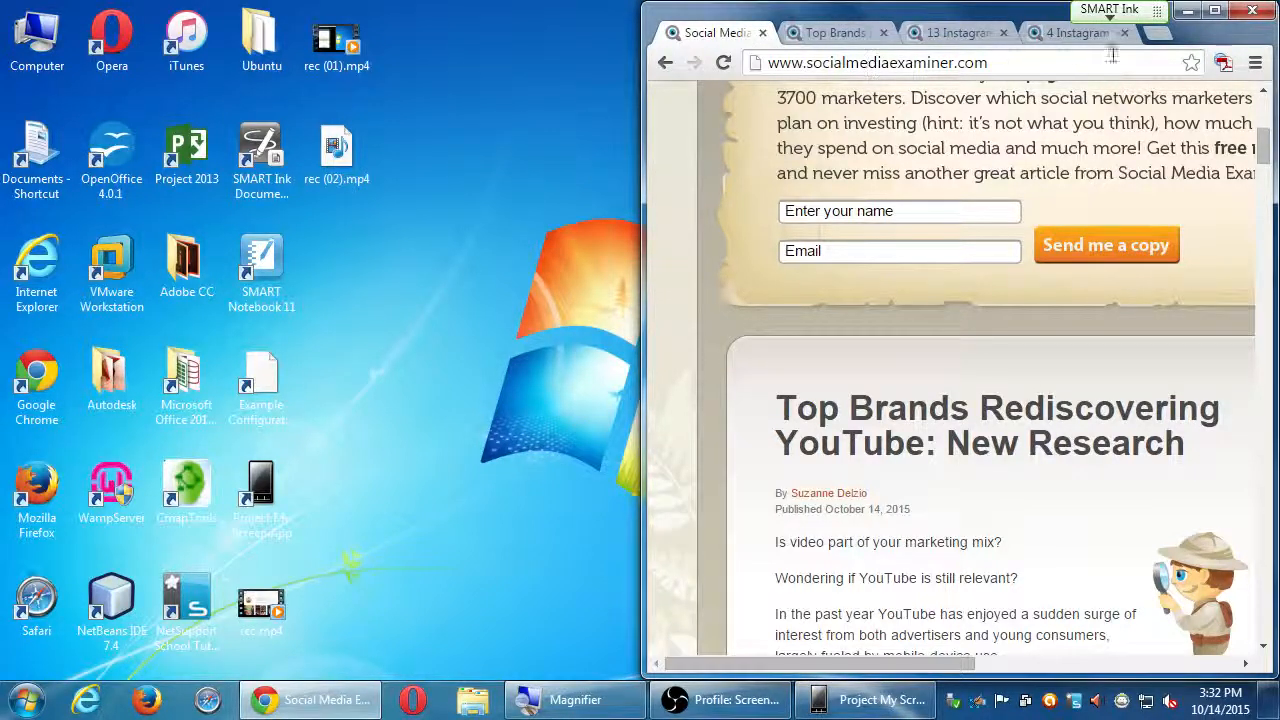
# Maximize Chrome on the 'Top Brands Rediscovering YouTube' article and scroll to its closing section.
pyautogui.click(1226, 11)
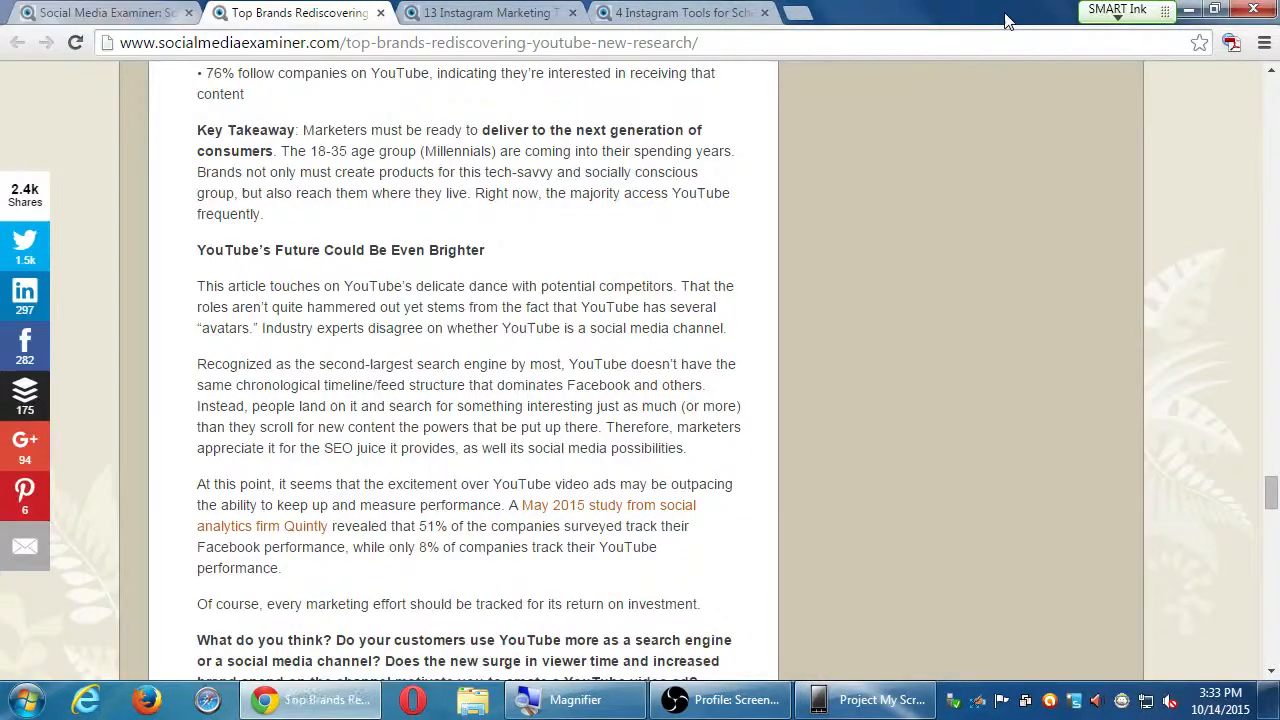
pyautogui.moveTo(855, 39)
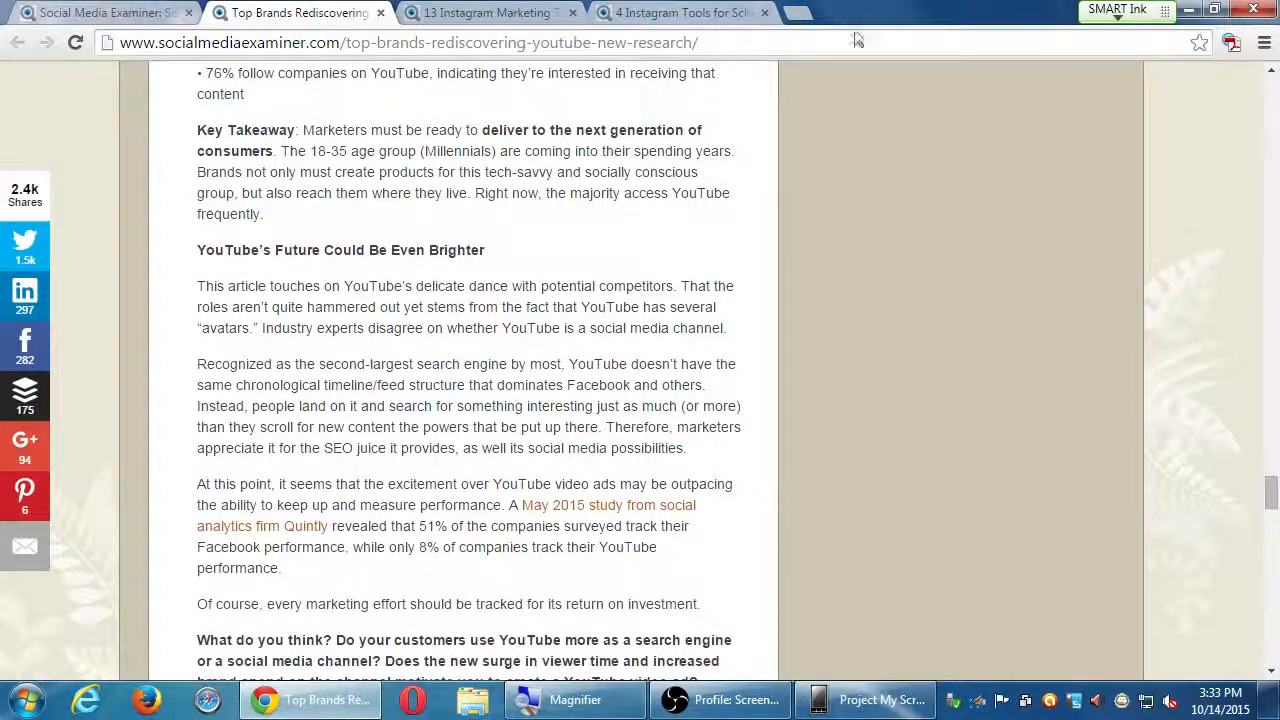
pyautogui.scroll(-3)
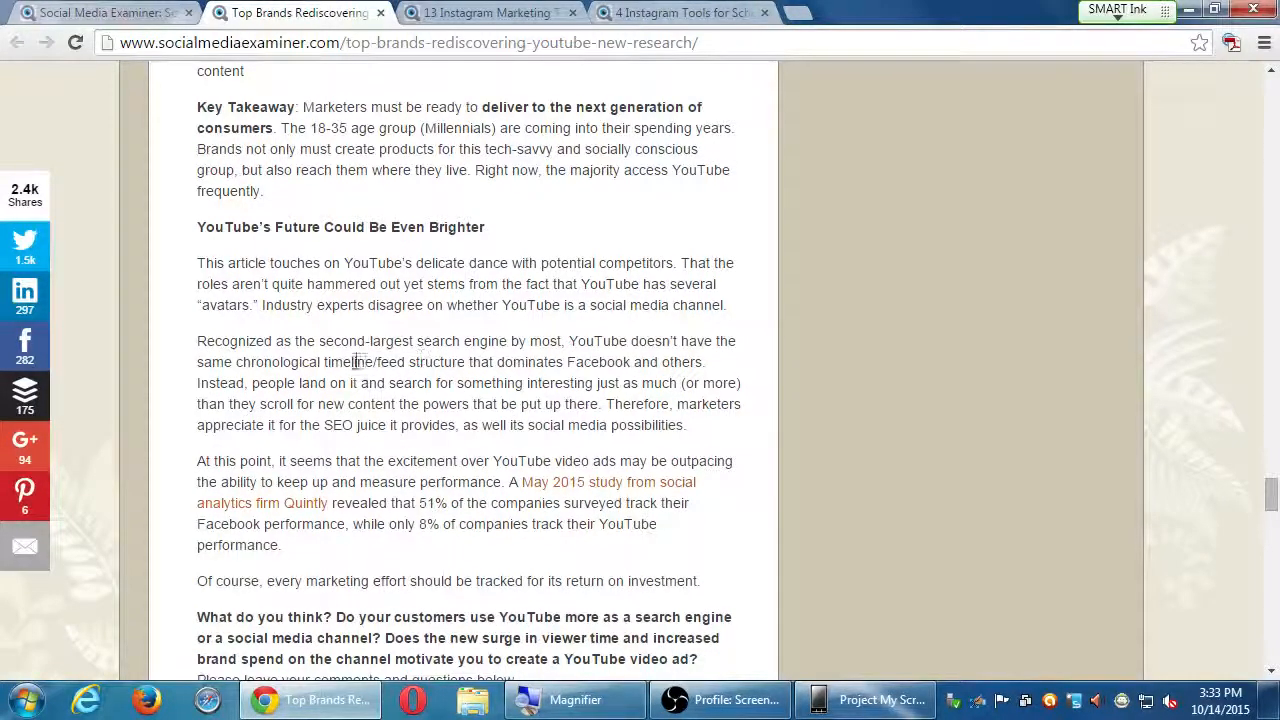